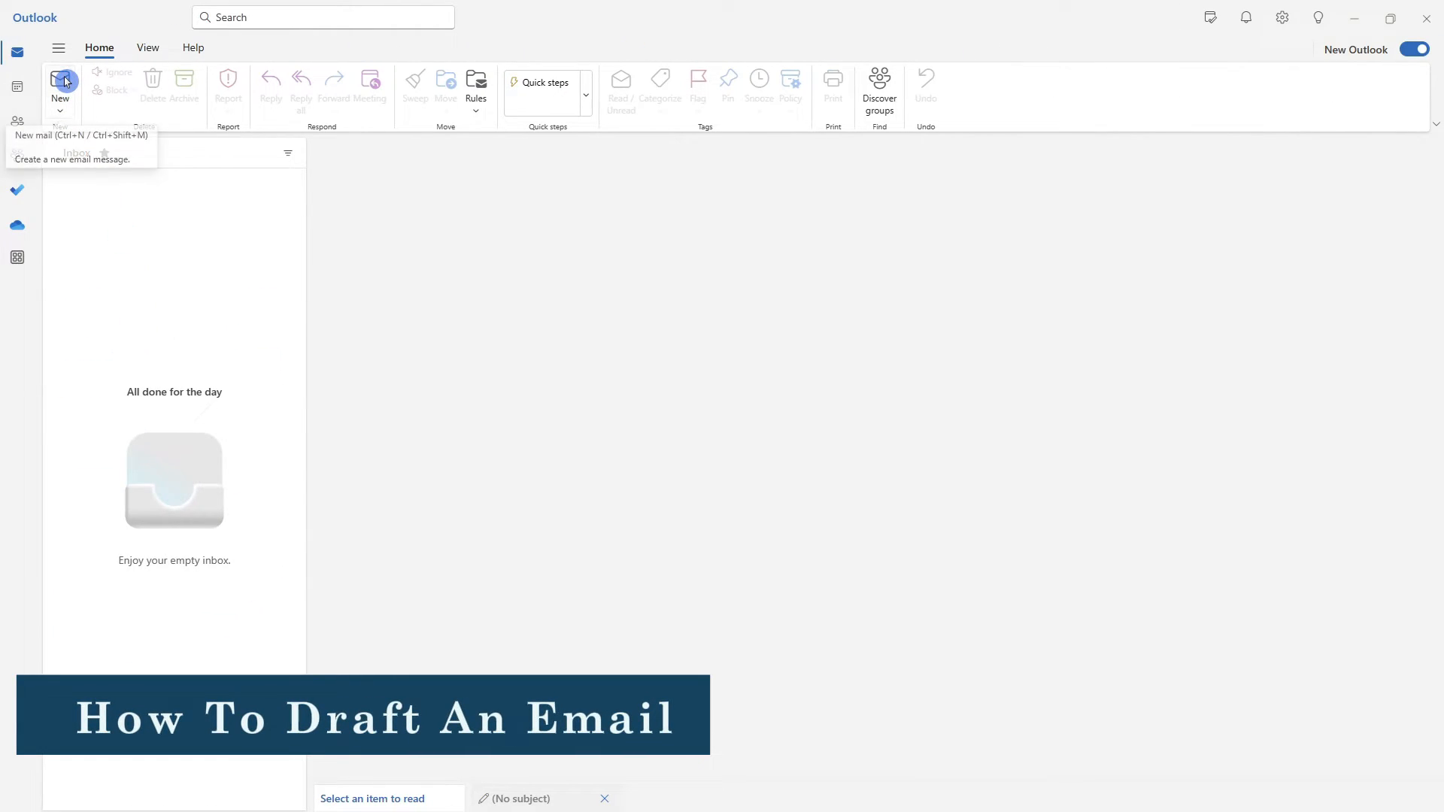
- Start a new blank email message from the Home ribbon
{"action": "left_click", "coordinate": [58, 78]}
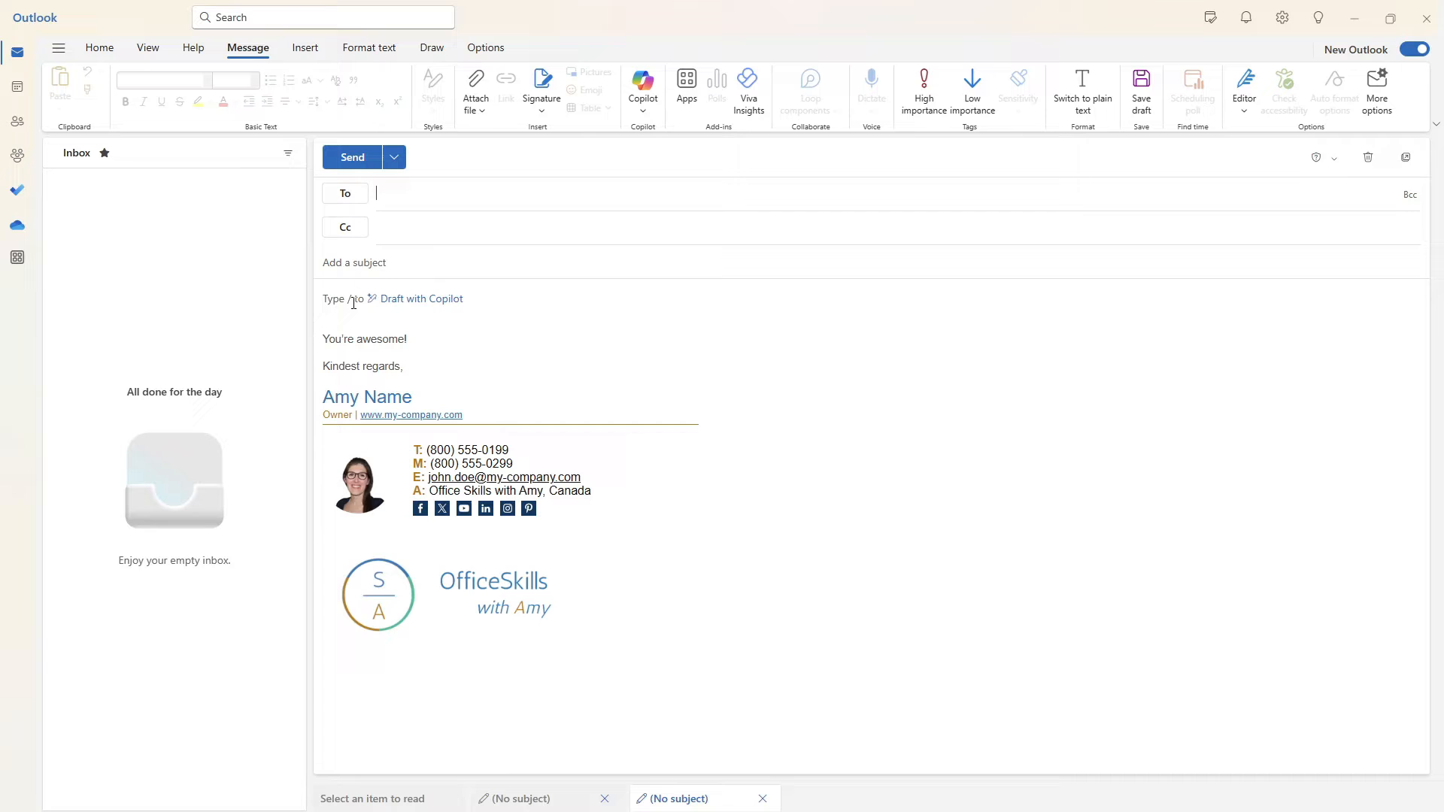
{"action": "mouse_move", "coordinate": [403, 305]}
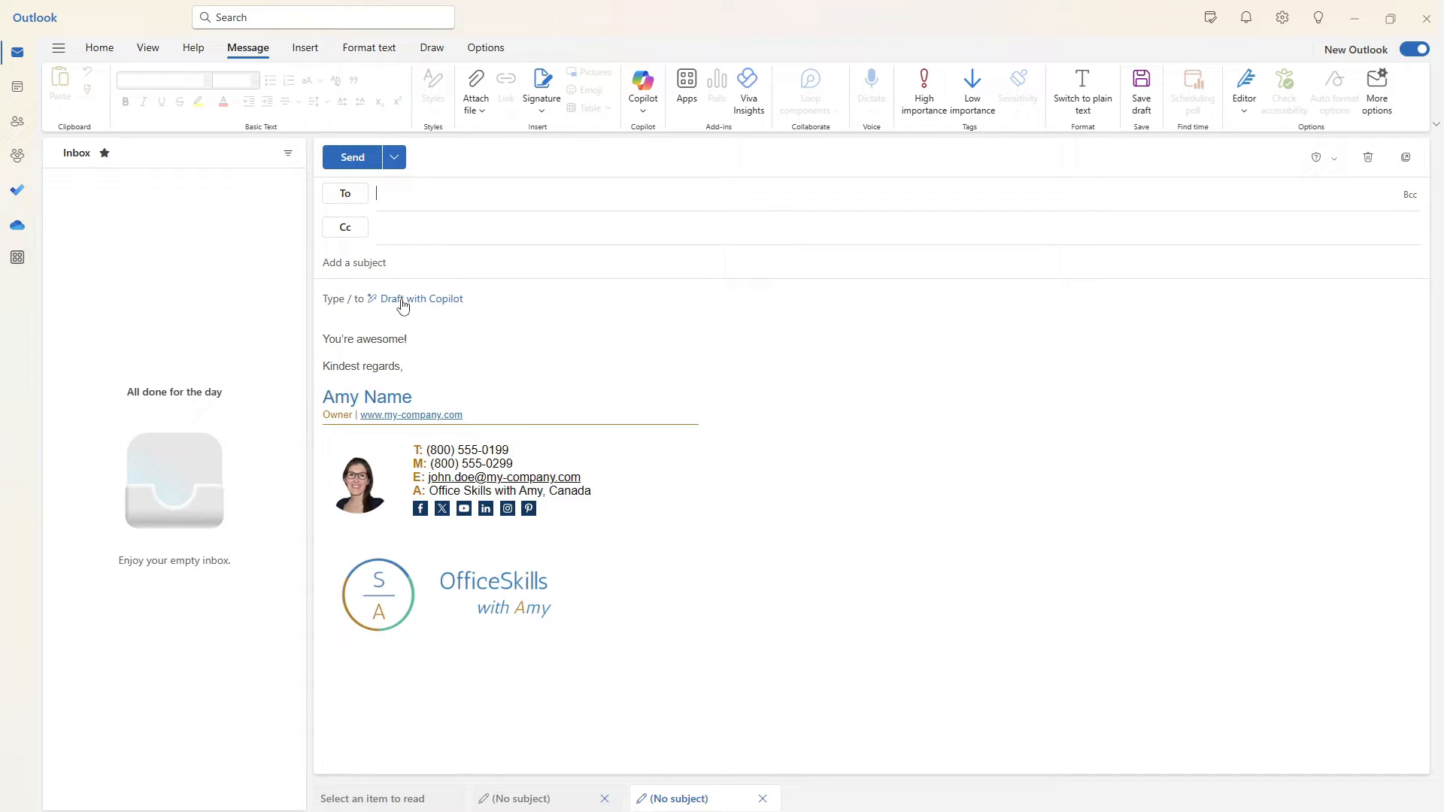
- Ask Copilot to draft an email moving the product launch two weeks earlier
{"action": "left_click", "coordinate": [420, 298]}
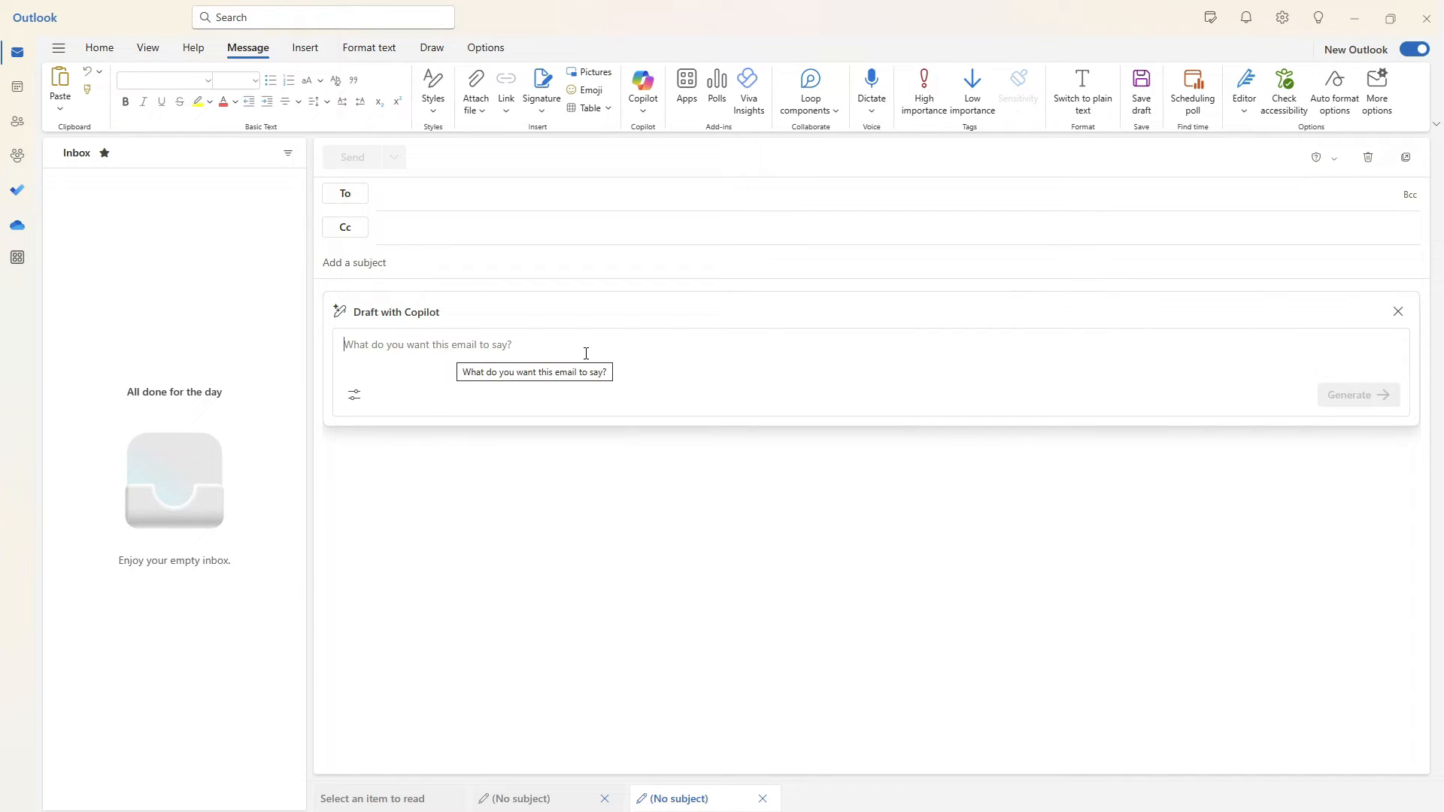
{"action": "mouse_move", "coordinate": [587, 353]}
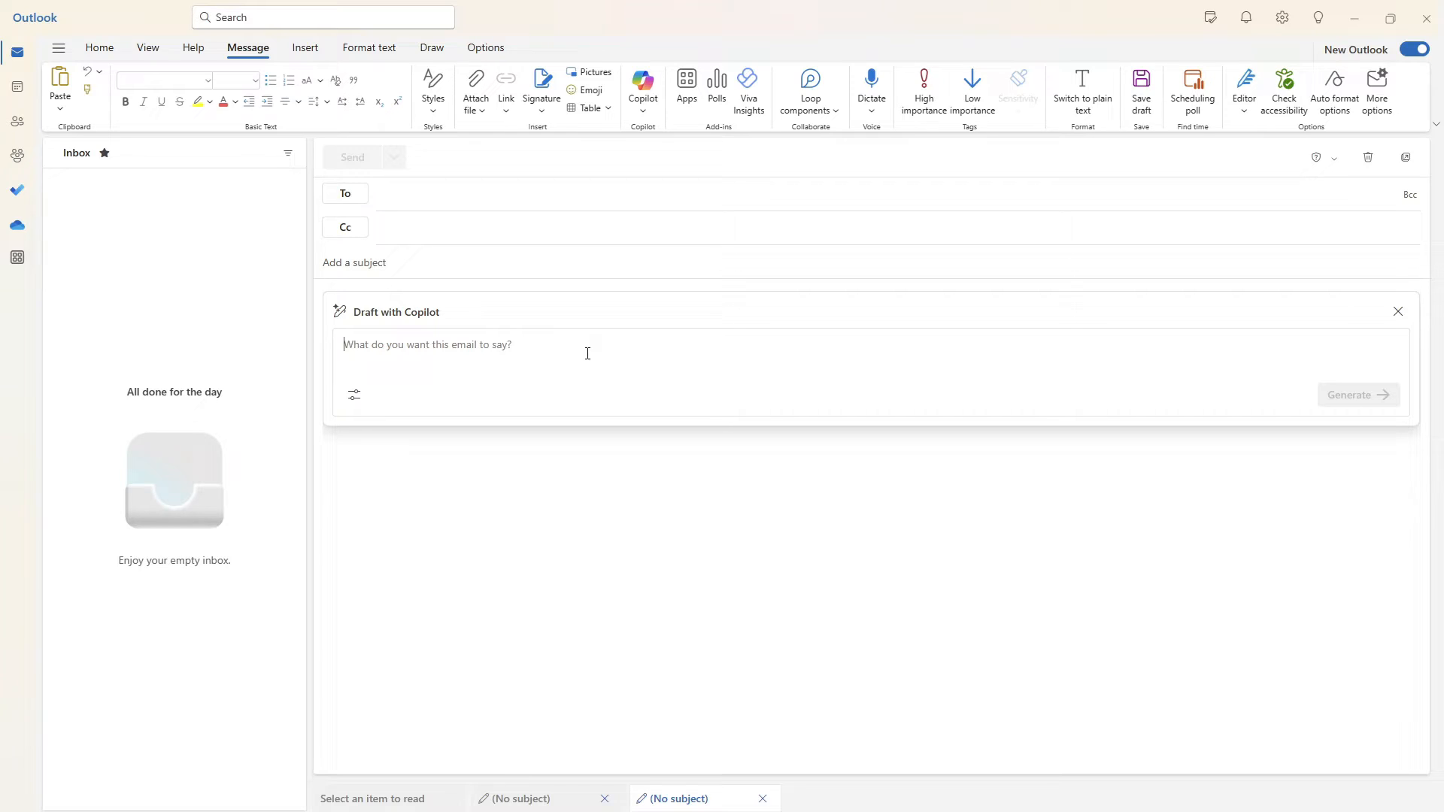
{"action": "type", "text": "let the team know that we are moving the product launch date 2 weeks earlier.  the new deadline is now may 15th."}
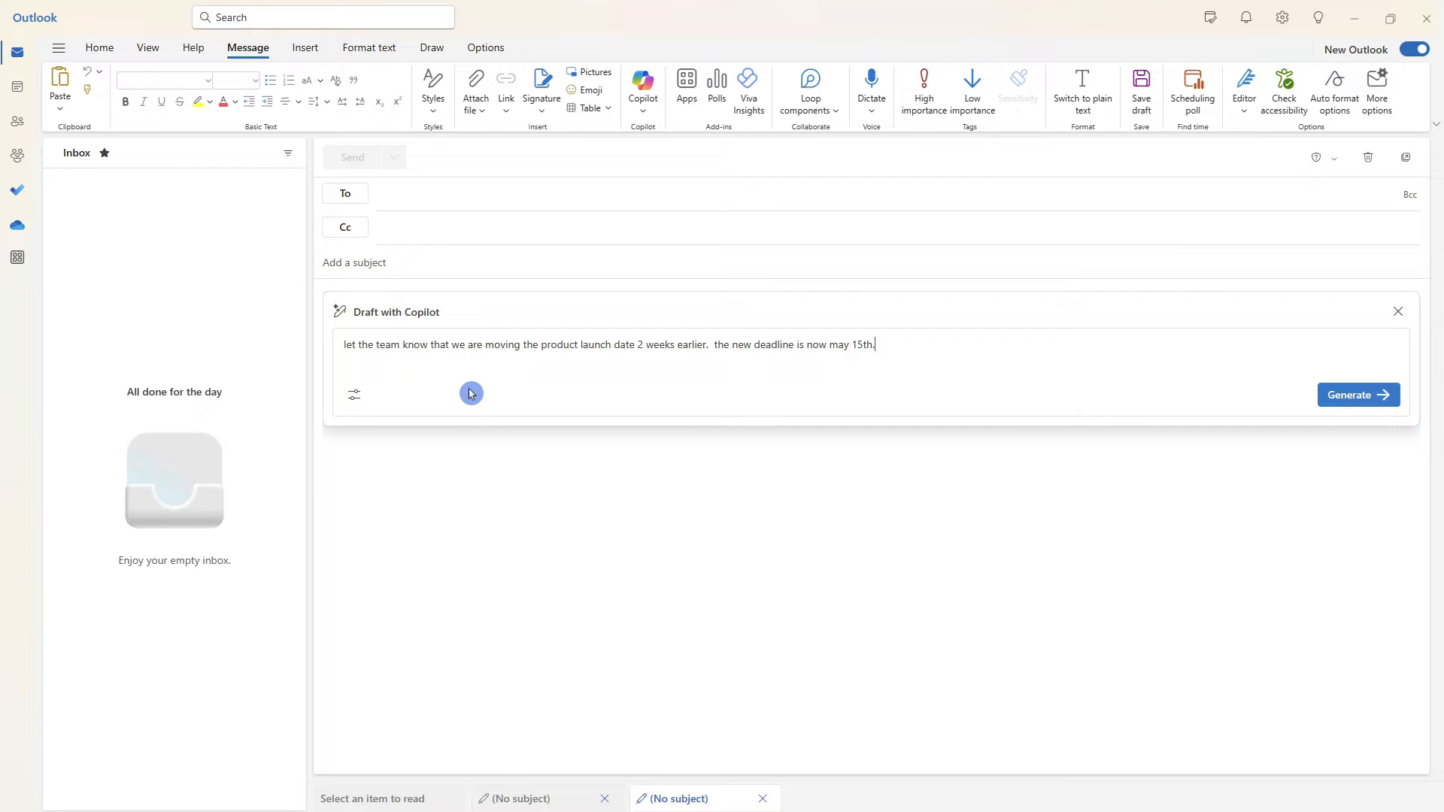
{"action": "mouse_move", "coordinate": [657, 369]}
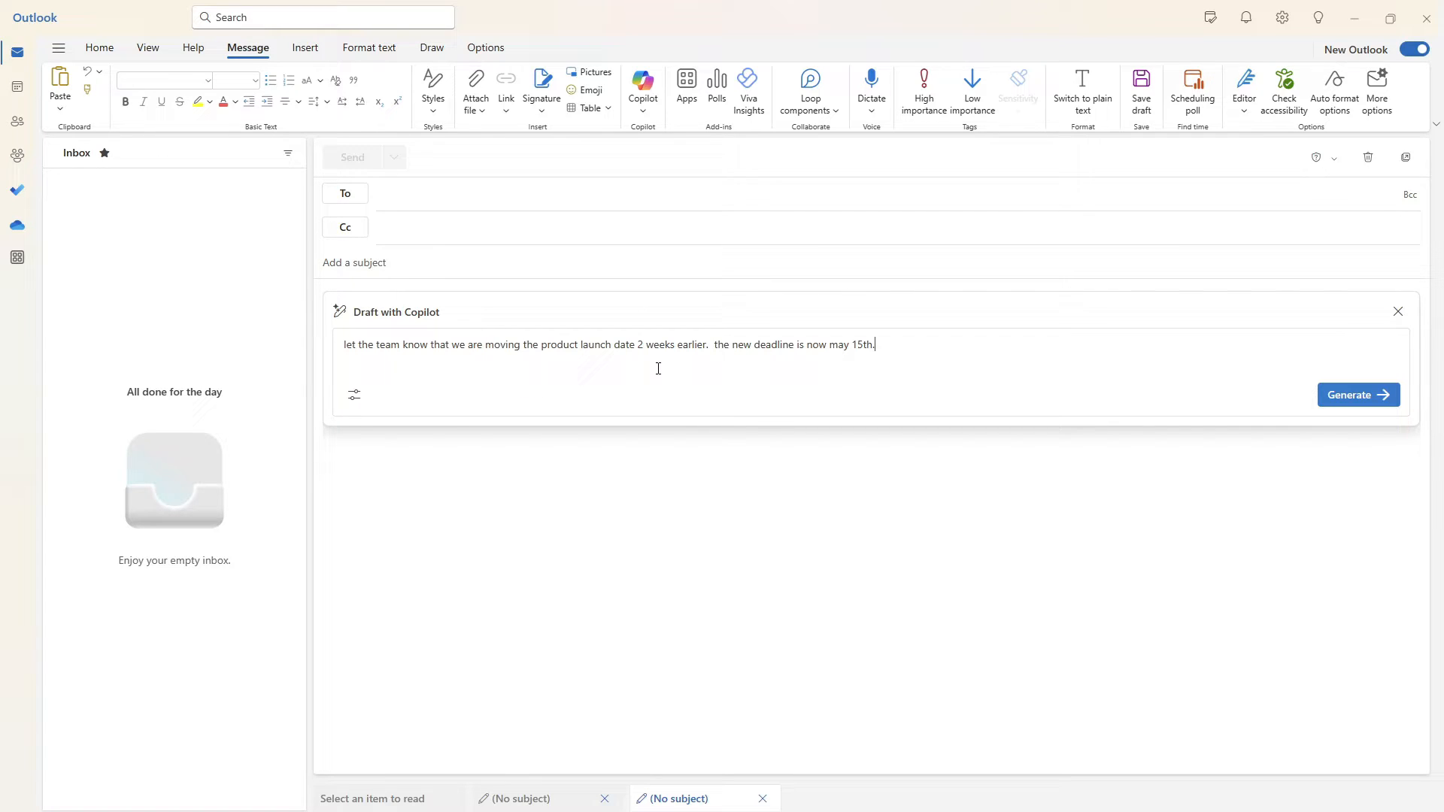
{"action": "mouse_move", "coordinate": [674, 362]}
{"action": "type", "text": "."}
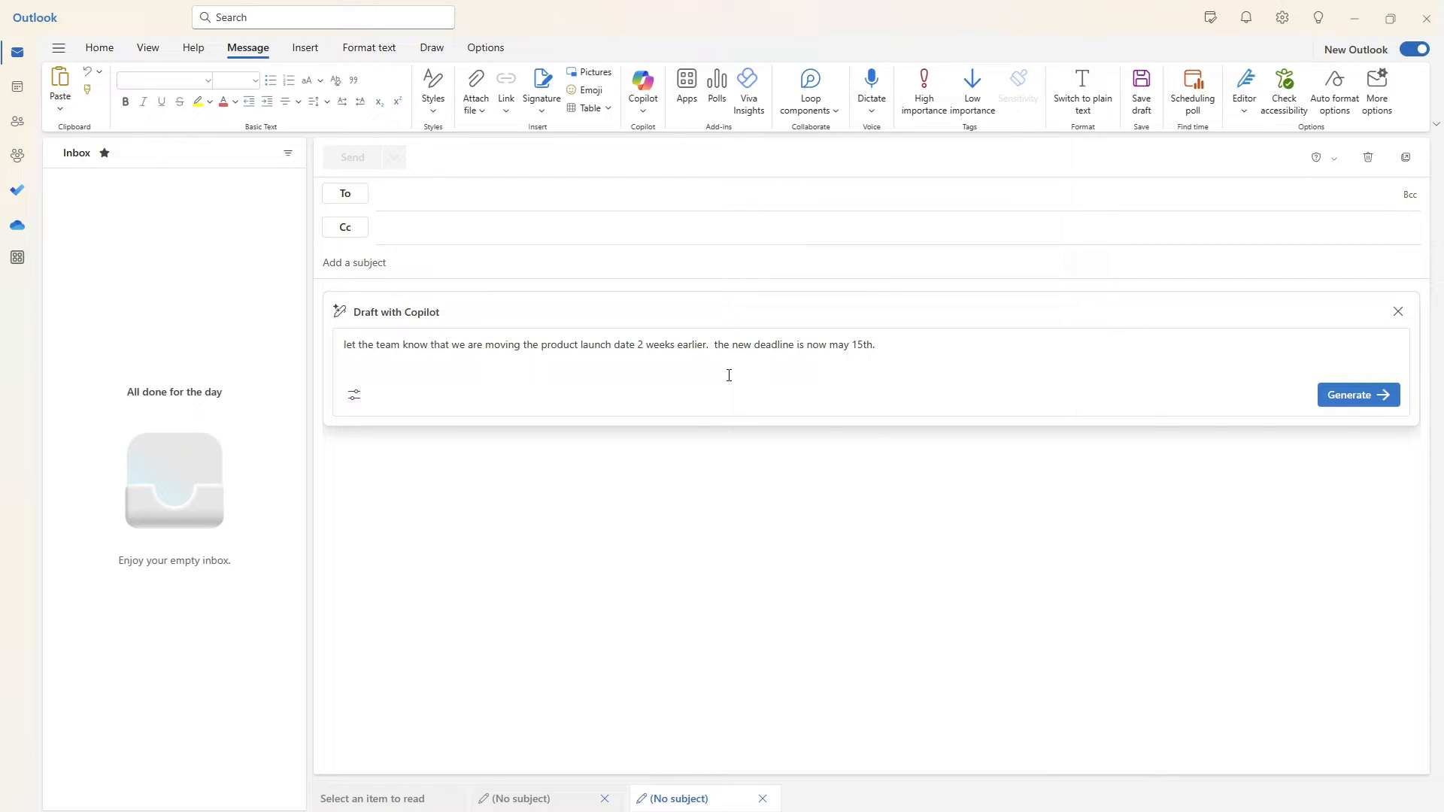
- Show the draft's tone and length choices, leaving Direct and Short selected
{"action": "left_click", "coordinate": [353, 394]}
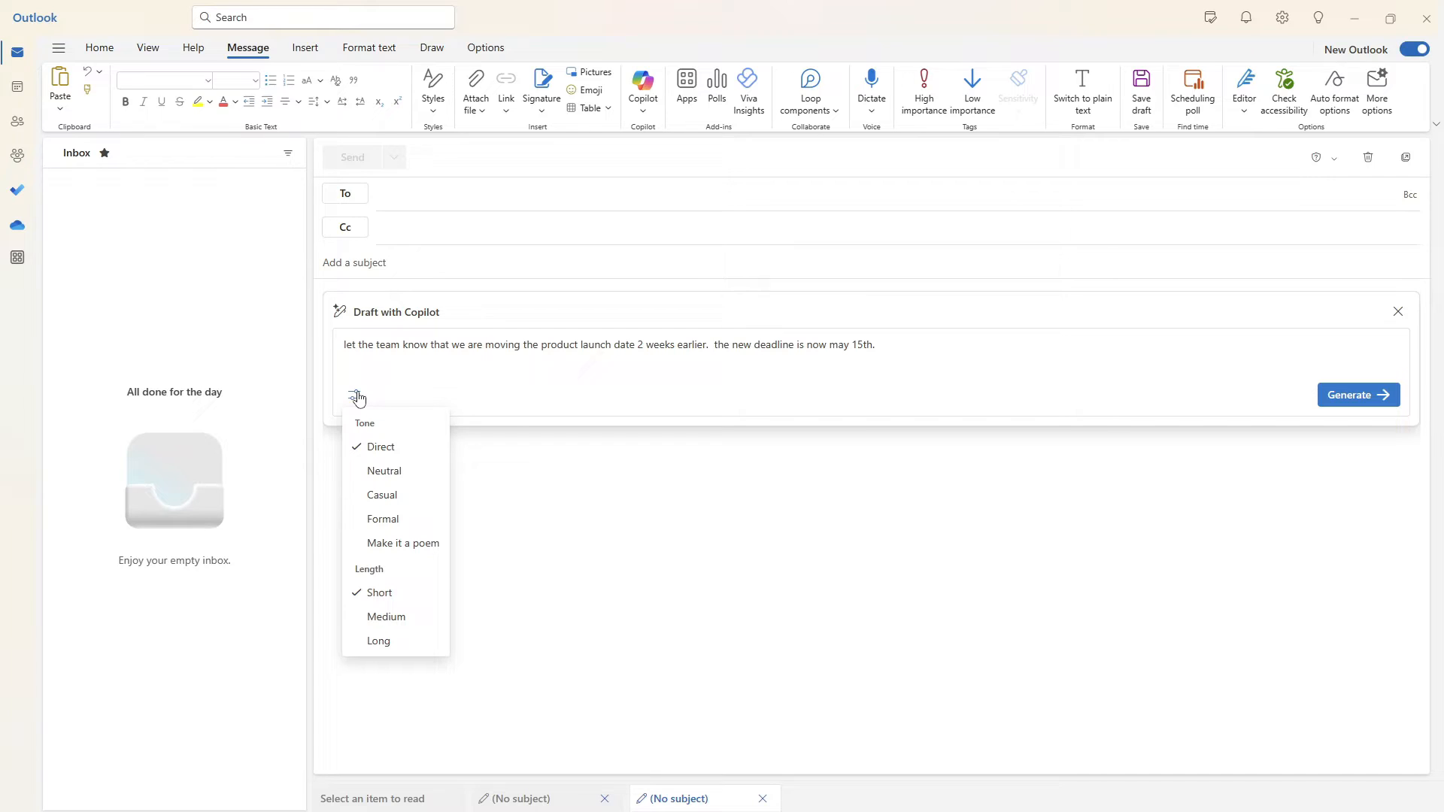
{"action": "mouse_move", "coordinate": [403, 543]}
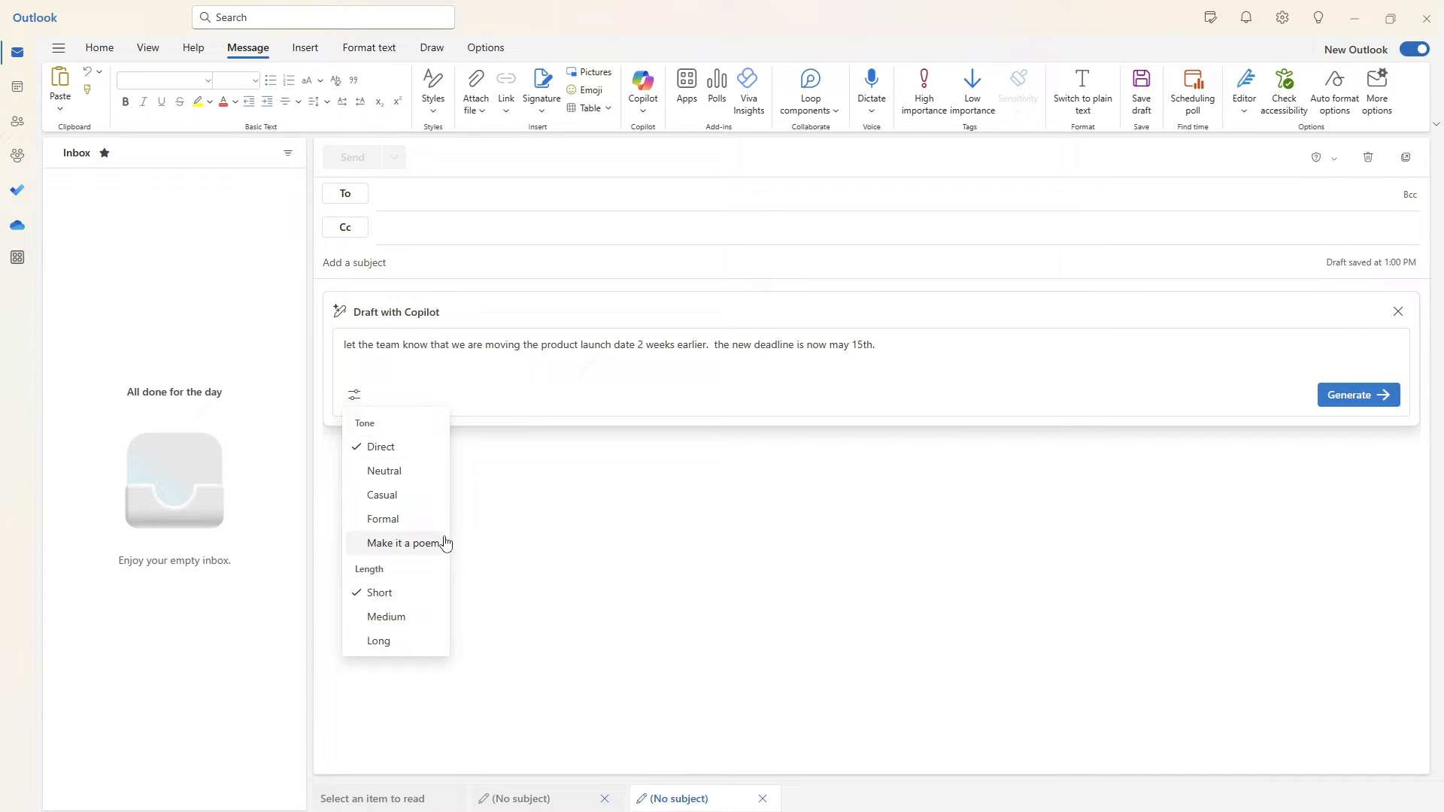
{"action": "mouse_move", "coordinate": [436, 548]}
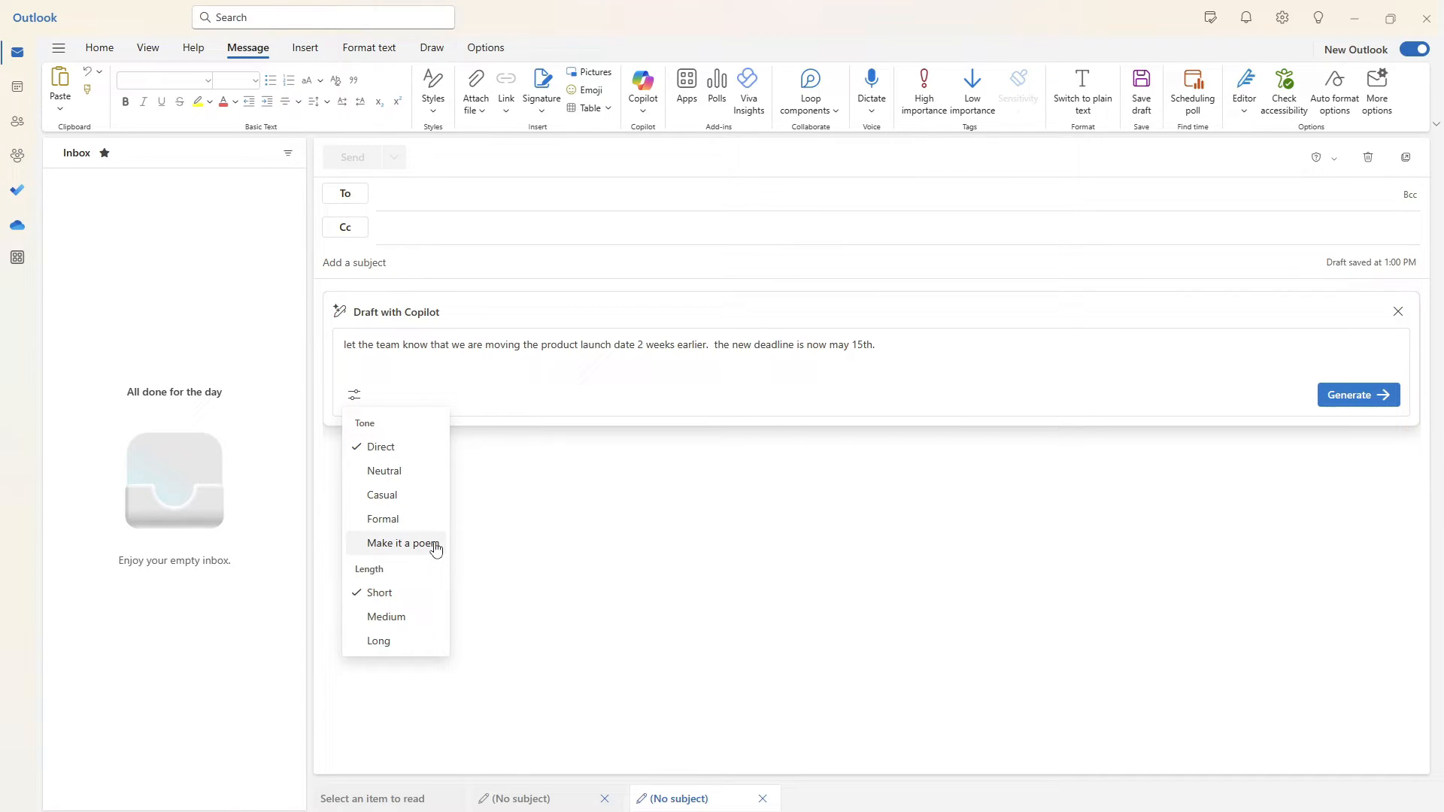
{"action": "mouse_move", "coordinate": [397, 641]}
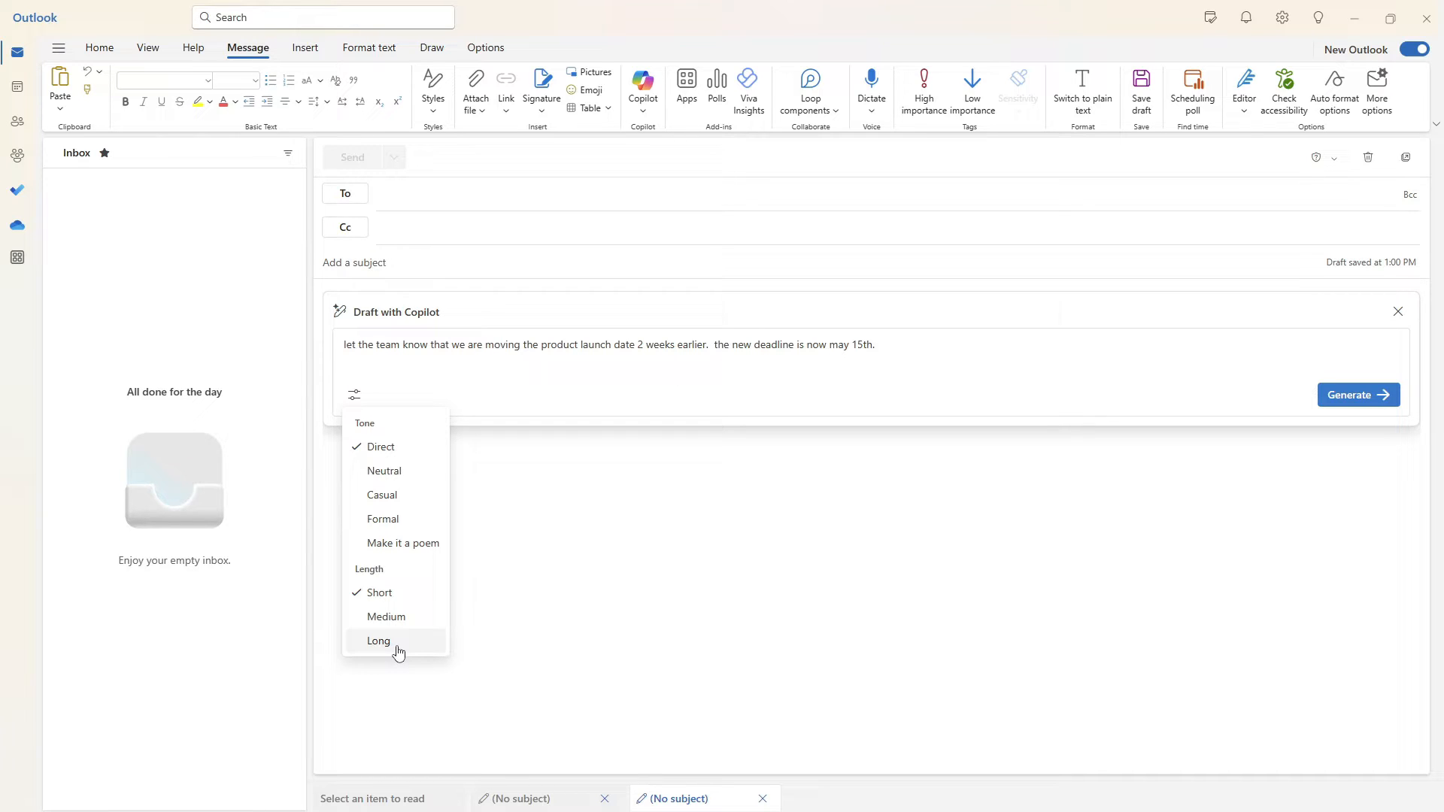
{"action": "mouse_move", "coordinate": [412, 593]}
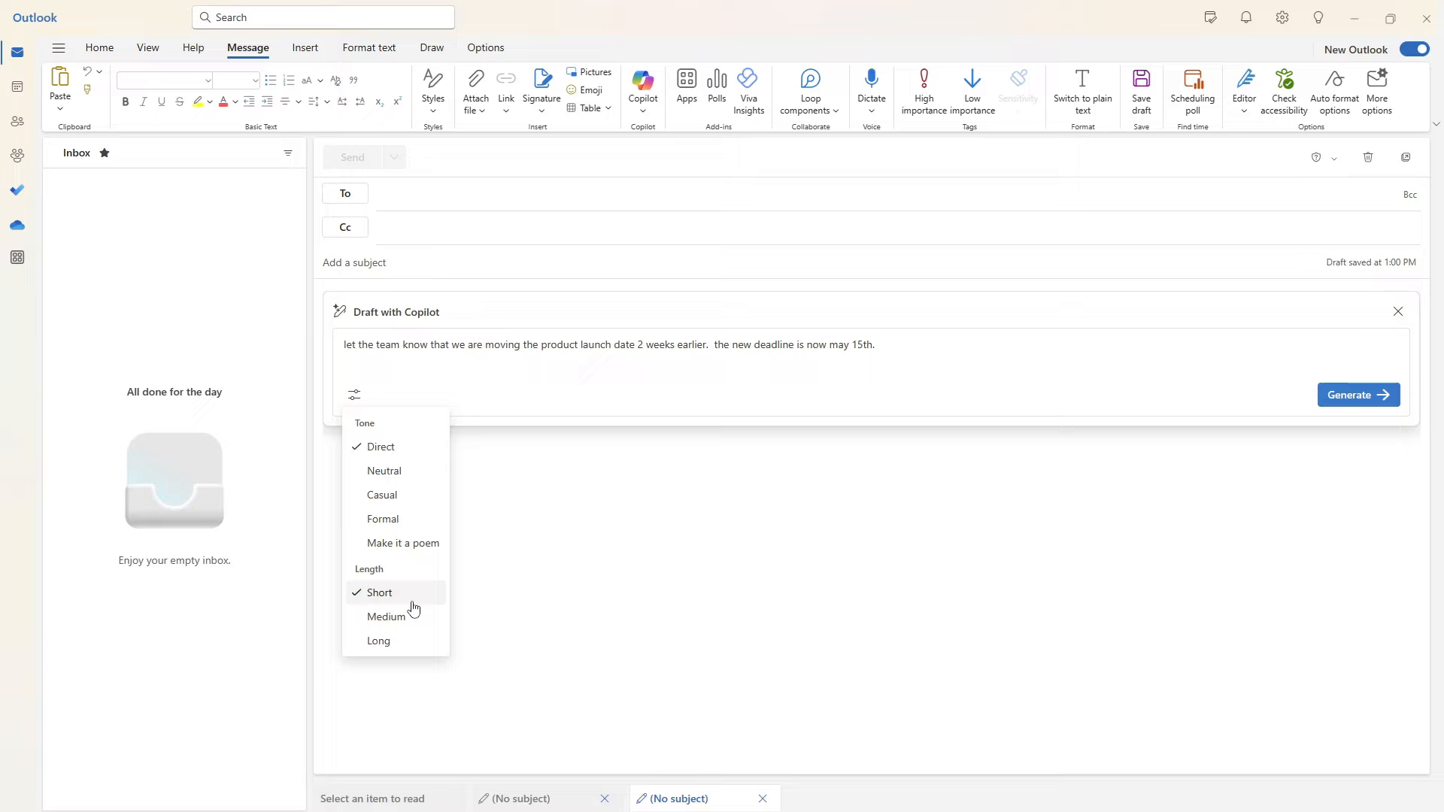
{"action": "mouse_move", "coordinate": [396, 592]}
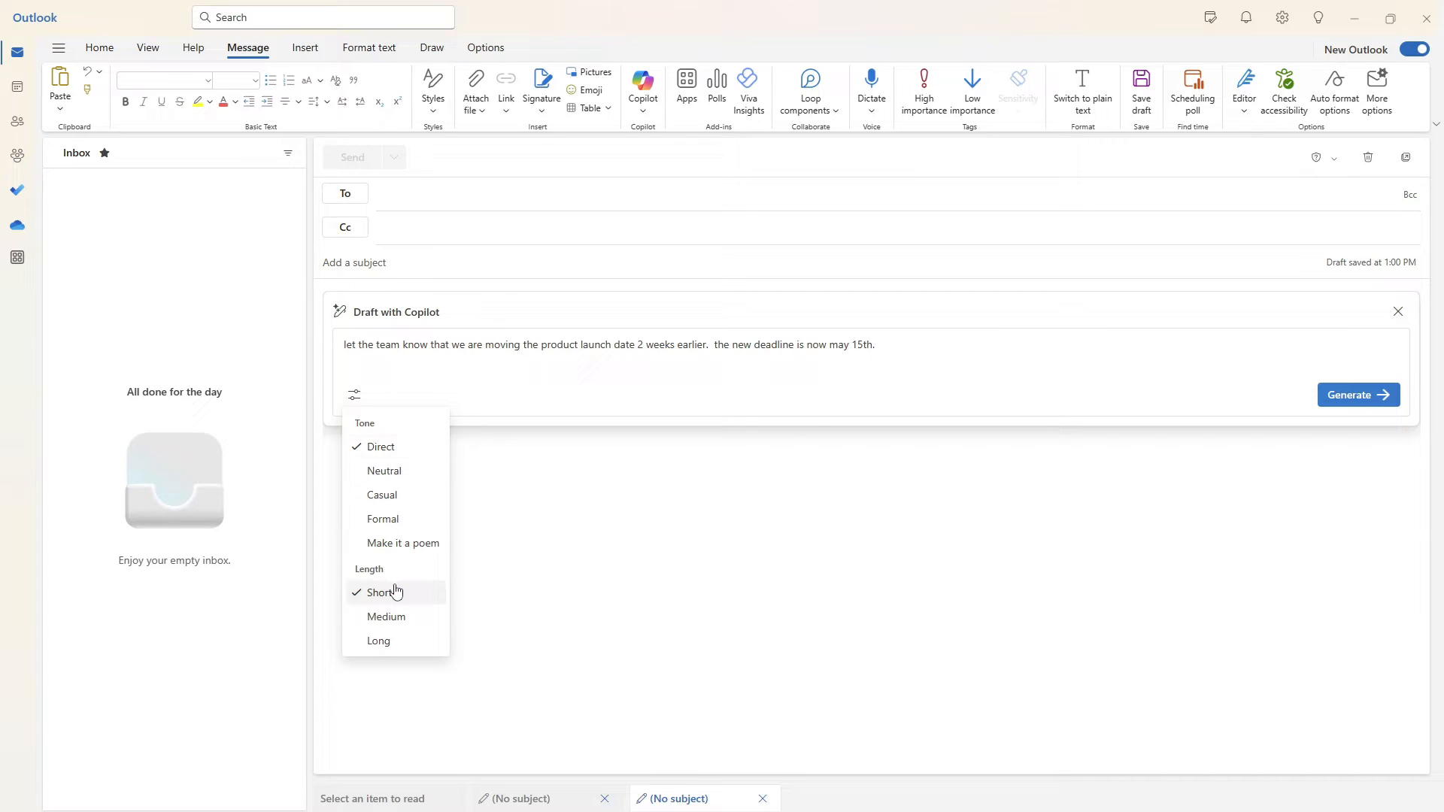
{"action": "mouse_move", "coordinate": [1357, 394]}
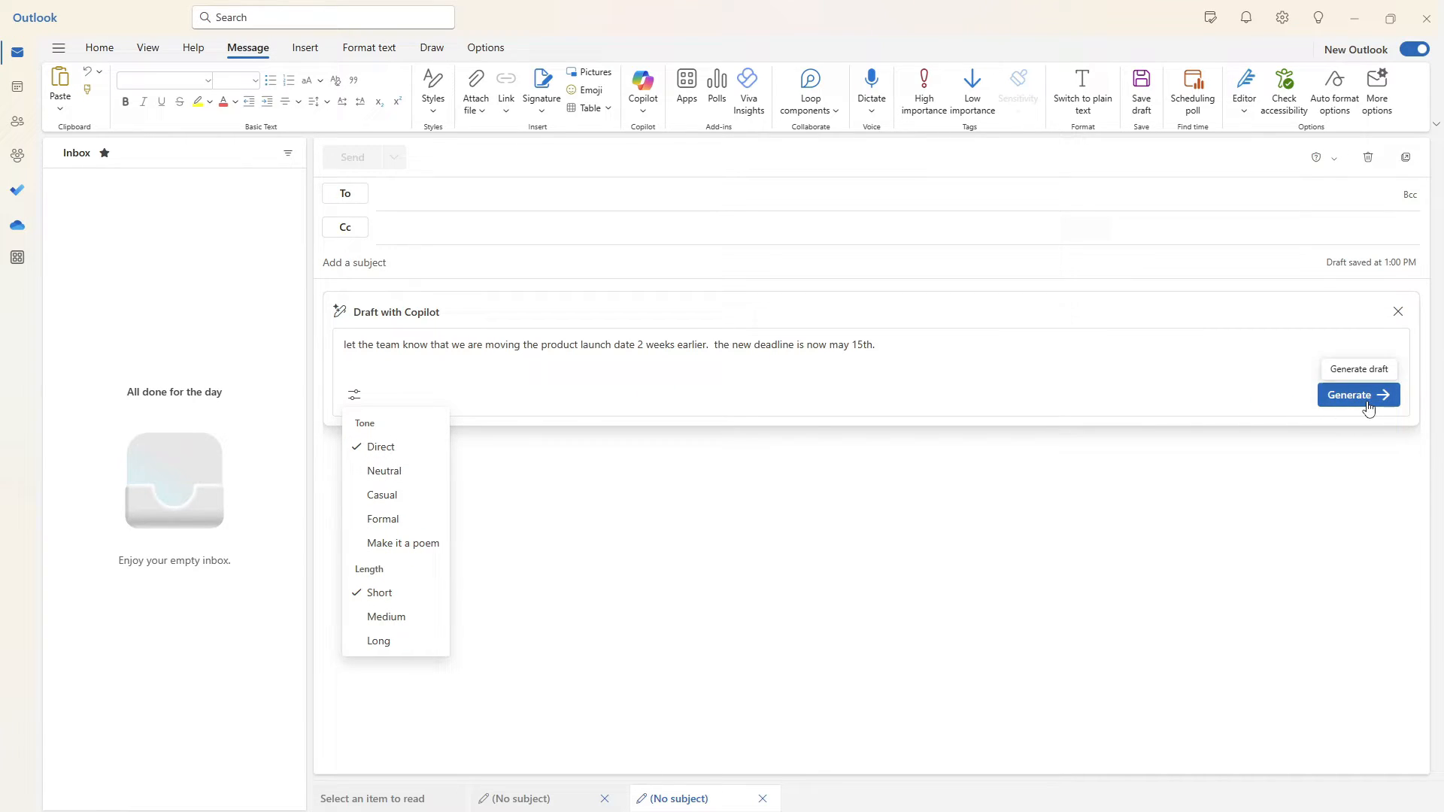
- Generate the launch-date announcement draft, then regenerate a second version
{"action": "left_click", "coordinate": [1357, 394]}
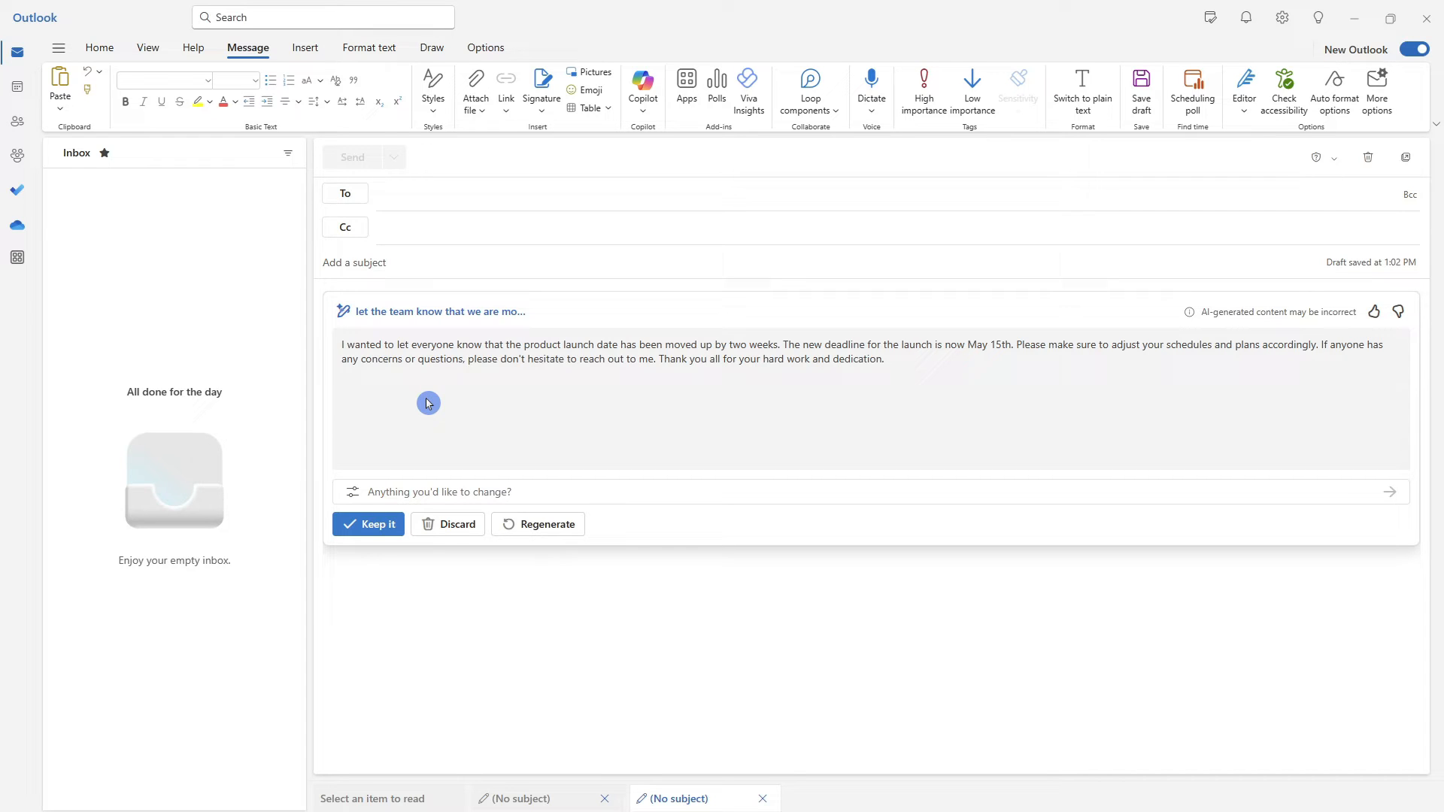
{"action": "mouse_move", "coordinate": [449, 409]}
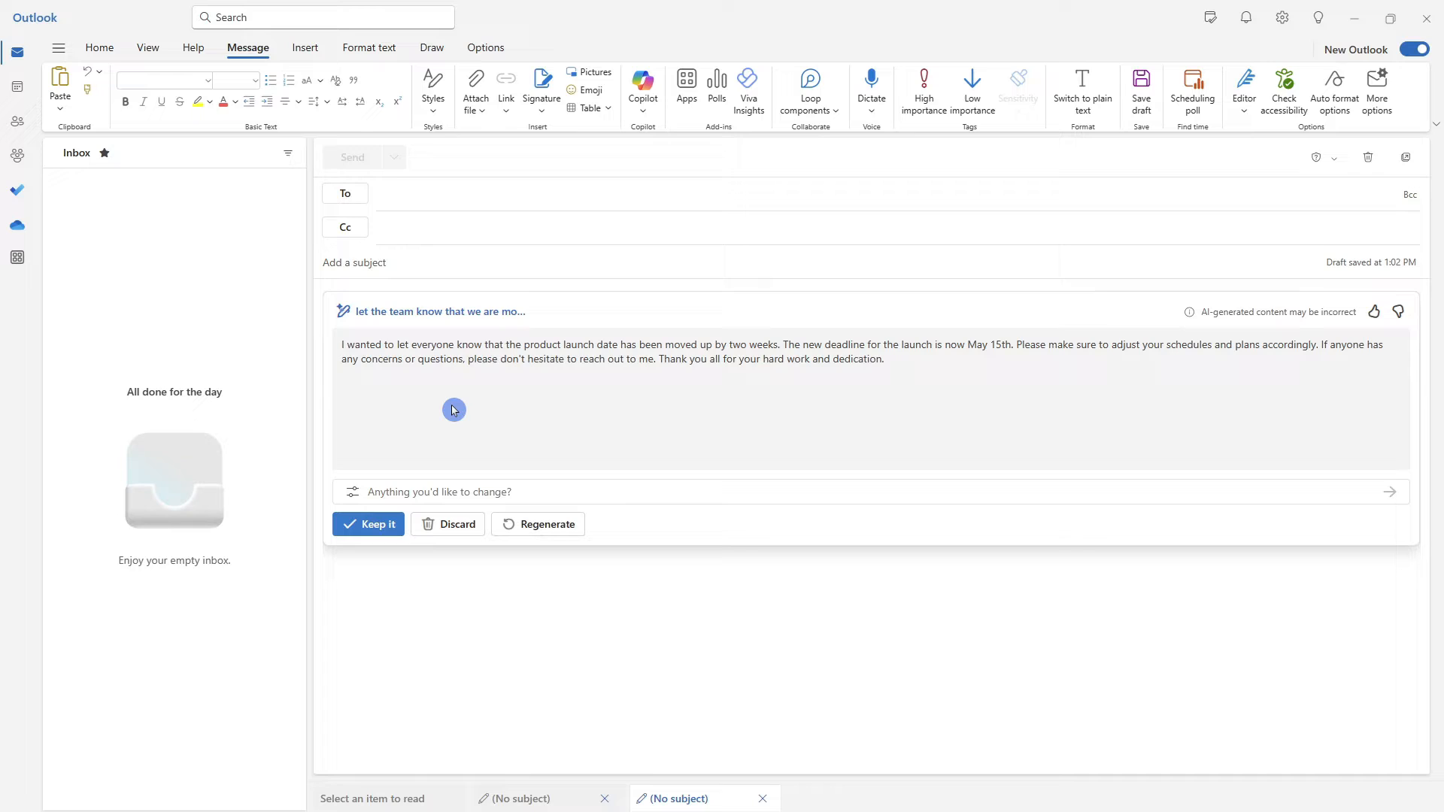
{"action": "mouse_move", "coordinate": [453, 428]}
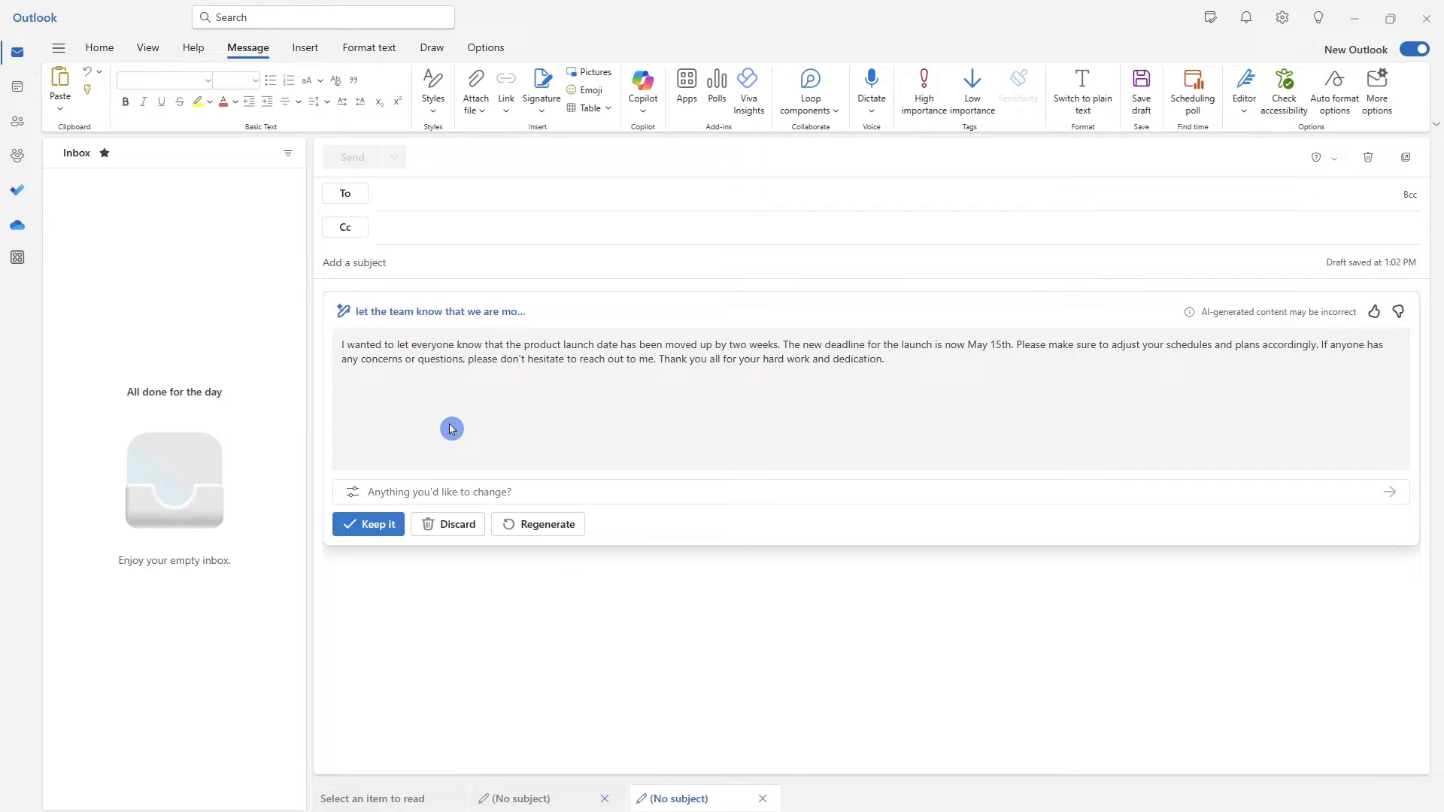
{"action": "mouse_move", "coordinate": [548, 523]}
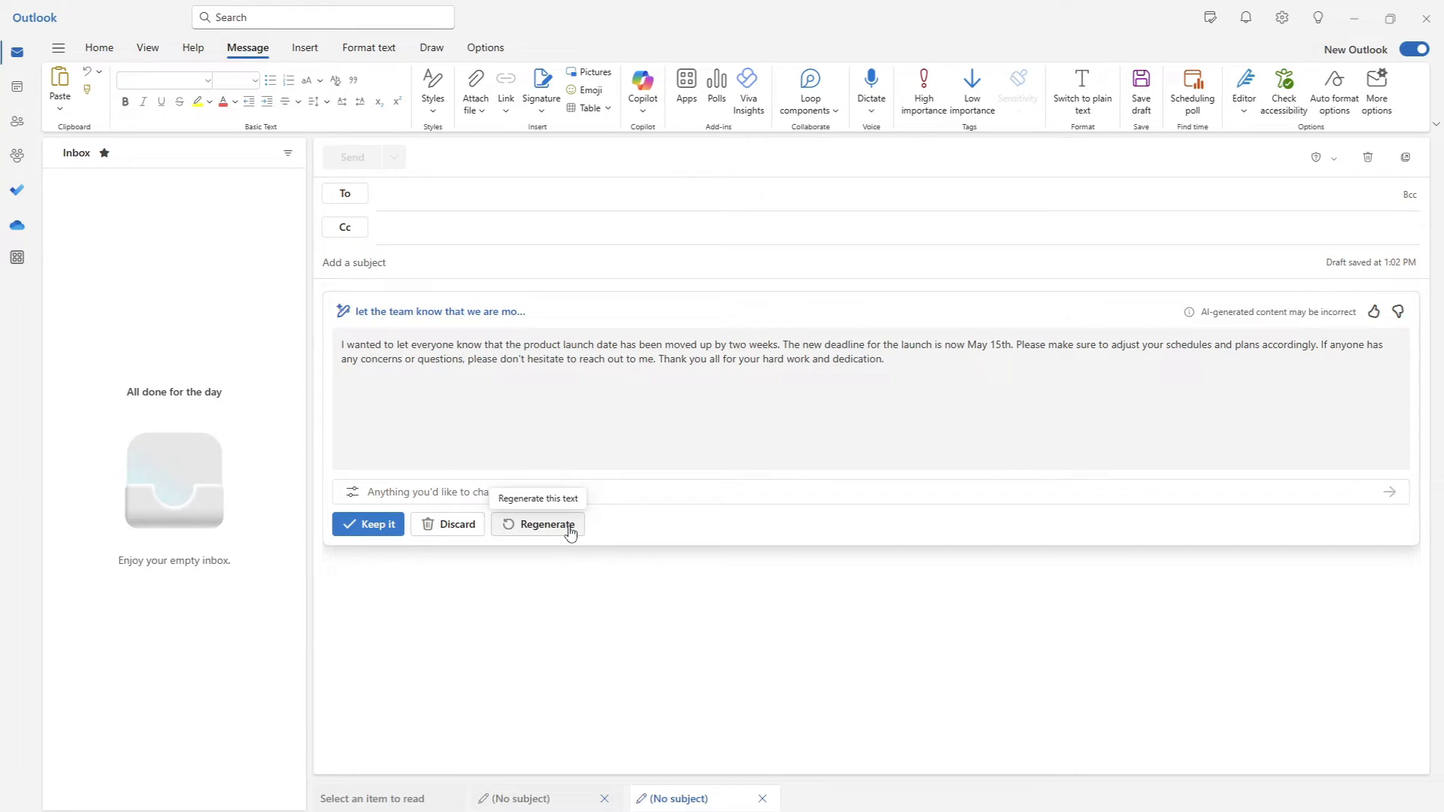
{"action": "left_click", "coordinate": [546, 524]}
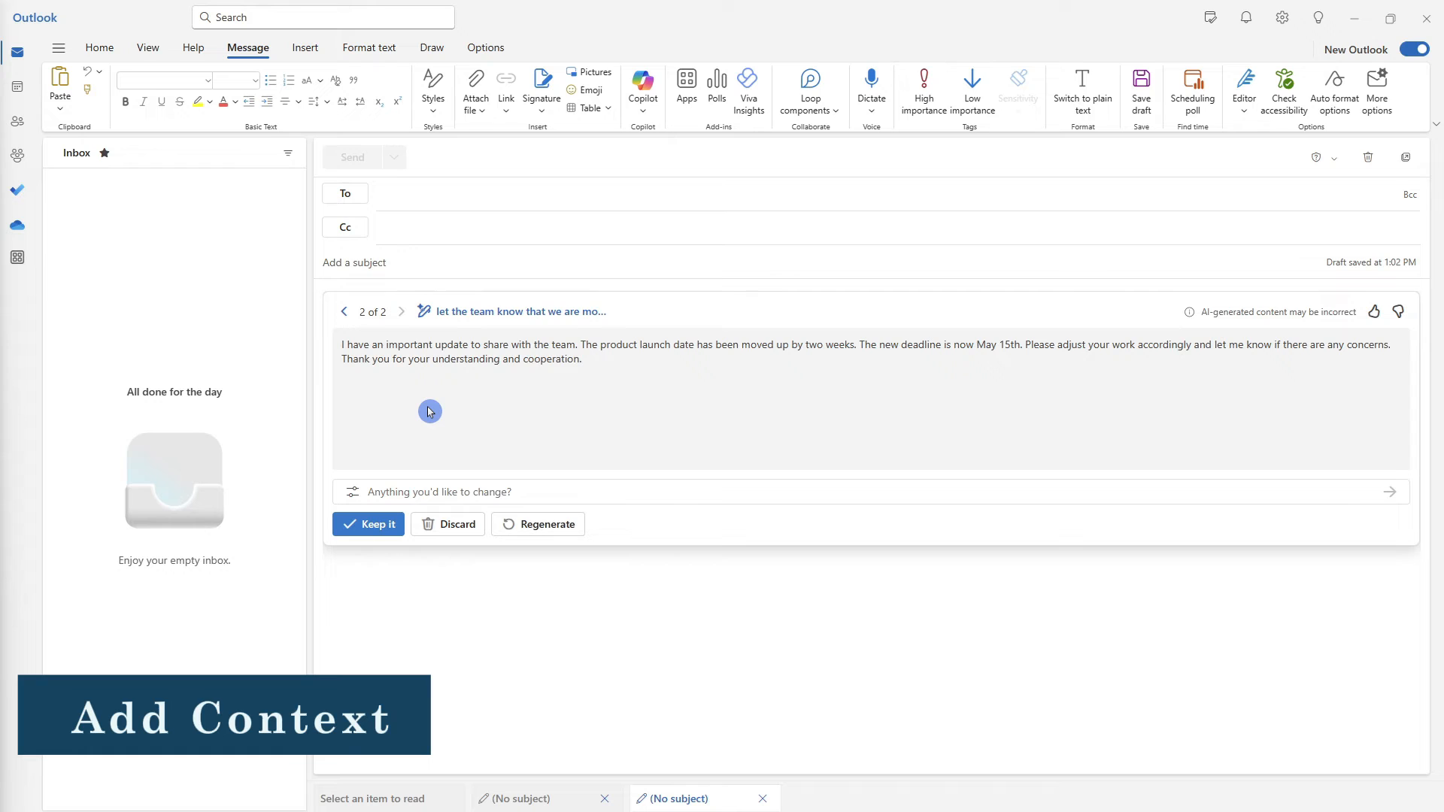
{"action": "mouse_move", "coordinate": [408, 495]}
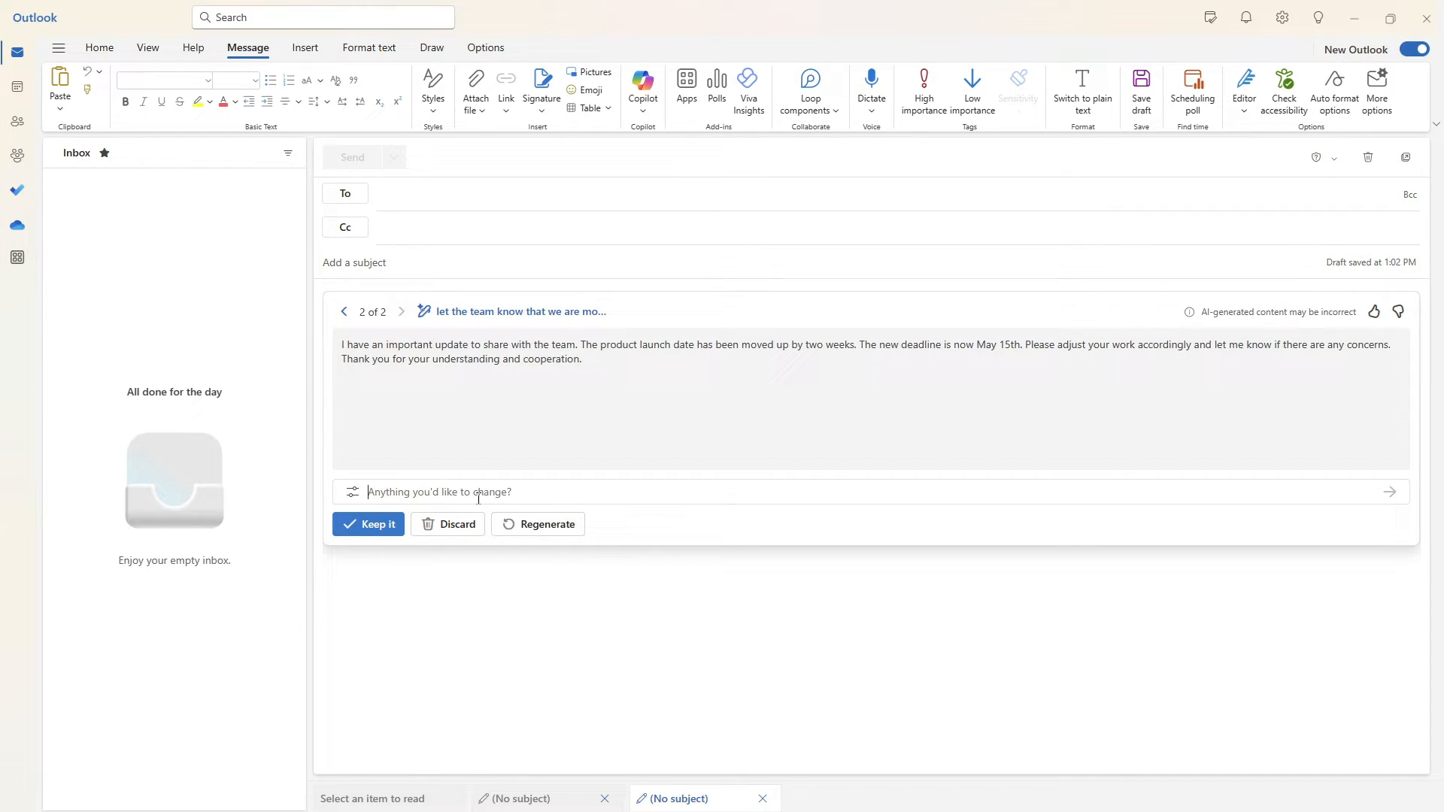
{"action": "mouse_move", "coordinate": [621, 703]}
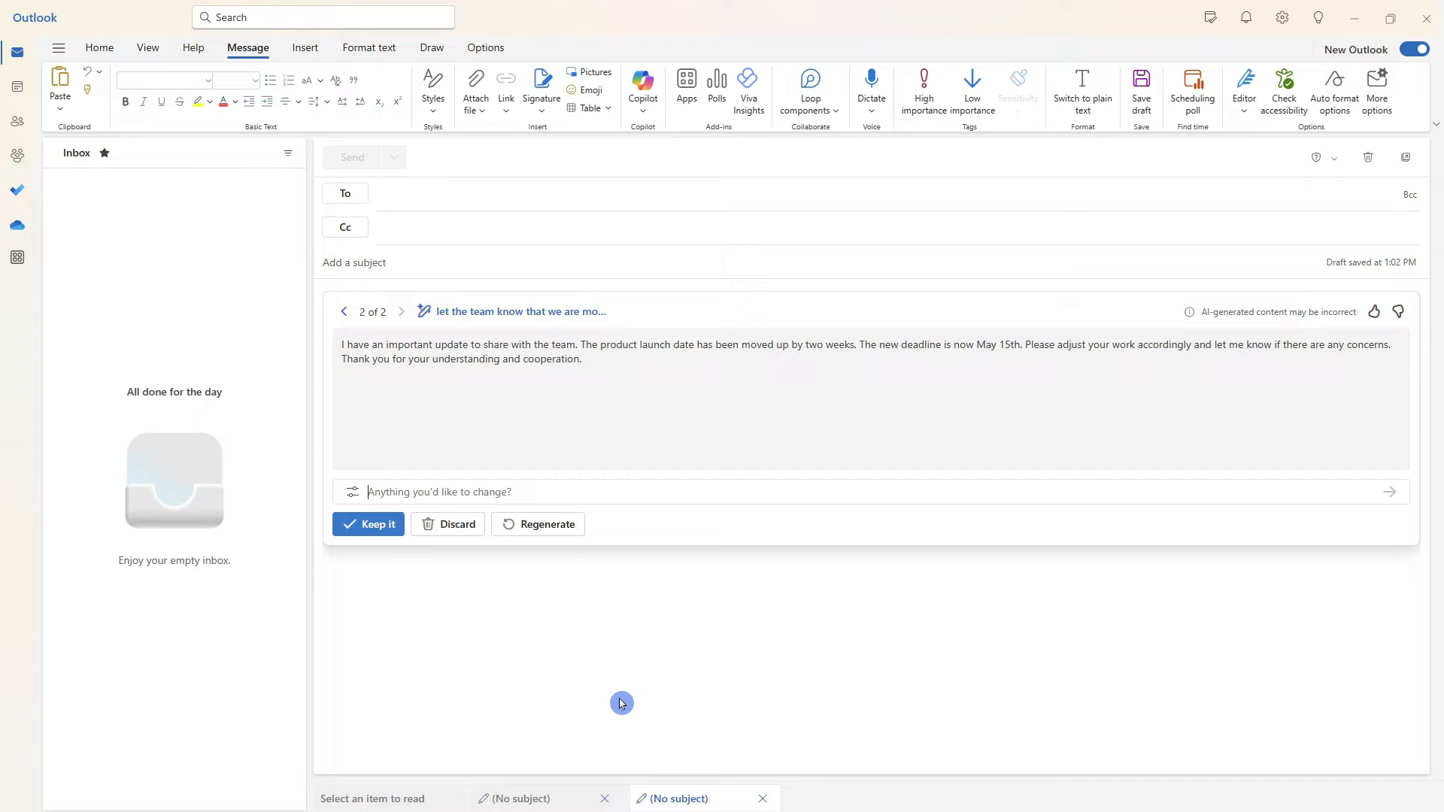
- Ask Copilot to add an excited note about an R&D breakthrough with huge progress
{"action": "type", "text": "add that we had a breakthrough in r&d with huge progress being made. be excited."}
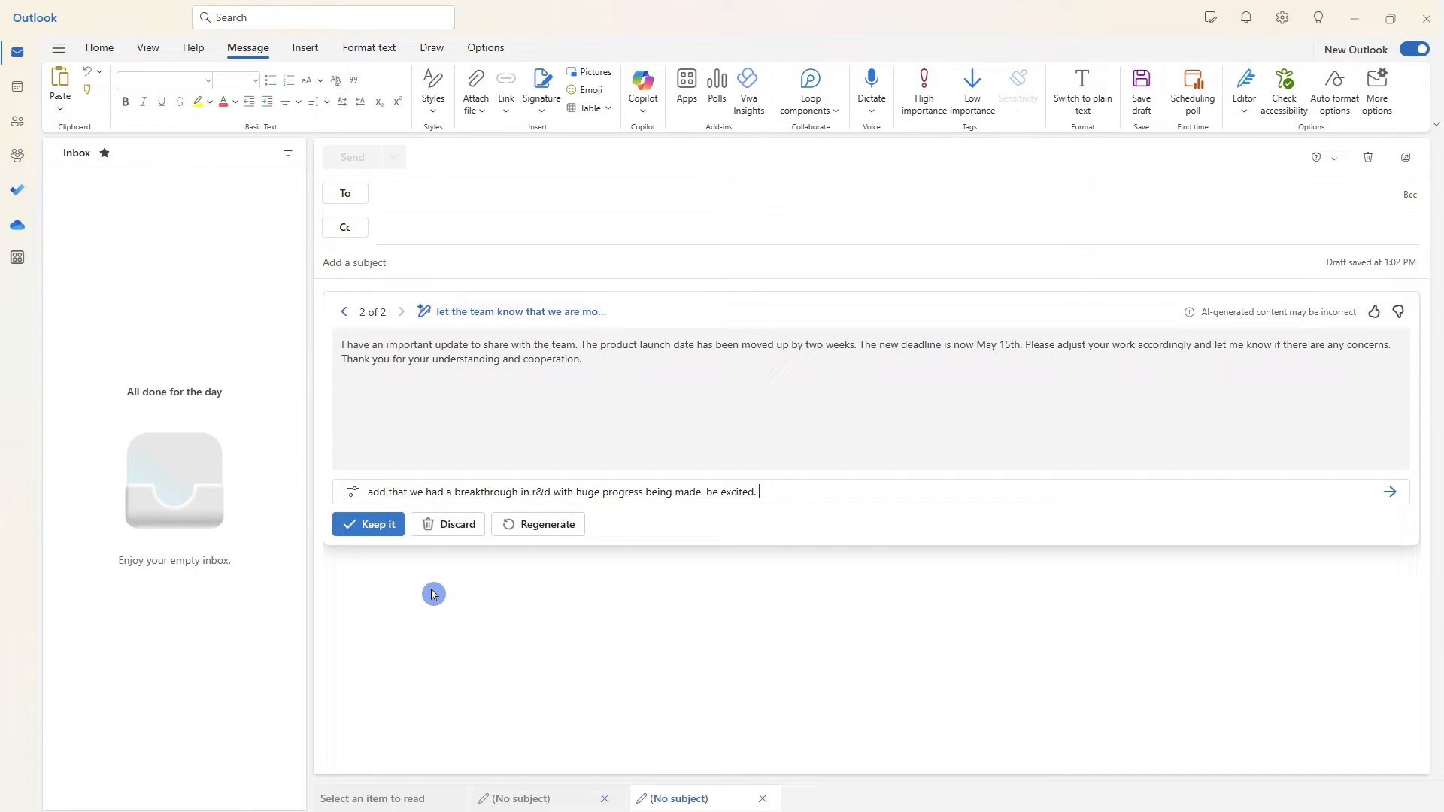
{"action": "mouse_move", "coordinate": [539, 523]}
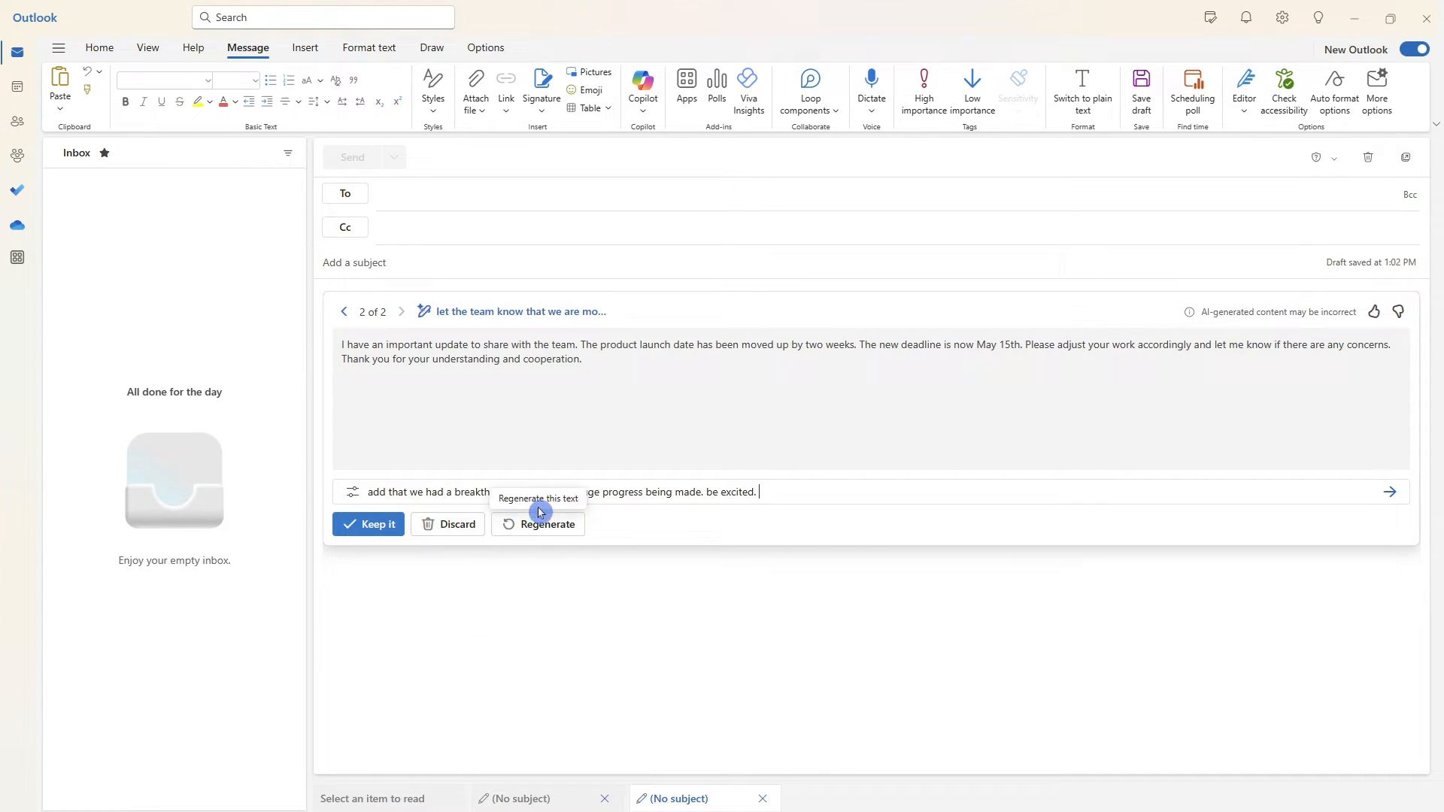
{"action": "mouse_move", "coordinate": [704, 524]}
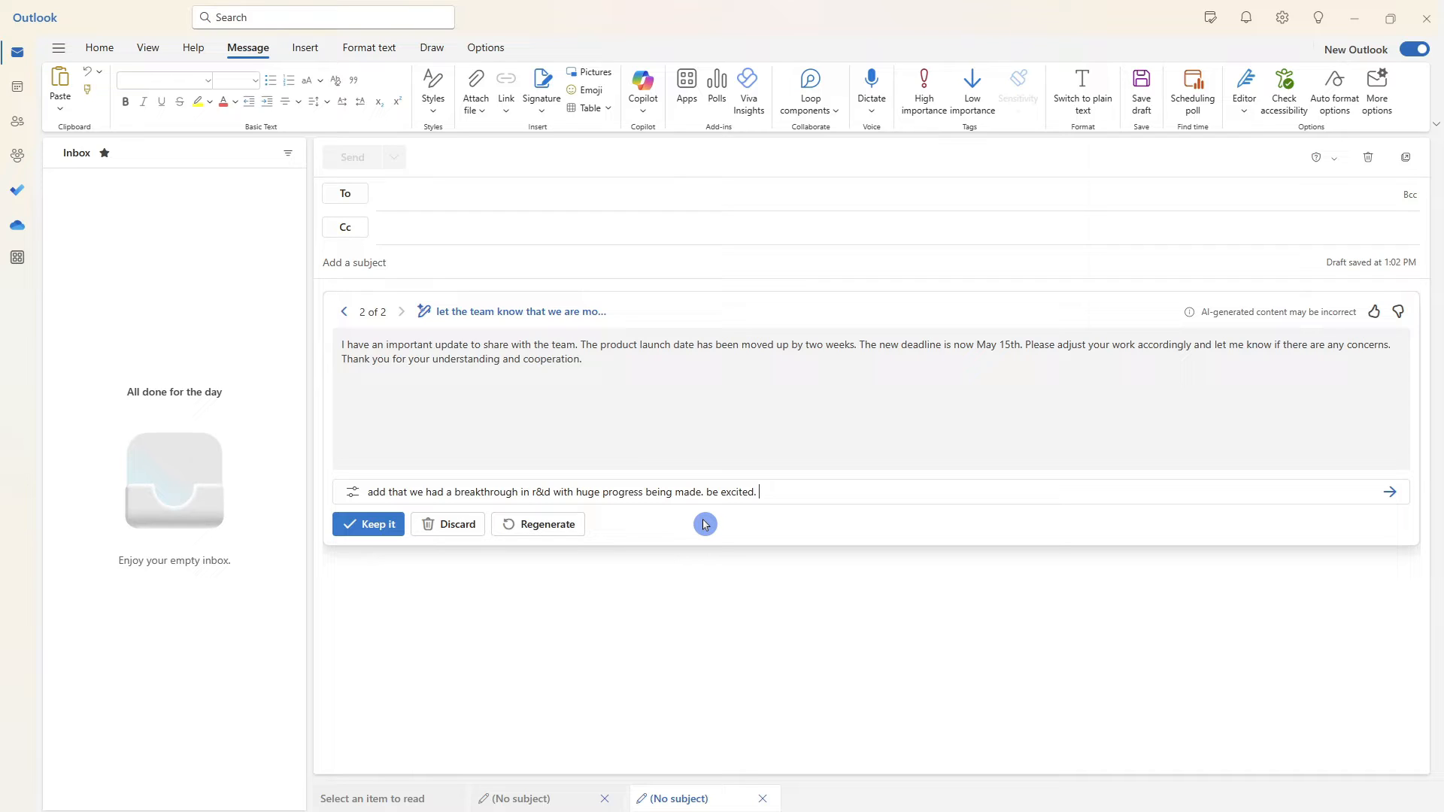
{"action": "mouse_move", "coordinate": [1312, 567]}
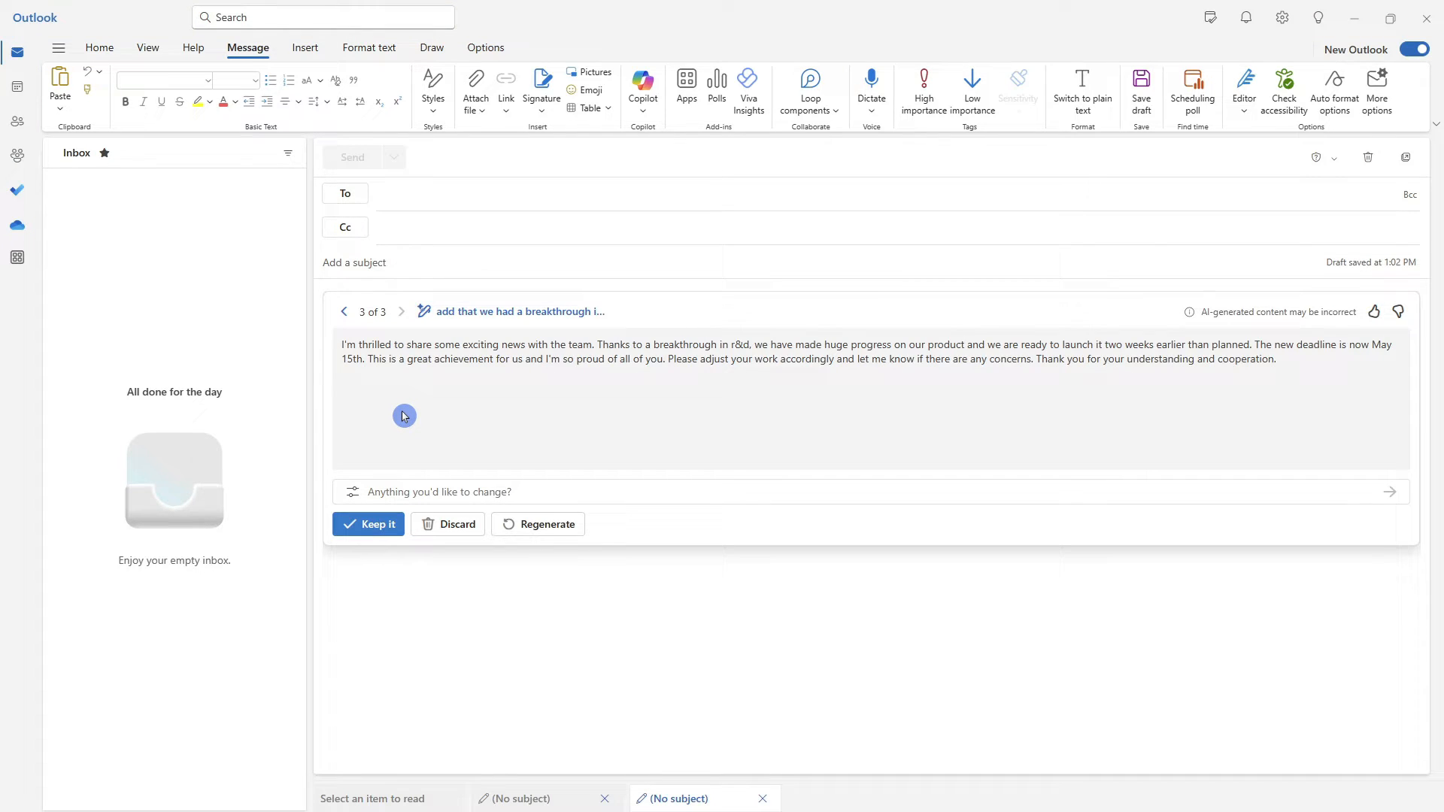
{"action": "mouse_move", "coordinate": [400, 398]}
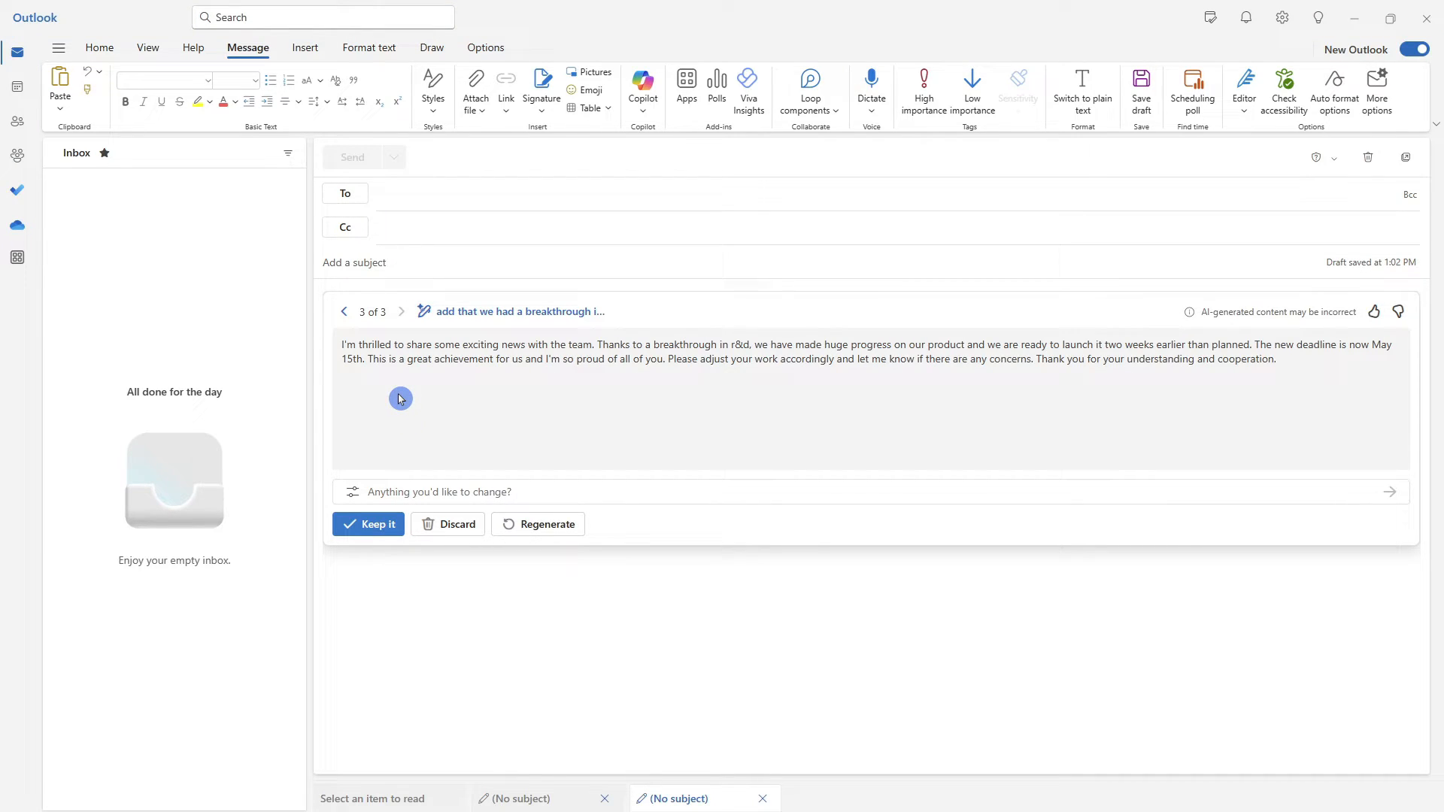
{"action": "mouse_move", "coordinate": [364, 342]}
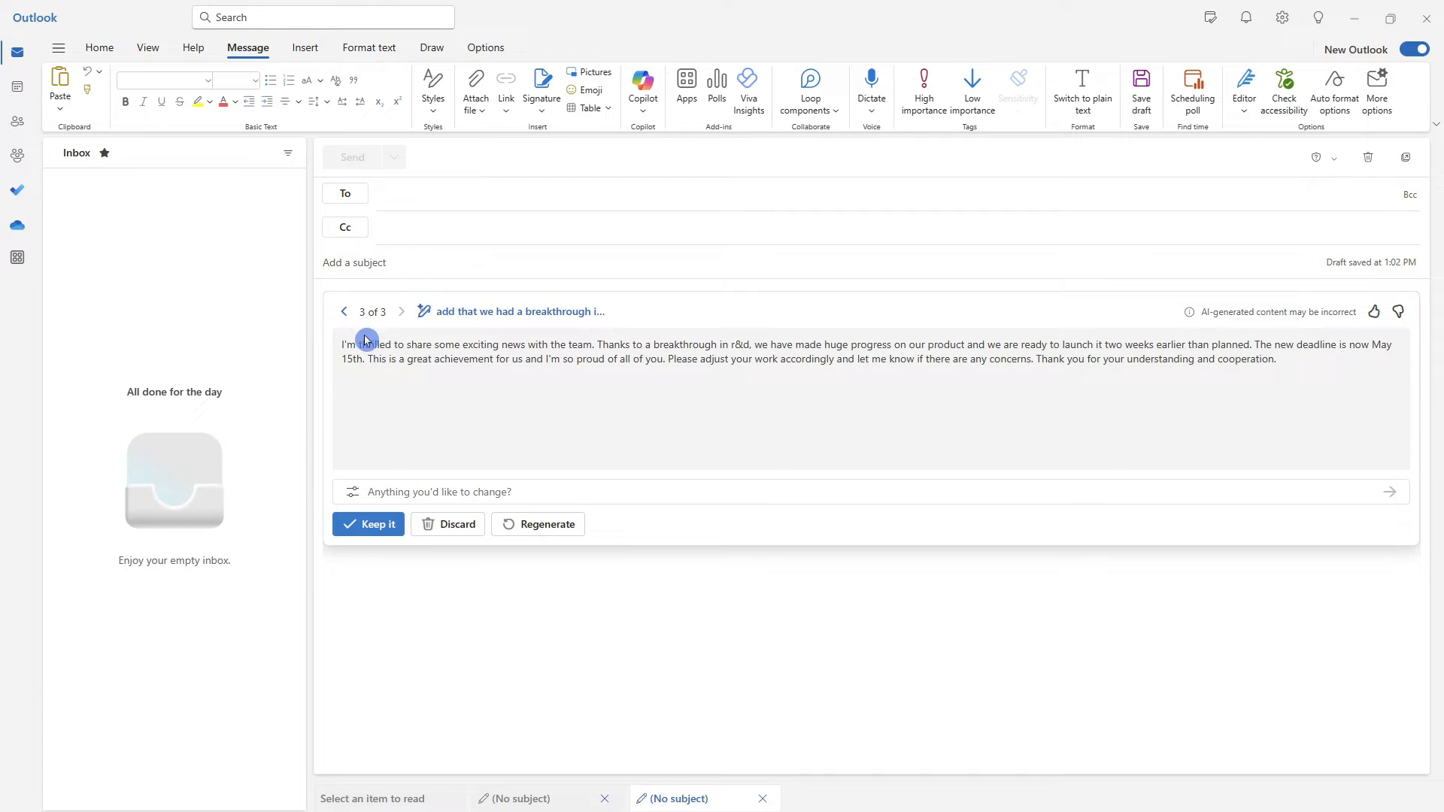
{"action": "mouse_move", "coordinate": [344, 312]}
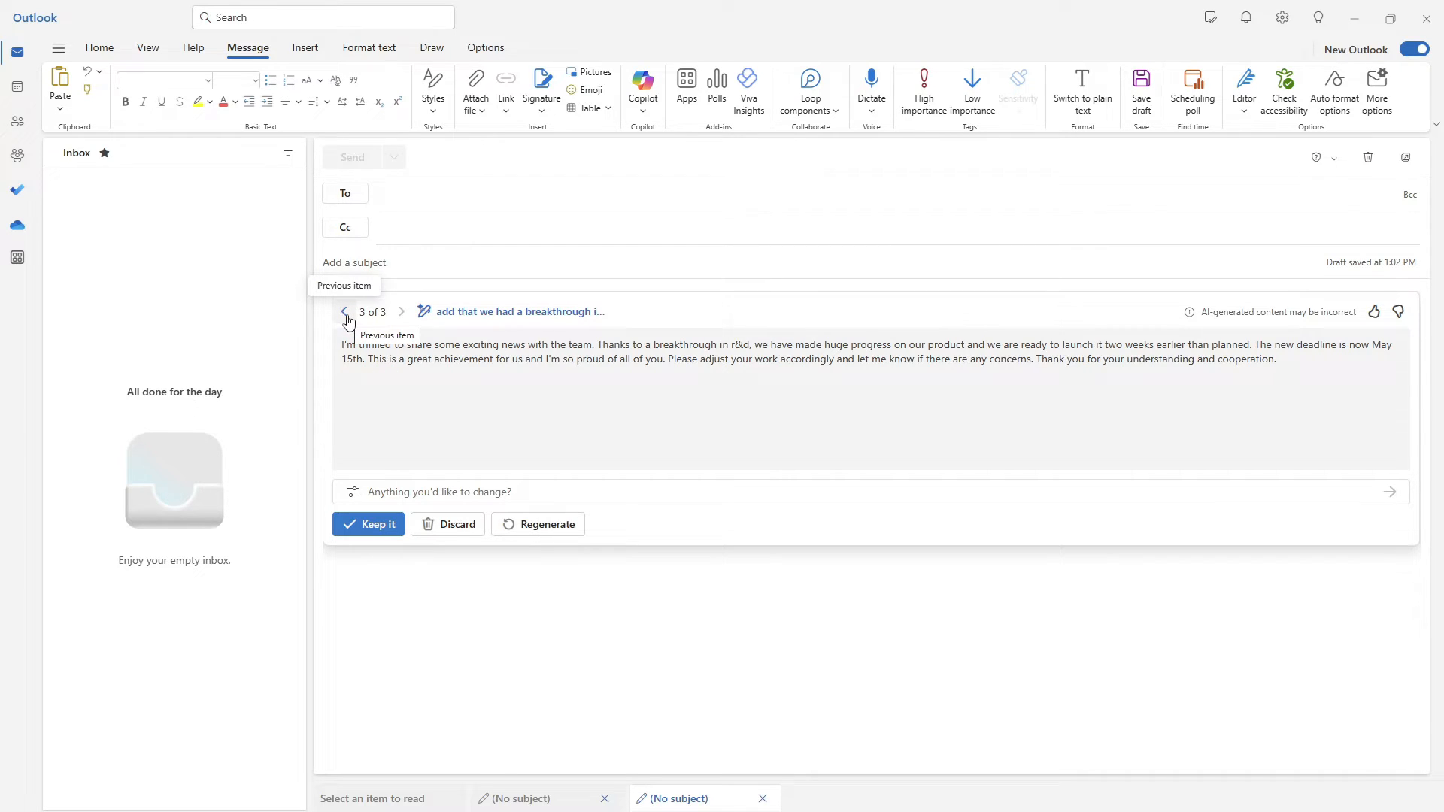
- Browse the draft versions, keep the excited draft, then open Sarah's launch-date reply
{"action": "left_click", "coordinate": [344, 312]}
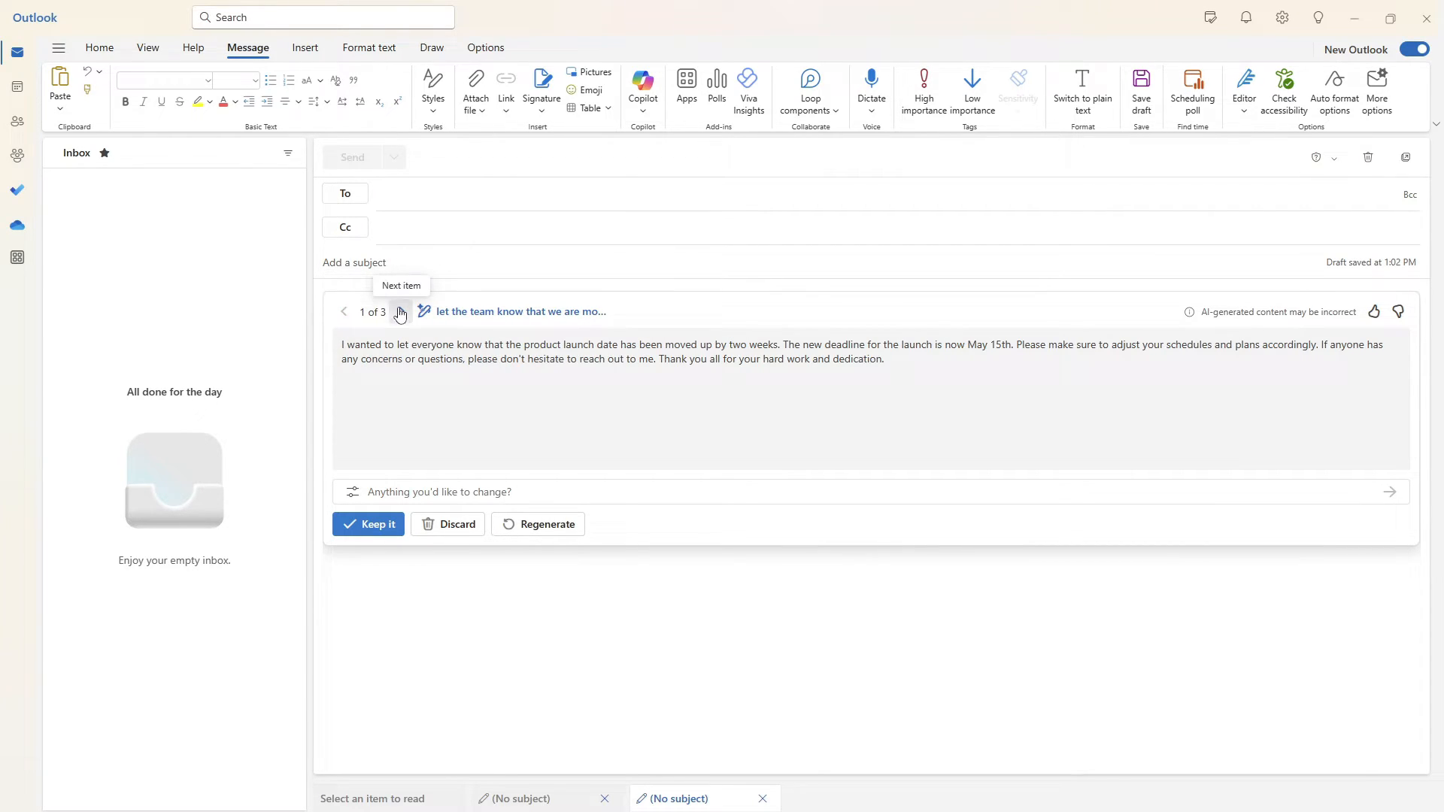
{"action": "left_click", "coordinate": [400, 313]}
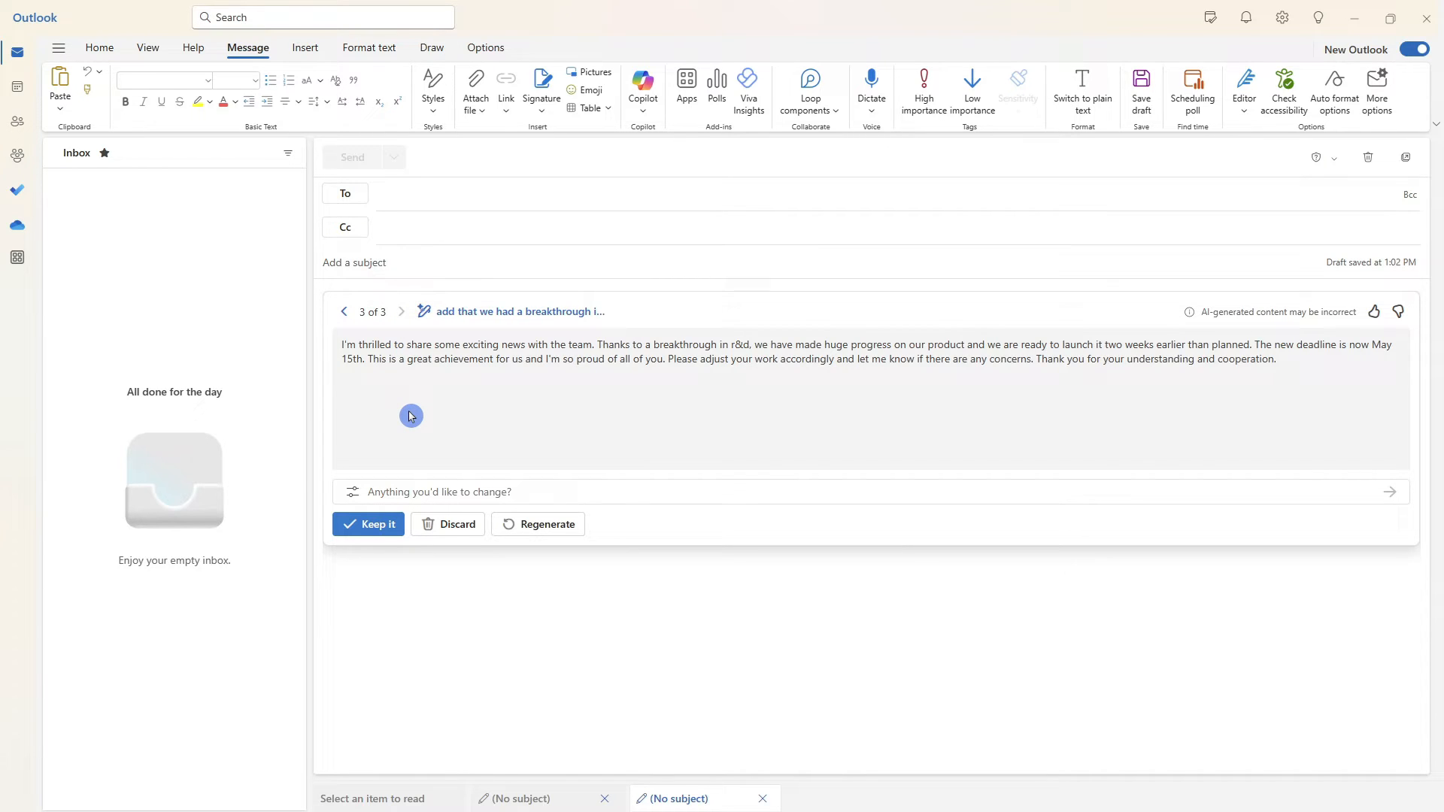
{"action": "mouse_move", "coordinate": [368, 523]}
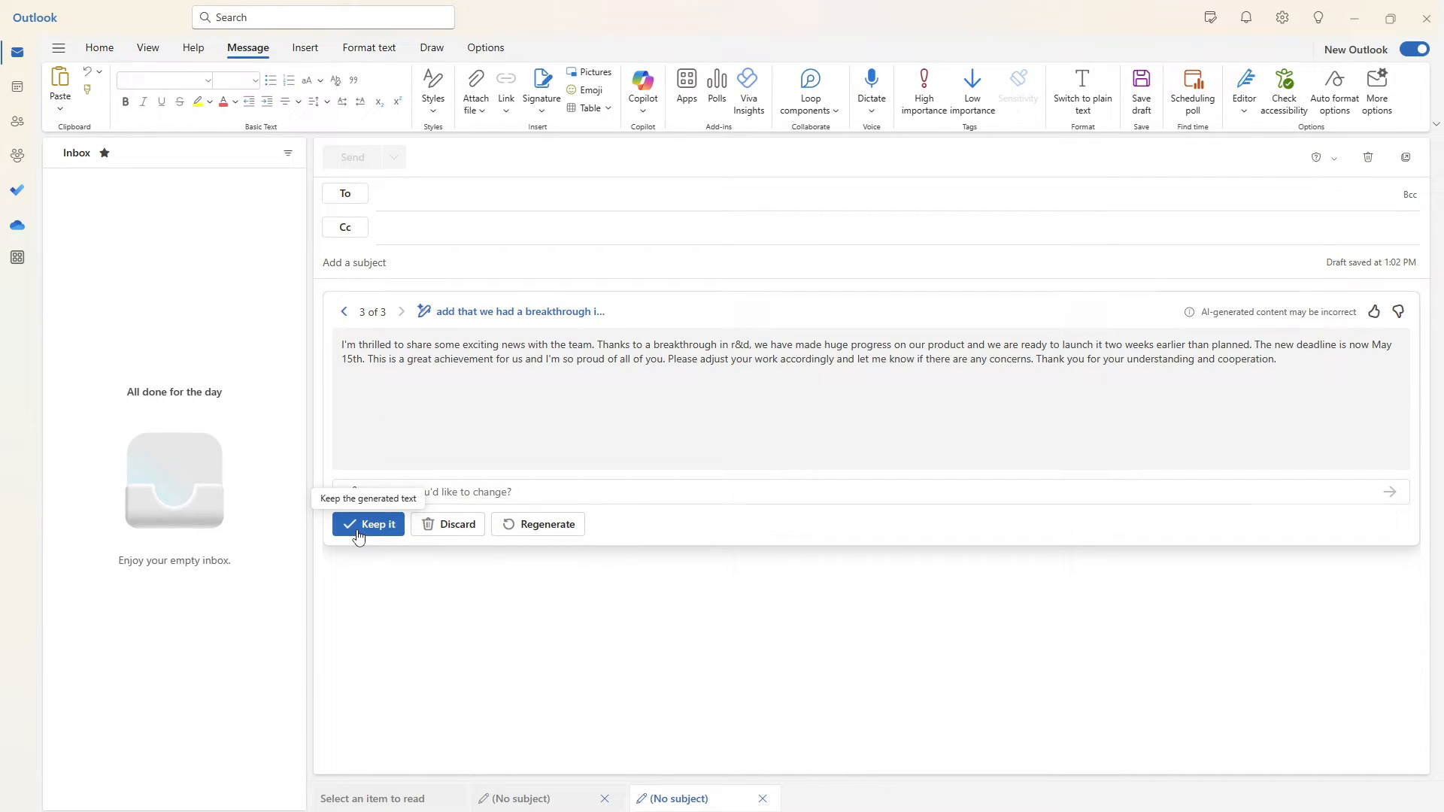
{"action": "left_click", "coordinate": [367, 524]}
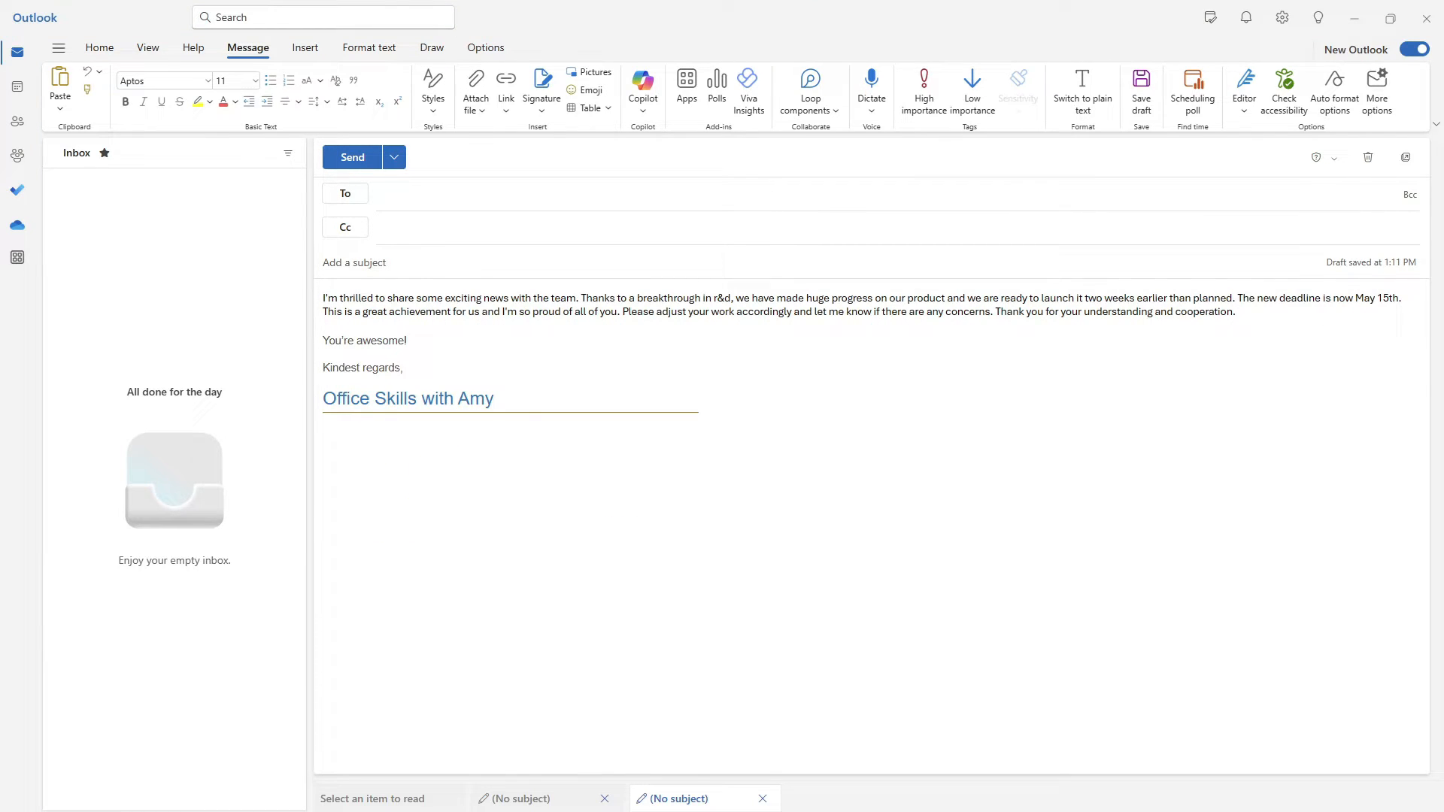
{"action": "left_click", "coordinate": [129, 195]}
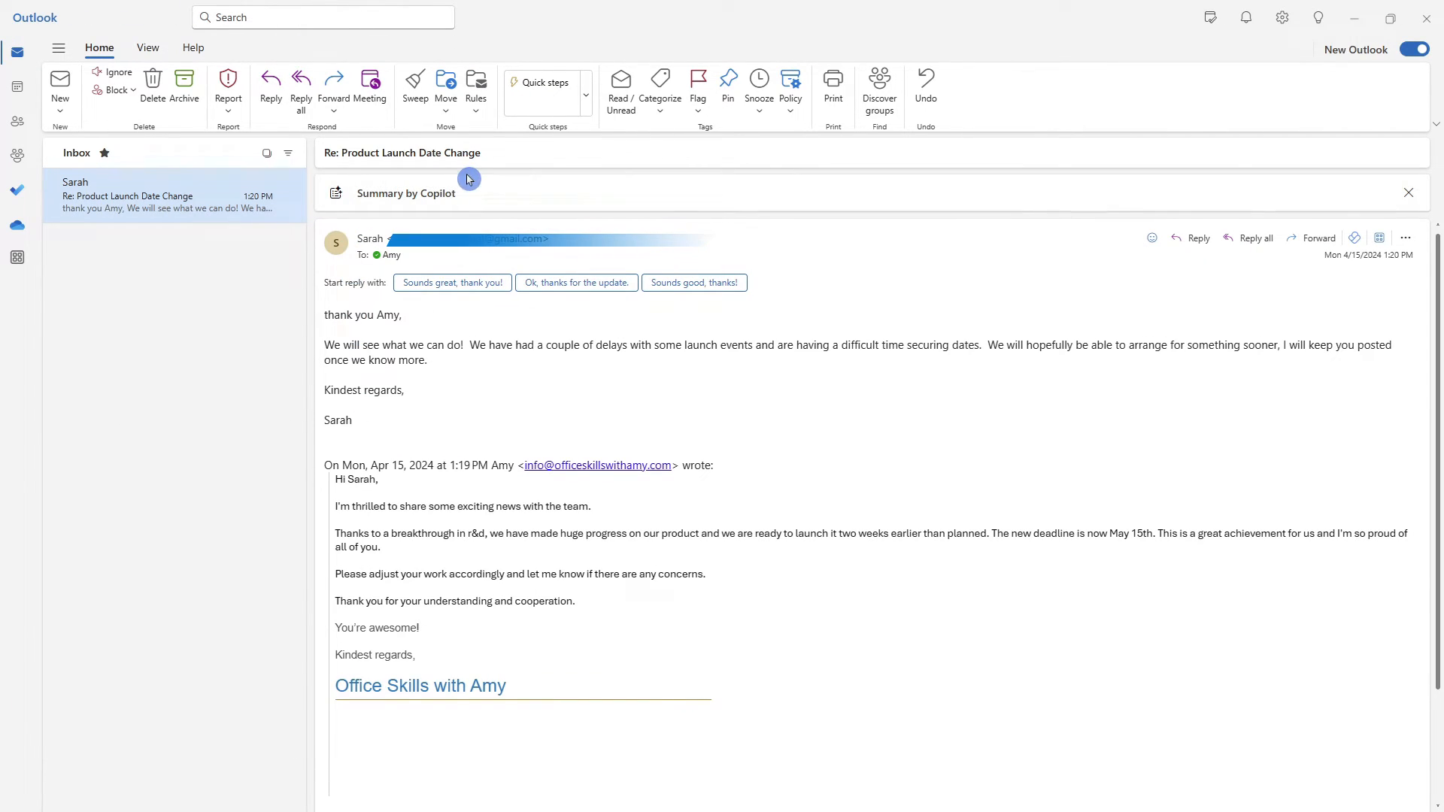
{"action": "mouse_move", "coordinate": [492, 206]}
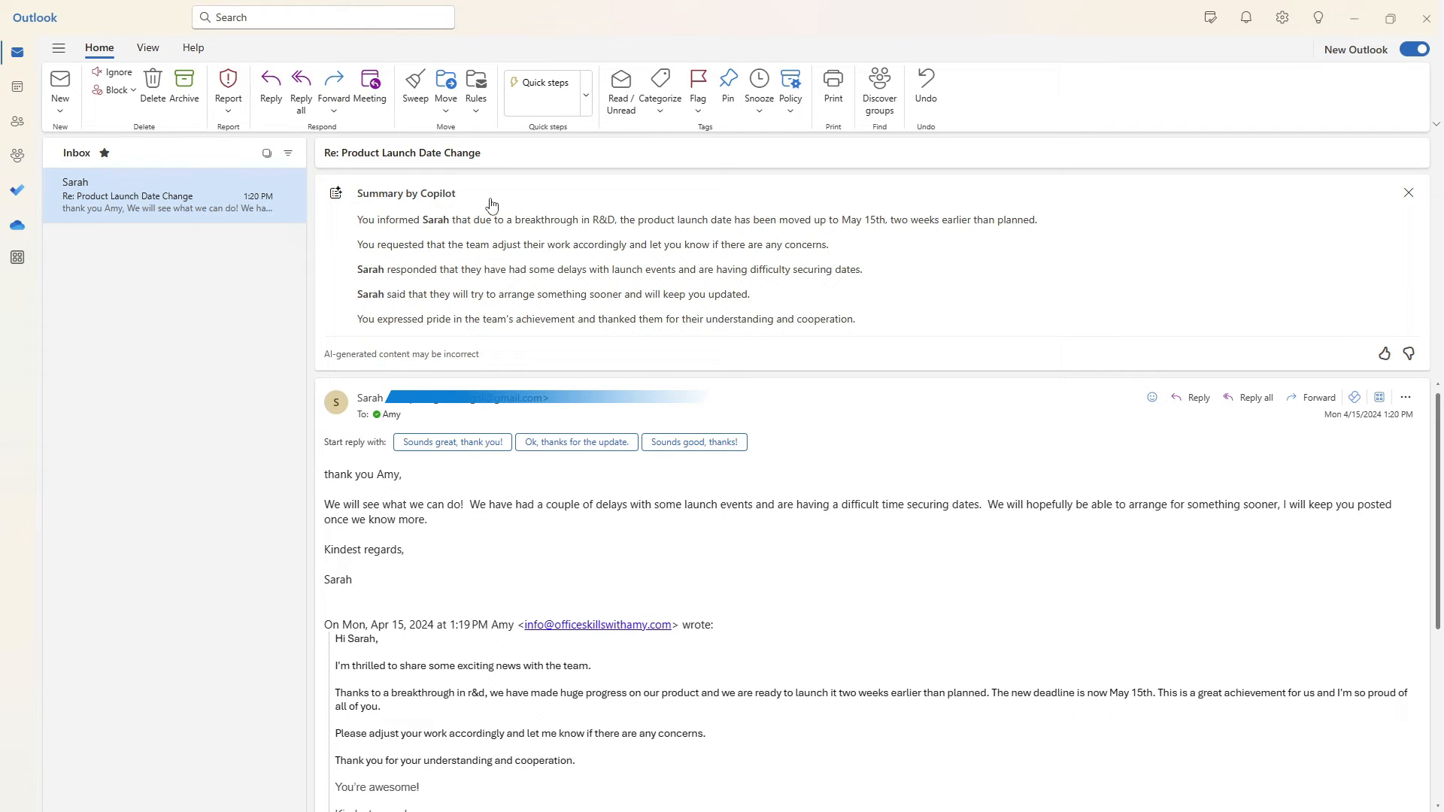
{"action": "mouse_move", "coordinate": [866, 319]}
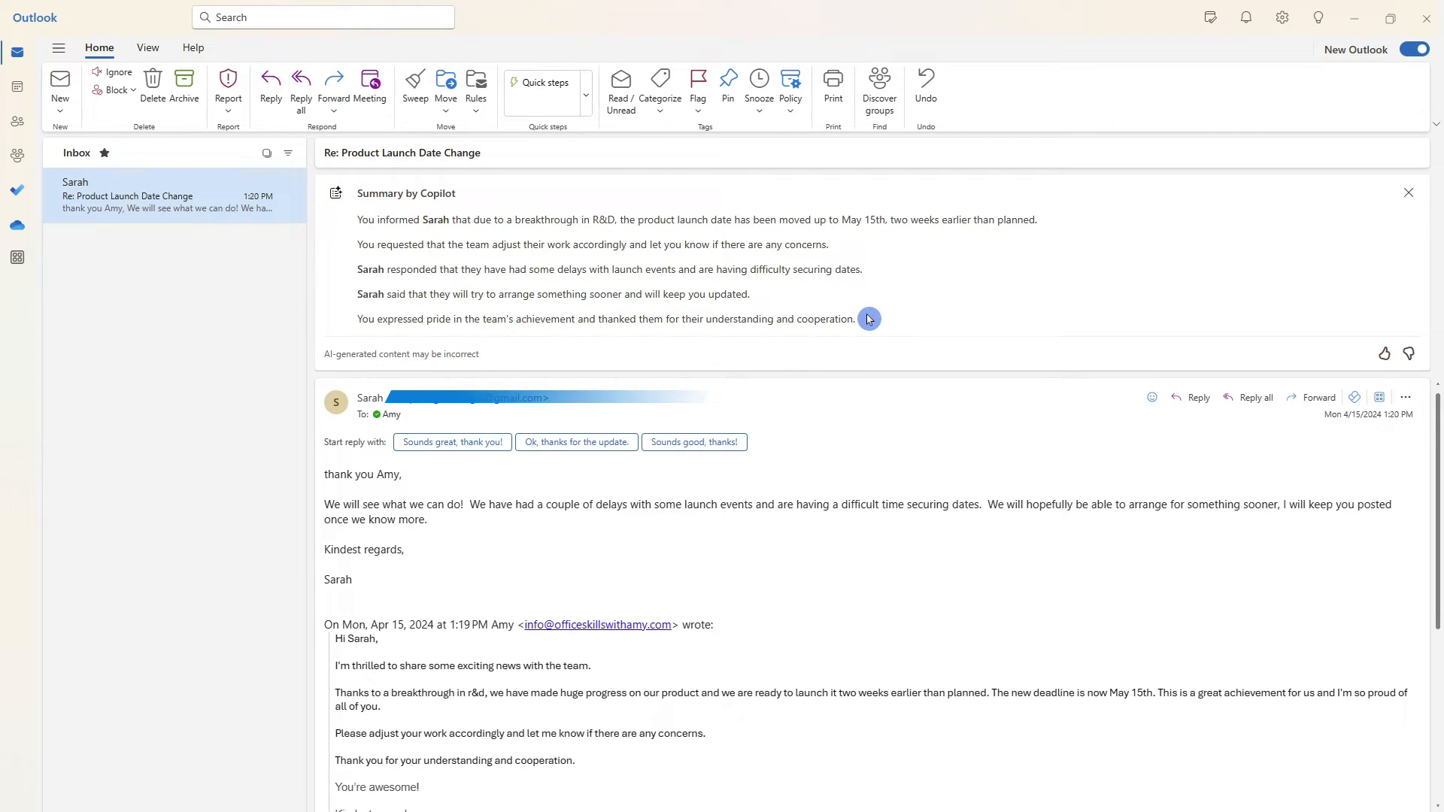
{"action": "mouse_move", "coordinate": [865, 325]}
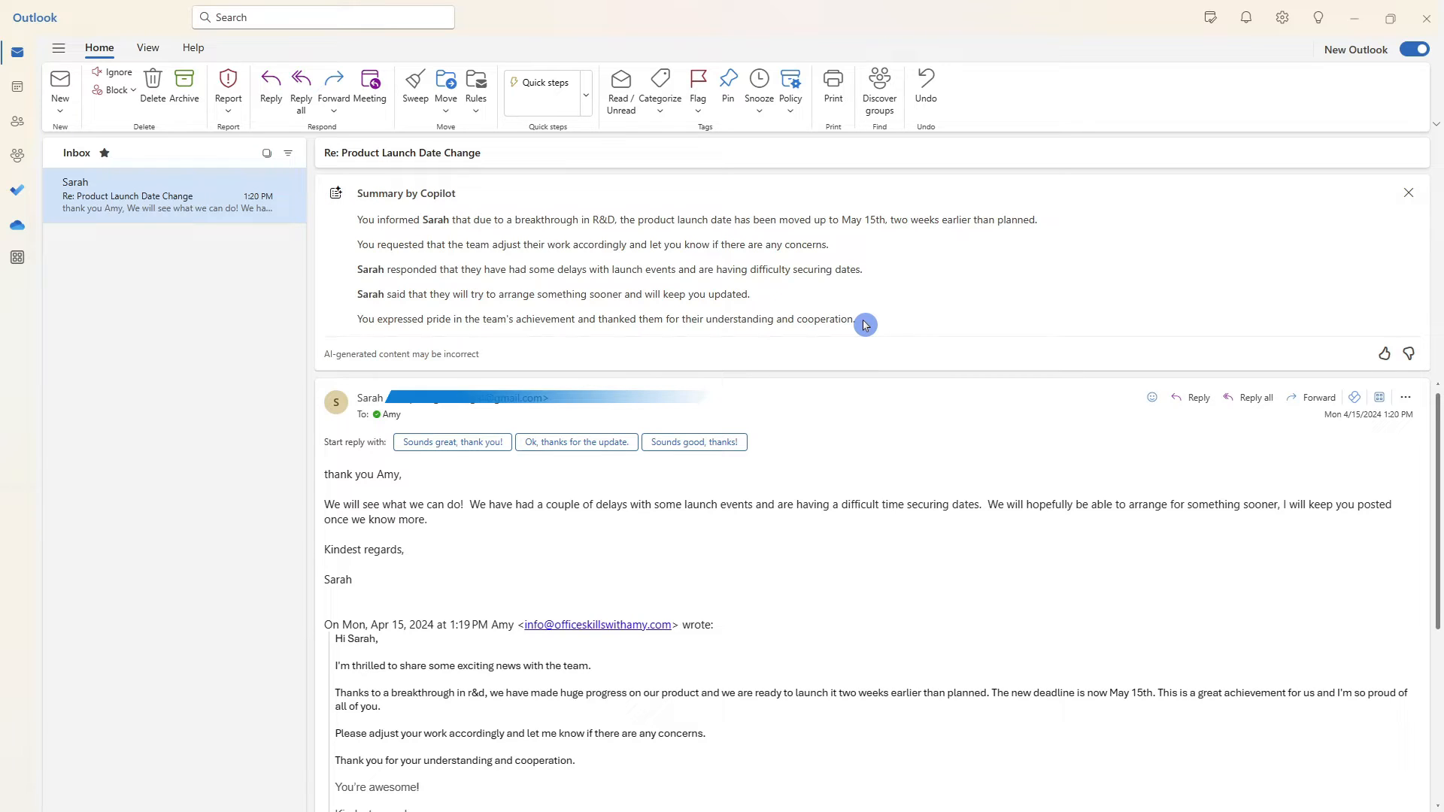
{"action": "mouse_move", "coordinate": [826, 338]}
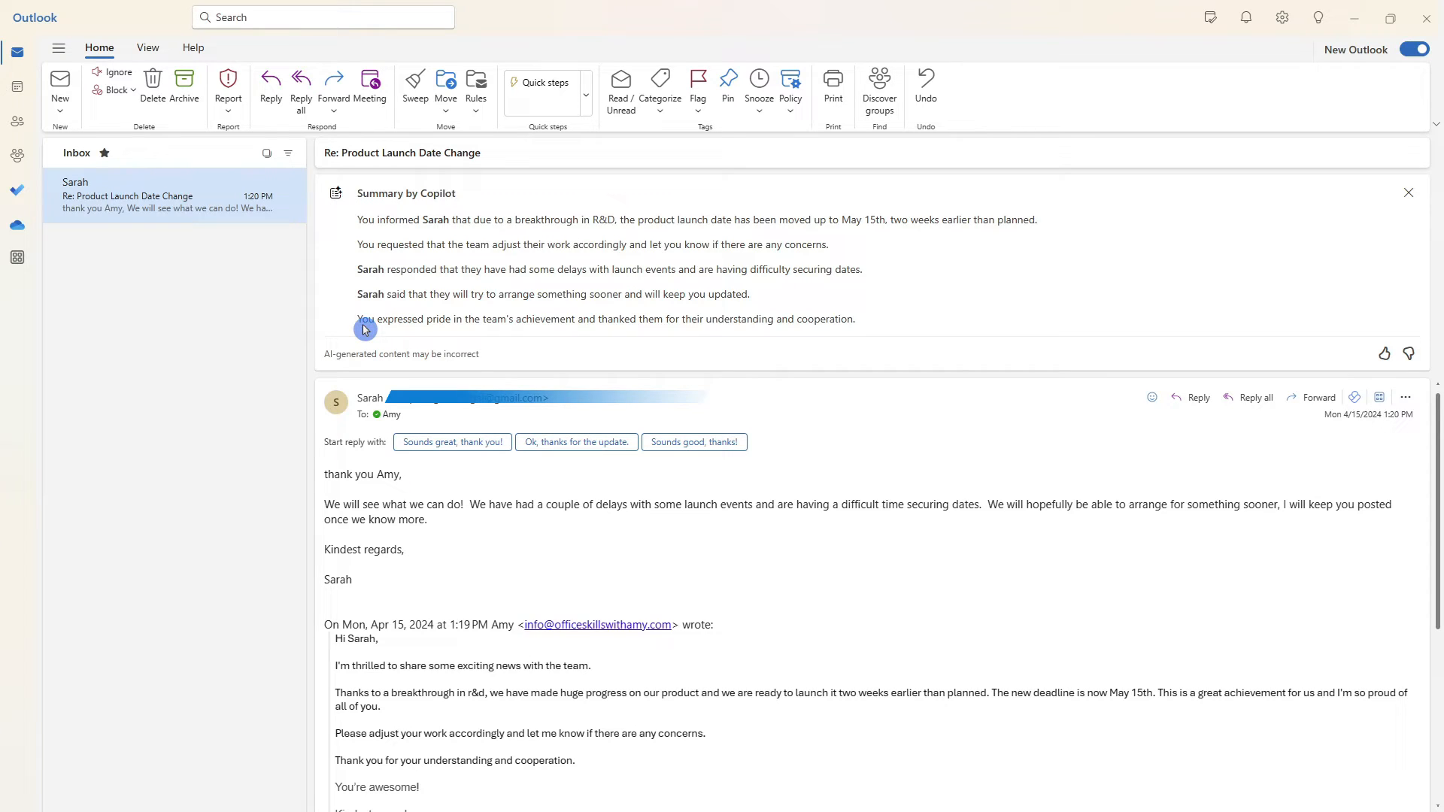
{"action": "mouse_move", "coordinate": [358, 277]}
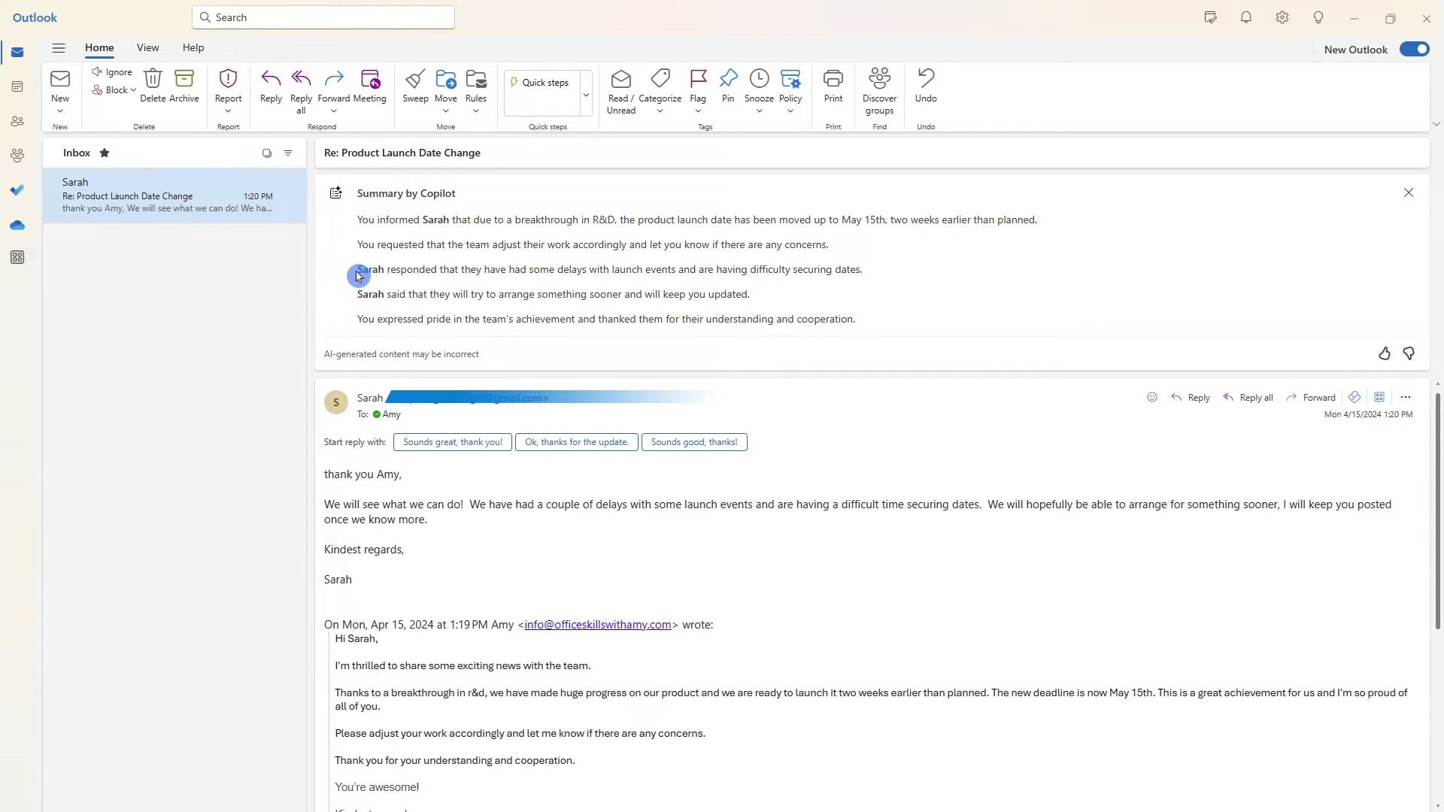
{"action": "mouse_move", "coordinate": [468, 291]}
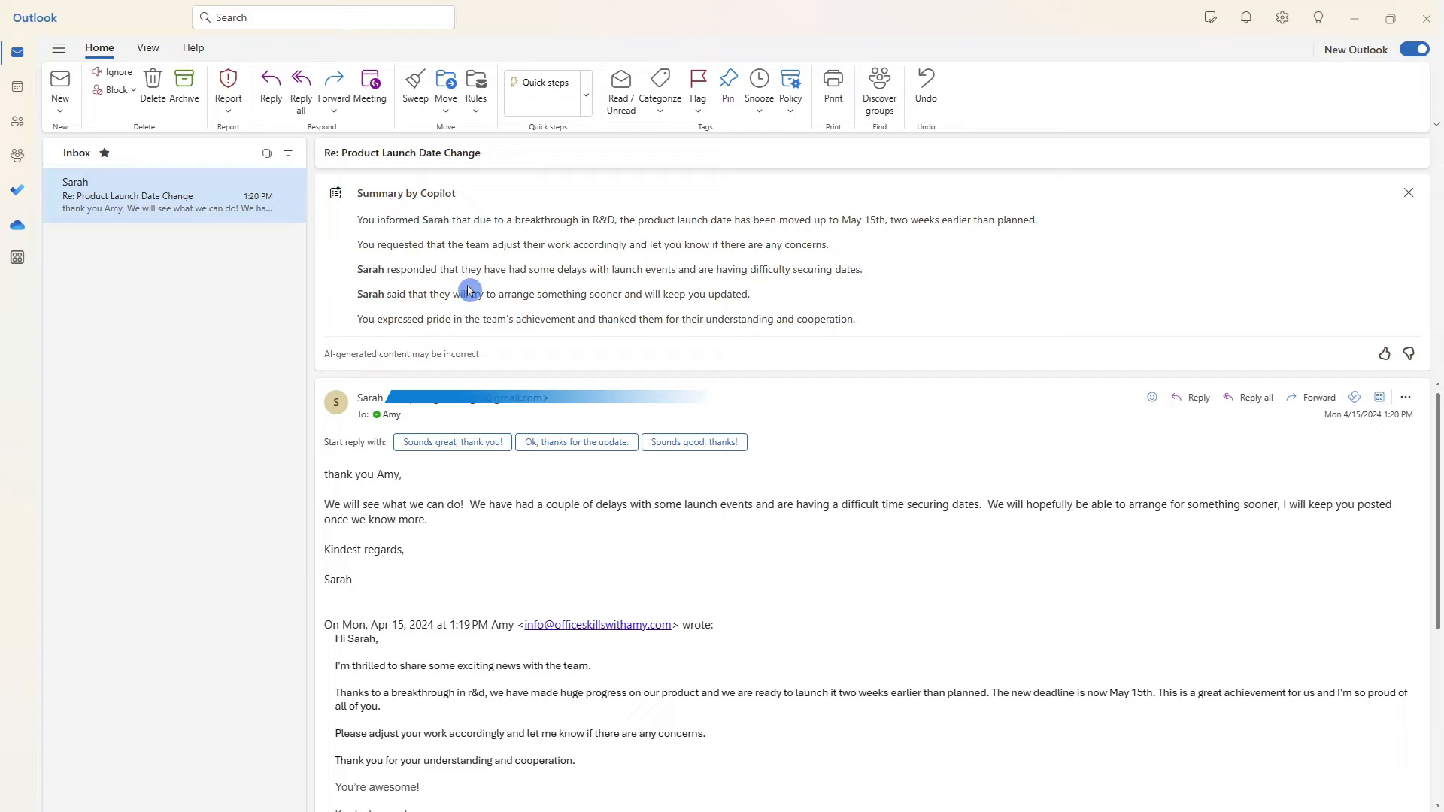
{"action": "mouse_move", "coordinate": [597, 288]}
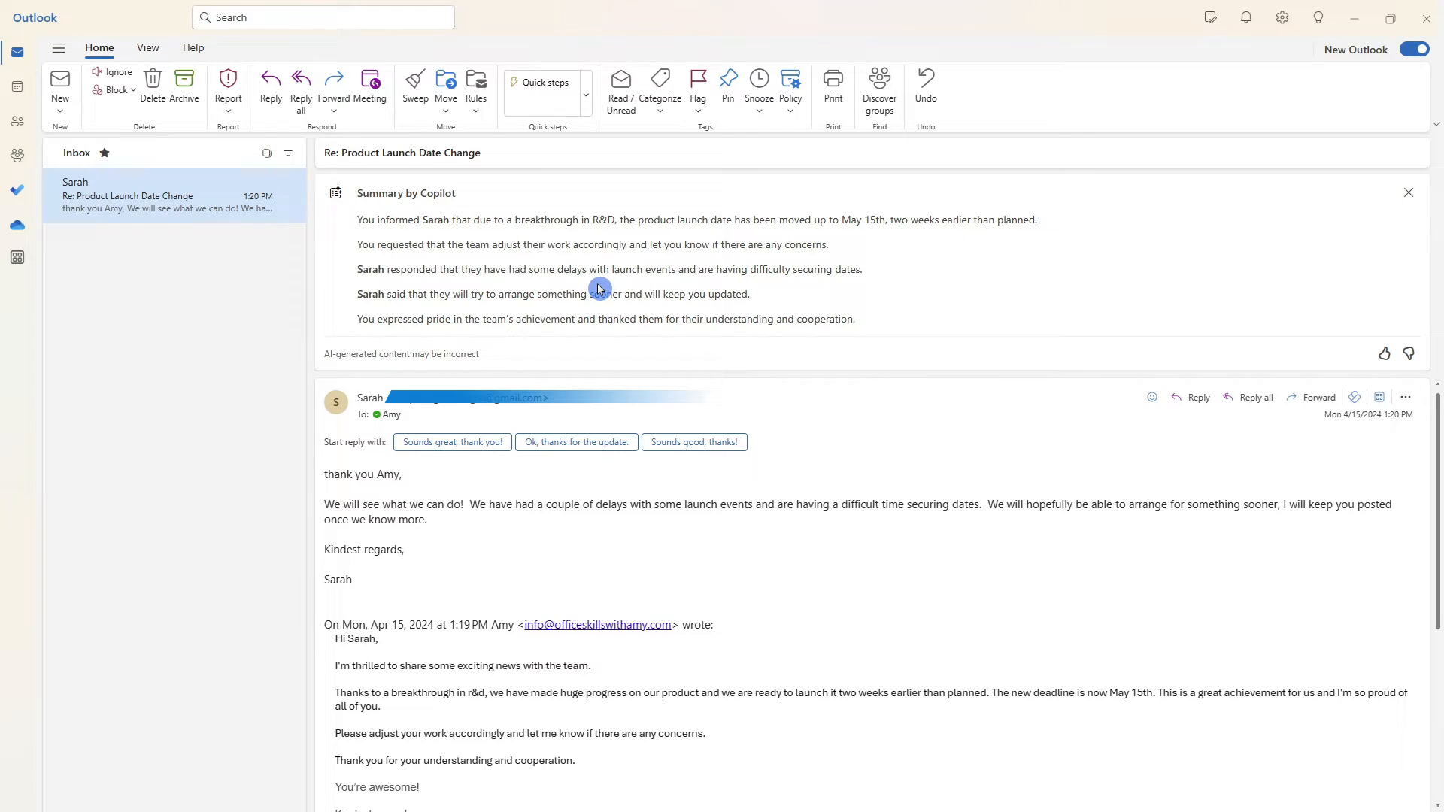
{"action": "mouse_move", "coordinate": [714, 285]}
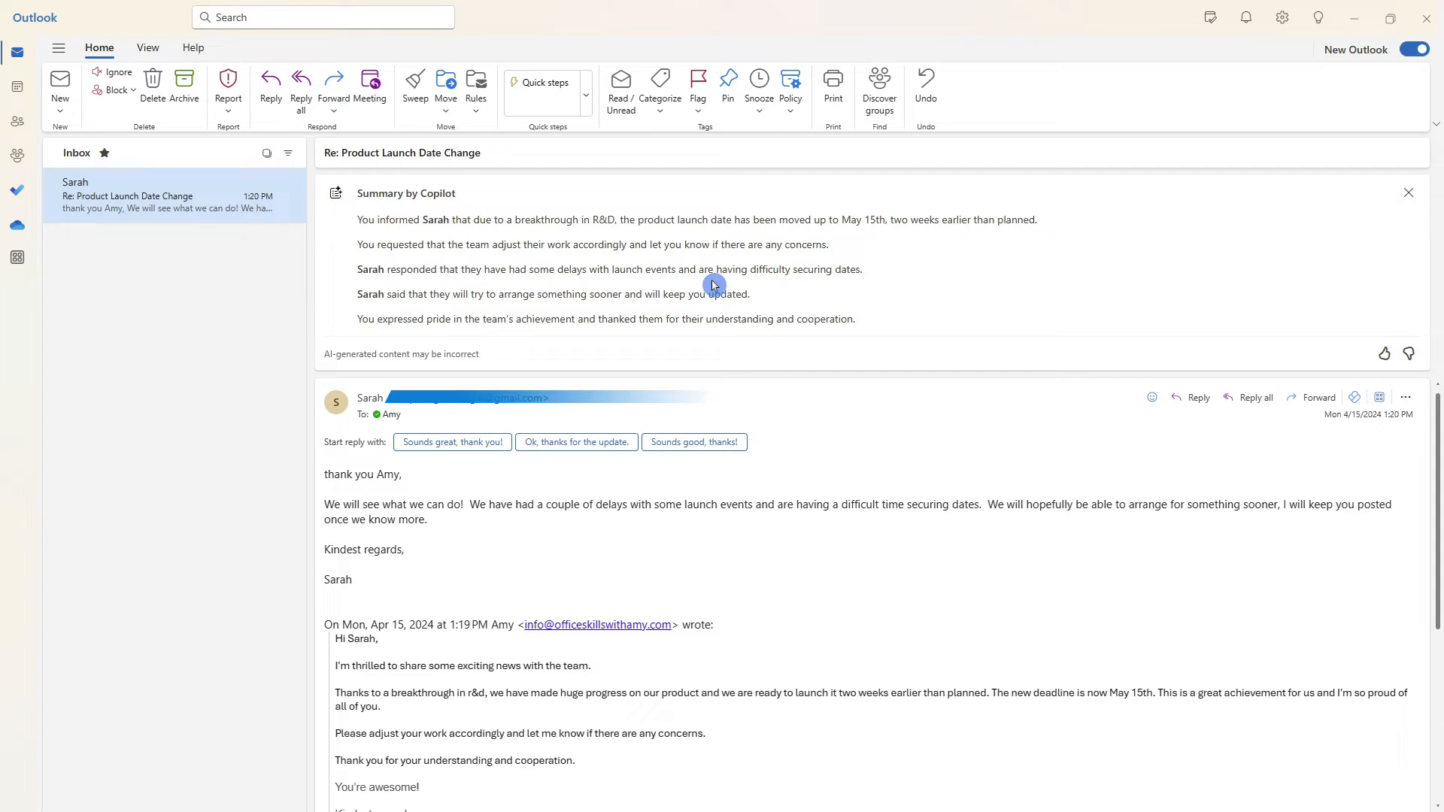
{"action": "mouse_move", "coordinate": [1408, 194]}
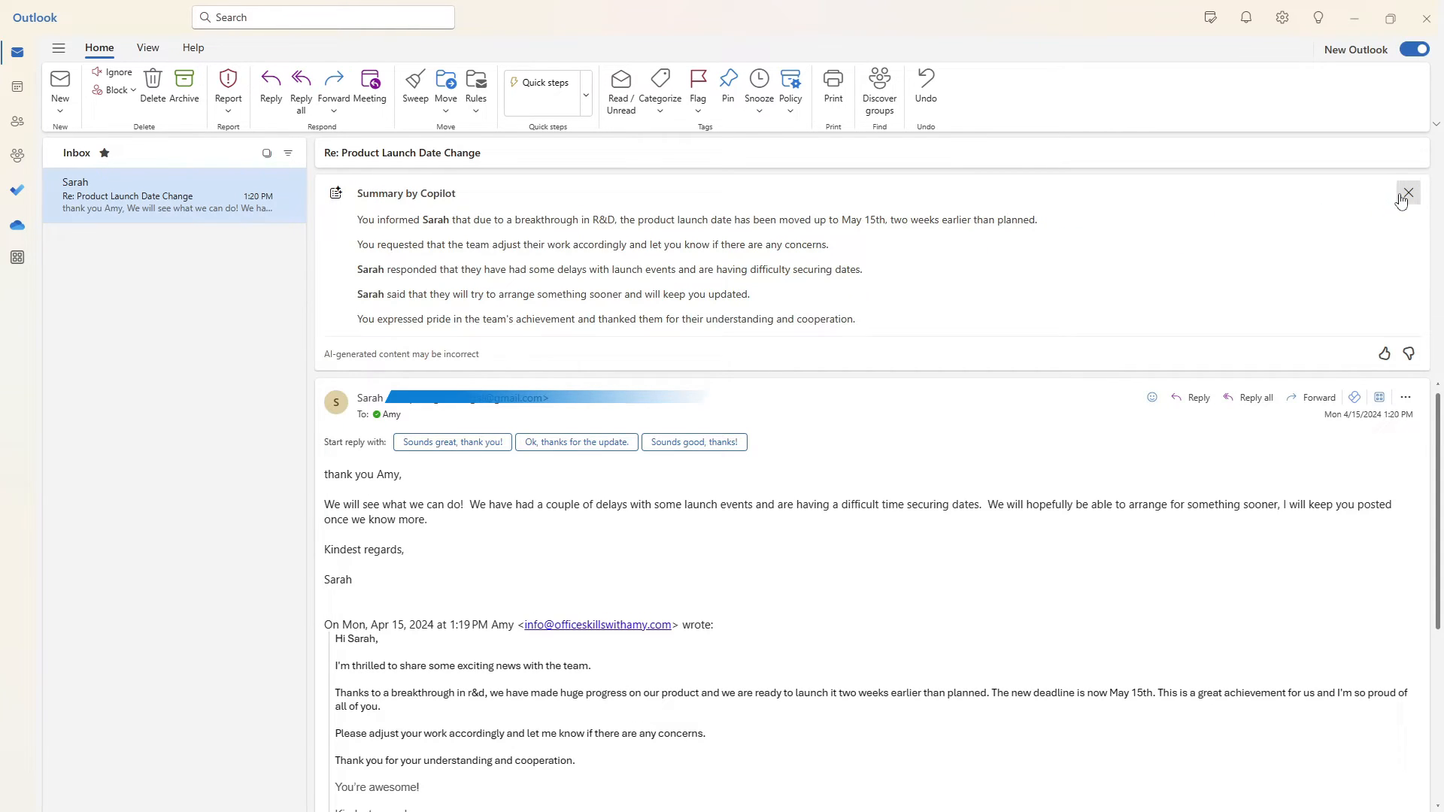
- Dismiss Copilot's summary of the launch-date thread with Sarah
{"action": "left_click", "coordinate": [1409, 194]}
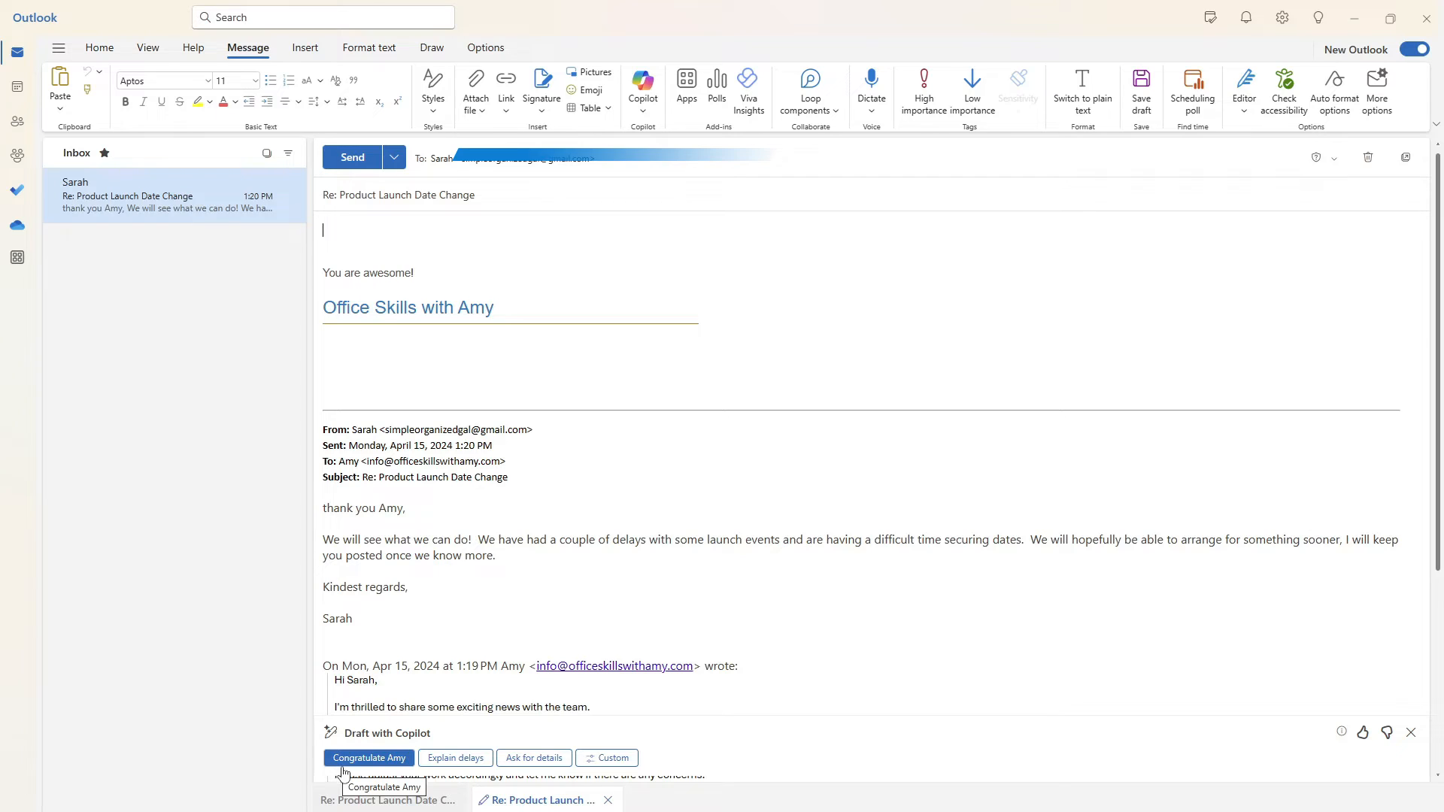
- Have Copilot draft a congratulatory reply to Sarah from the suggestion chips
{"action": "left_click", "coordinate": [369, 759]}
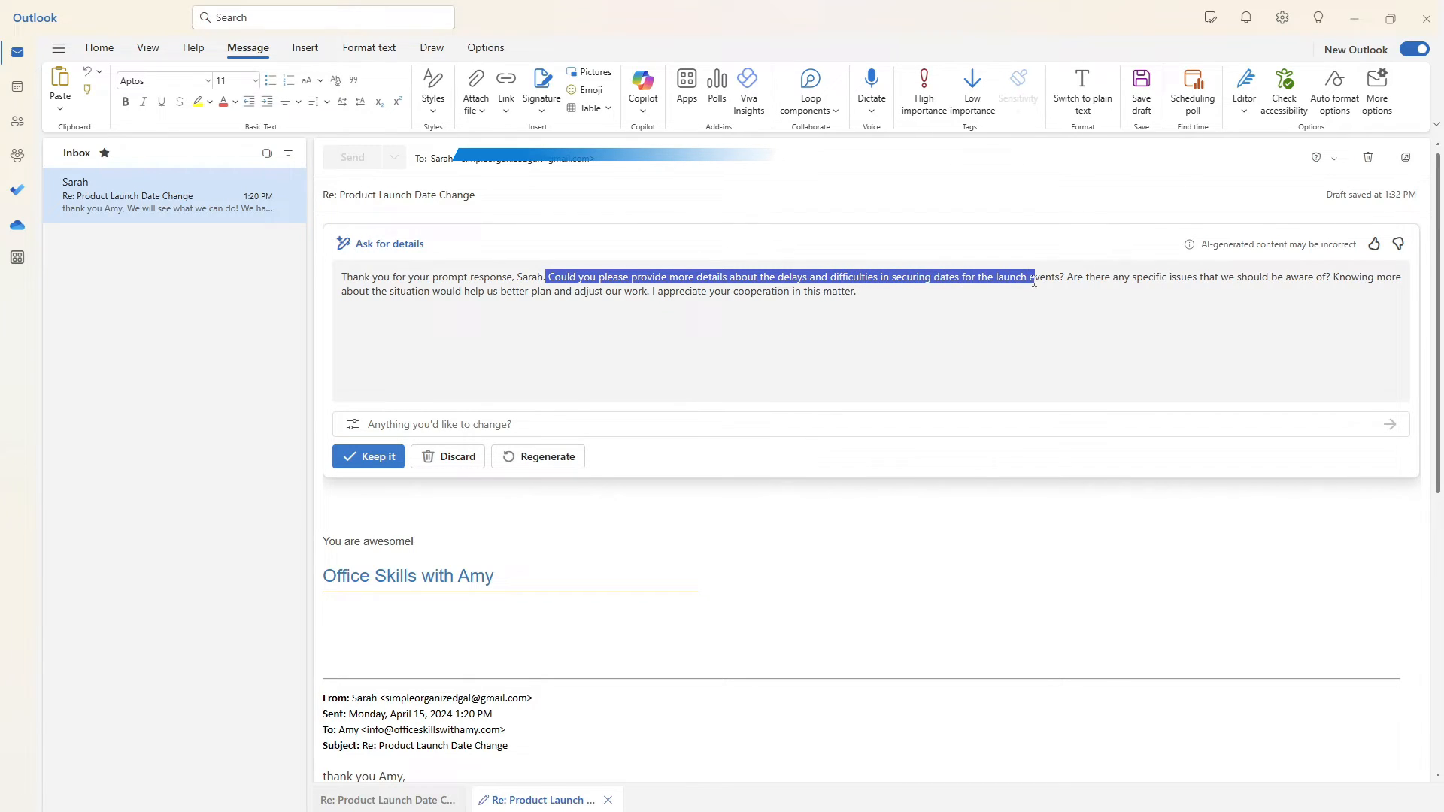
{"action": "mouse_move", "coordinate": [626, 346]}
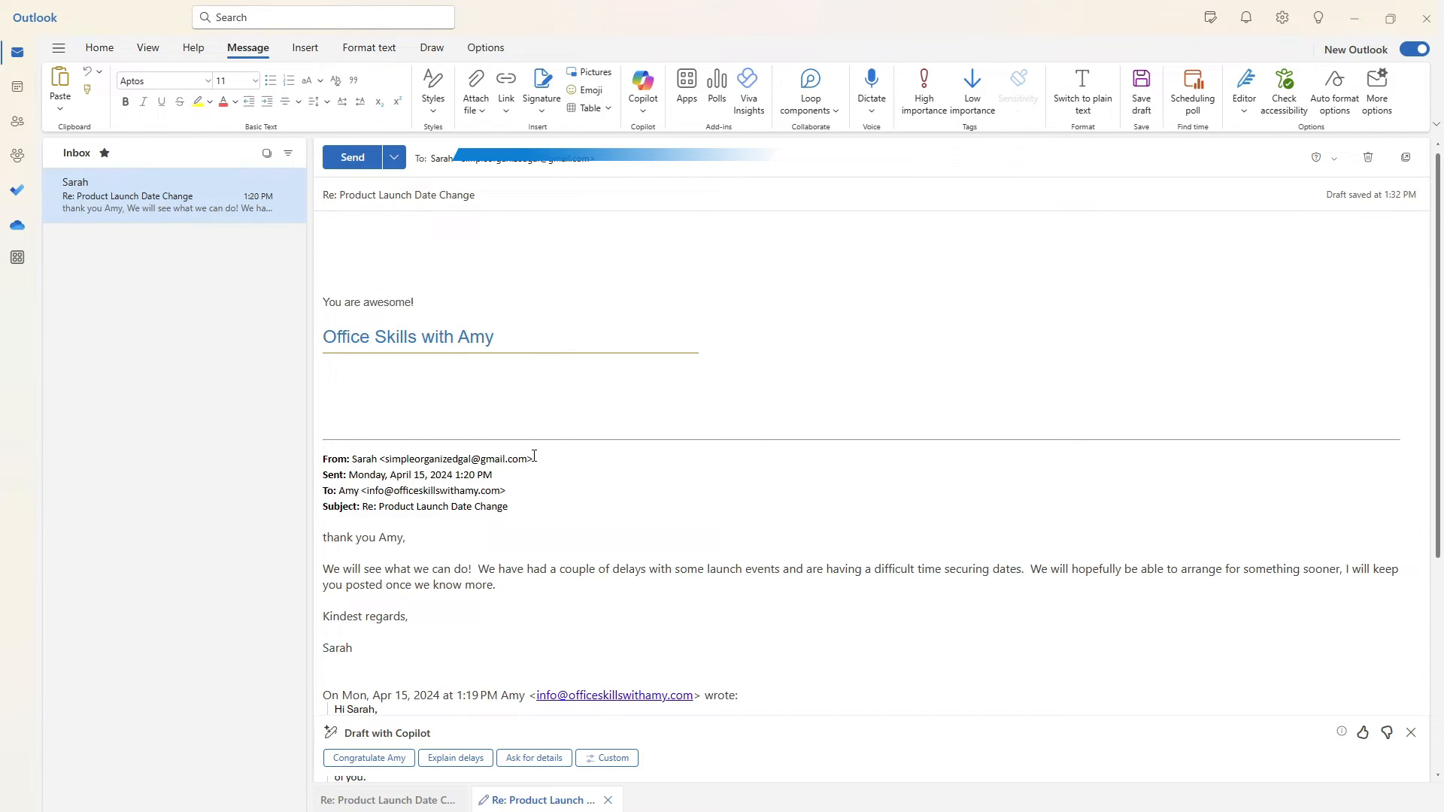
{"action": "mouse_move", "coordinate": [619, 560]}
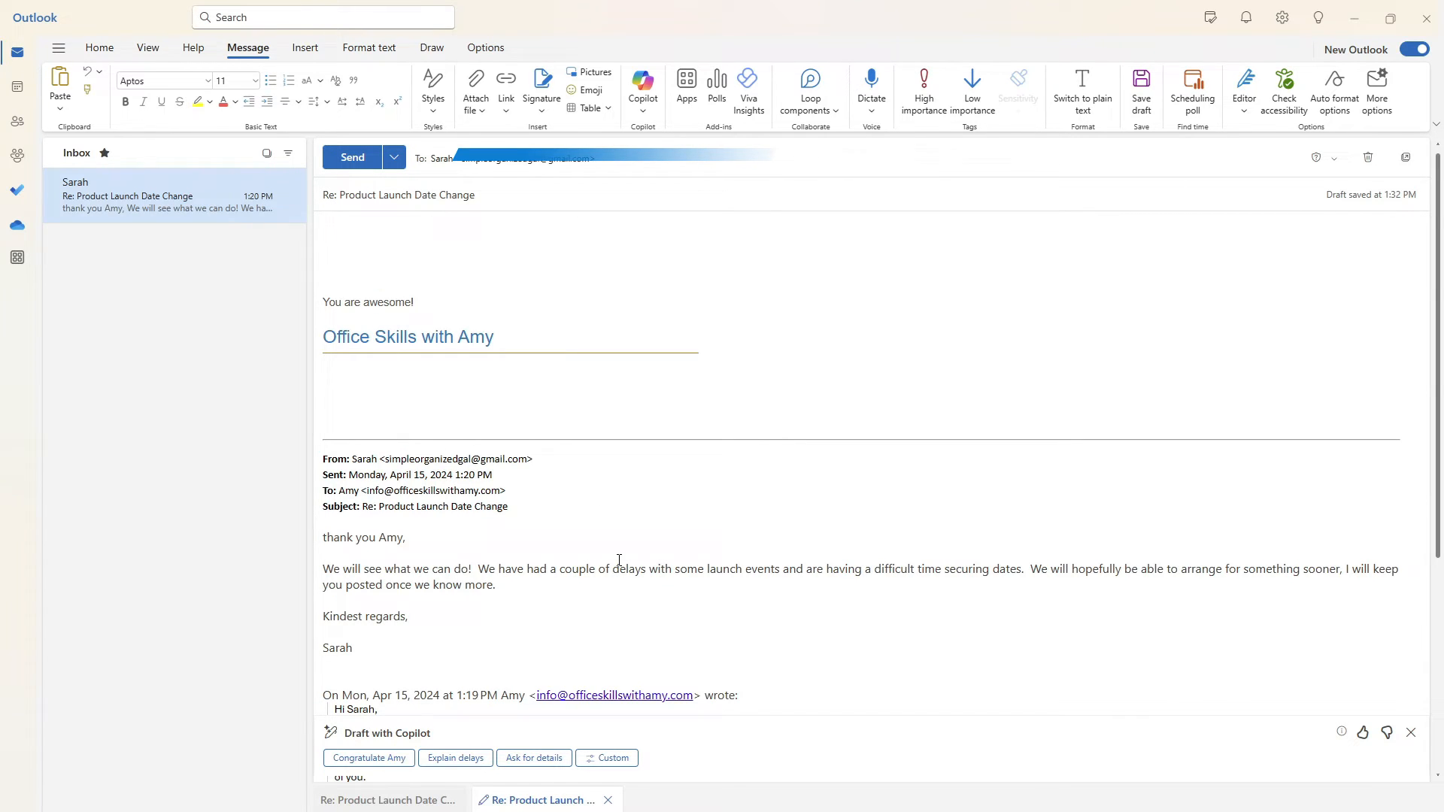
- Generate a custom Copilot reply thanking Sarah for coordinating the event launch
{"action": "left_click", "coordinate": [606, 756]}
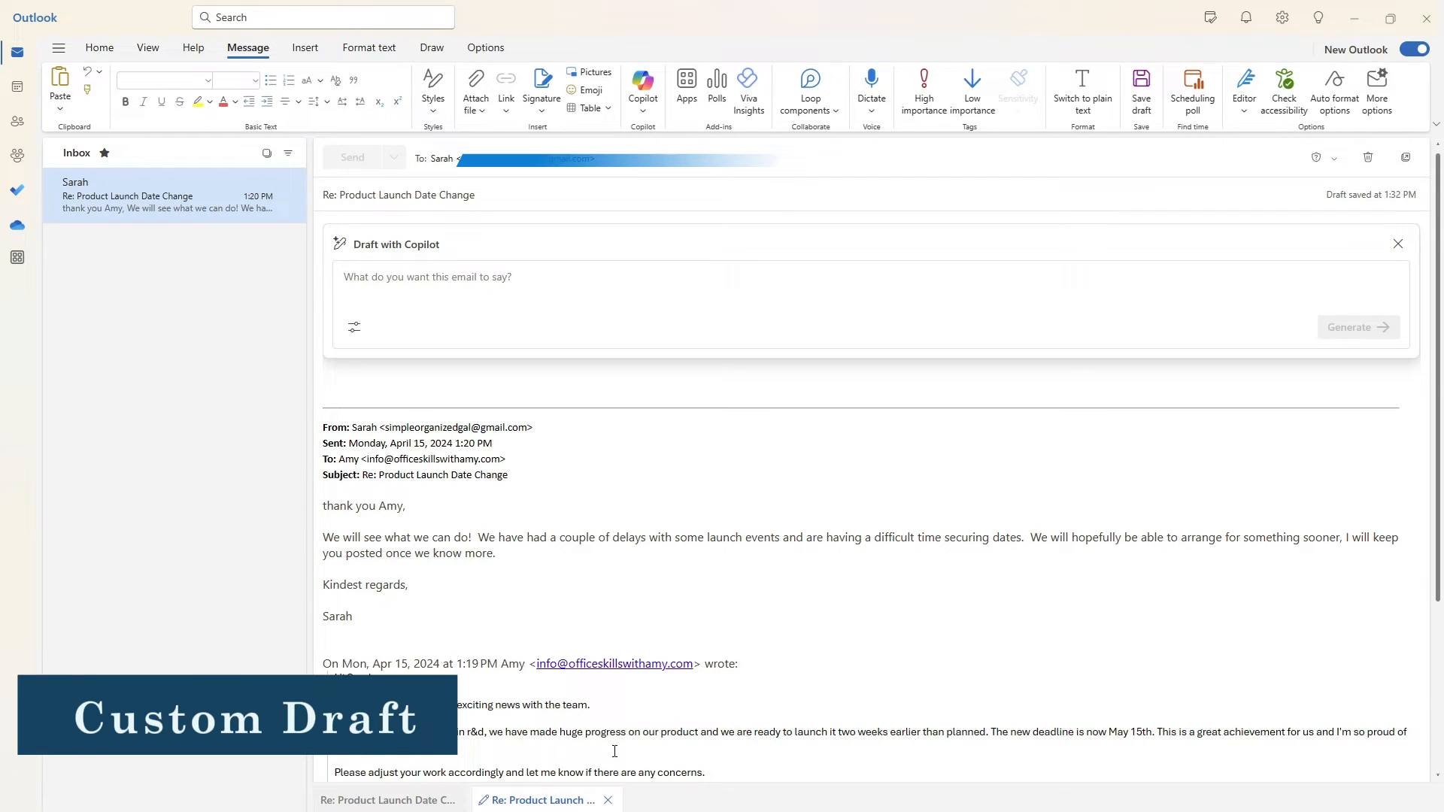
{"action": "type", "text": "draft an email to Sarah thanking her for her efforts in coordinating an event launch.  explain that unfortunately we need to secure those dates as the new launch date is confirmed.  let me know if there is anything that I can do to help."}
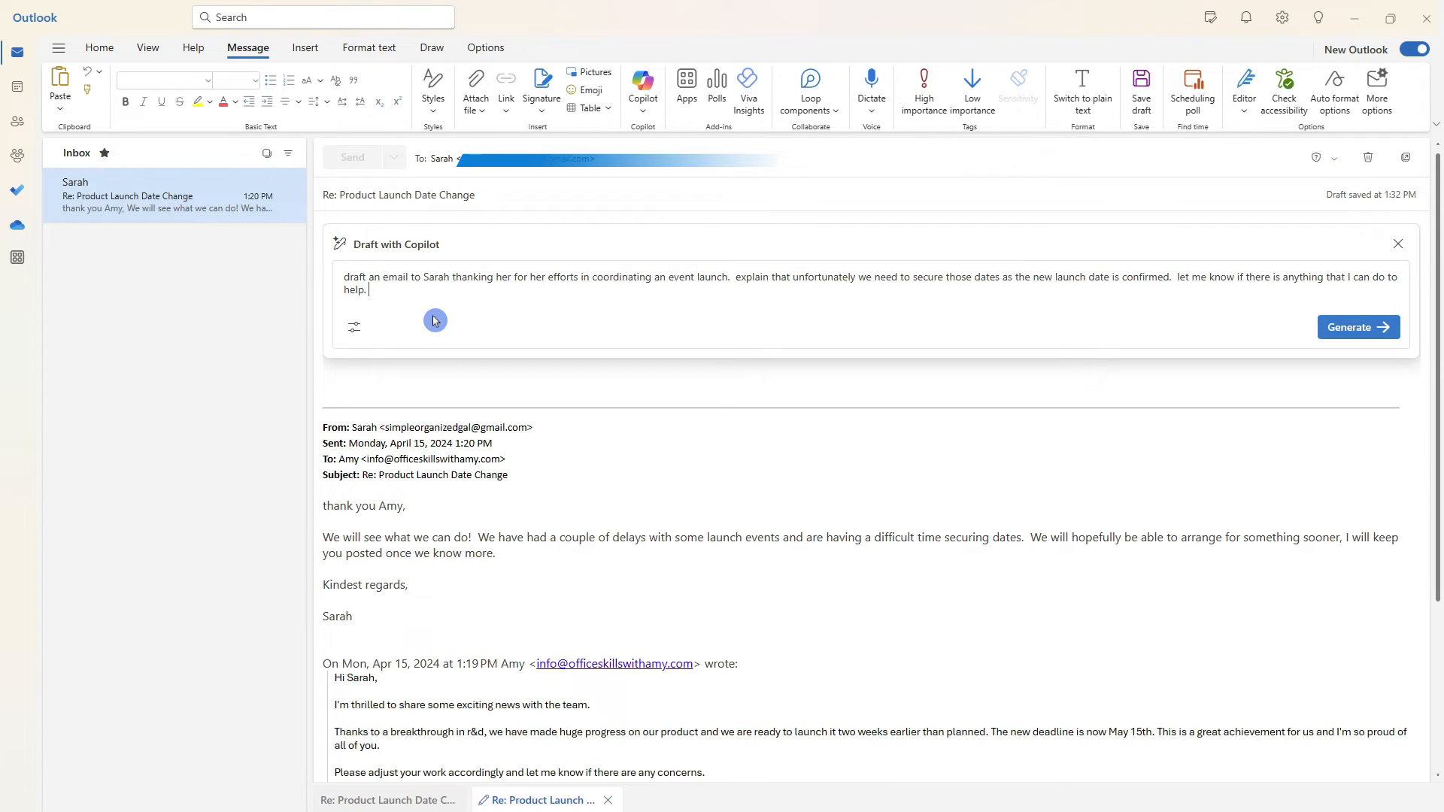
{"action": "mouse_move", "coordinate": [750, 352]}
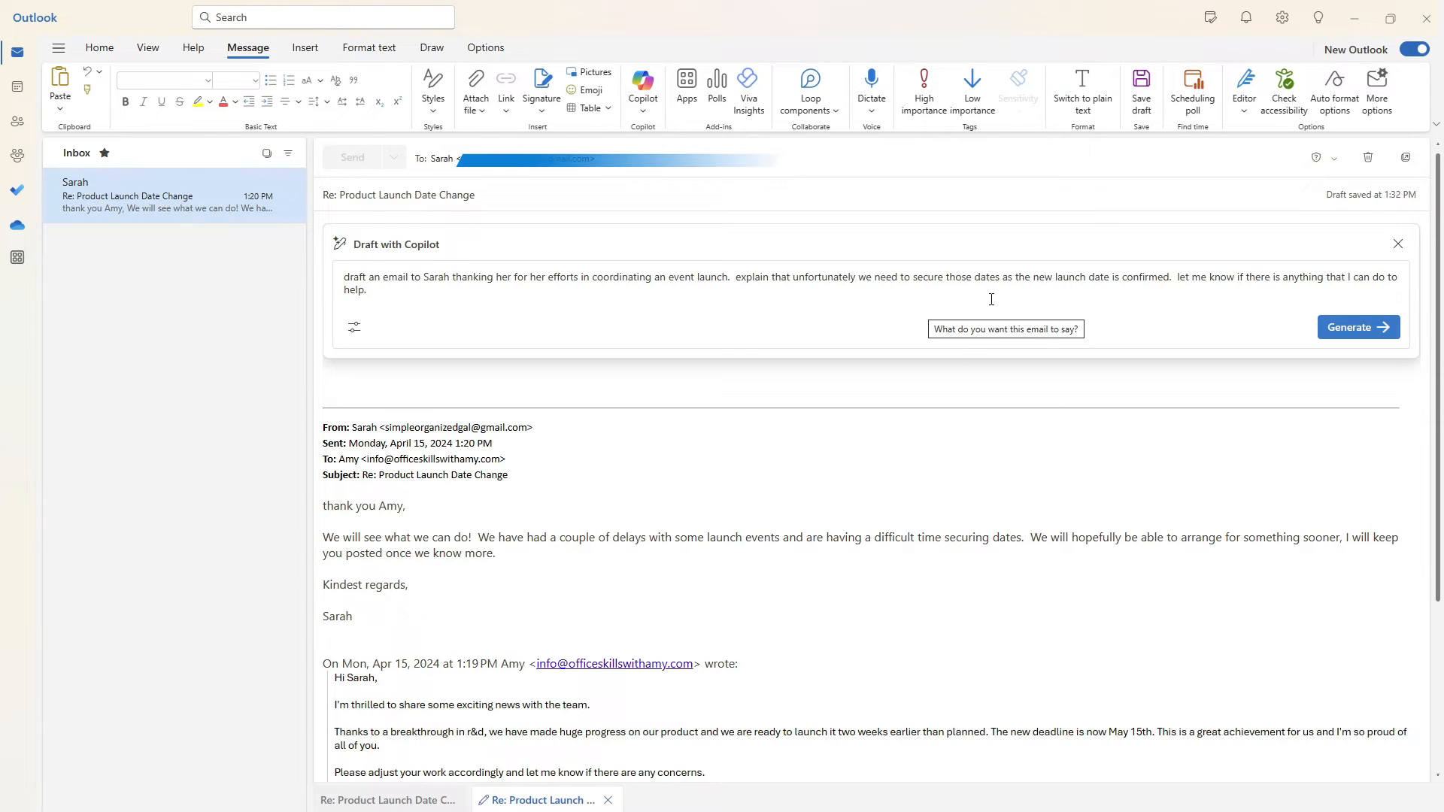
{"action": "mouse_move", "coordinate": [1083, 305]}
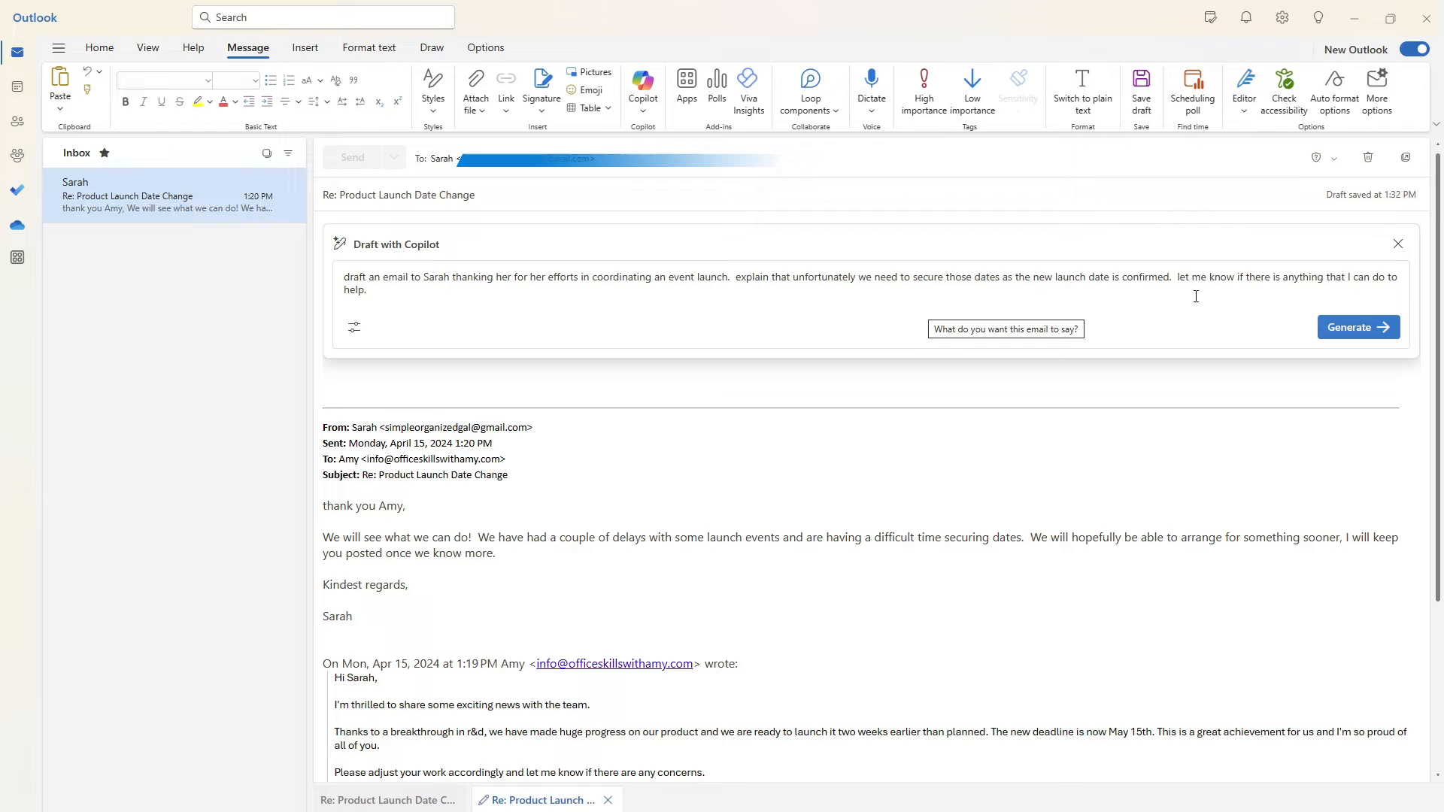
{"action": "mouse_move", "coordinate": [1050, 293]}
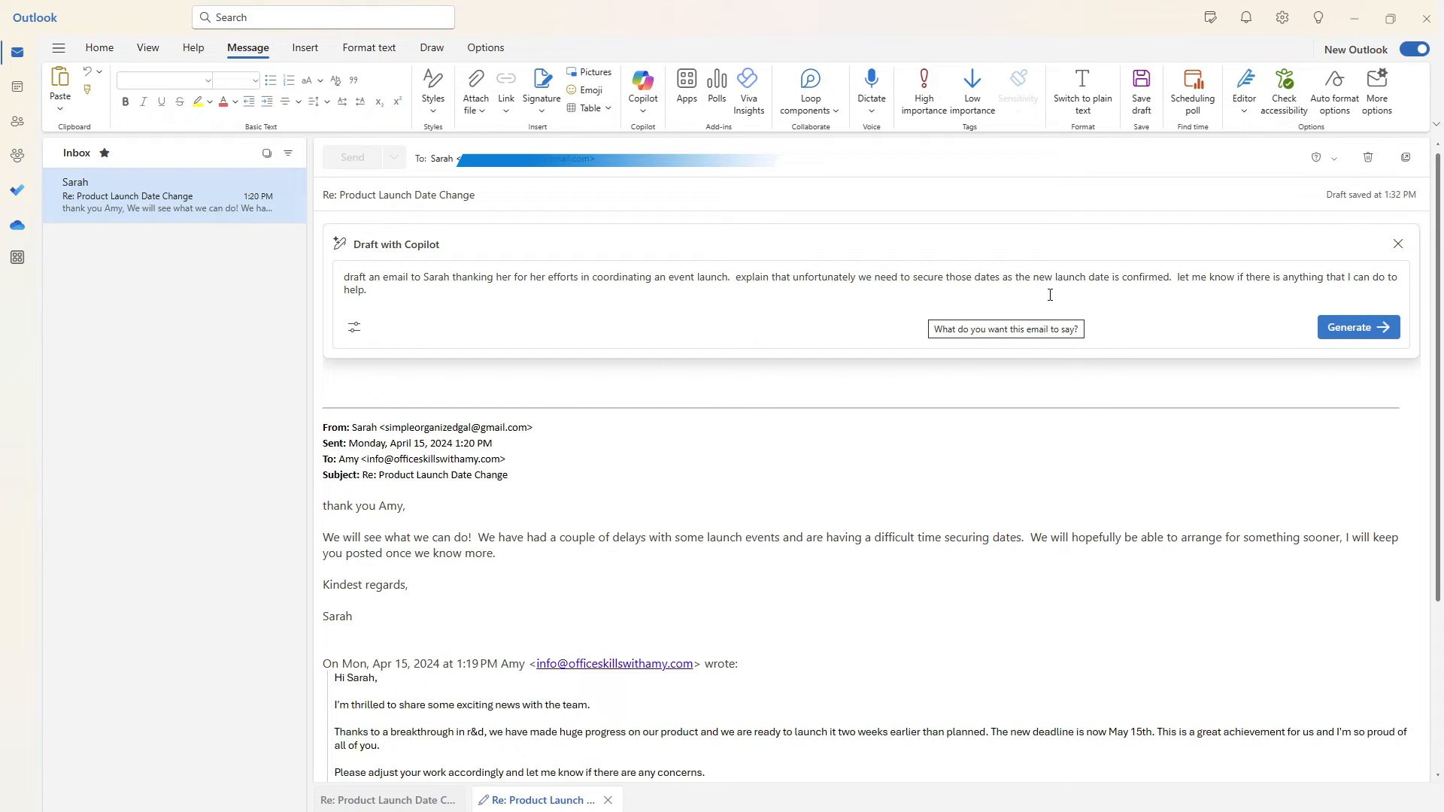
{"action": "mouse_move", "coordinate": [355, 328]}
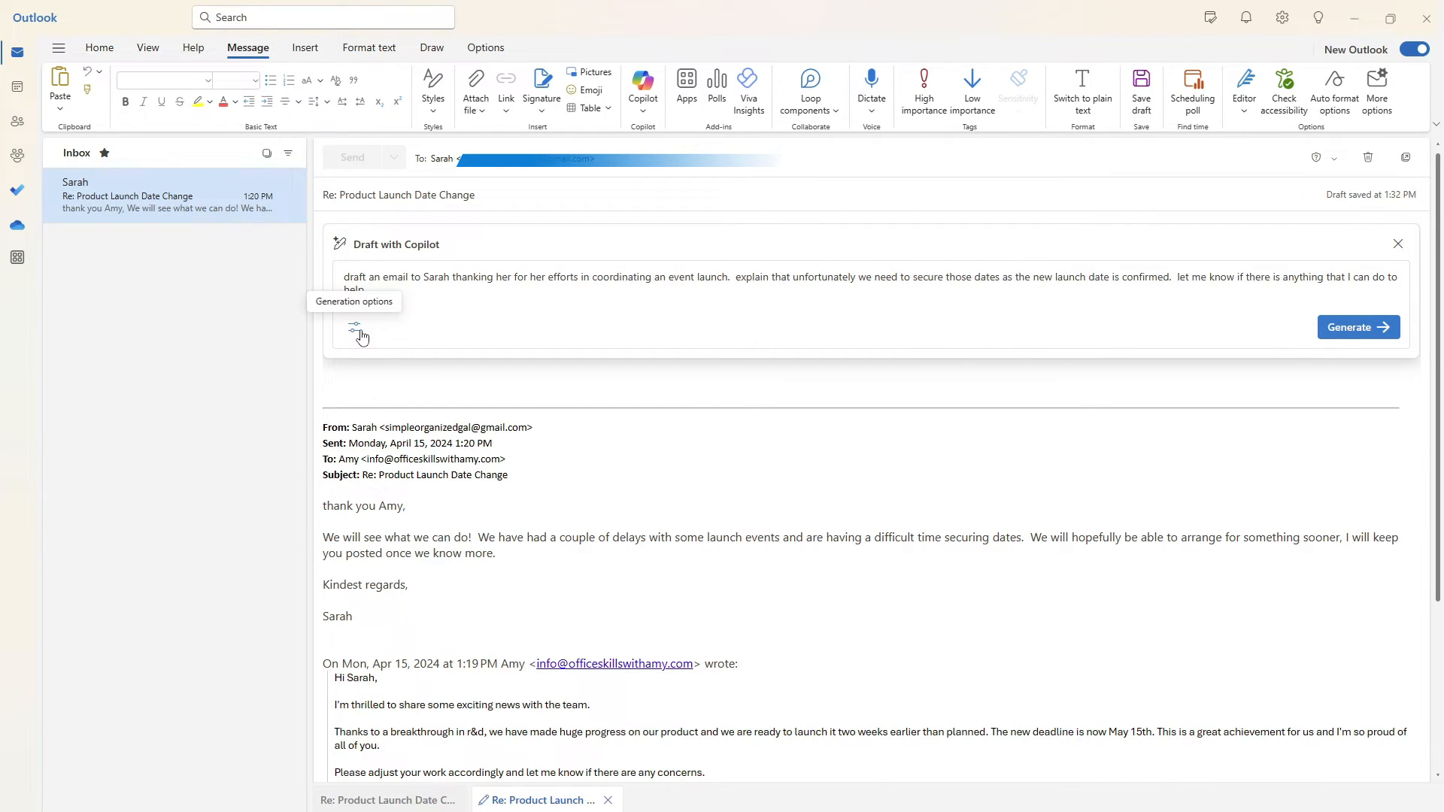
{"action": "mouse_move", "coordinate": [1360, 344]}
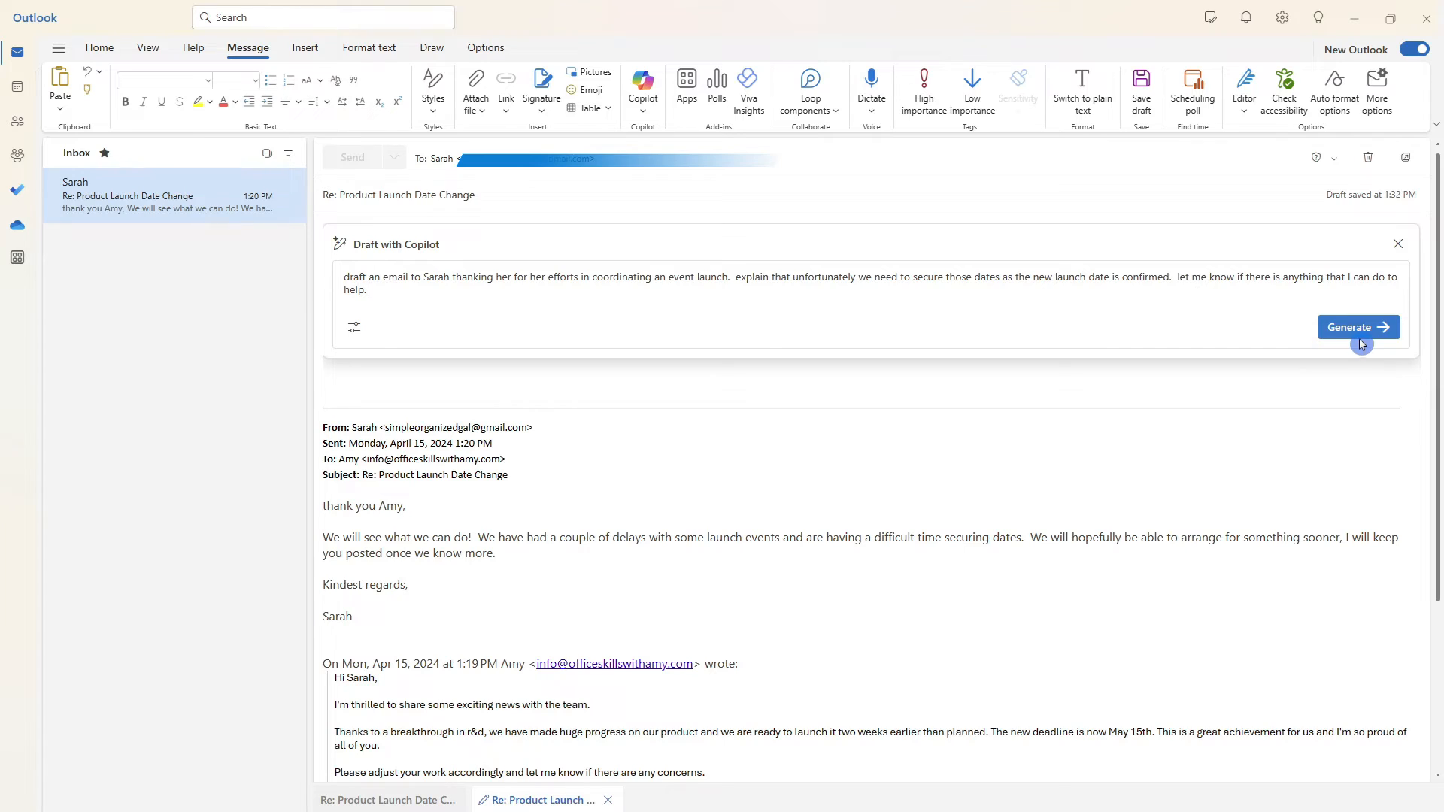
{"action": "left_click", "coordinate": [1356, 326]}
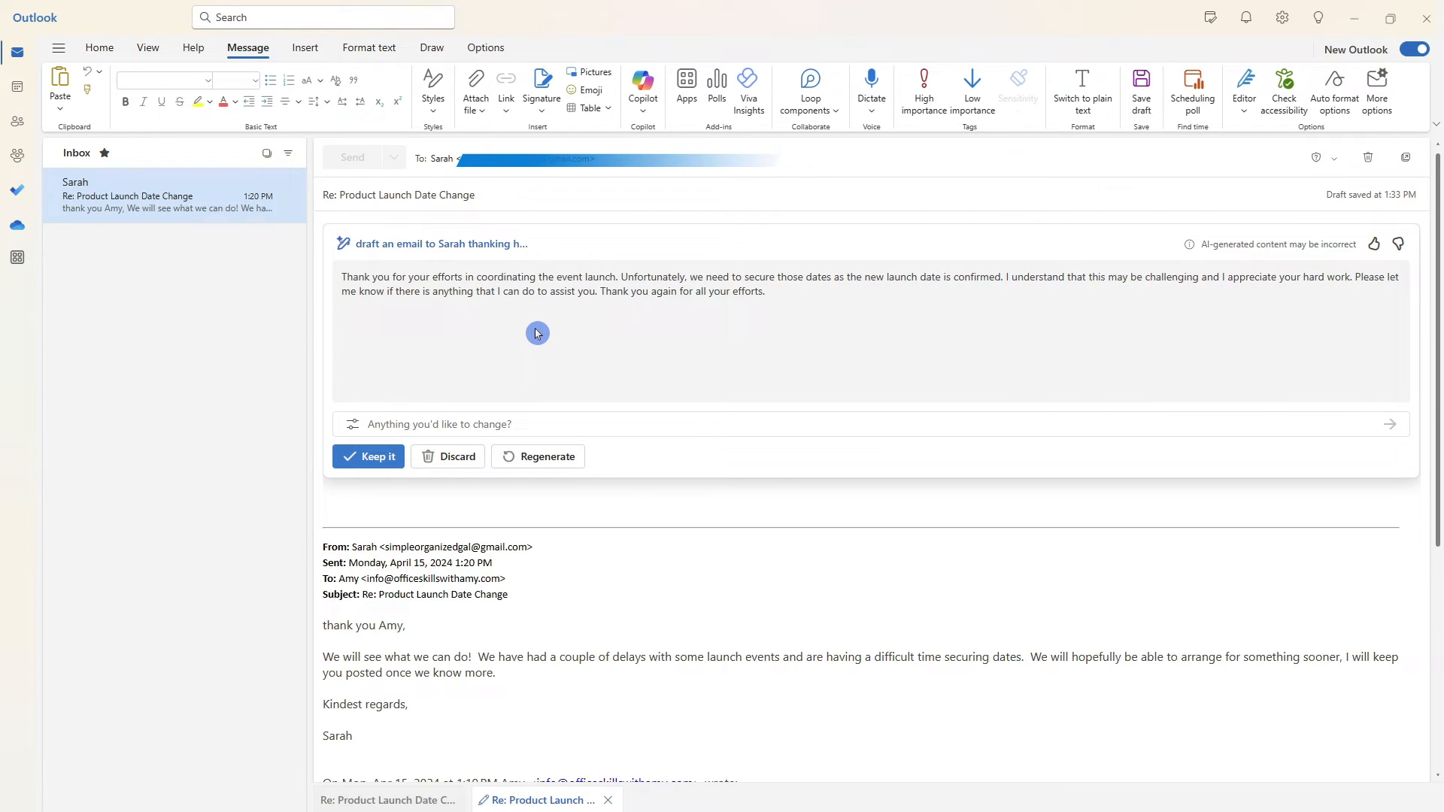
{"action": "mouse_move", "coordinate": [460, 353]}
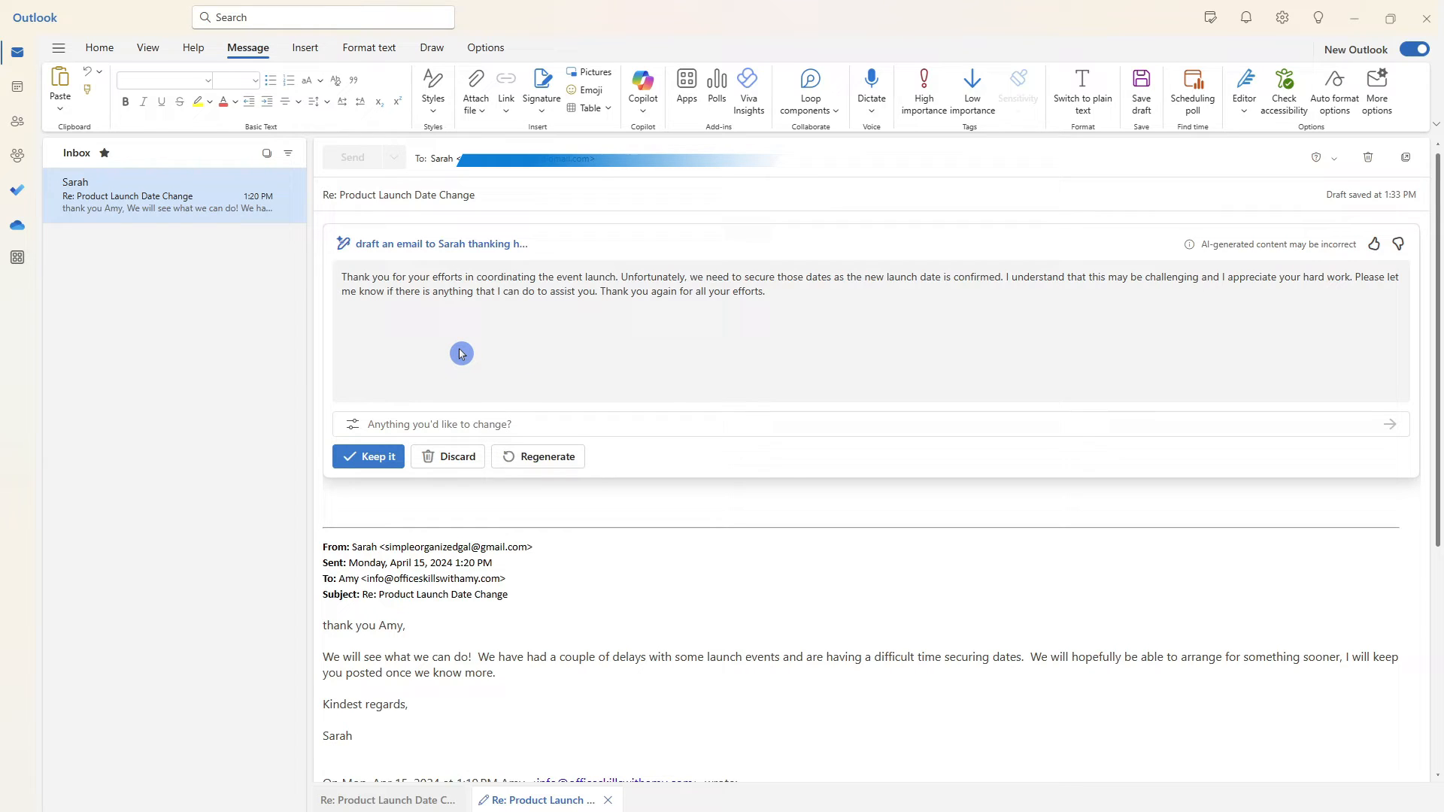
{"action": "mouse_move", "coordinate": [425, 355]}
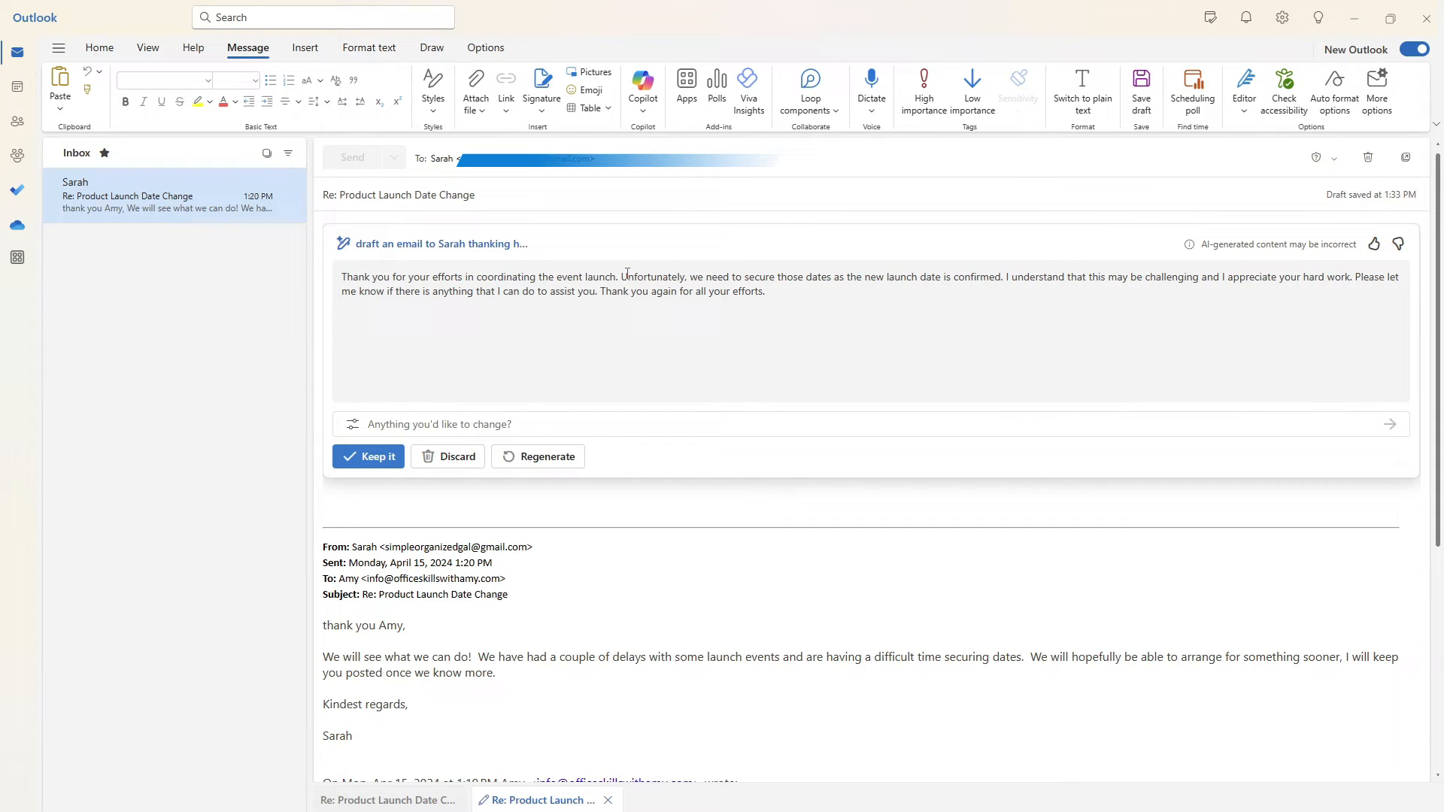
{"action": "mouse_move", "coordinate": [877, 289]}
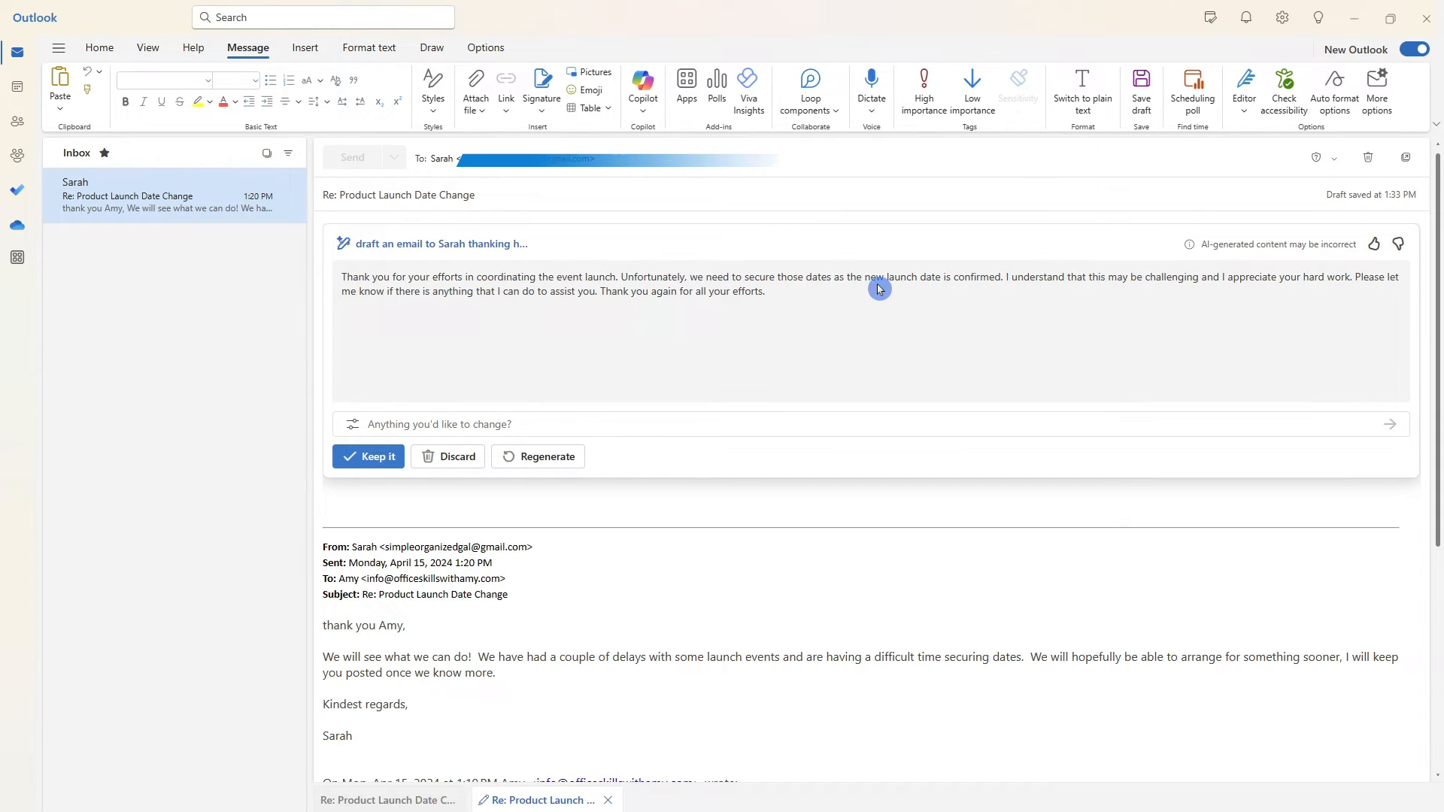
{"action": "mouse_move", "coordinate": [1044, 283]}
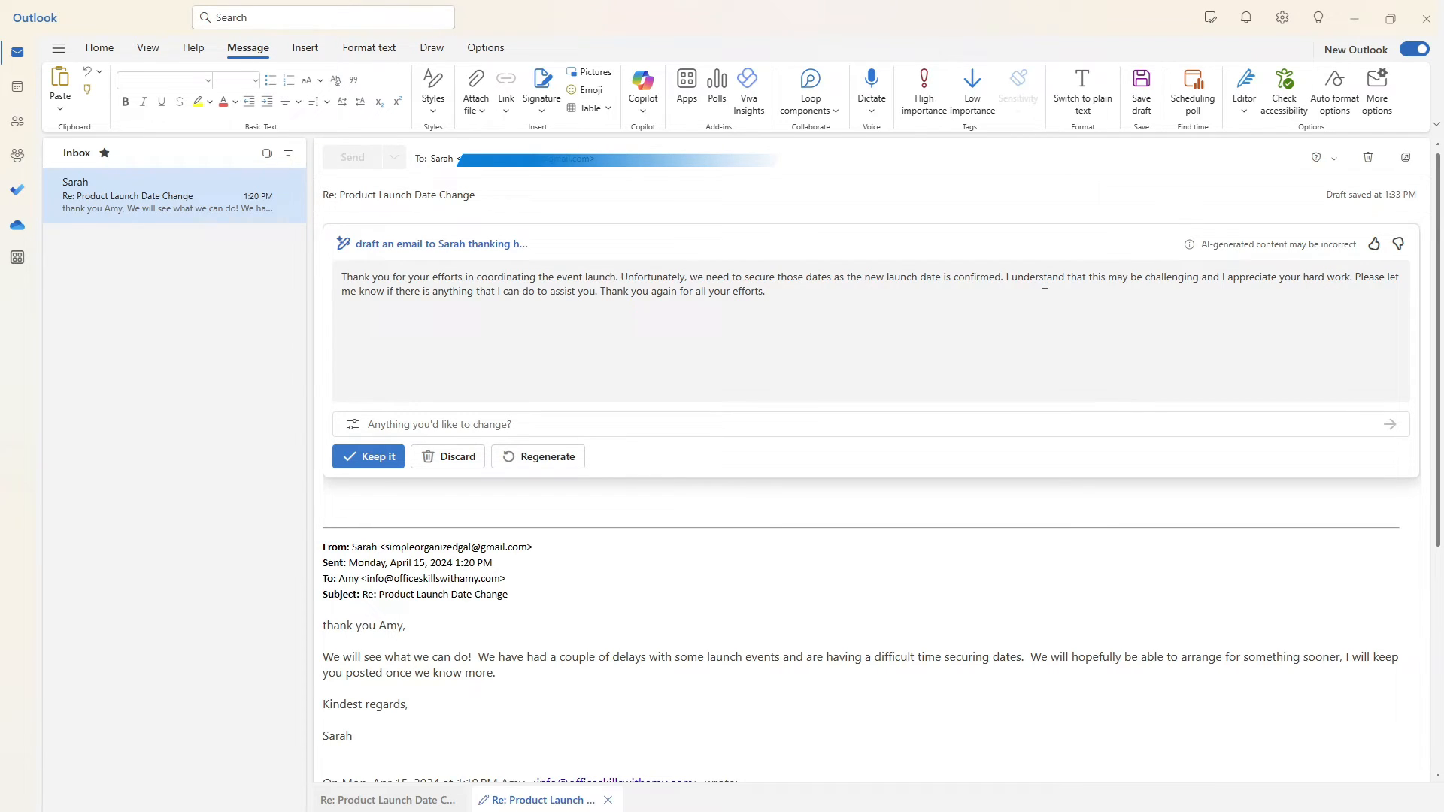
{"action": "mouse_move", "coordinate": [784, 301]}
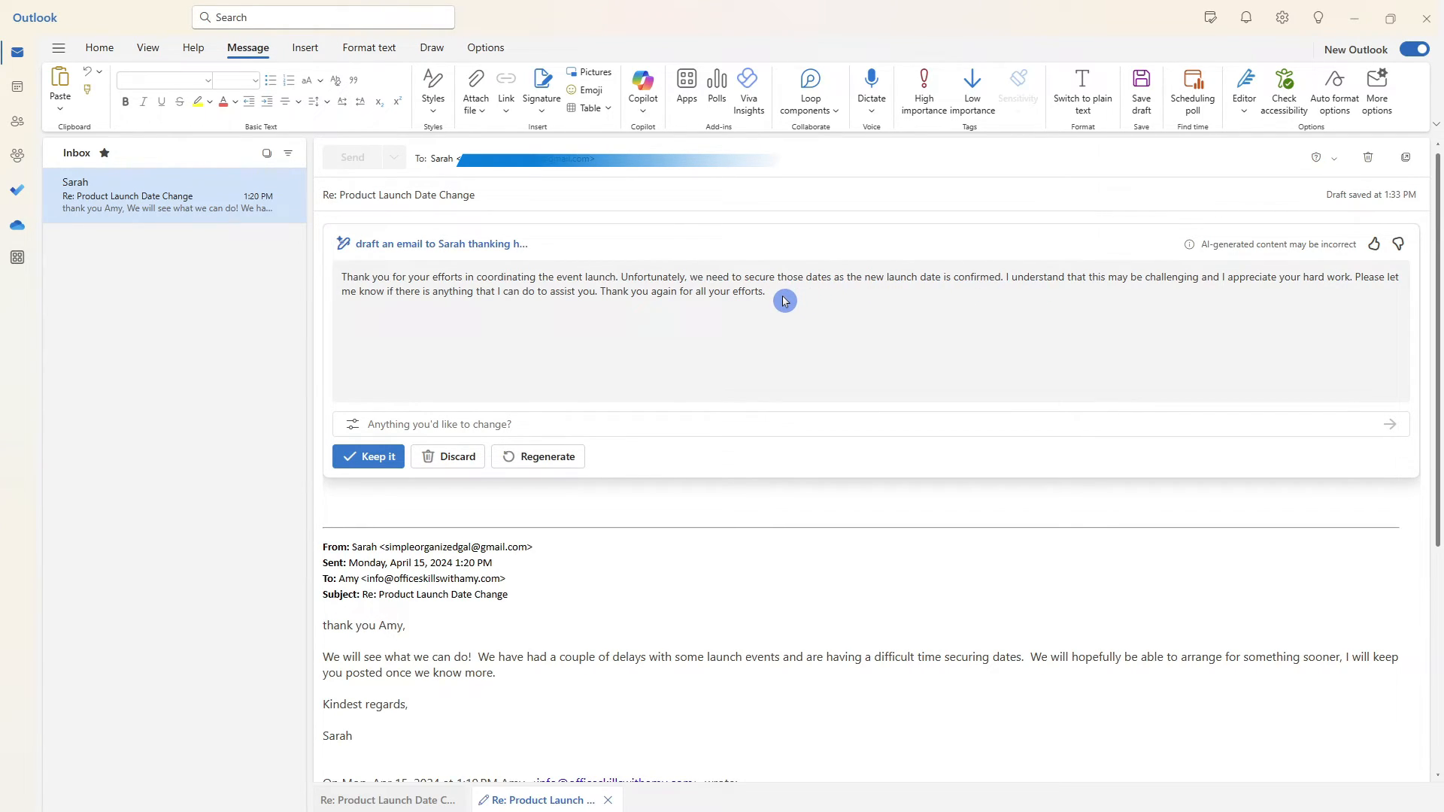
{"action": "mouse_move", "coordinate": [725, 327]}
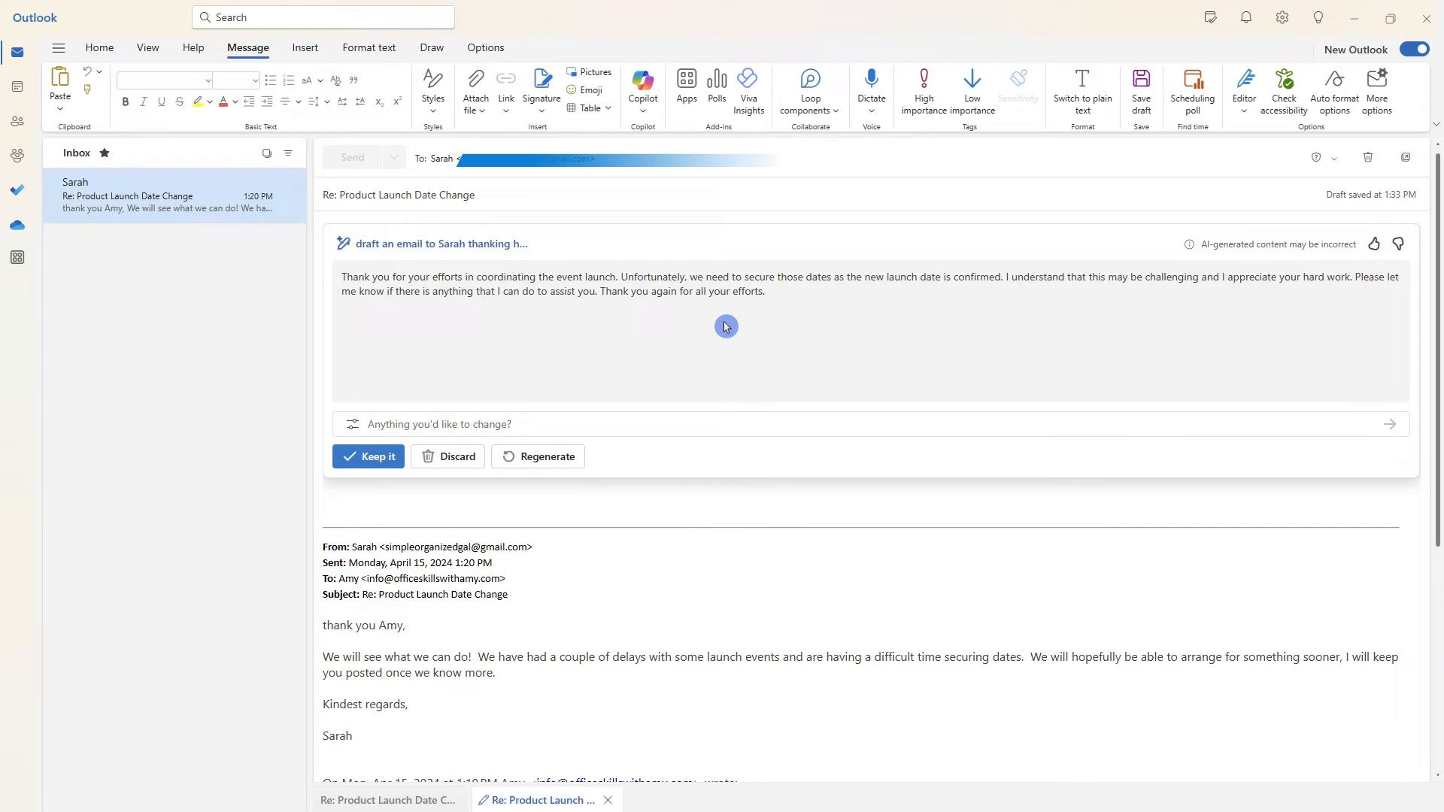
{"action": "mouse_move", "coordinate": [367, 455]}
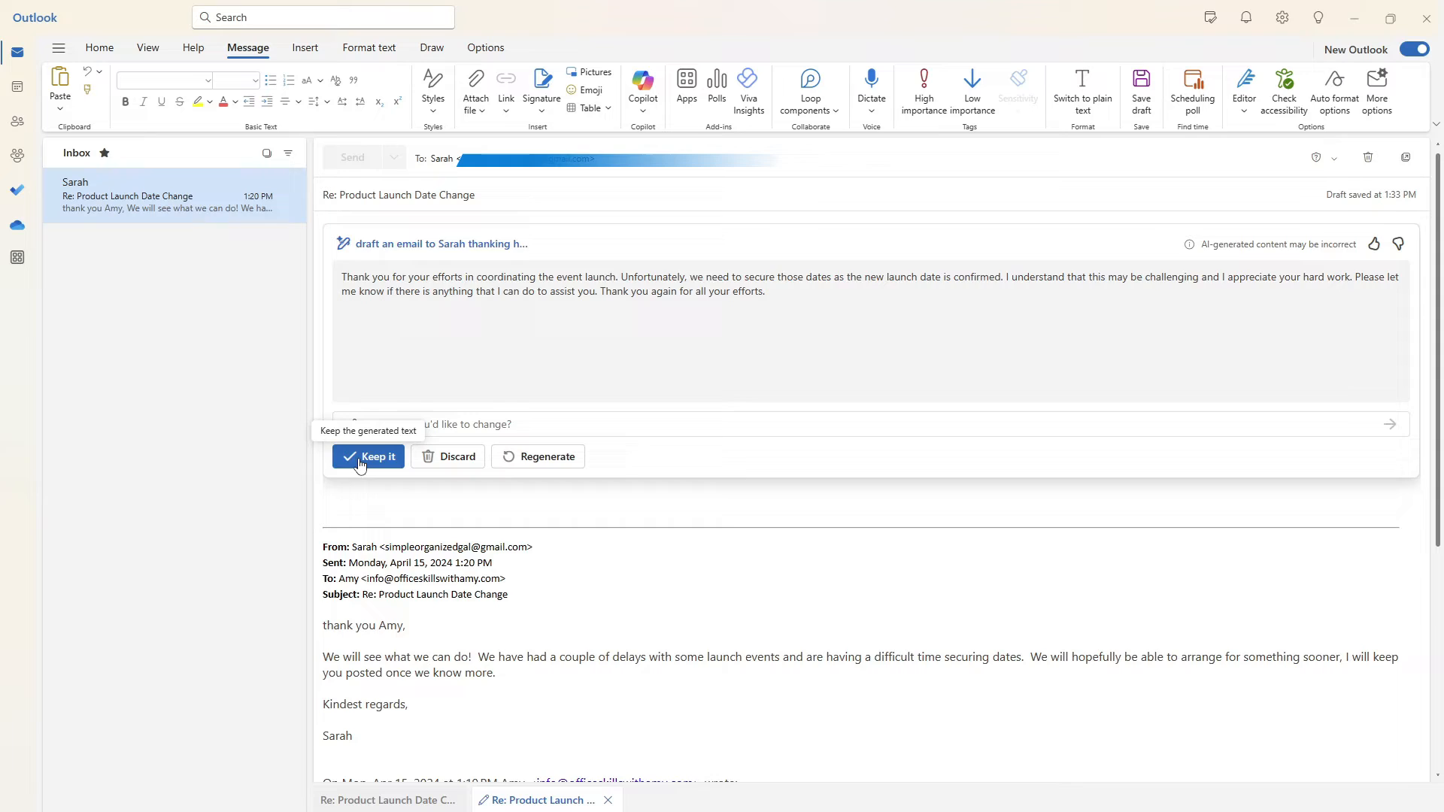
- Keep the thank-you text in the reply body and show the Copilot ribbon choices
{"action": "left_click", "coordinate": [369, 455]}
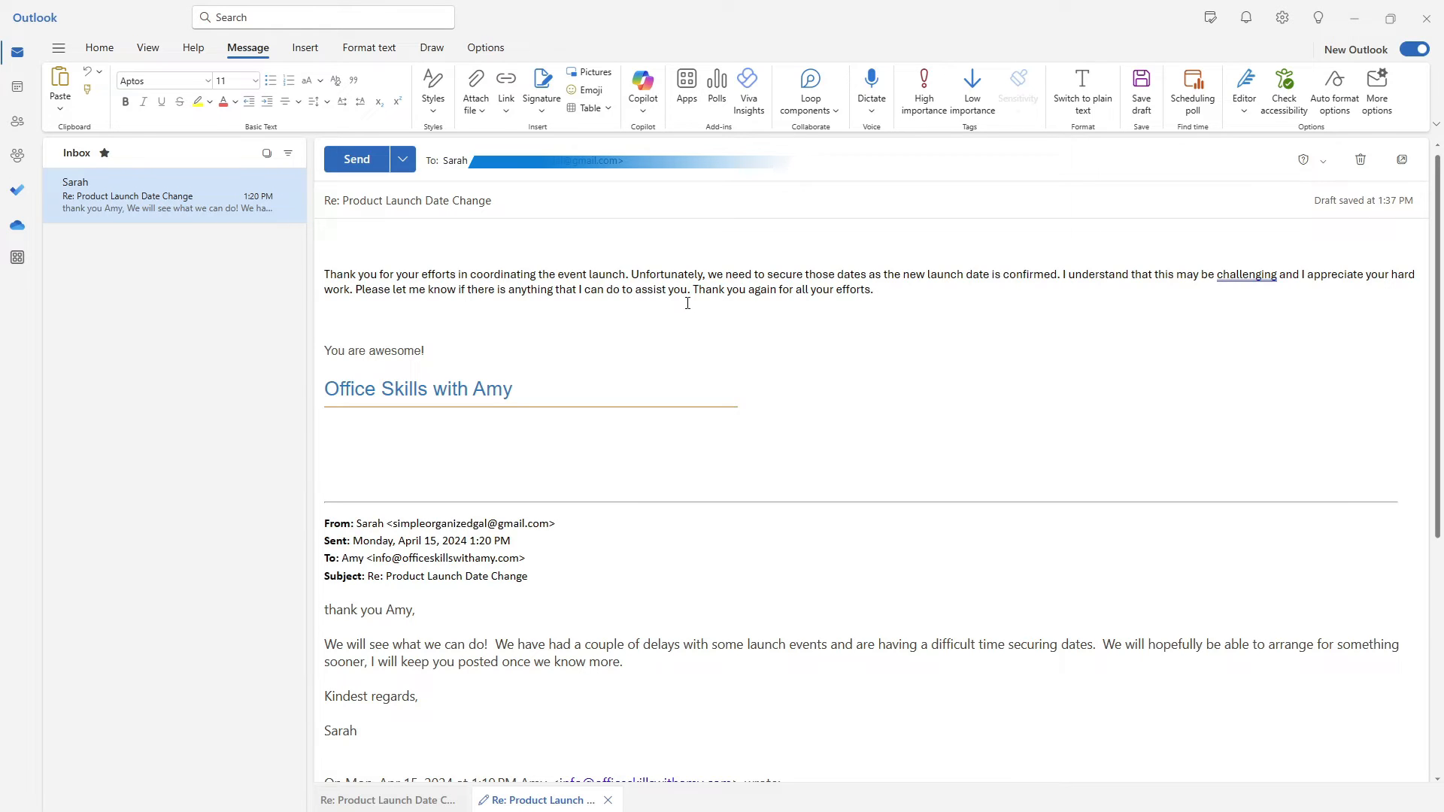
{"action": "left_click", "coordinate": [642, 89]}
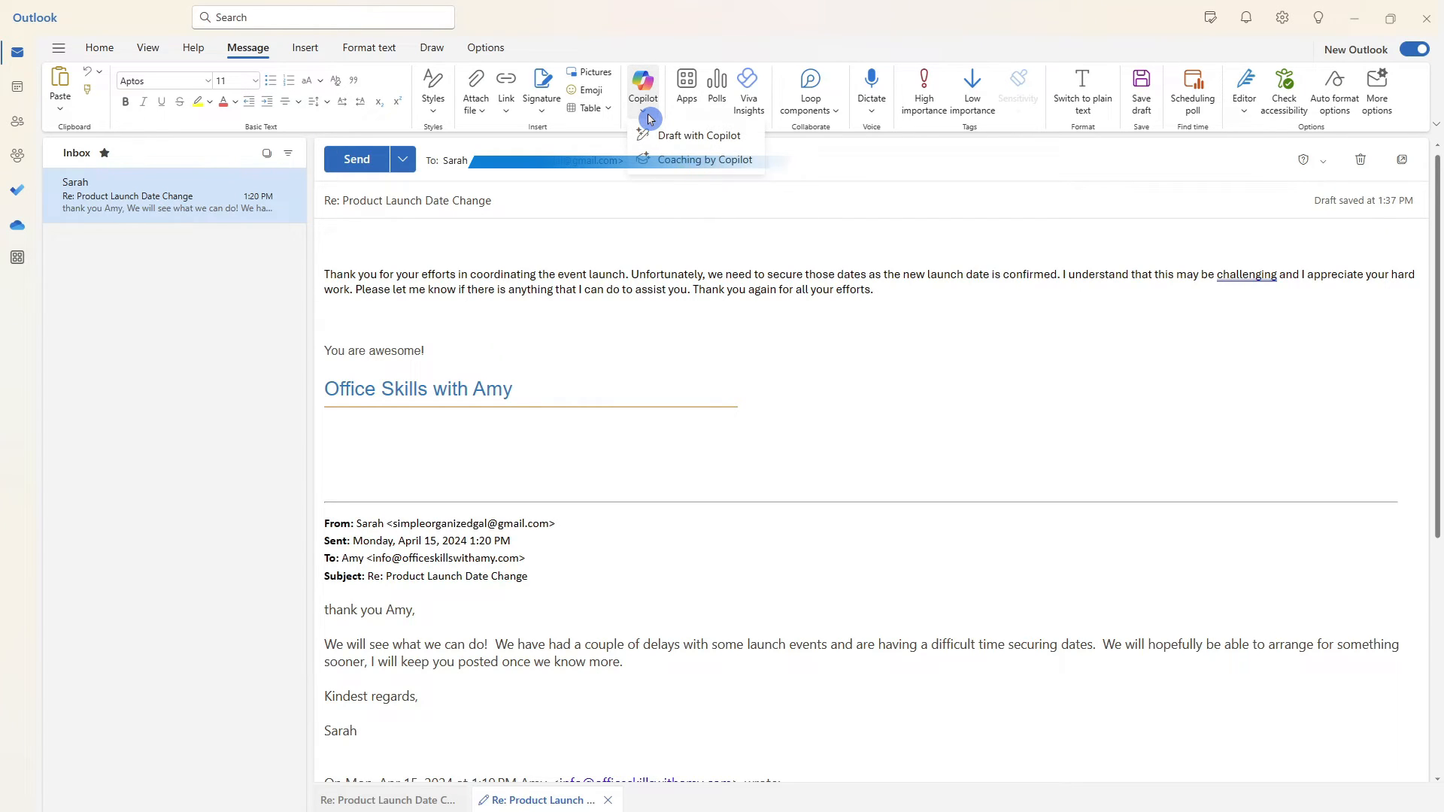
- Review the positive-tone wording and the Reader Sentiment advice to show more appreciation
{"action": "left_click", "coordinate": [697, 135]}
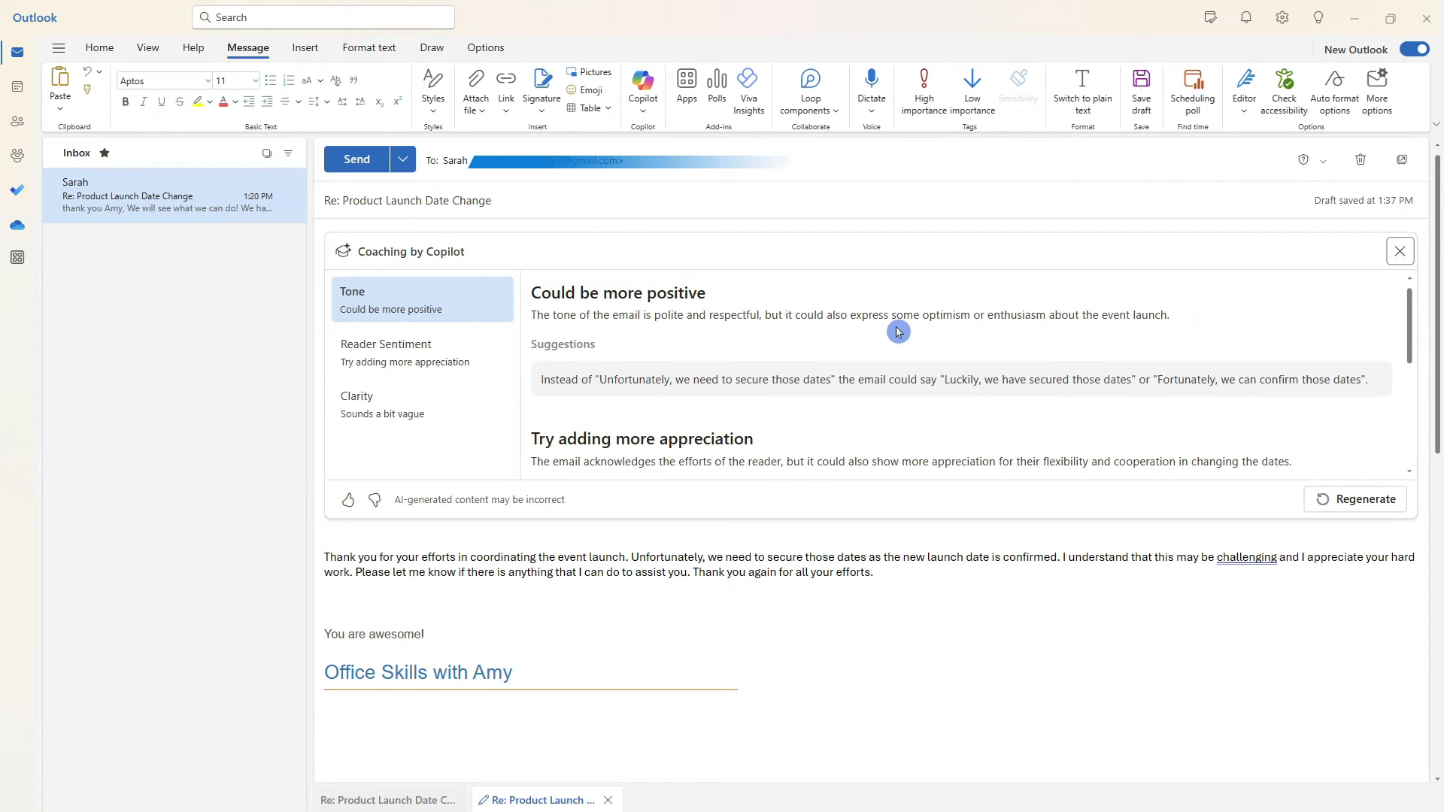
{"action": "mouse_move", "coordinate": [773, 377]}
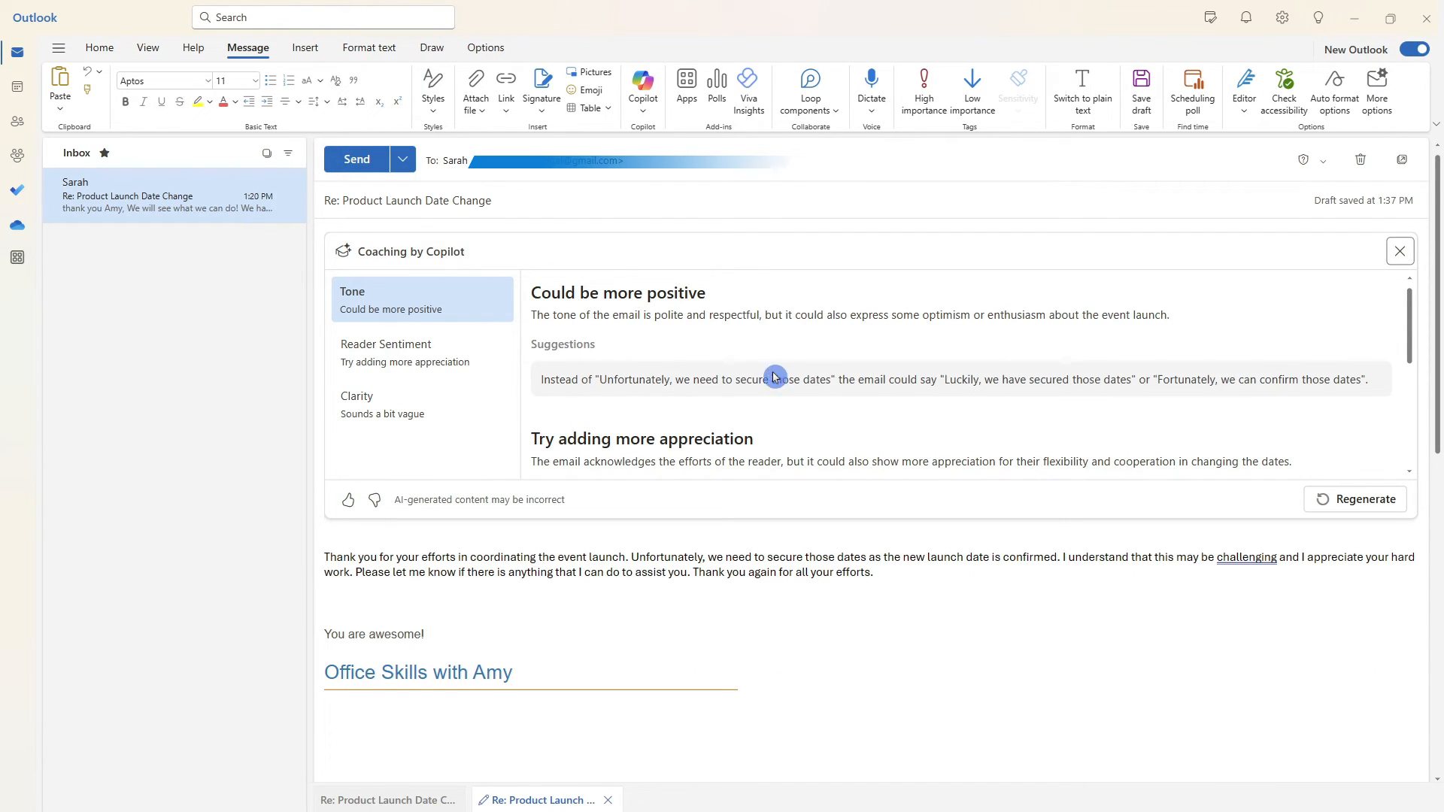
{"action": "mouse_move", "coordinate": [495, 297]}
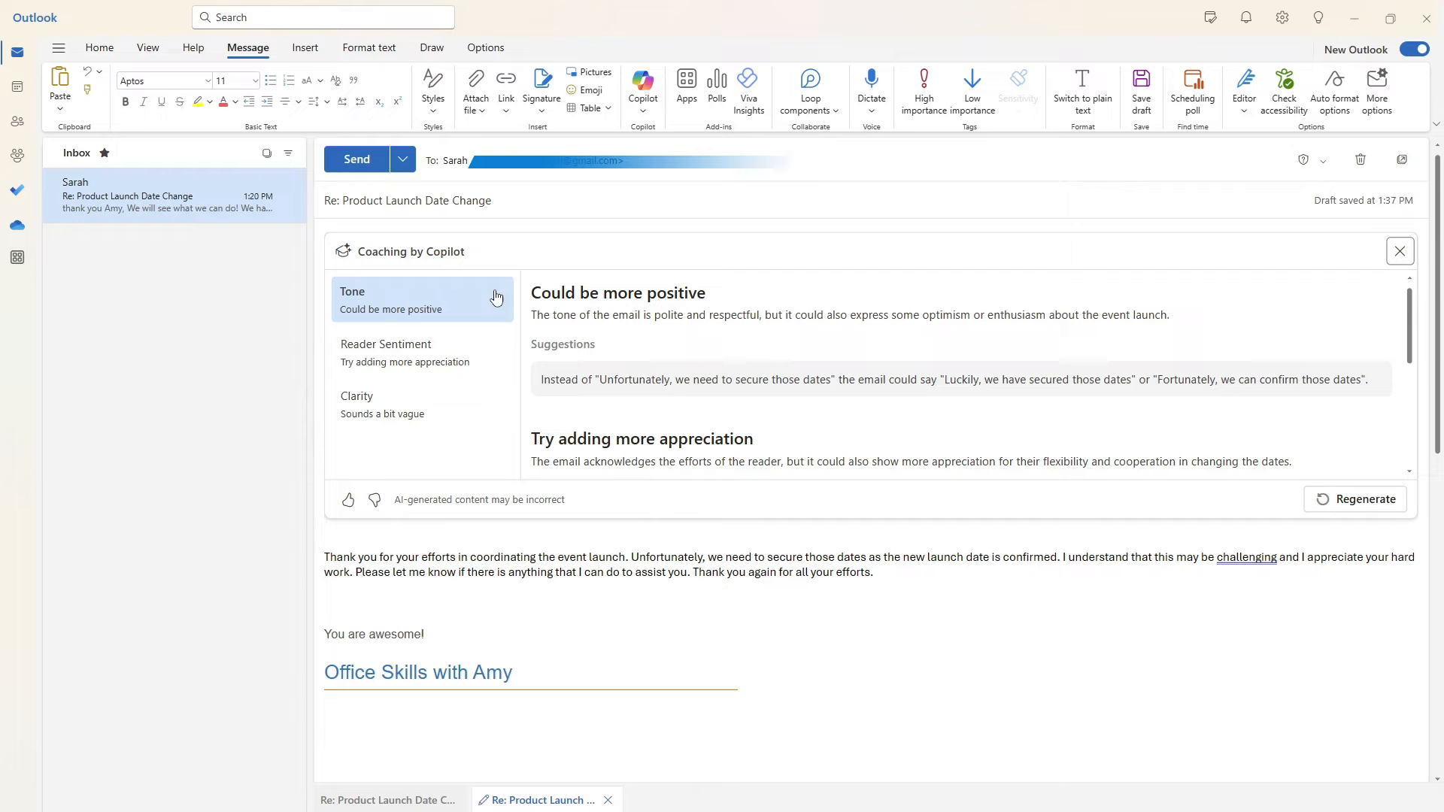
{"action": "mouse_move", "coordinate": [457, 412]}
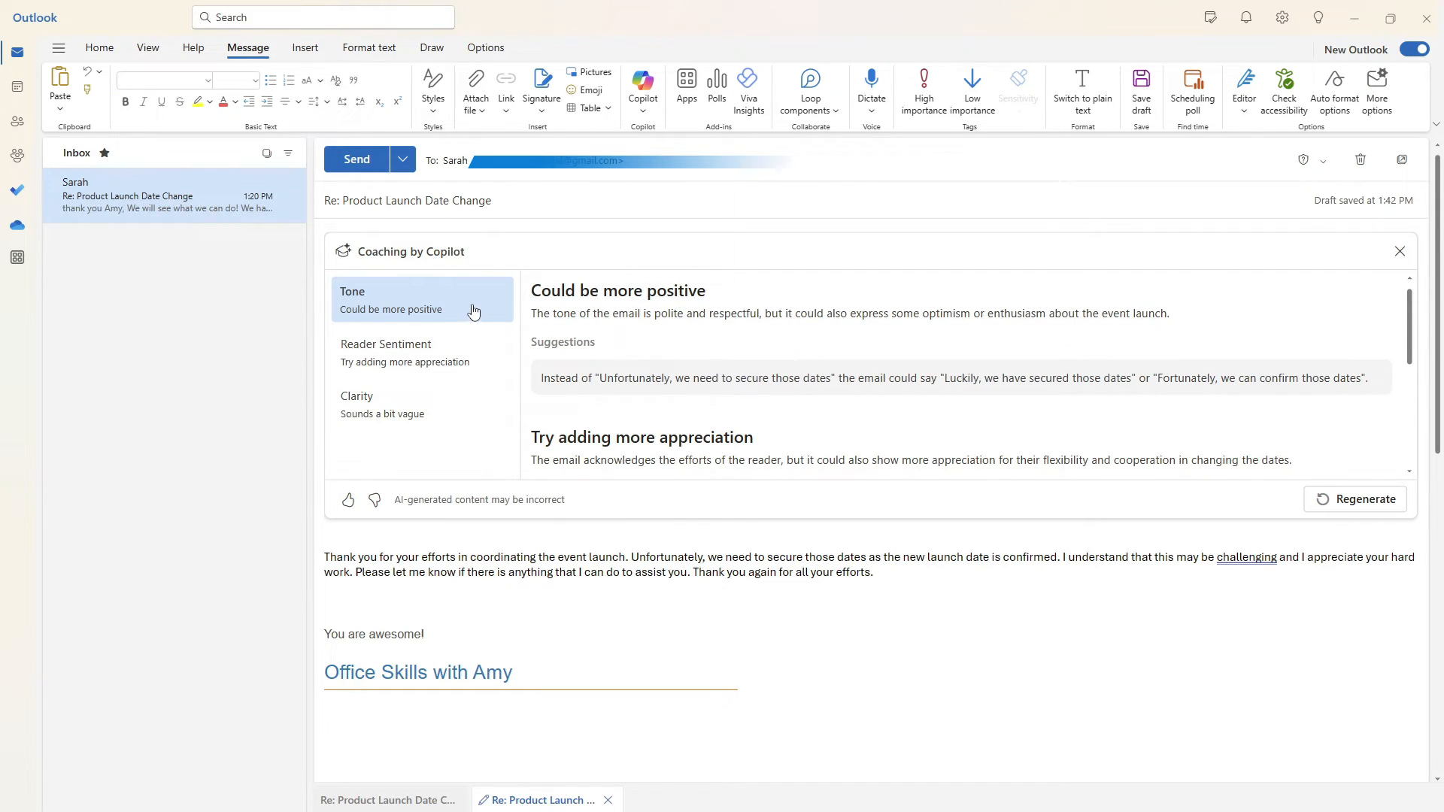
{"action": "double_click", "coordinate": [568, 377]}
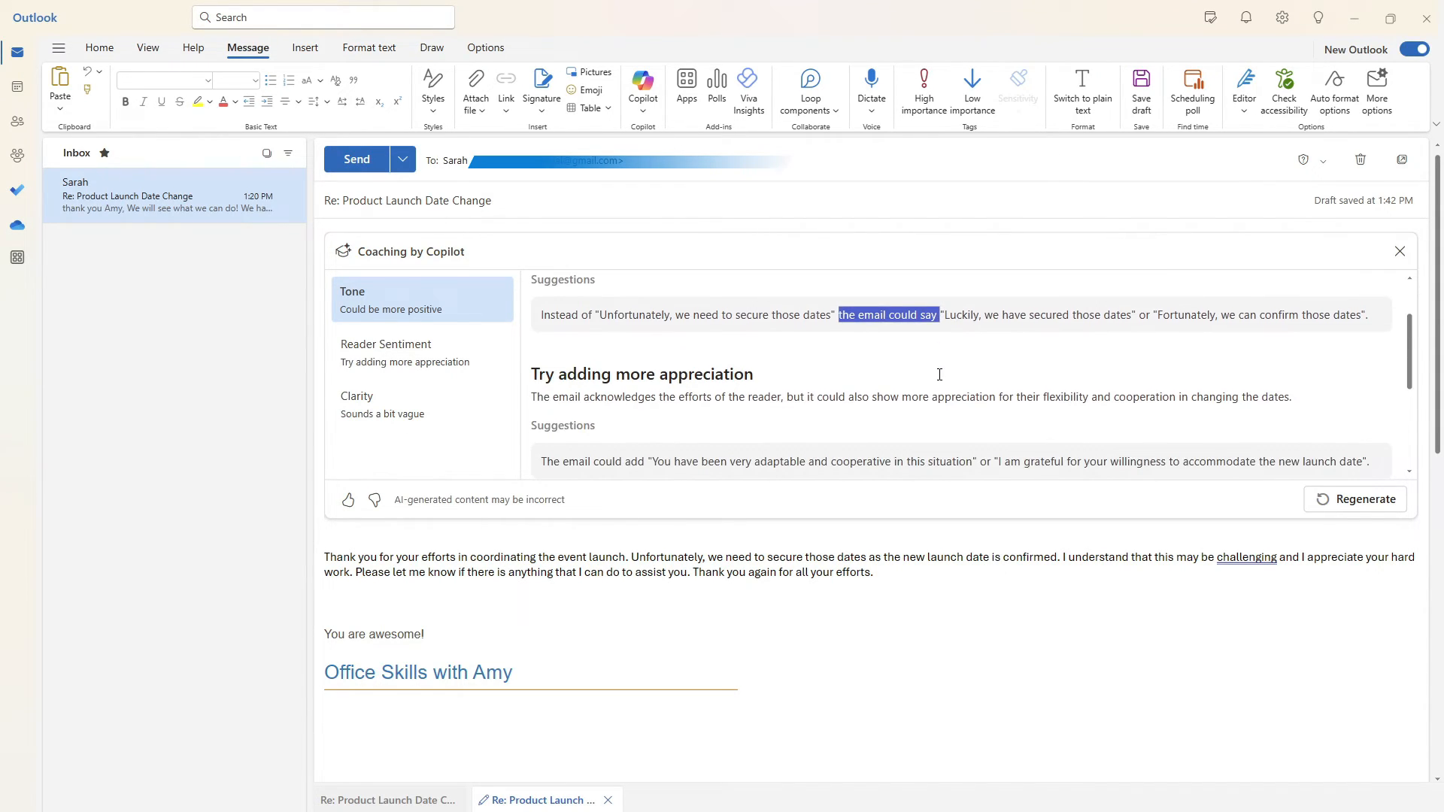
{"action": "left_click", "coordinate": [386, 352]}
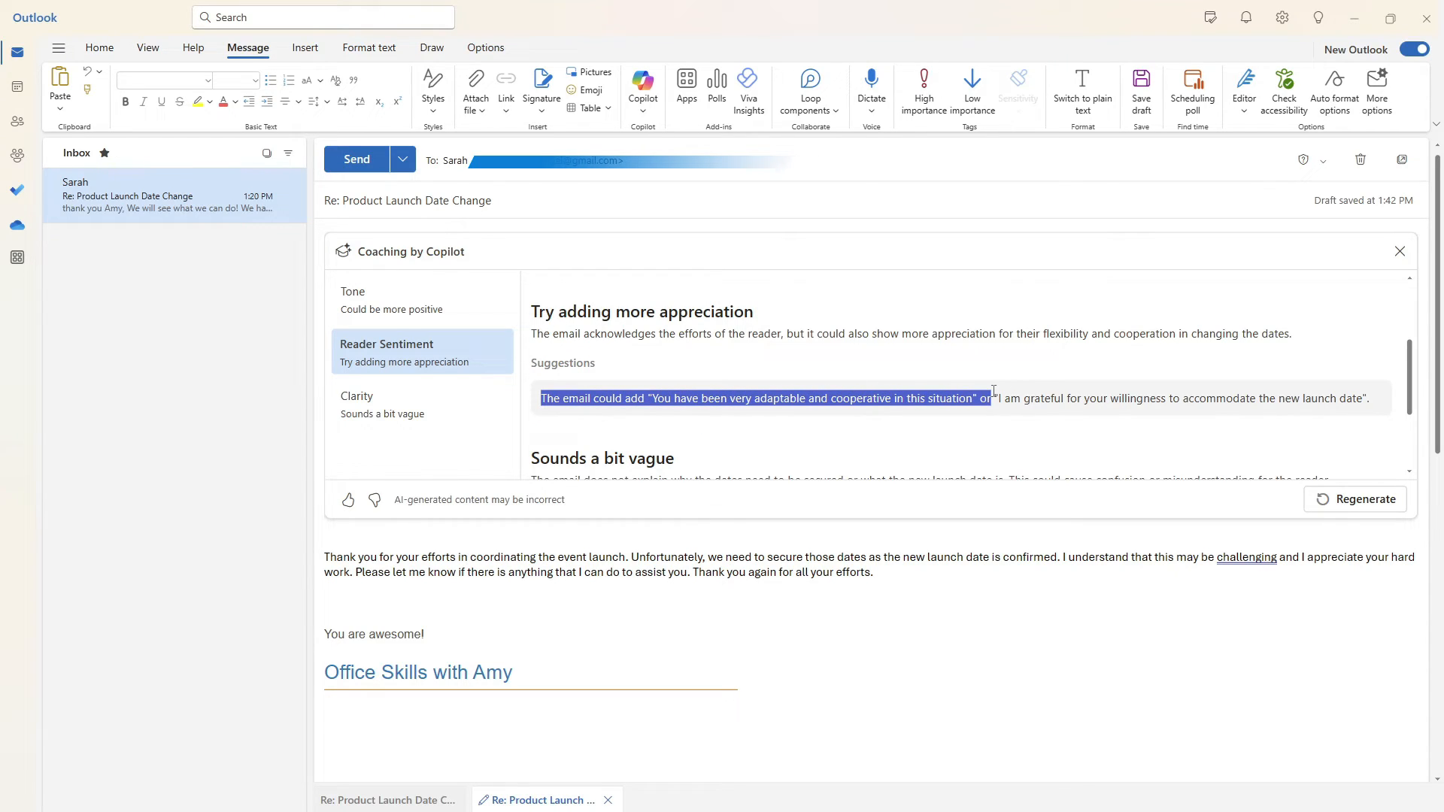
{"action": "mouse_move", "coordinate": [981, 392]}
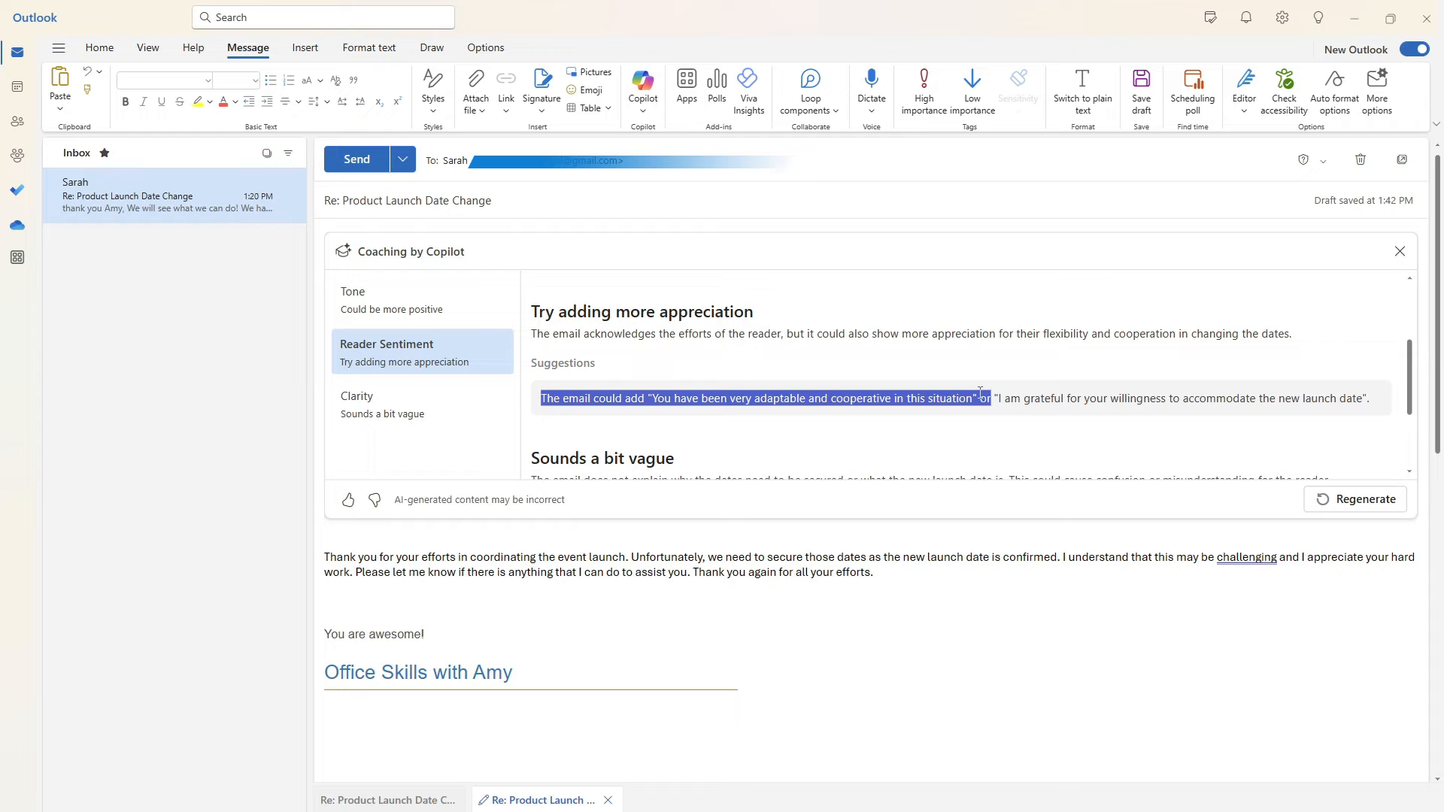
{"action": "left_click", "coordinate": [852, 17]}
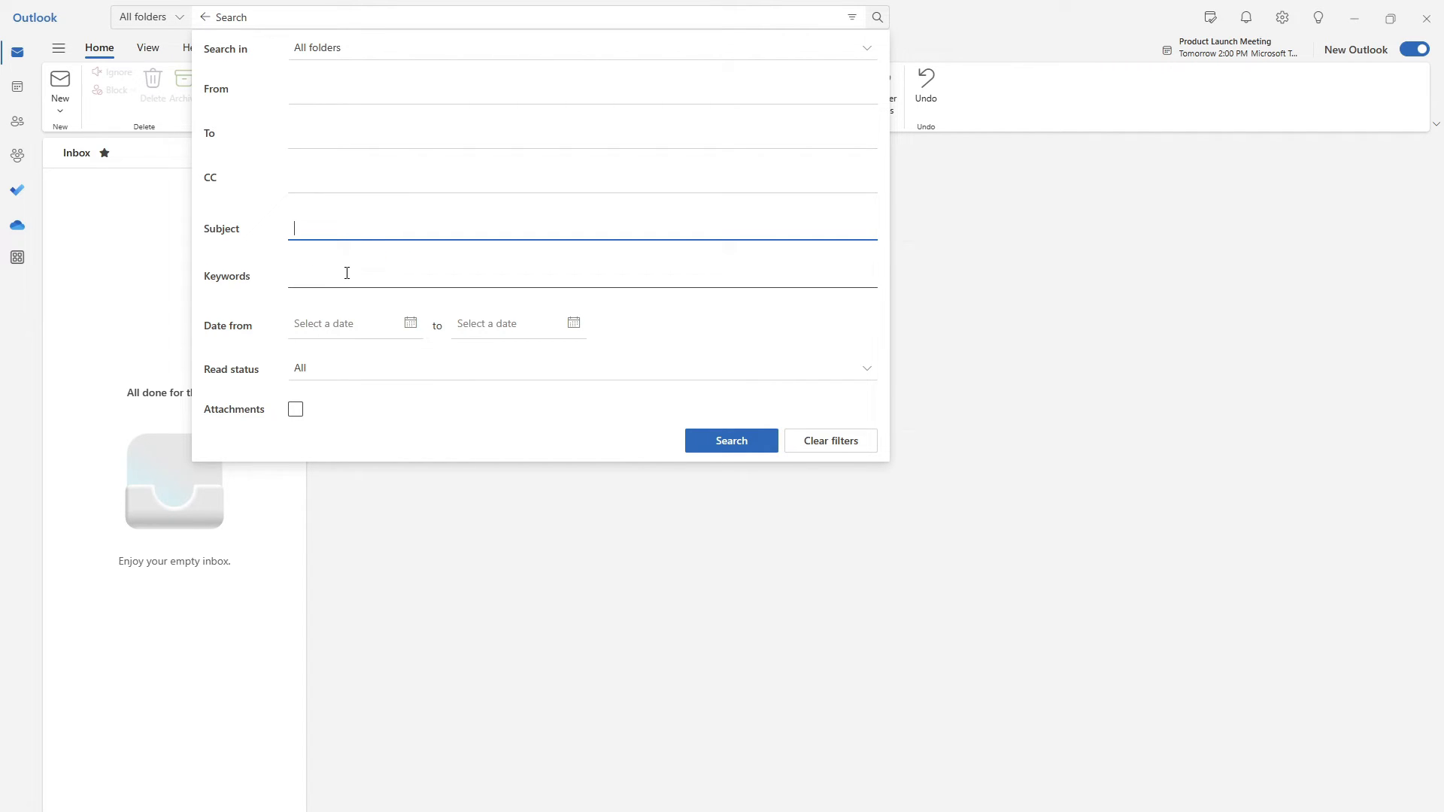
- Leave the reply draft and return to the Copilot chat page
{"action": "type", "text": "Thumbs Up 👍 Subscribe ❤️"}
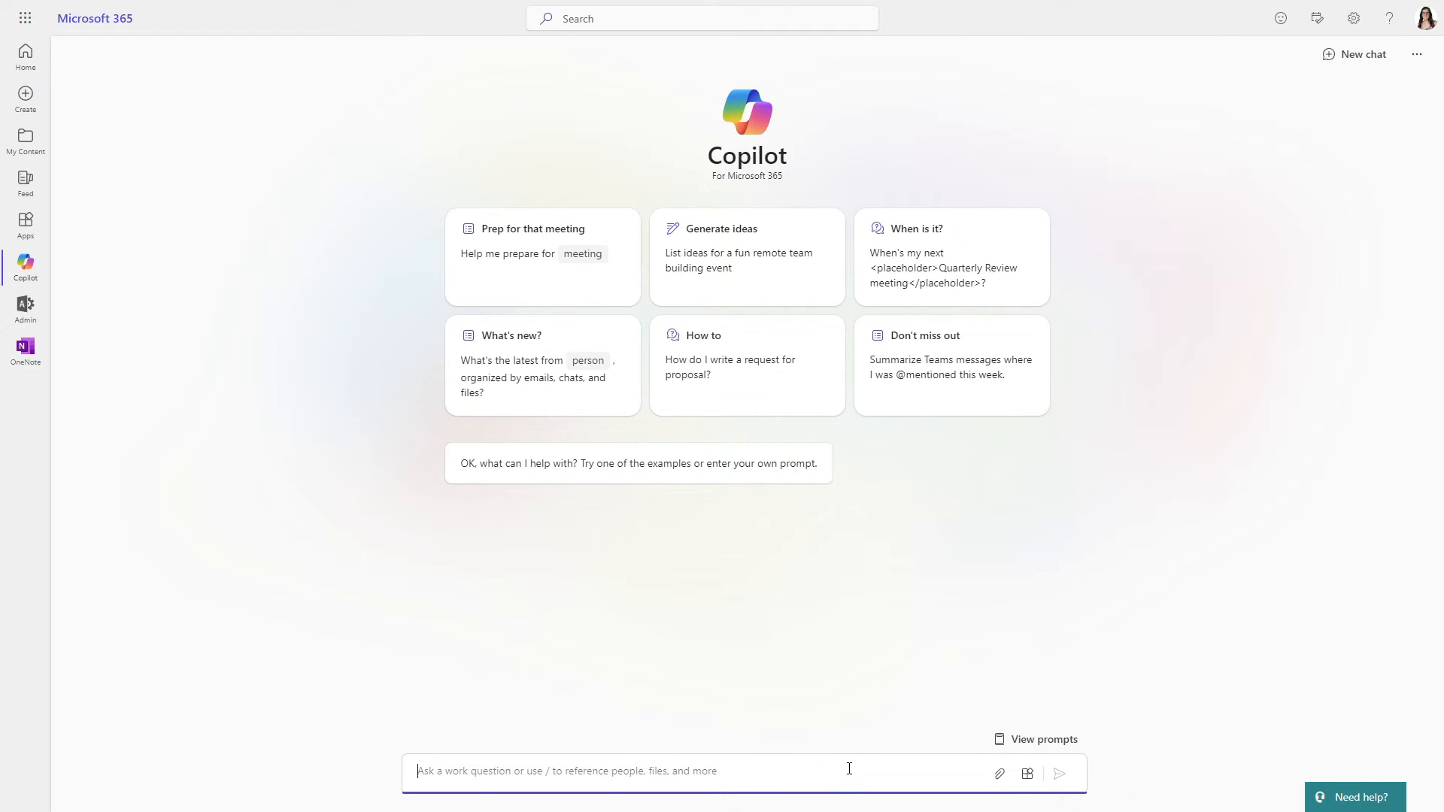
- Ask Copilot for a summary of emails from Sarah for the product launch event
{"action": "type", "text": "Provide a summary of emails from Sarah for product launch event."}
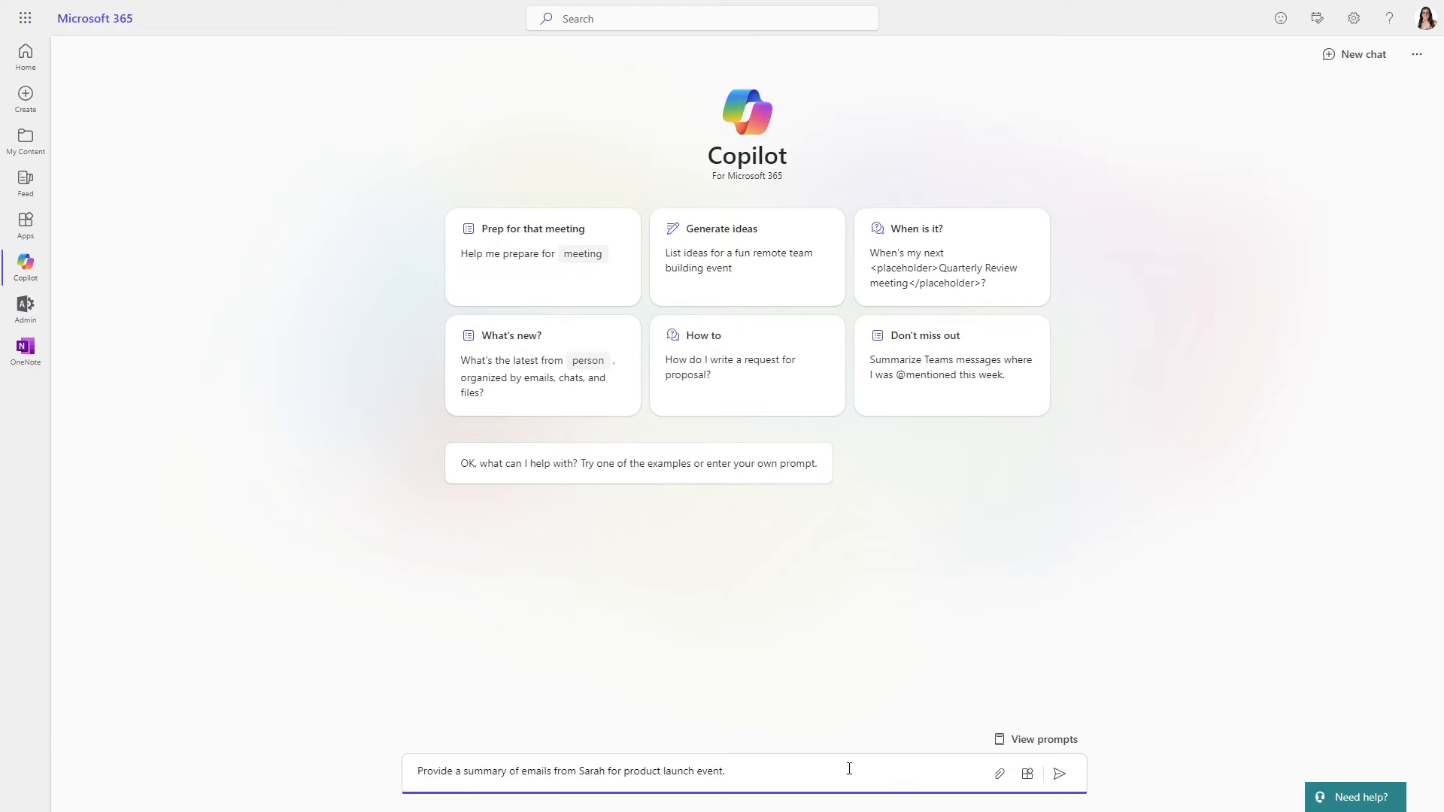
{"action": "mouse_move", "coordinate": [906, 770]}
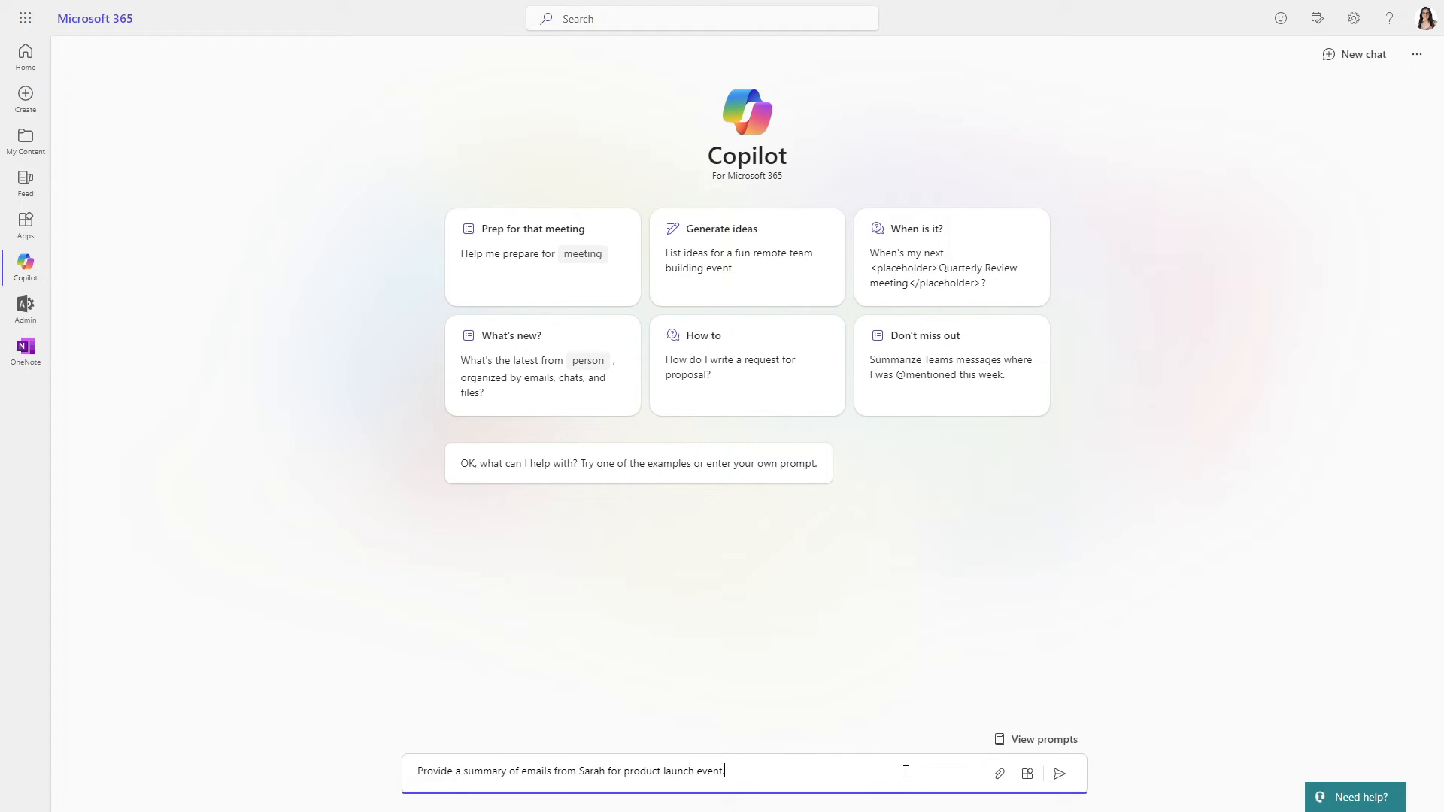
{"action": "mouse_move", "coordinate": [1059, 774]}
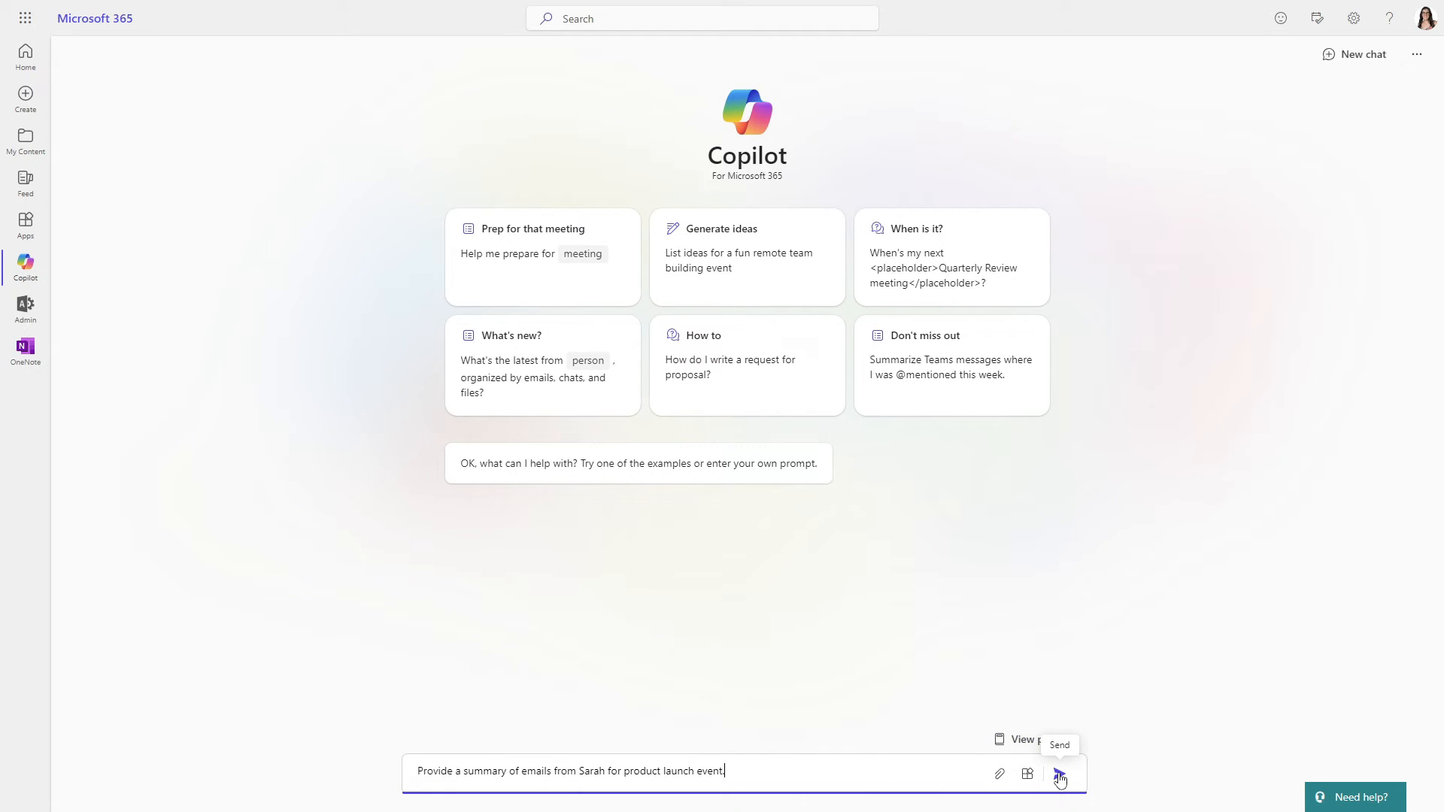
{"action": "left_click", "coordinate": [1059, 773]}
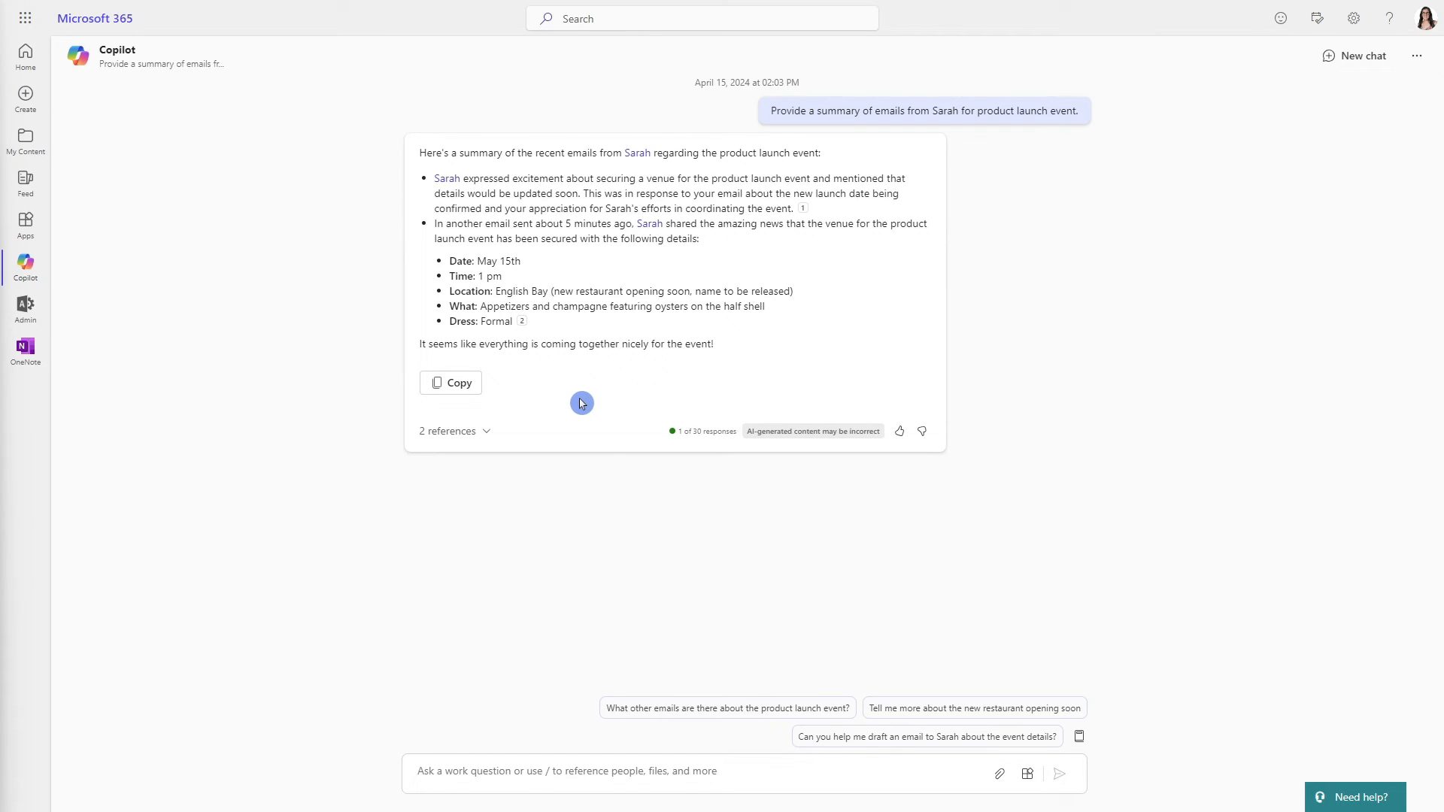
{"action": "mouse_move", "coordinate": [605, 396]}
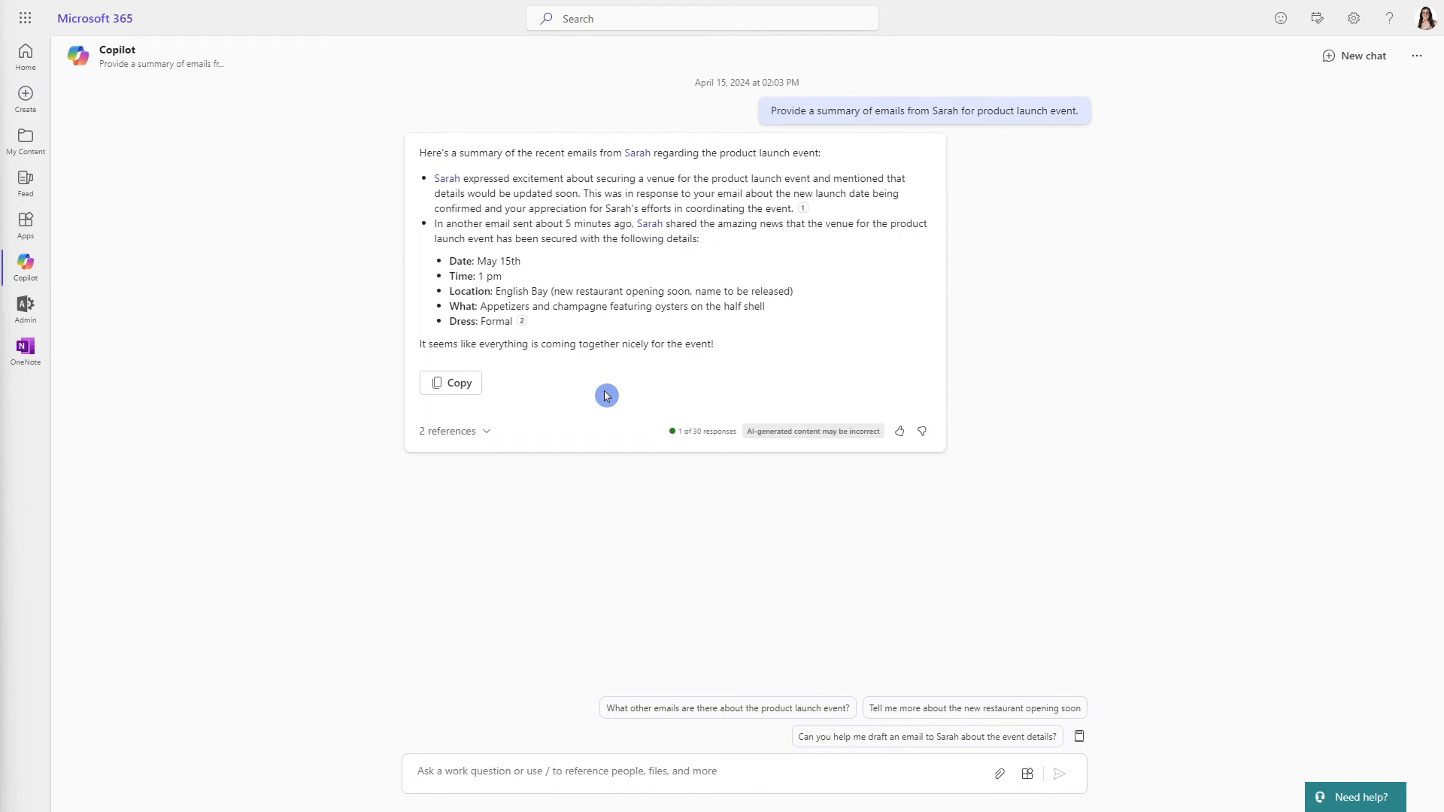
{"action": "mouse_move", "coordinate": [597, 282]}
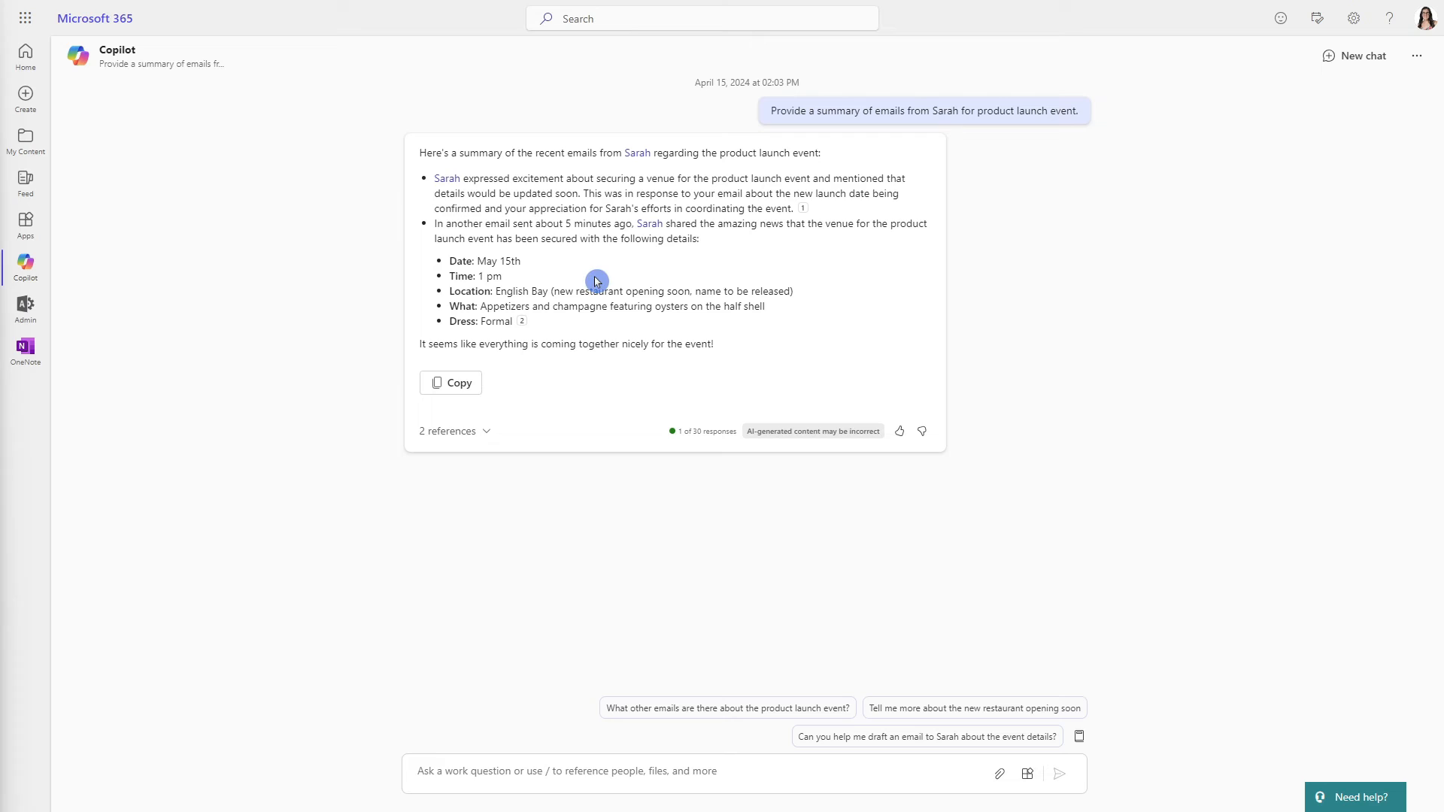
- Review the venue point and open the cited Product Launch Date Change email
{"action": "left_click_drag", "start_coordinate": [464, 179], "coordinate": [595, 179]}
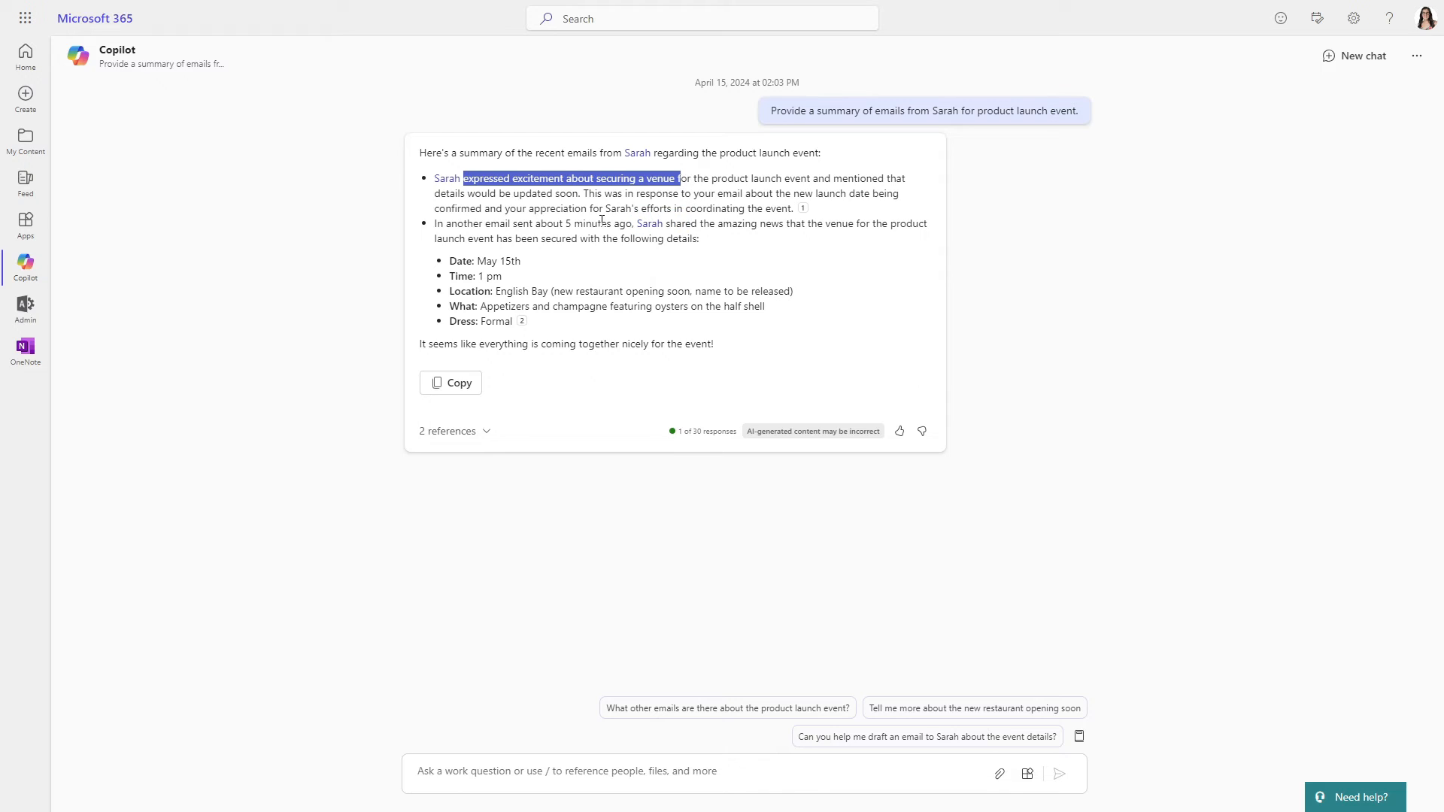
{"action": "mouse_move", "coordinate": [482, 307]}
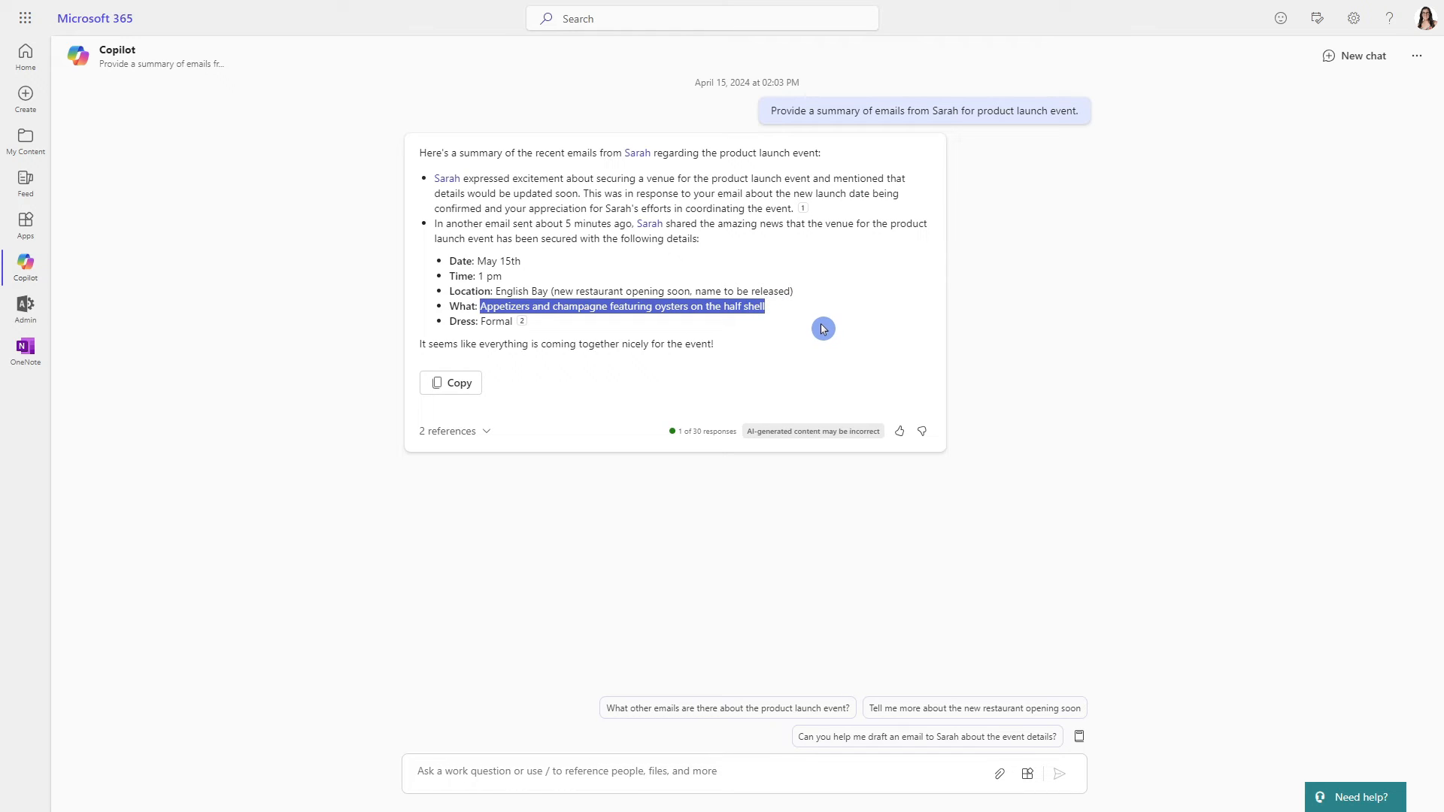
{"action": "left_click", "coordinate": [797, 322]}
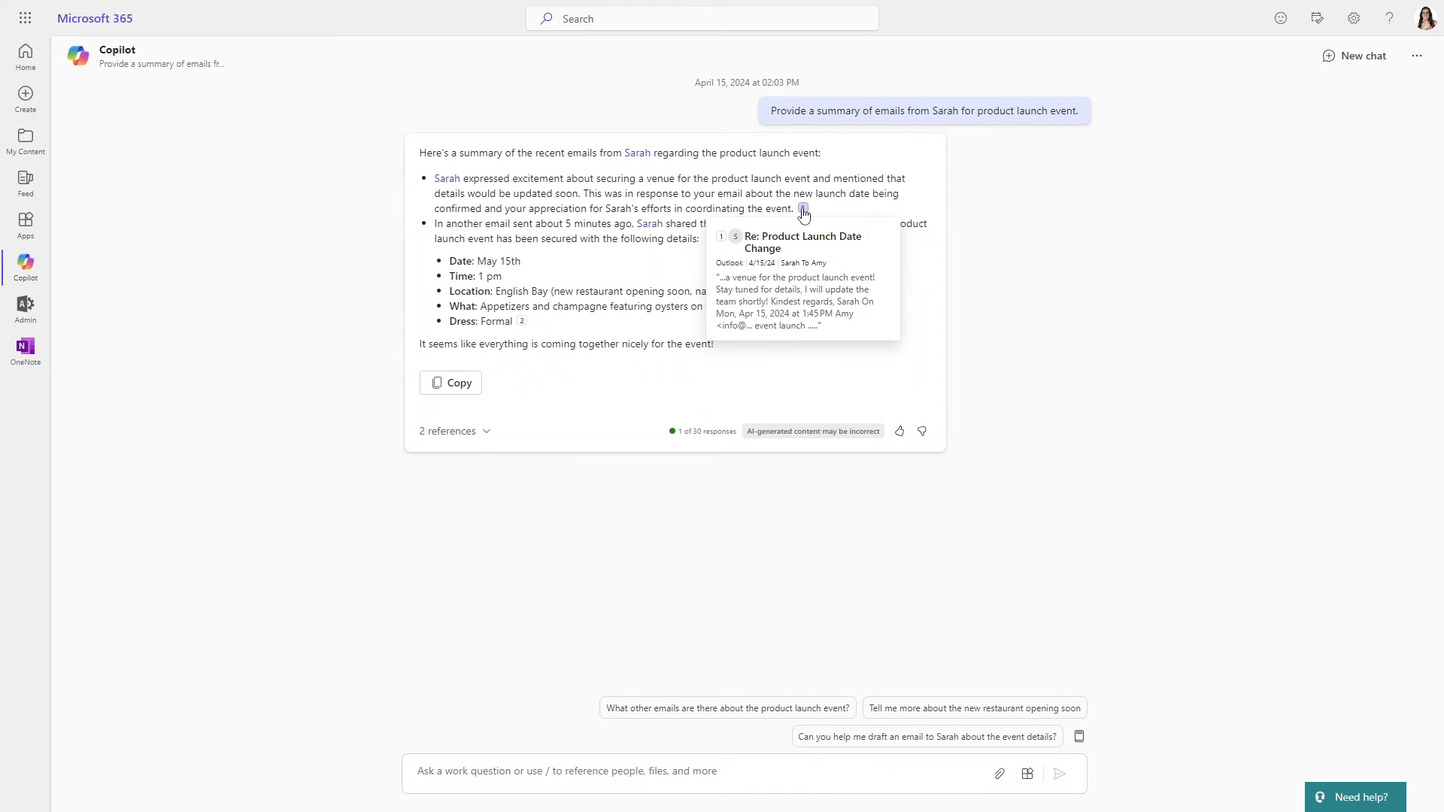
{"action": "mouse_move", "coordinate": [802, 210]}
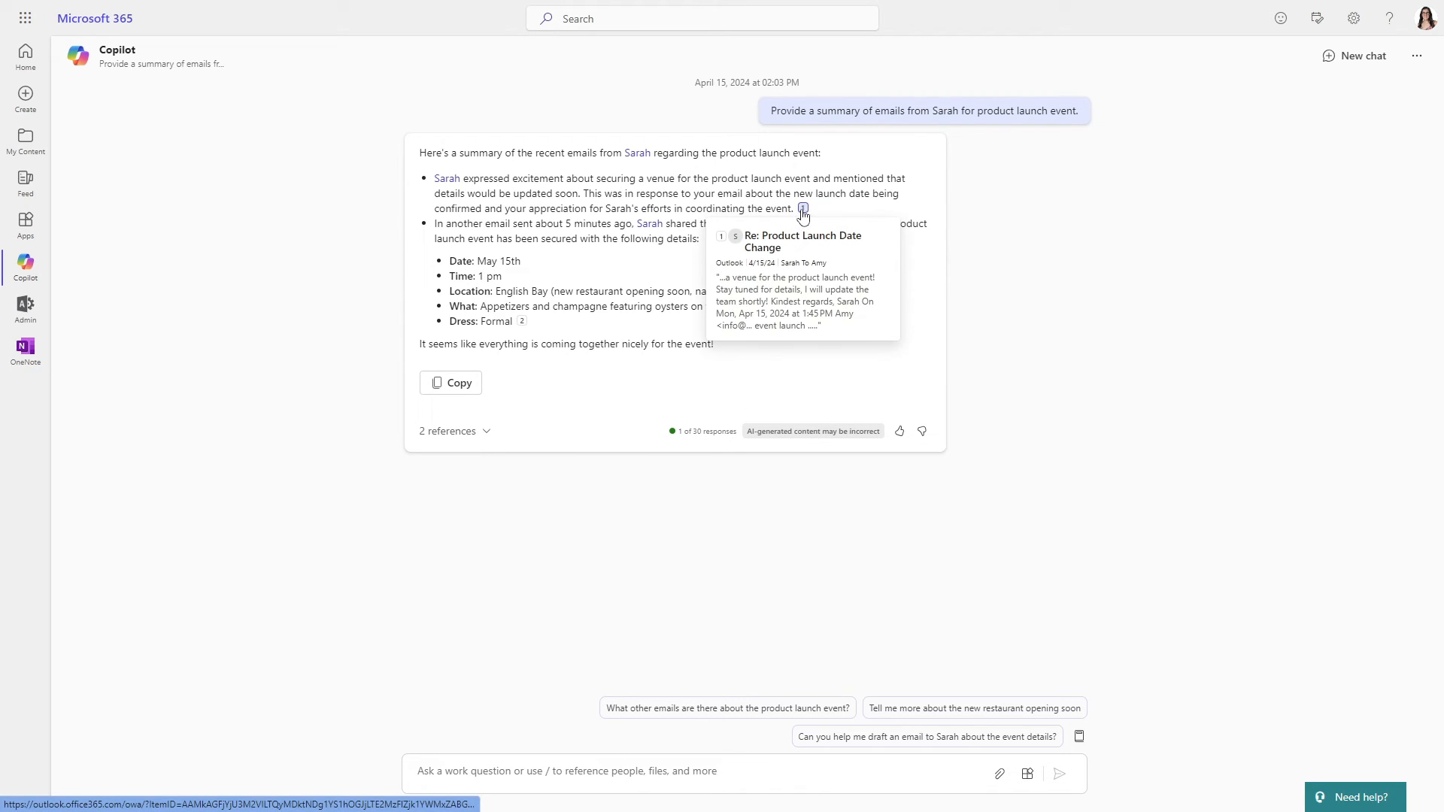
{"action": "mouse_move", "coordinate": [801, 241]}
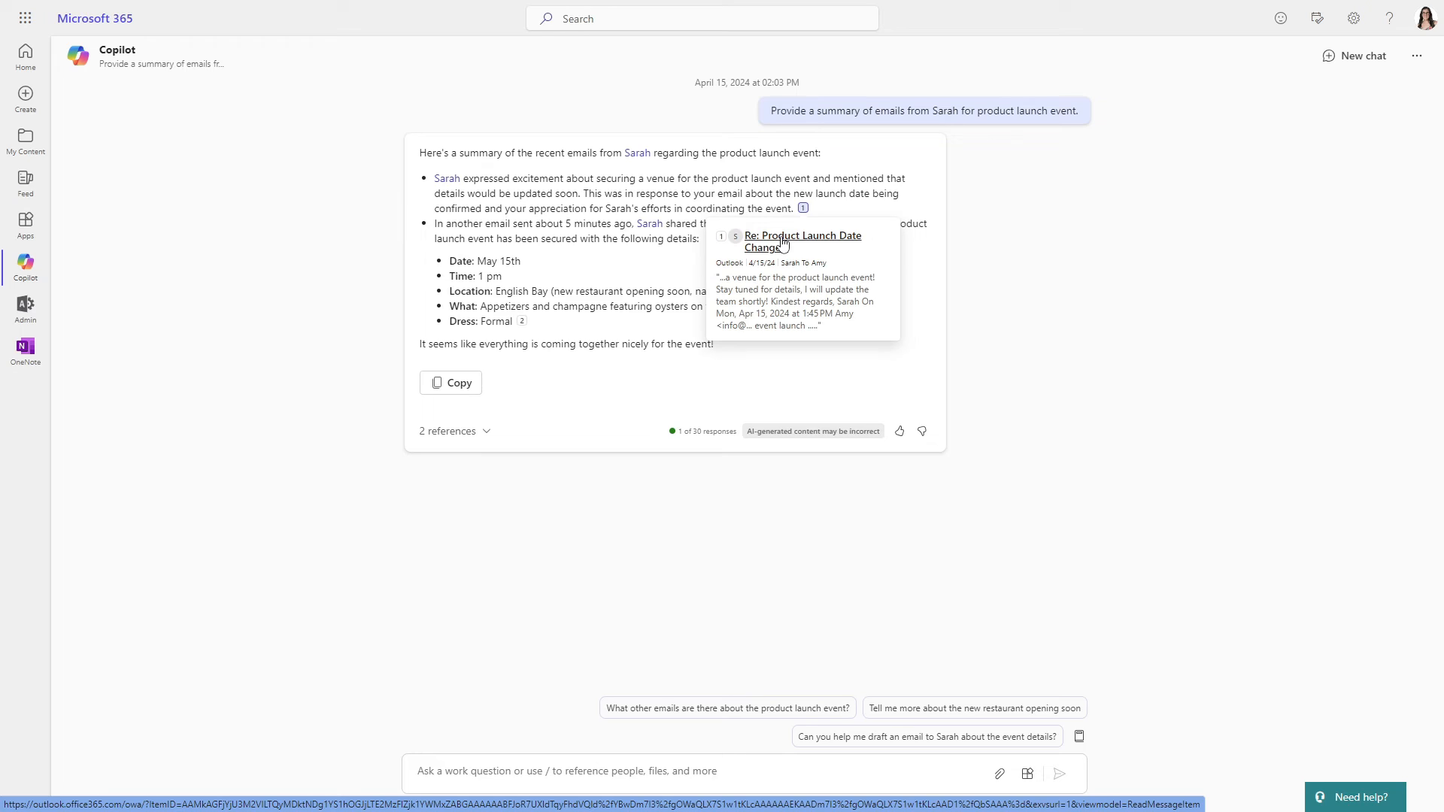
{"action": "left_click", "coordinate": [802, 240]}
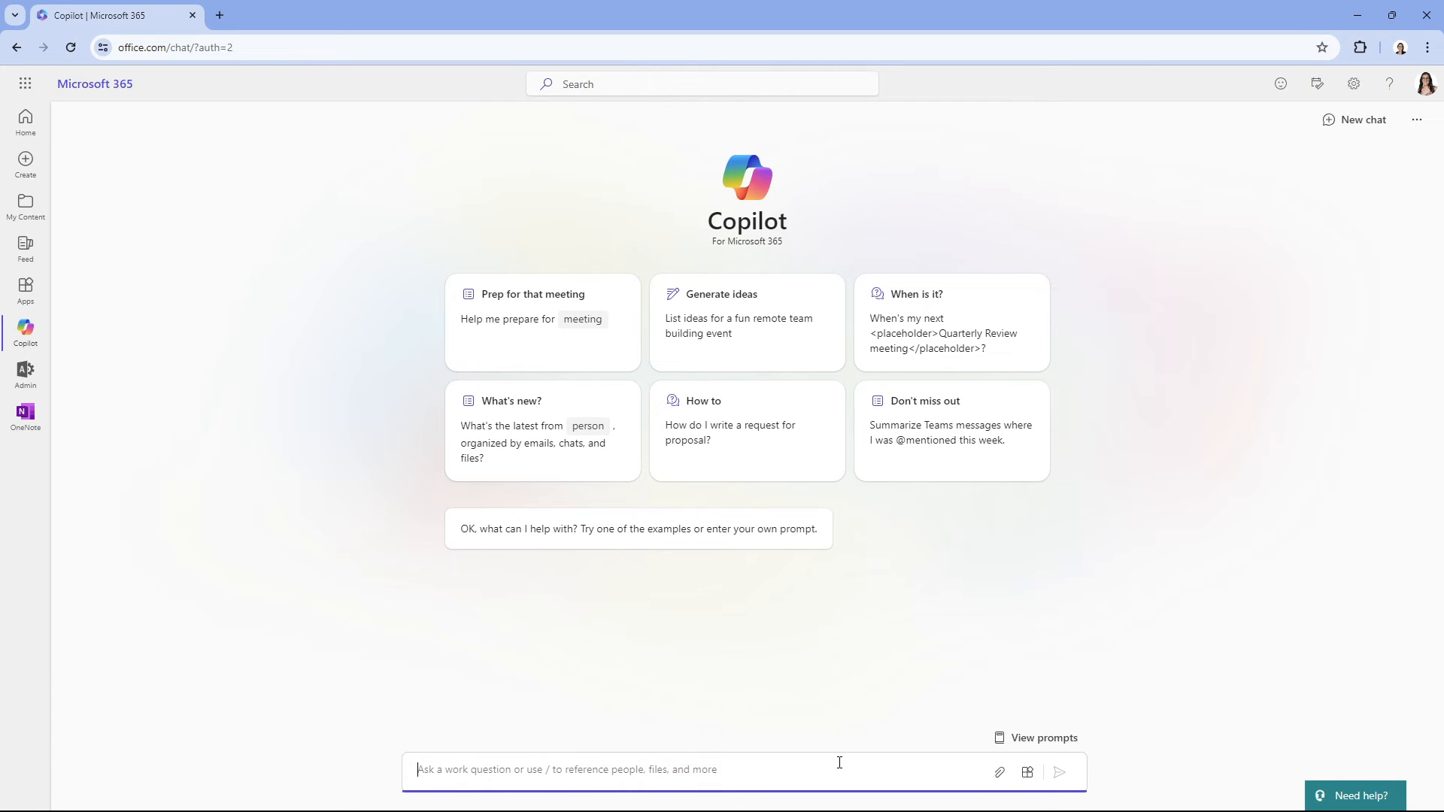
- Ask Copilot to prepare me for my upcoming product launch meeting
{"action": "type", "text": "prepare me for my upcoming product launch meeting"}
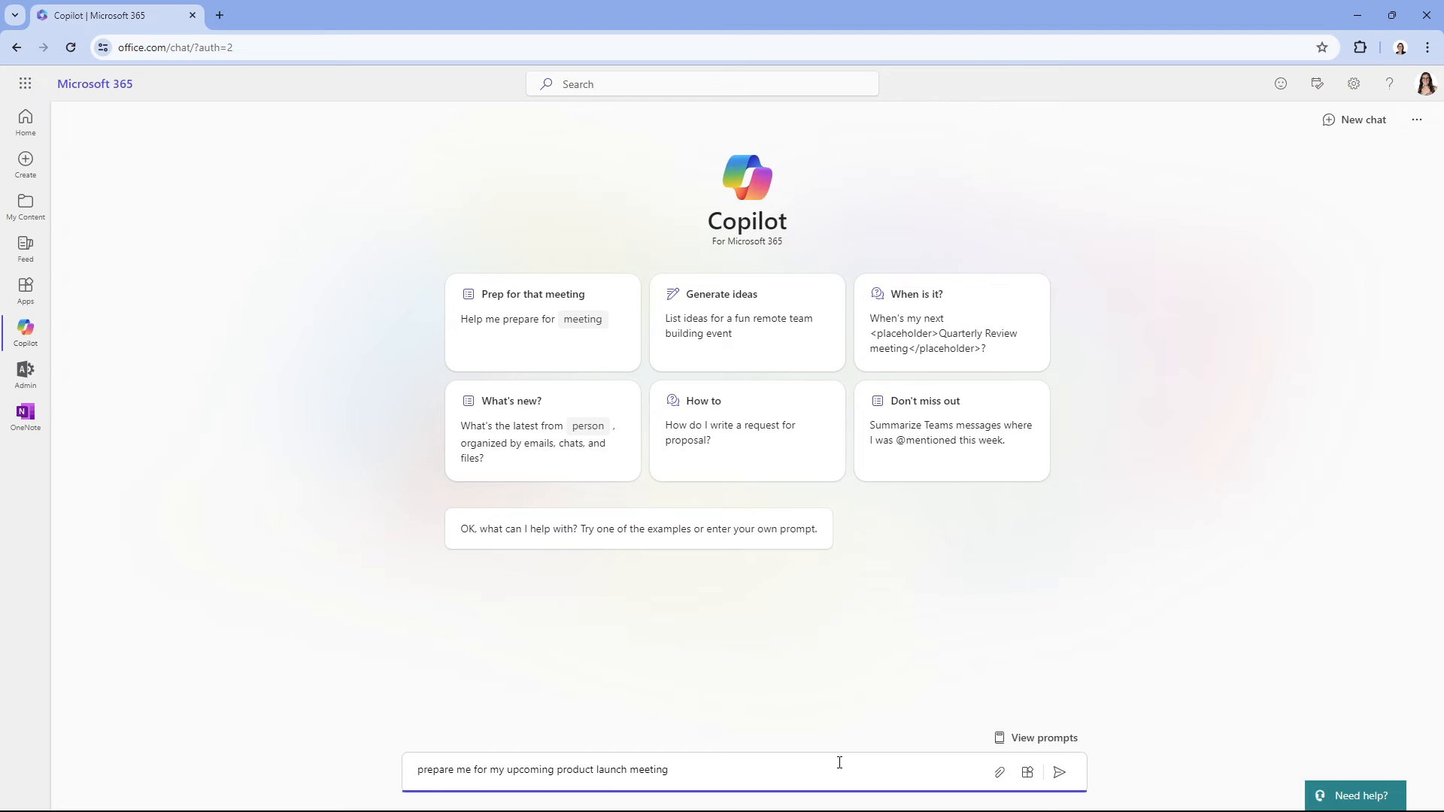
{"action": "left_click", "coordinate": [1059, 771]}
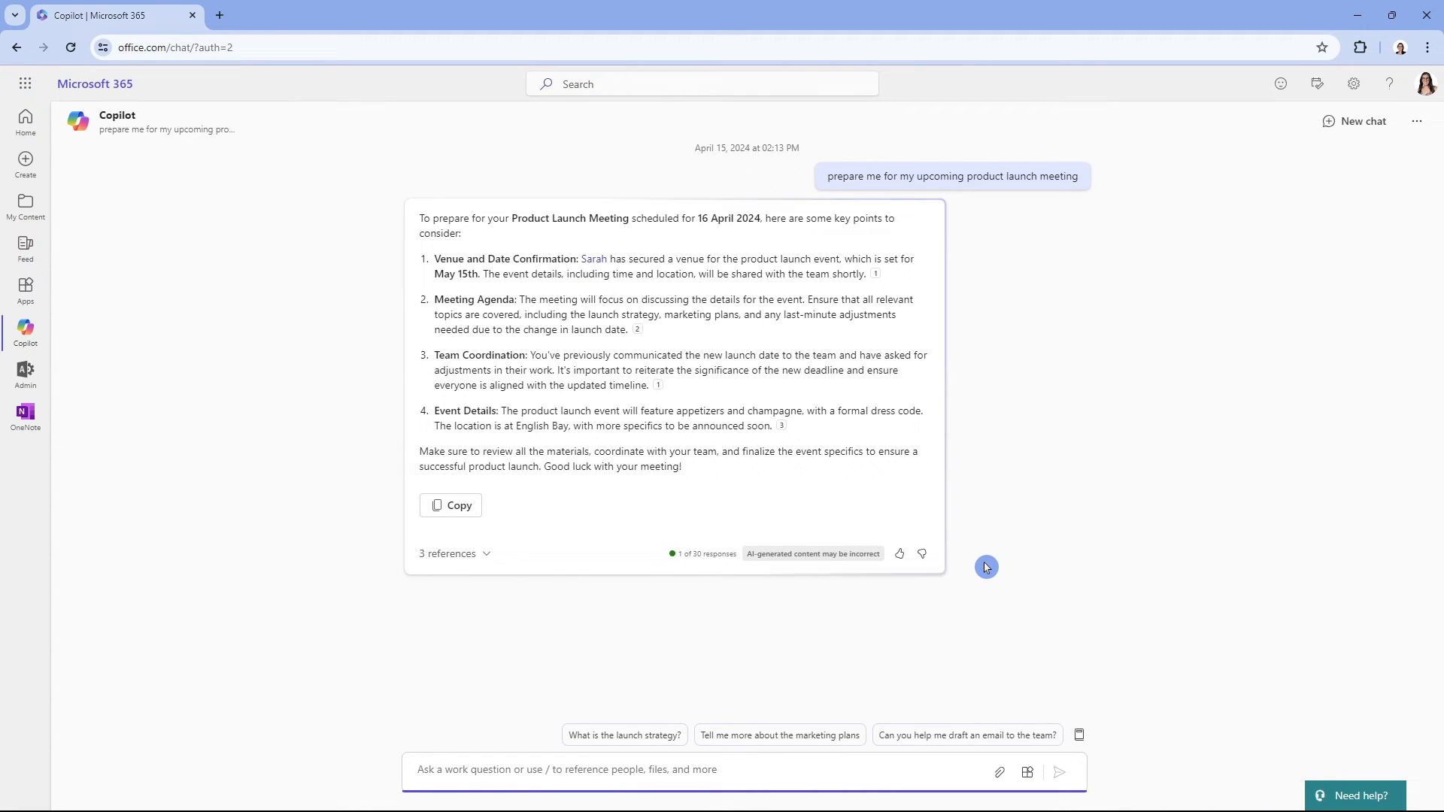
{"action": "mouse_move", "coordinate": [897, 573]}
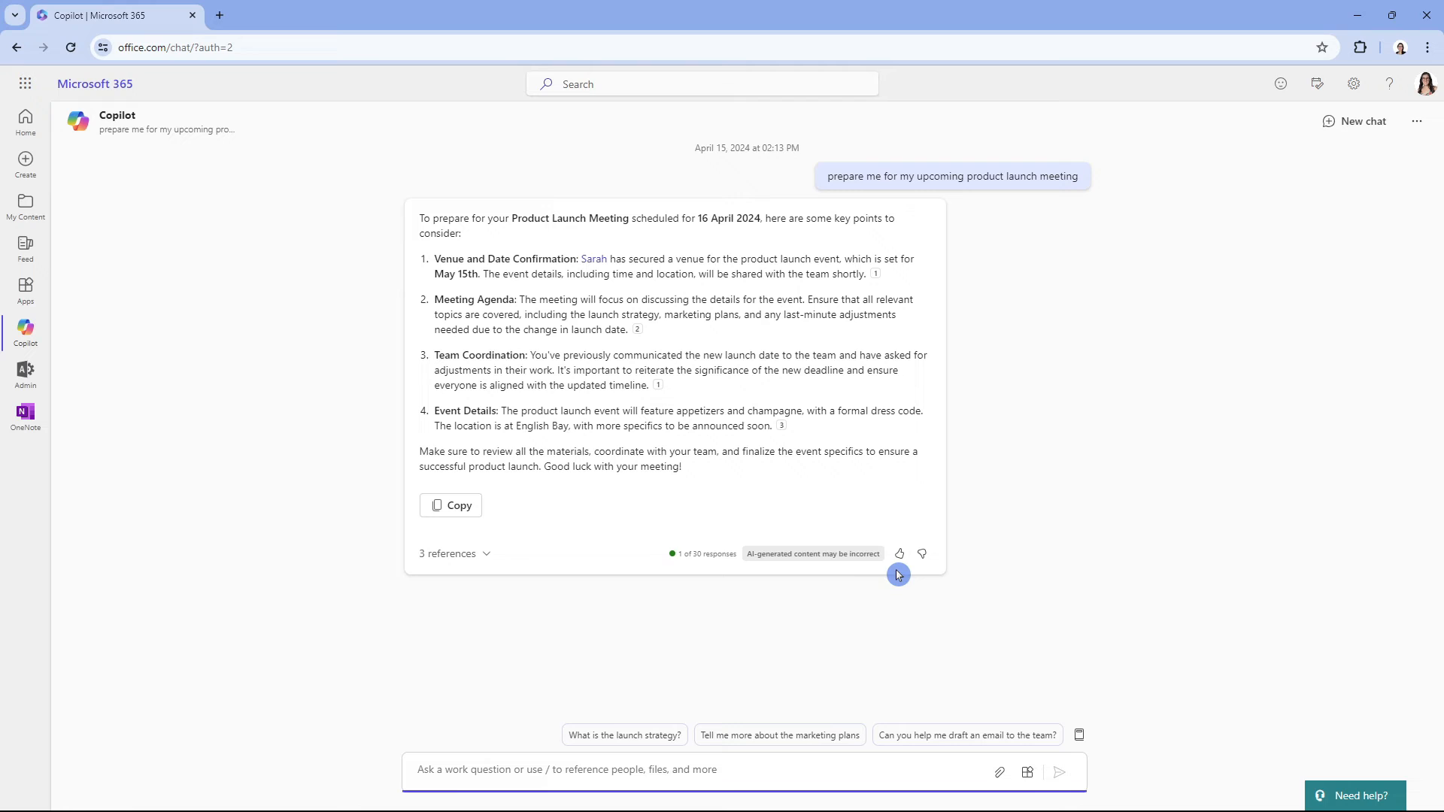
{"action": "mouse_move", "coordinate": [871, 587]}
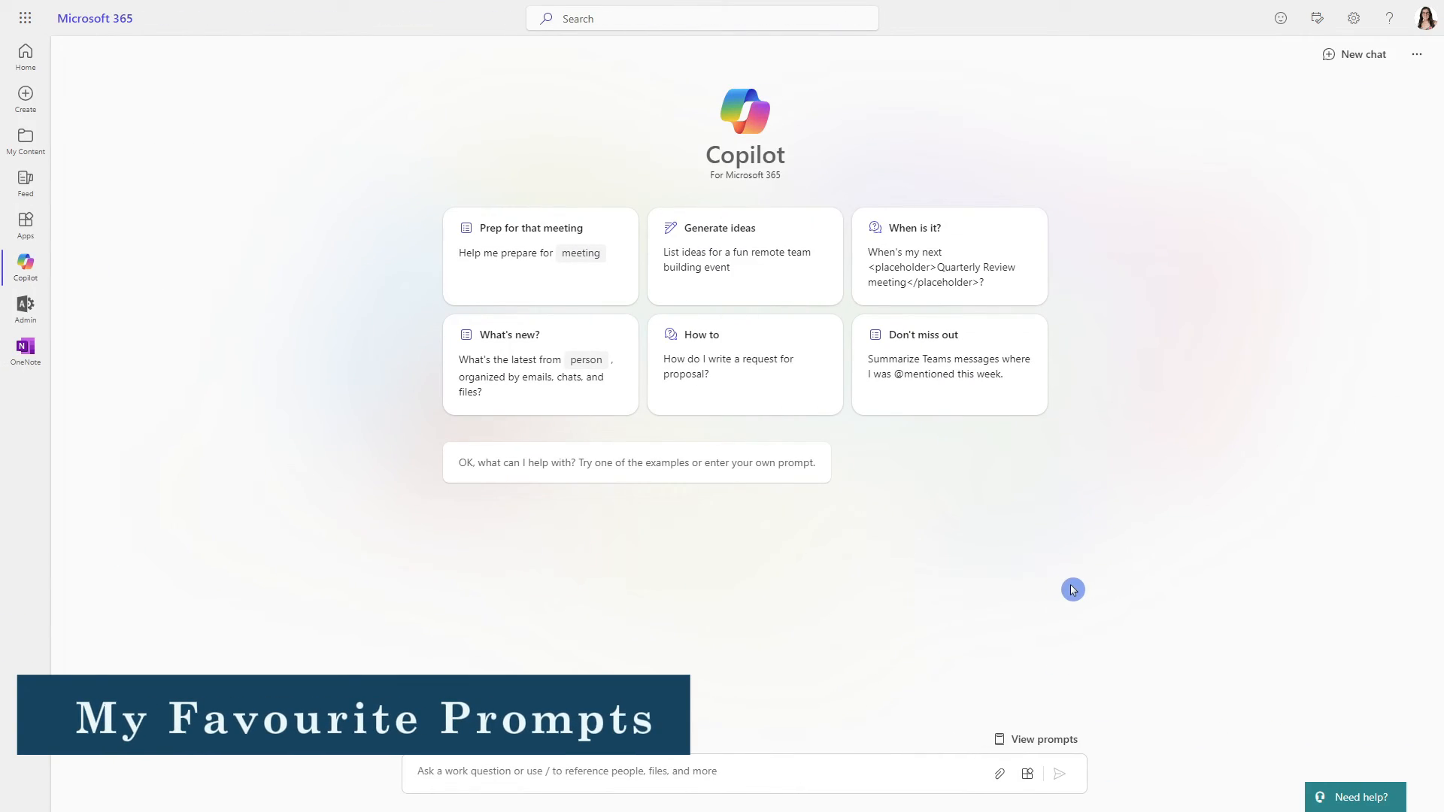
{"action": "mouse_move", "coordinate": [1069, 580]}
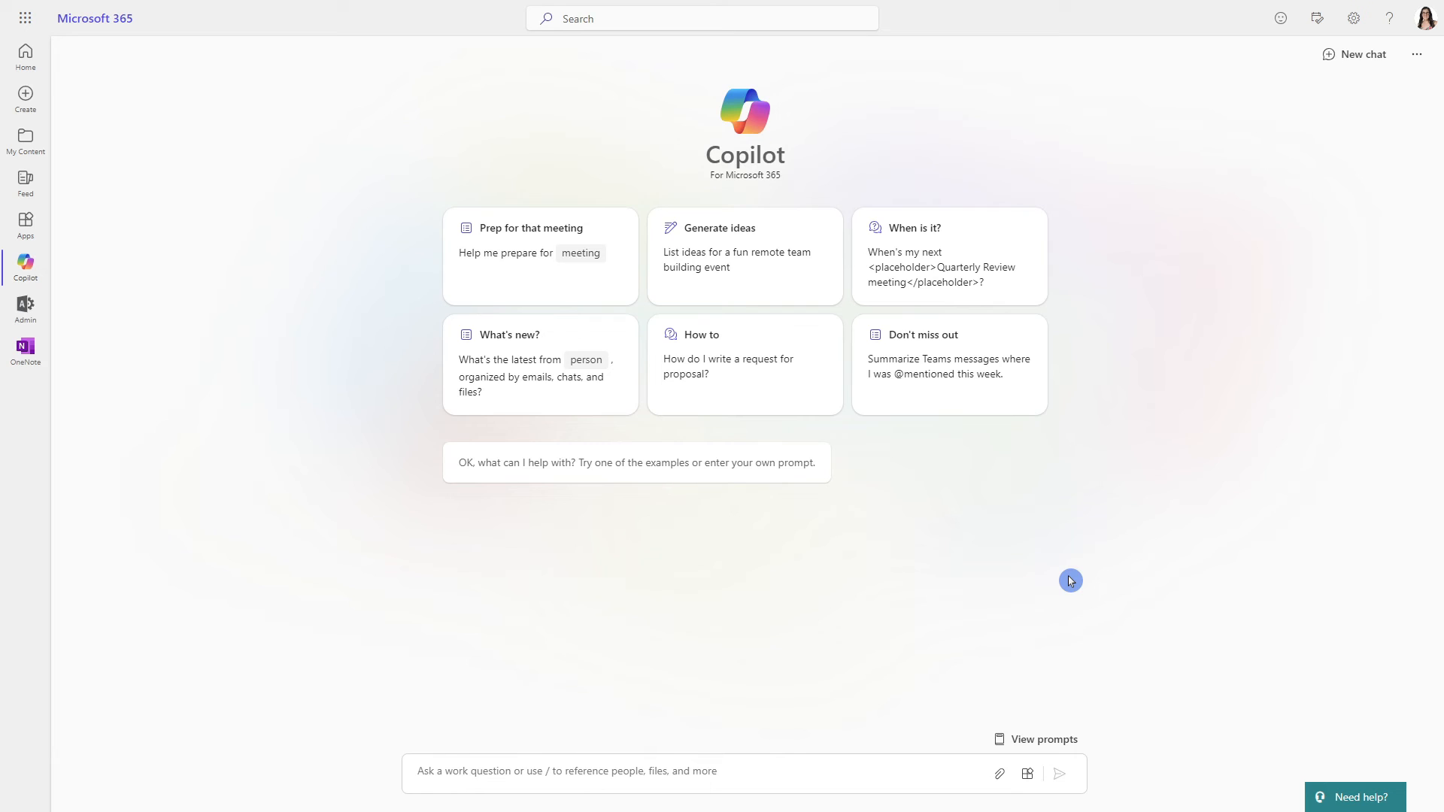
{"action": "mouse_move", "coordinate": [1074, 711]}
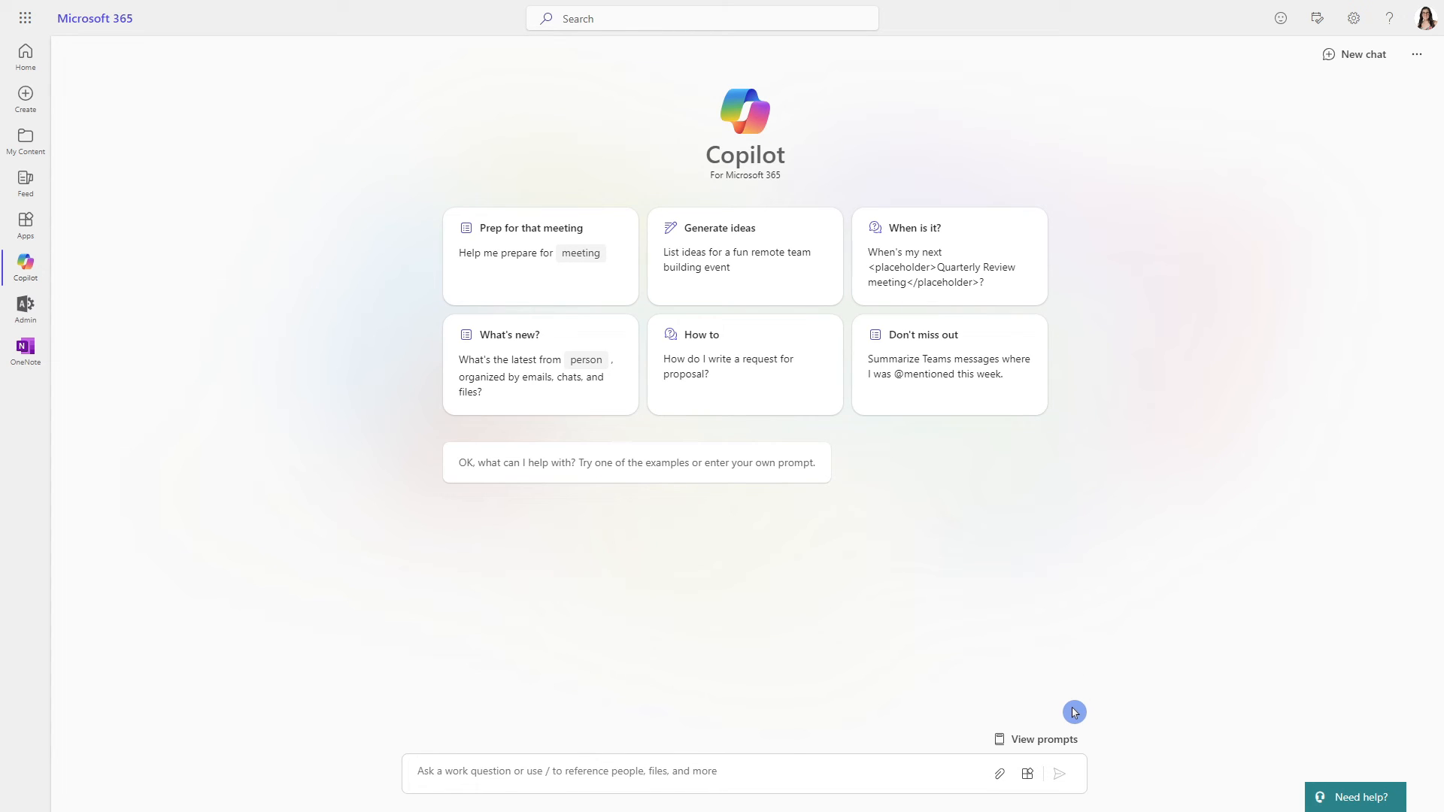
- Save the What's new? prompt from the Copilot Lab collection
{"action": "left_click", "coordinate": [1044, 739]}
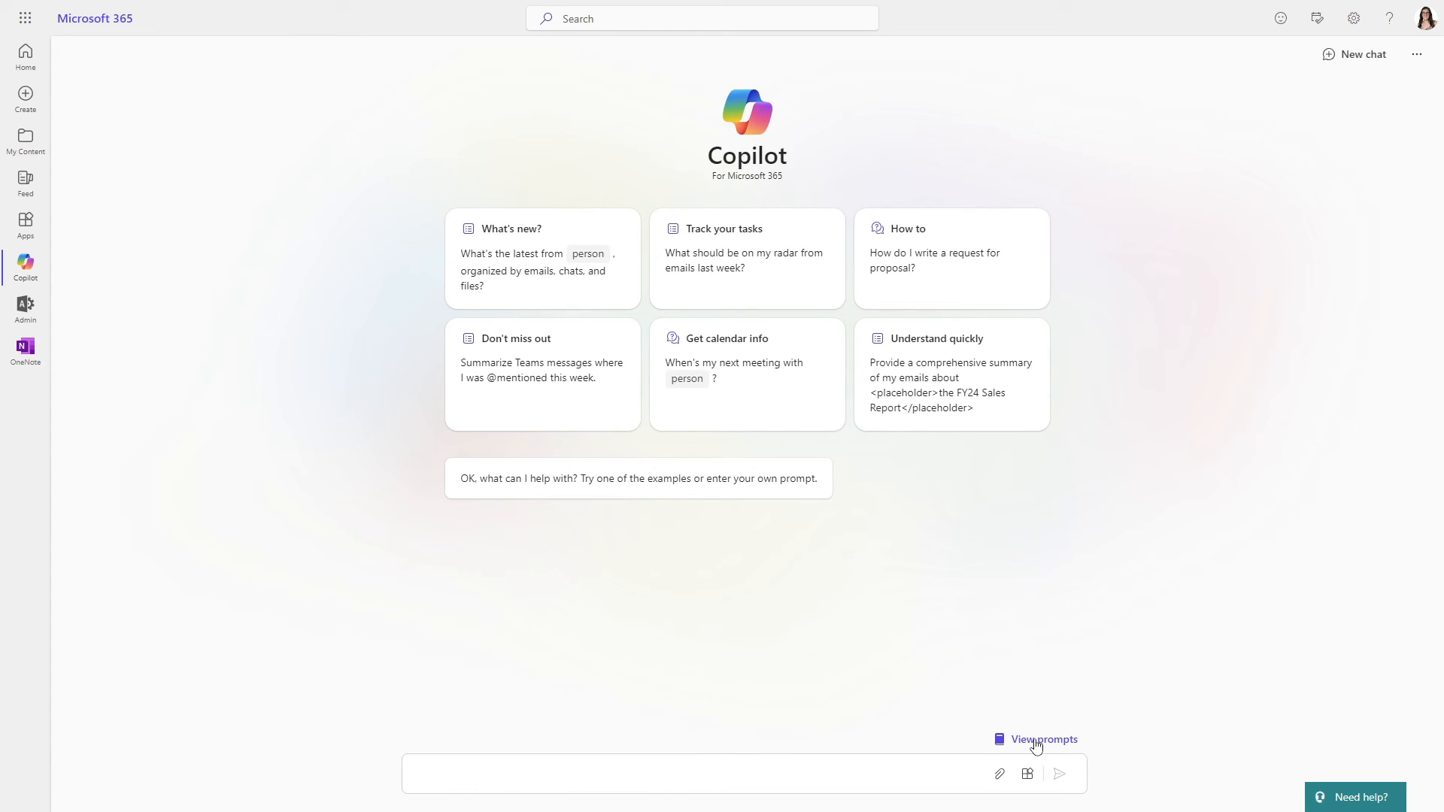
{"action": "left_click", "coordinate": [1041, 739]}
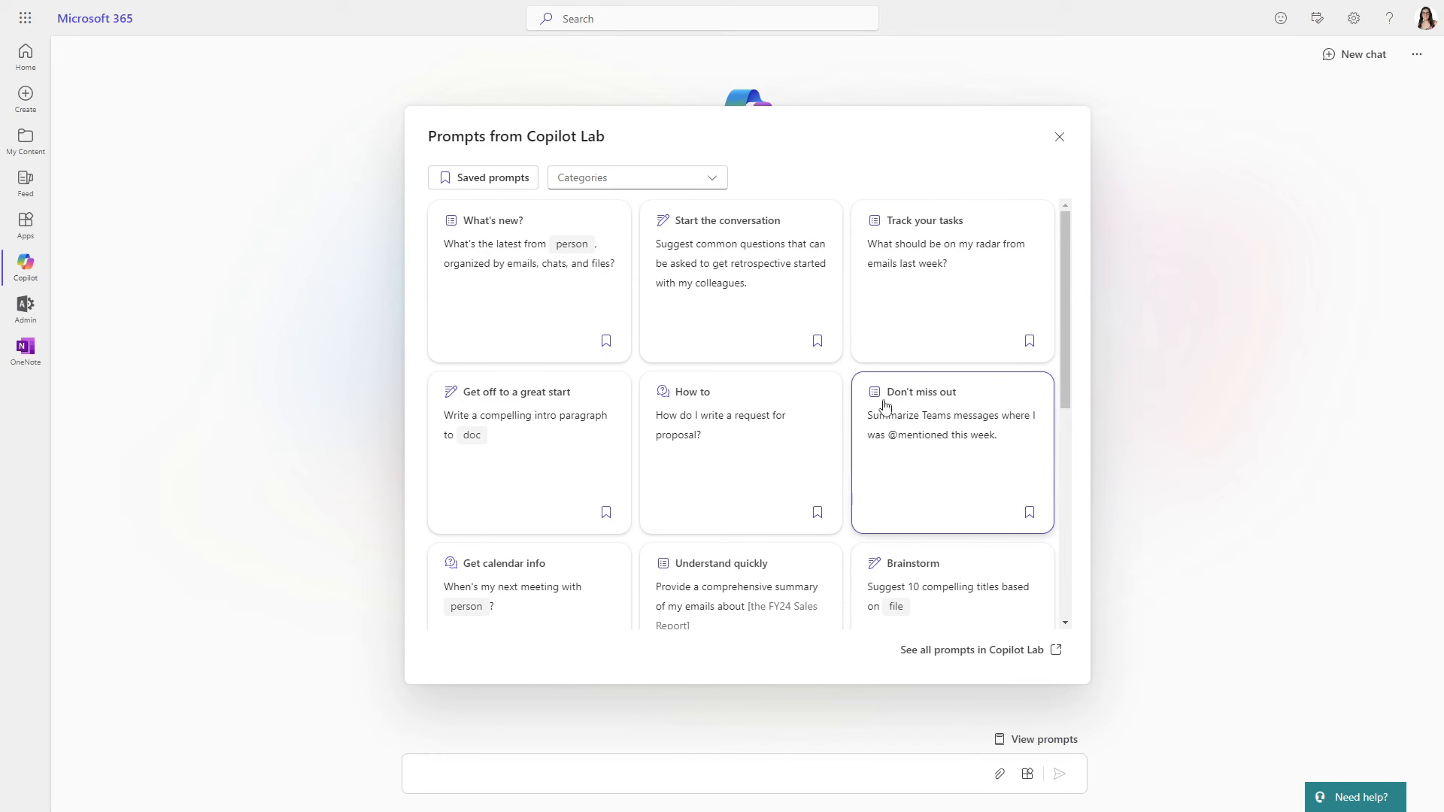
{"action": "mouse_move", "coordinate": [617, 144]}
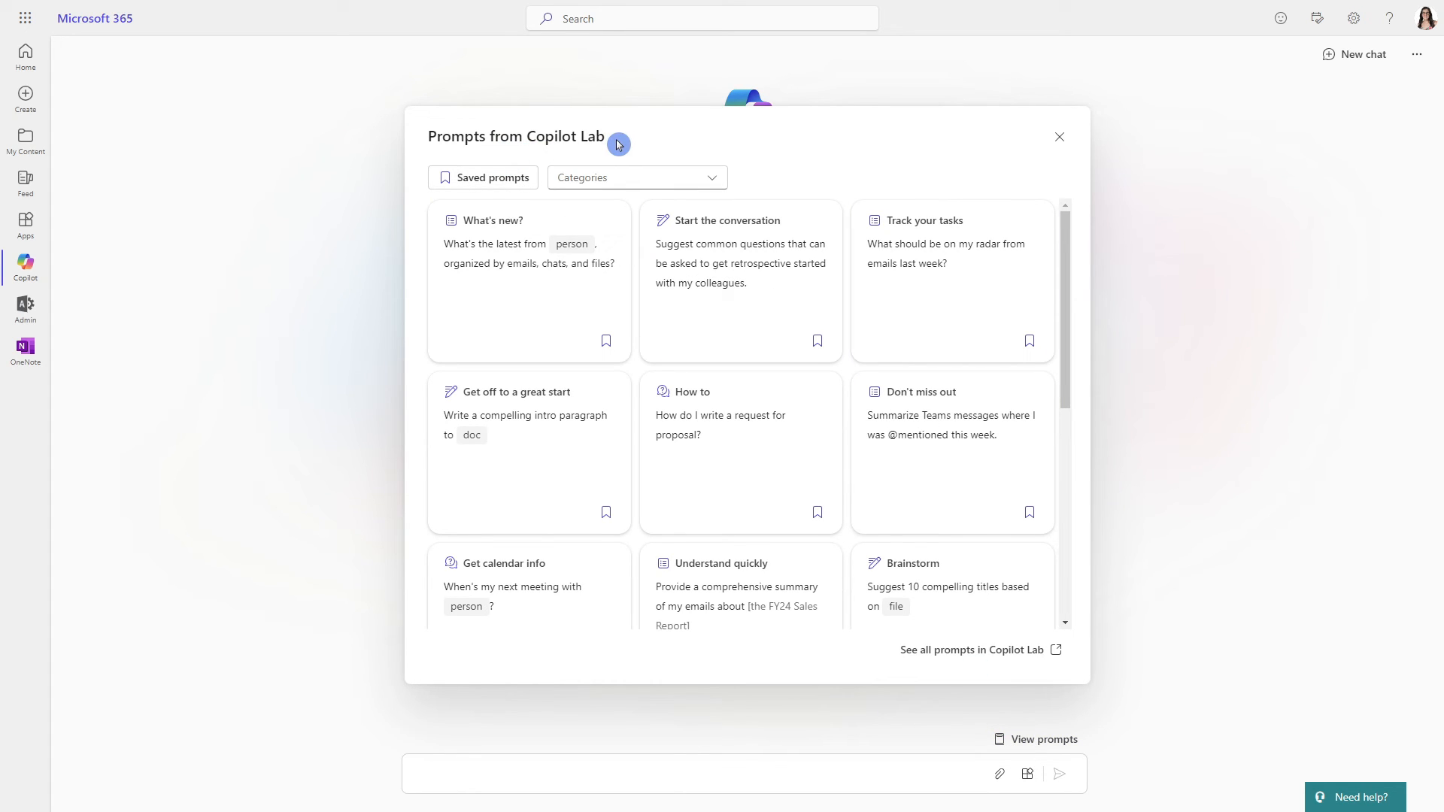
{"action": "mouse_move", "coordinate": [606, 341]}
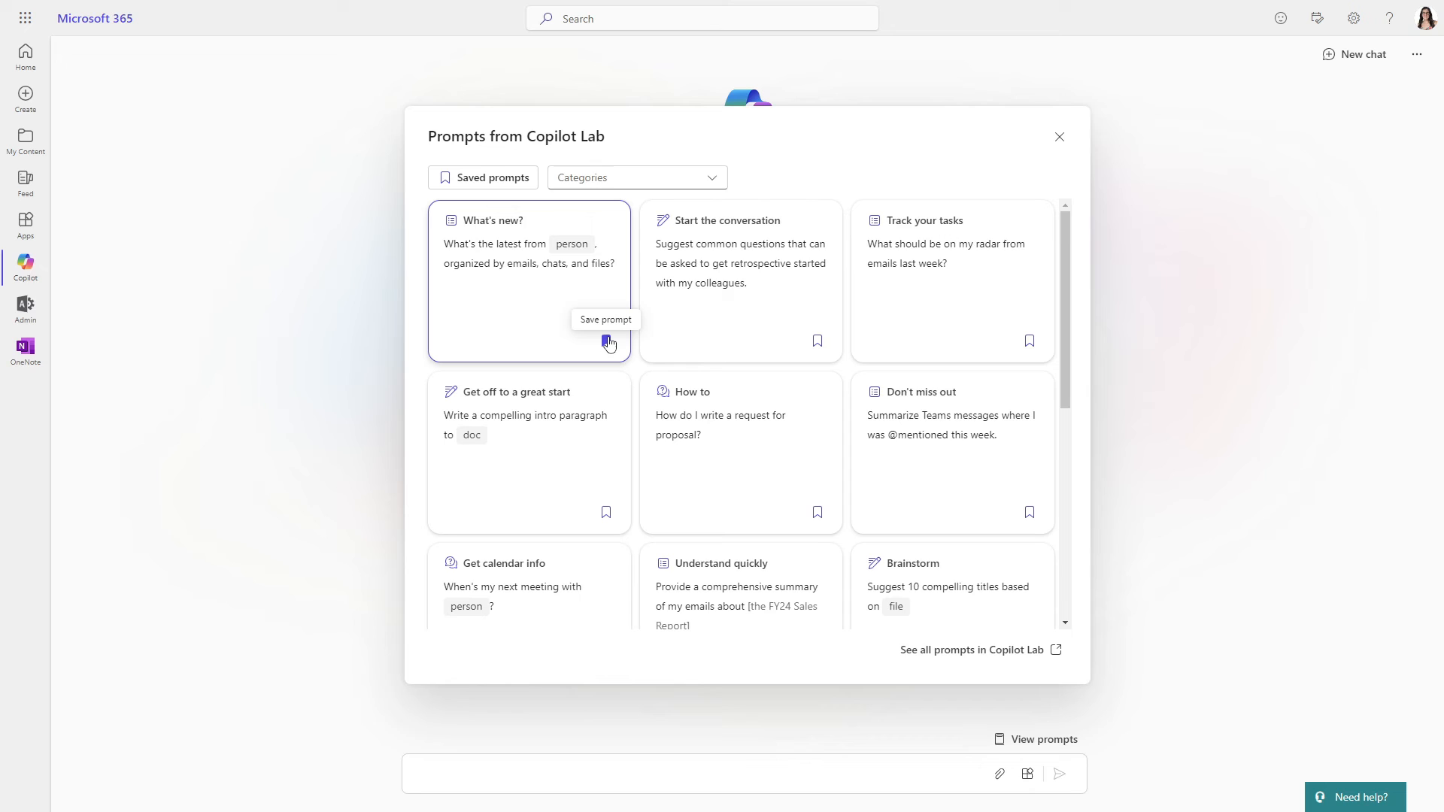
{"action": "left_click", "coordinate": [606, 342]}
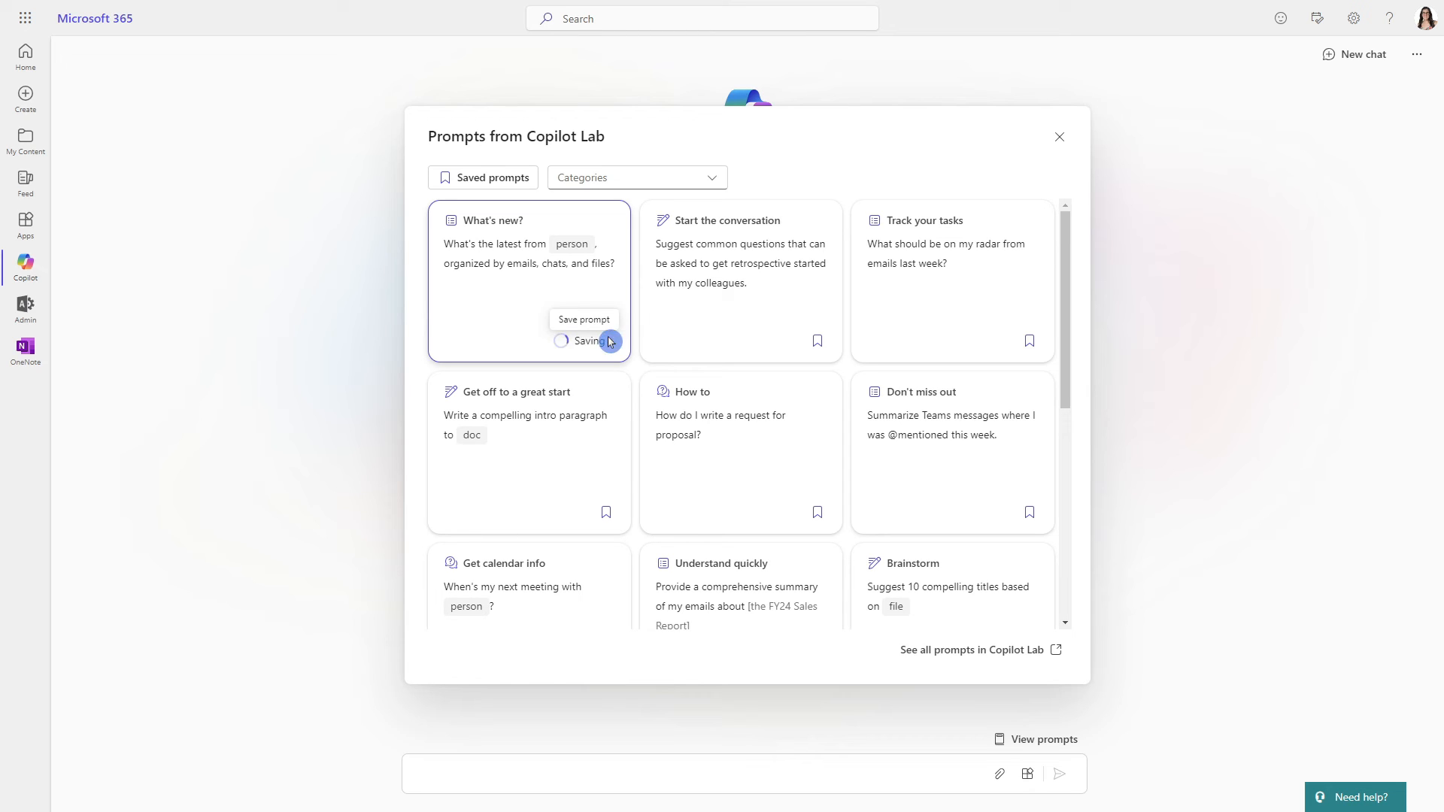
{"action": "left_click", "coordinate": [608, 341]}
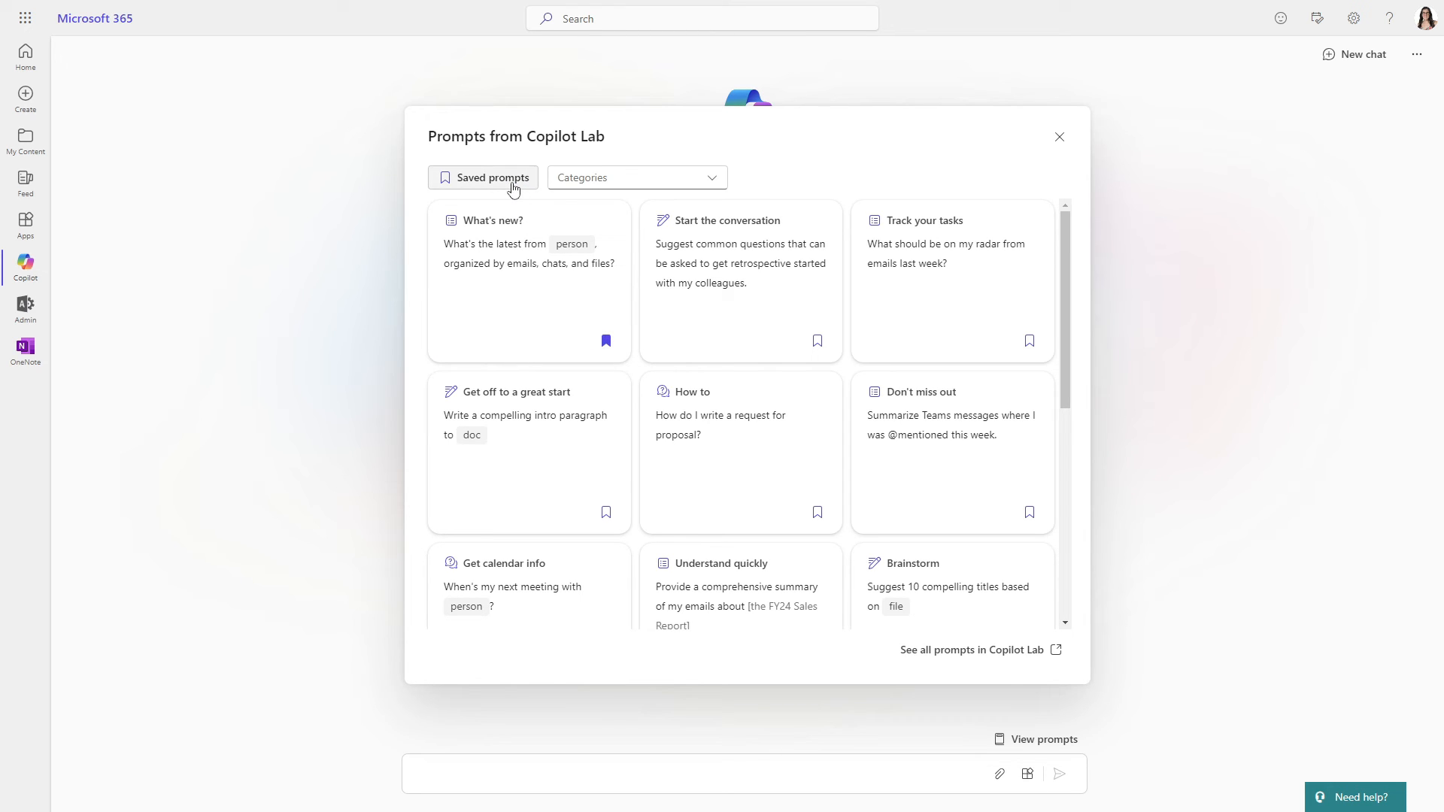
- Show only saved prompts to confirm it, then return to all prompts
{"action": "left_click", "coordinate": [491, 178]}
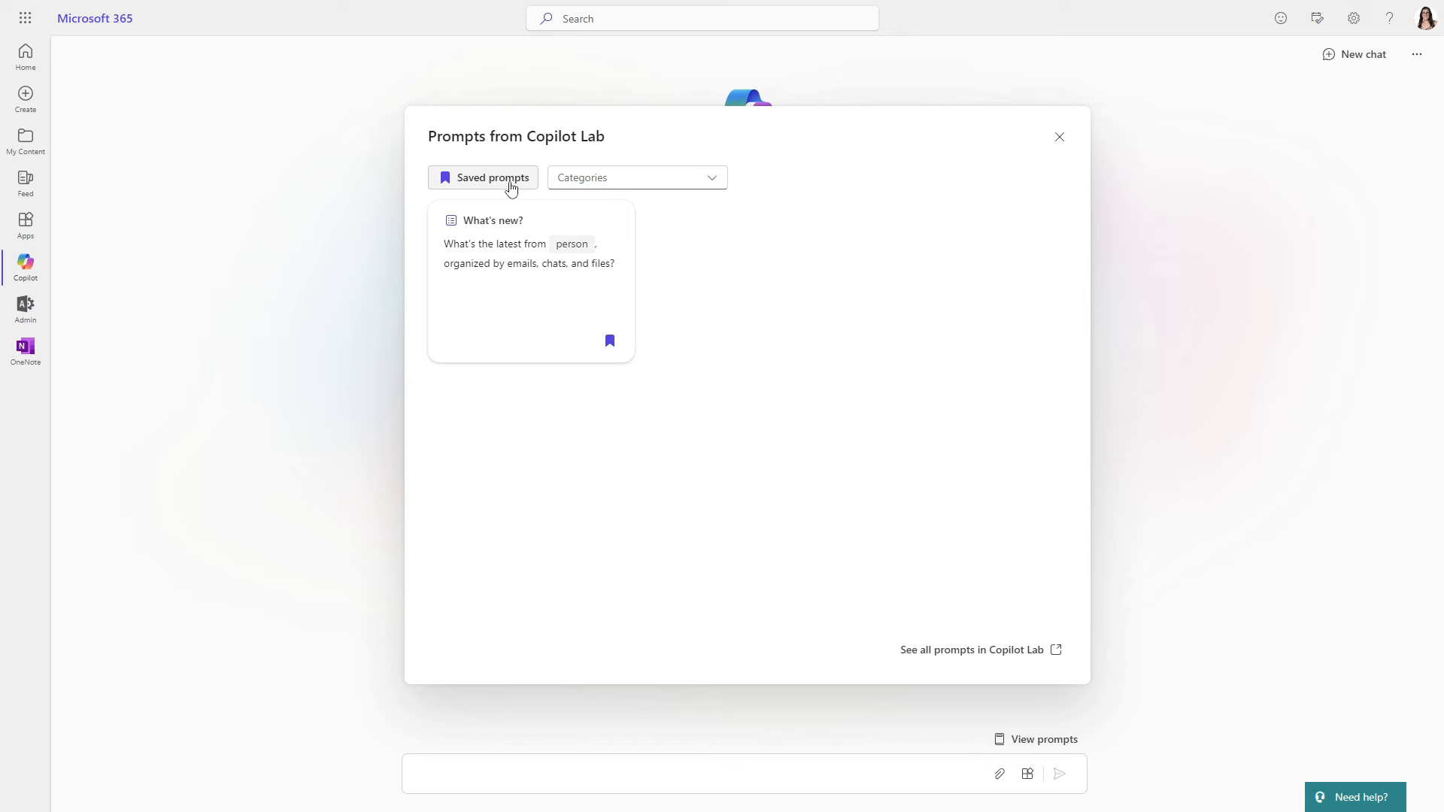
{"action": "left_click", "coordinate": [490, 177]}
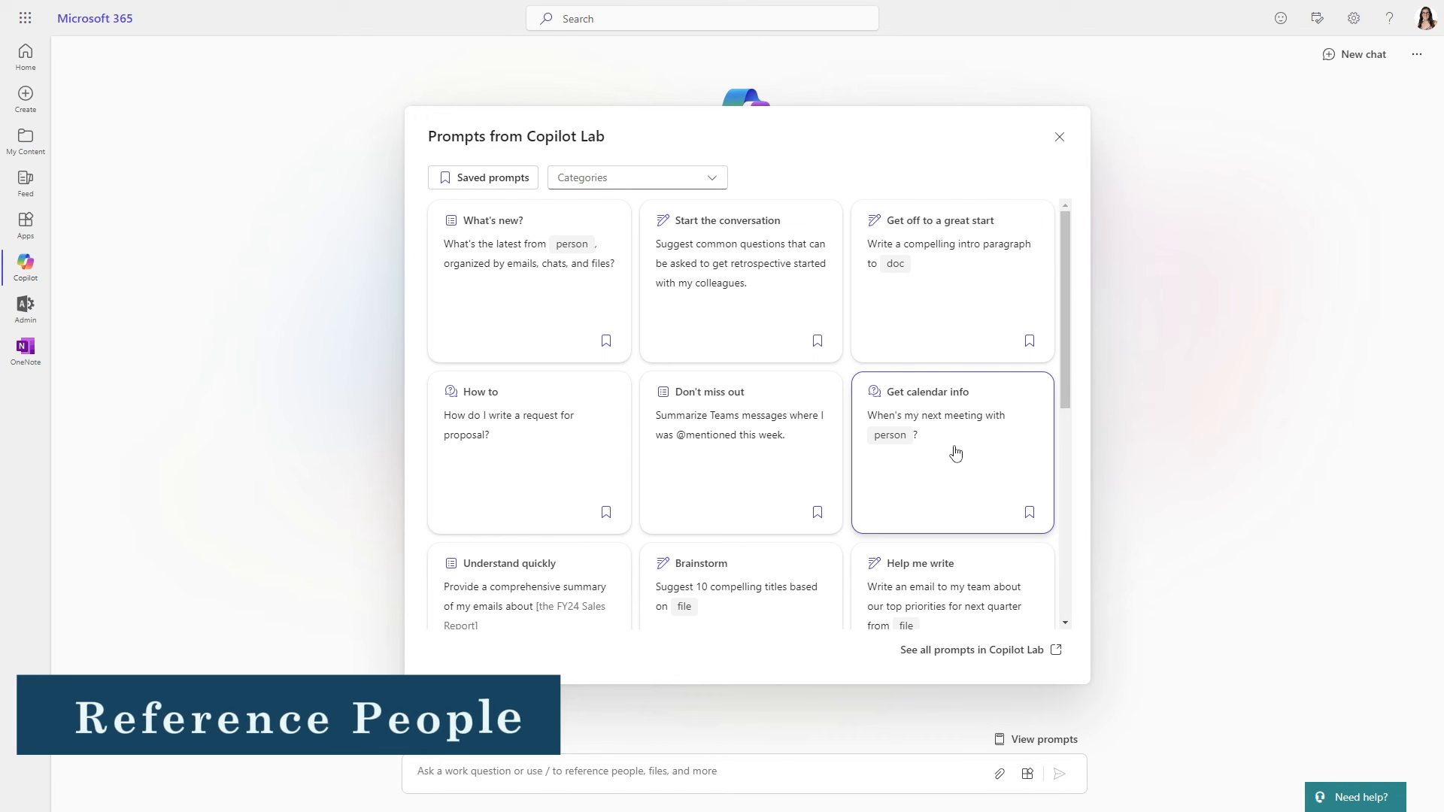
- Fill the next-meeting prompt with Amy referenced from the People list
{"action": "left_click", "coordinate": [952, 452]}
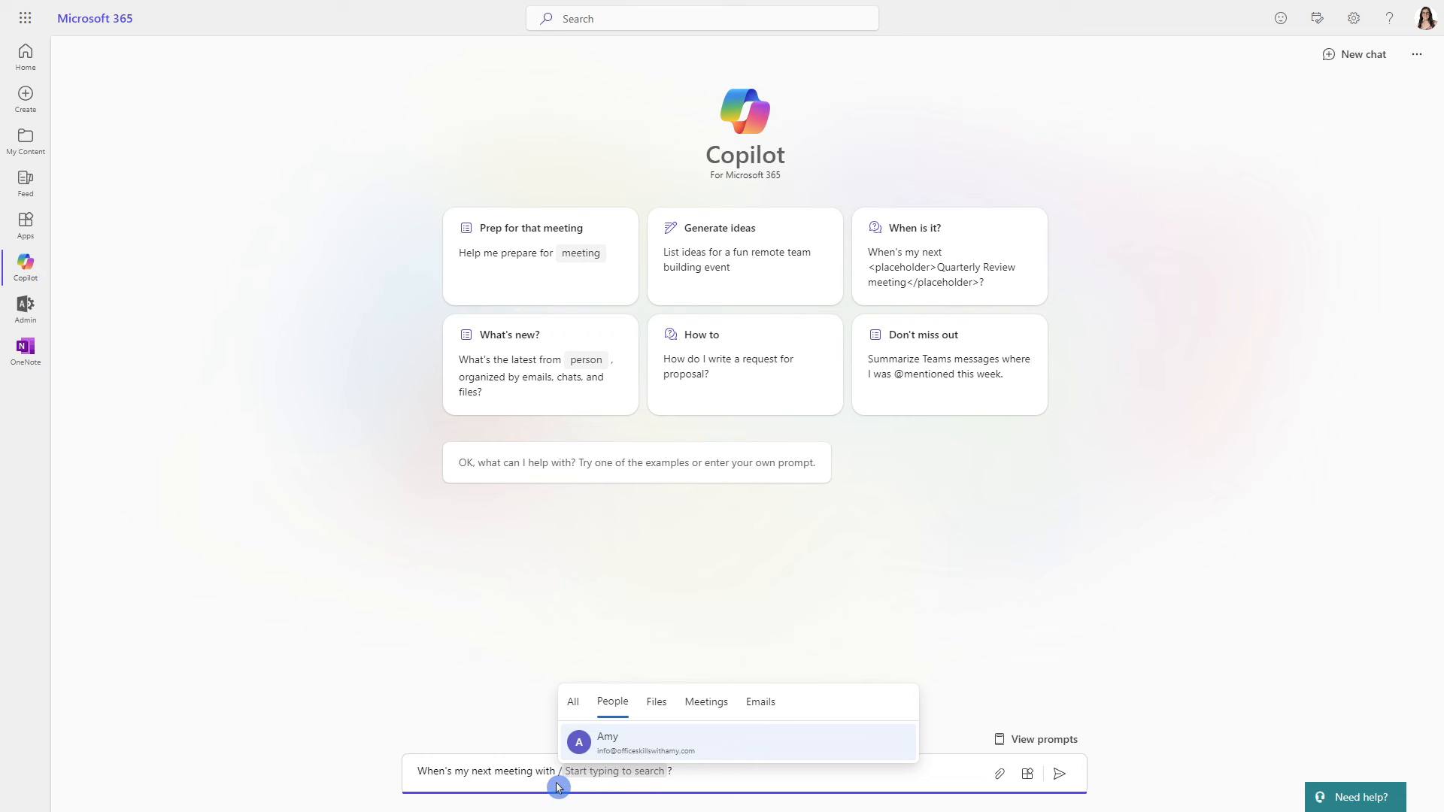
{"action": "mouse_move", "coordinate": [623, 711]}
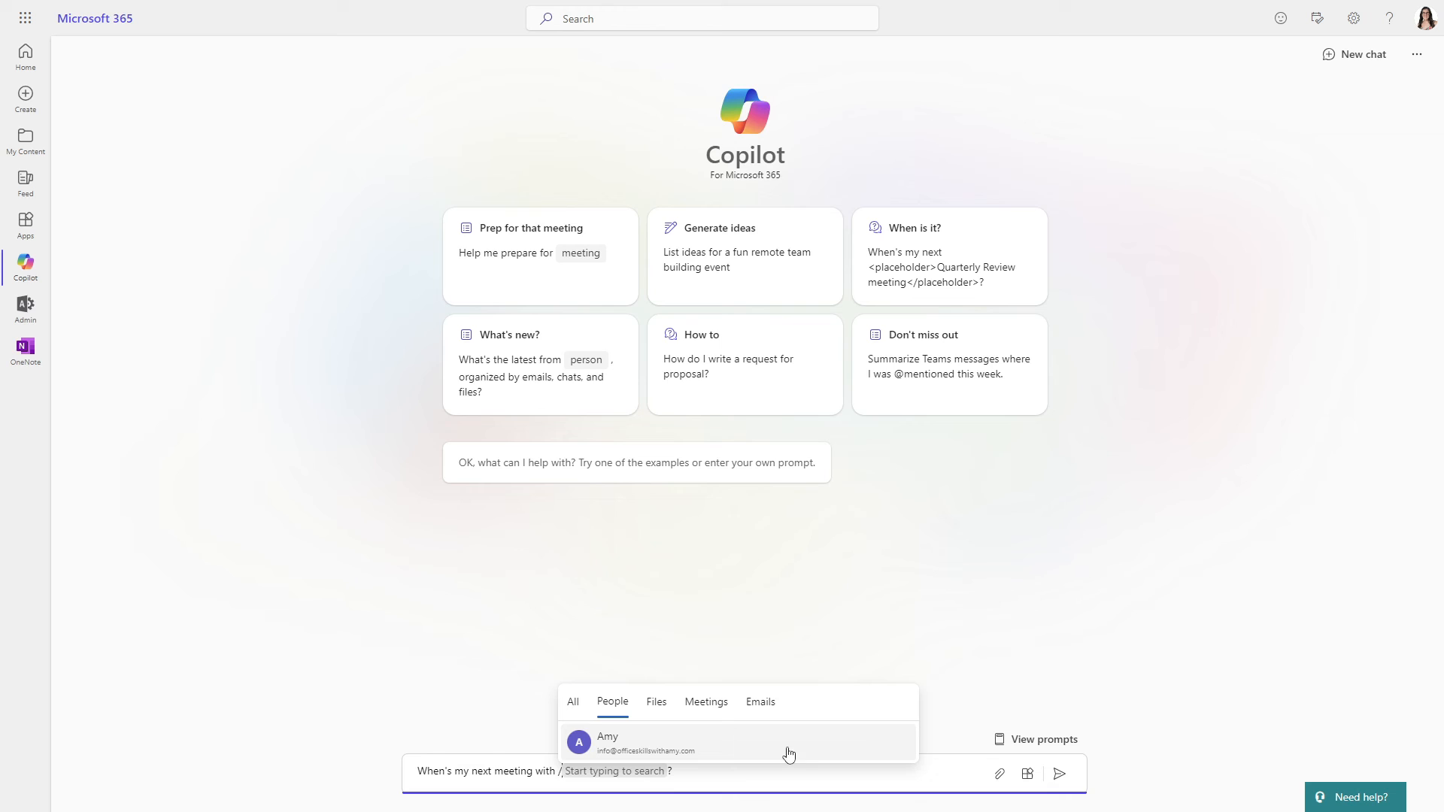
{"action": "mouse_move", "coordinate": [769, 755]}
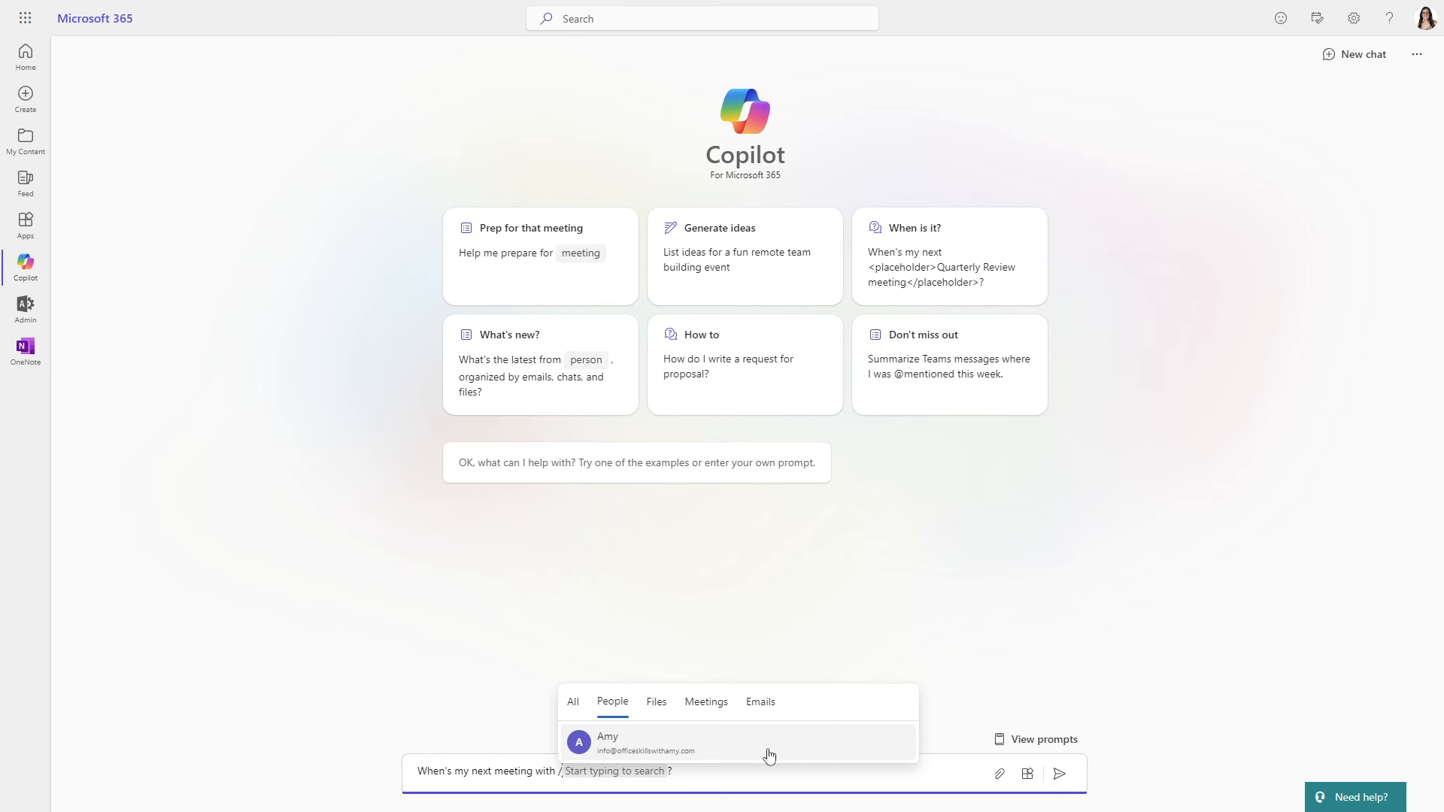
{"action": "left_click", "coordinate": [769, 743]}
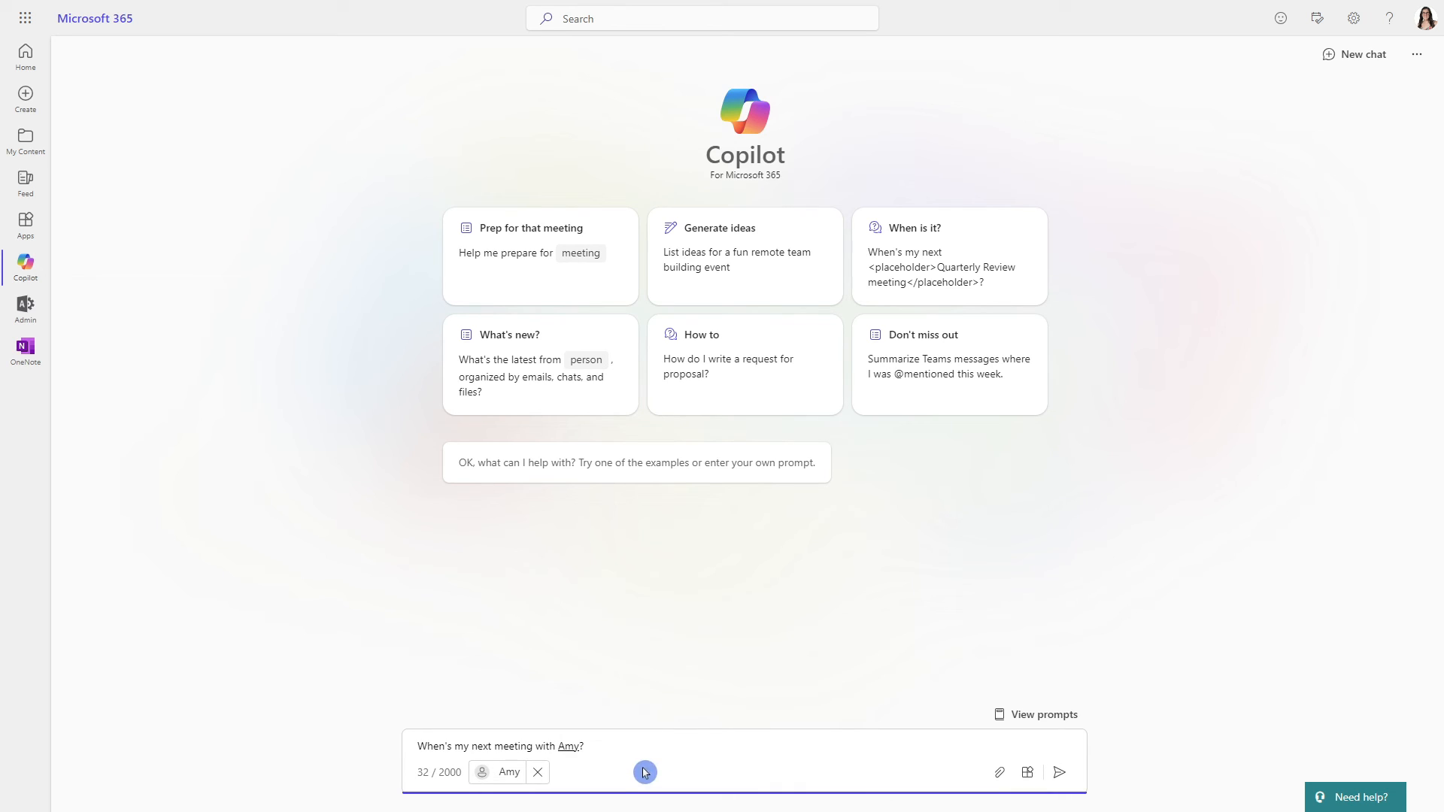
{"action": "mouse_move", "coordinate": [625, 776]}
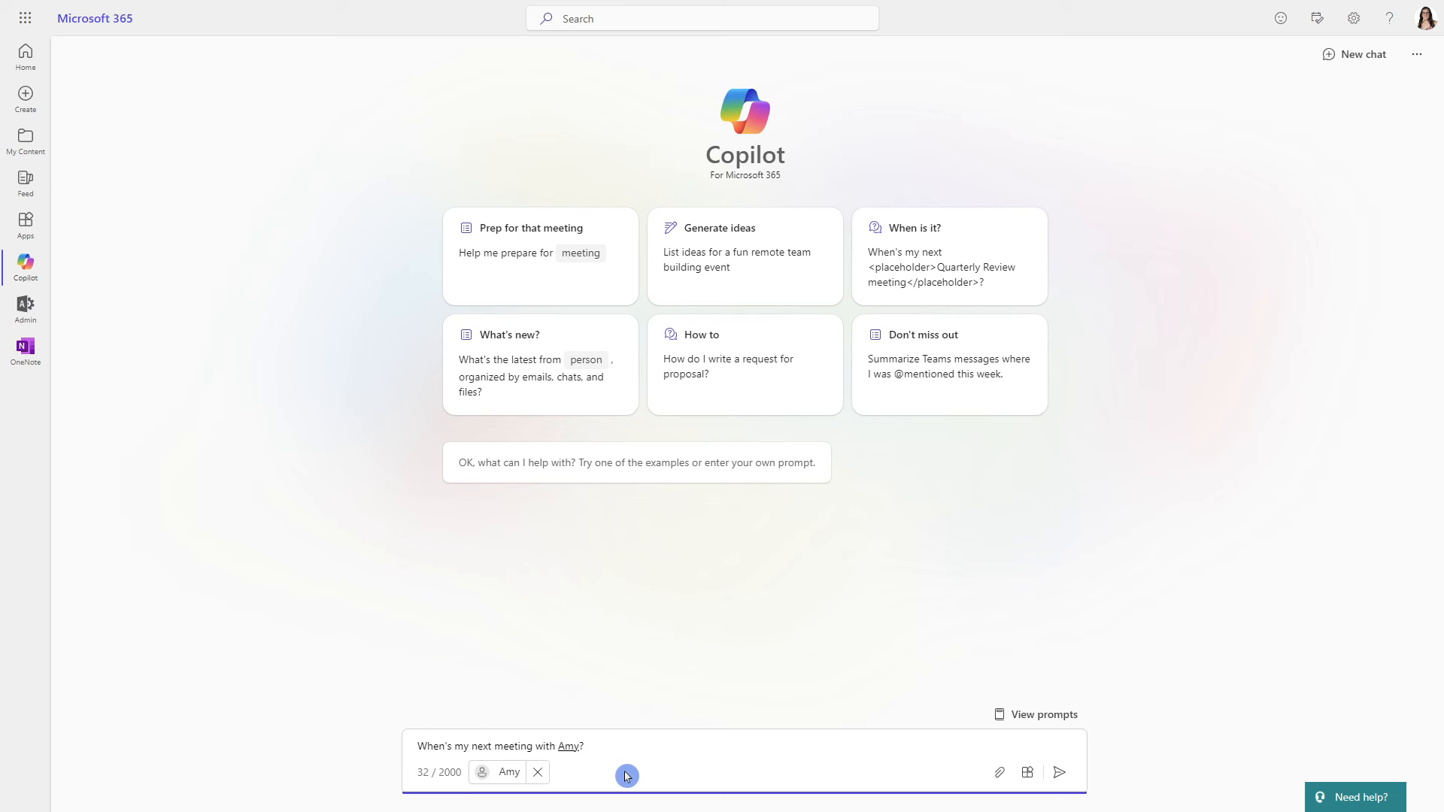
{"action": "left_click", "coordinate": [1035, 715]}
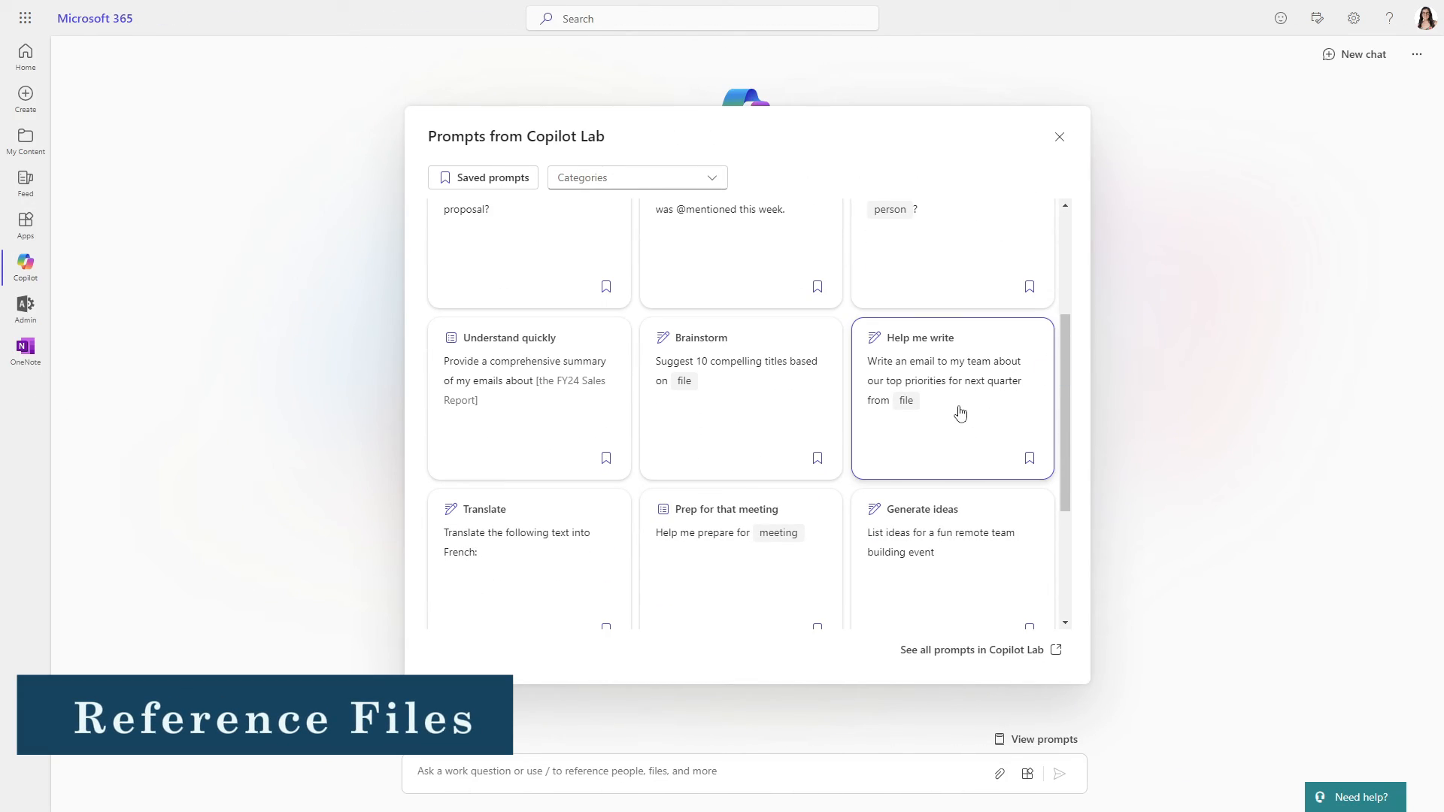
{"action": "mouse_move", "coordinate": [961, 403]}
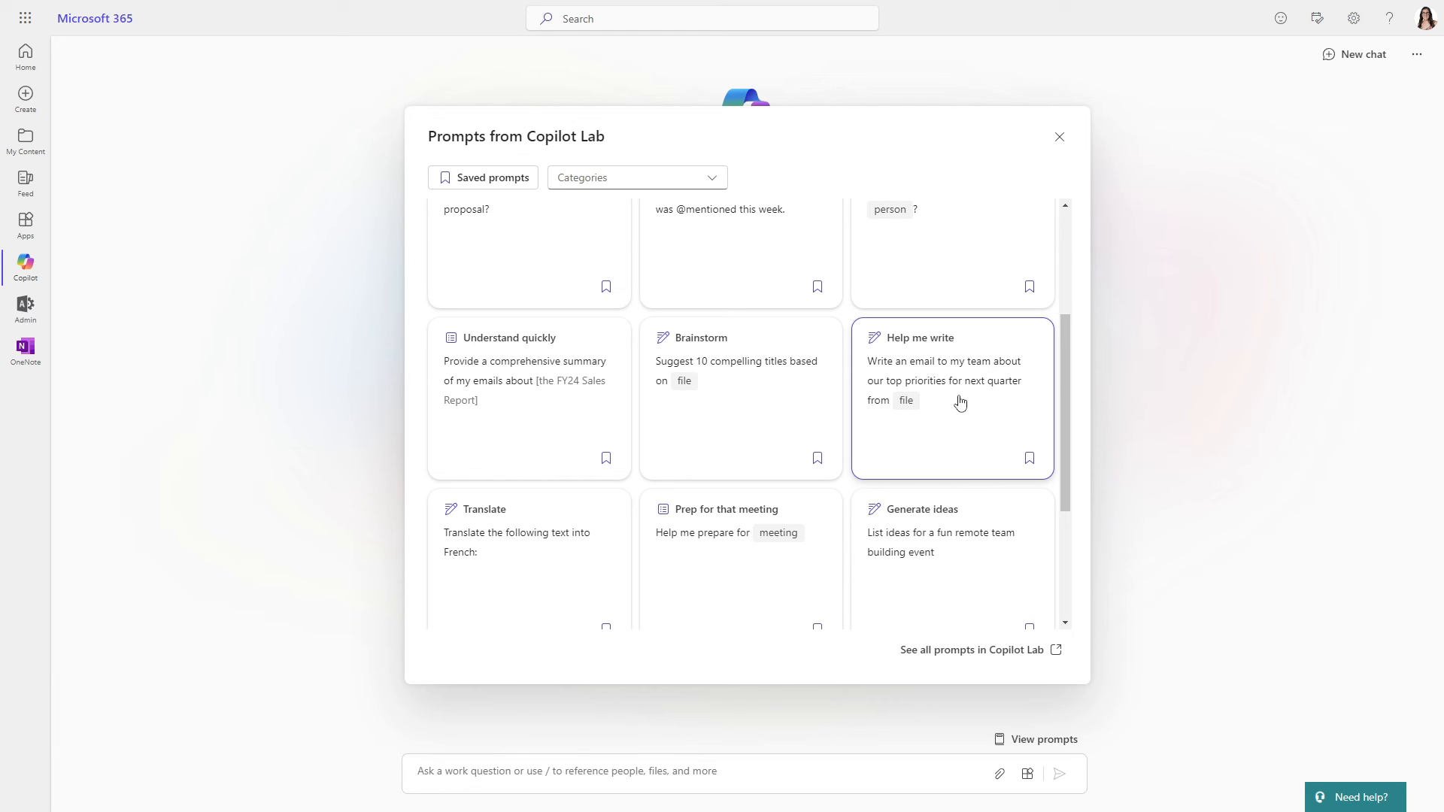
{"action": "mouse_move", "coordinate": [941, 423]}
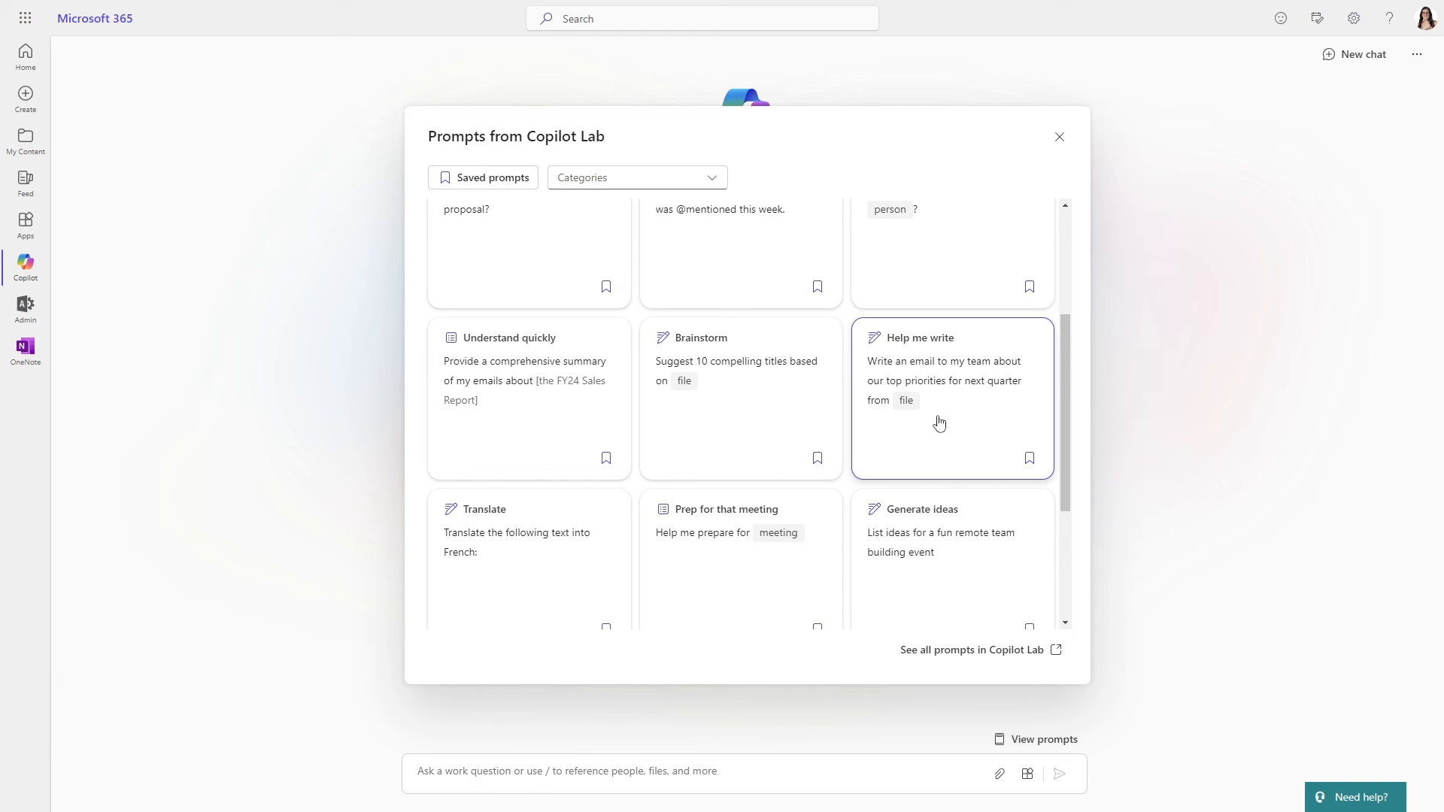
{"action": "mouse_move", "coordinate": [903, 404]}
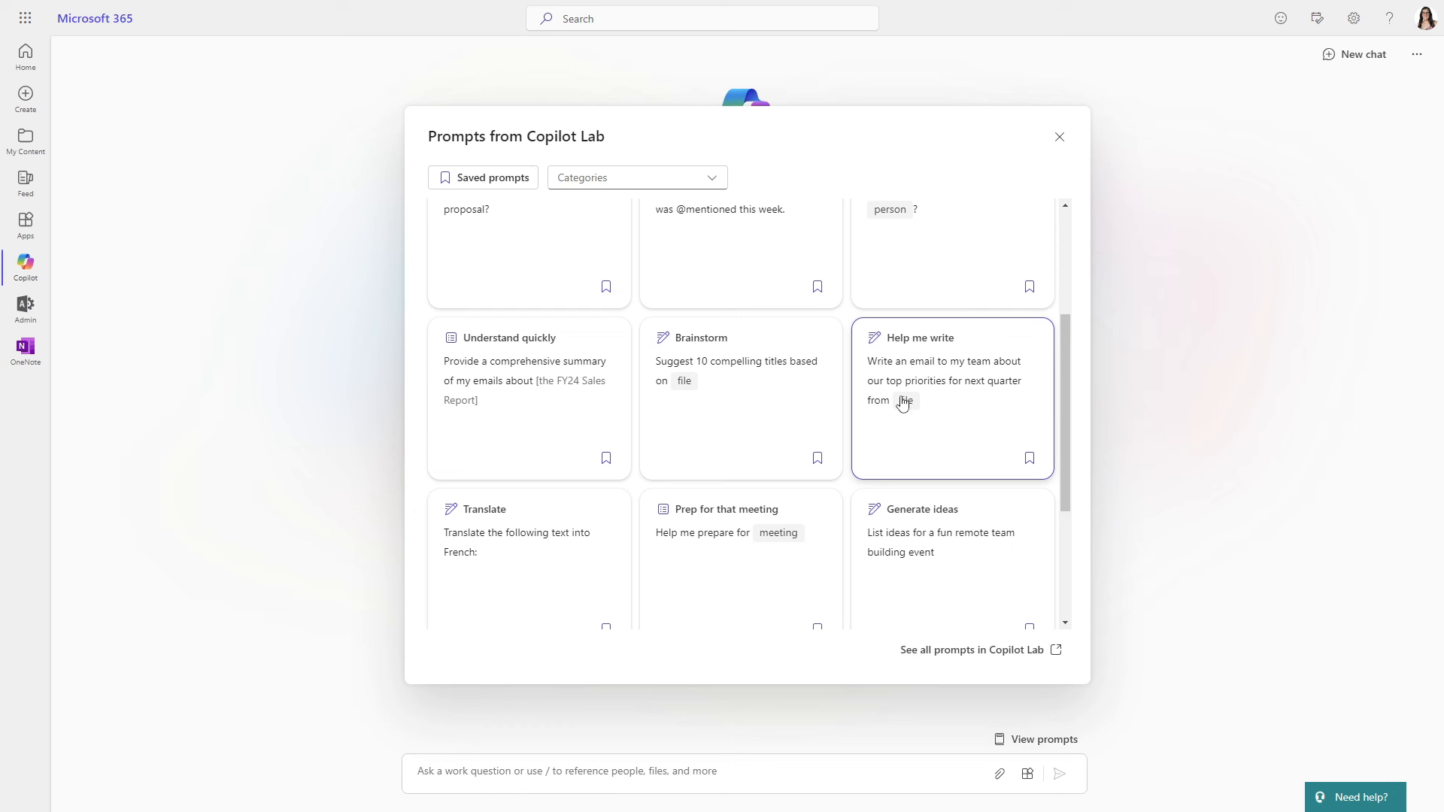
- Fill the Help me write prompt with Speech-to-Text.pptx as the referenced source file
{"action": "left_click", "coordinate": [945, 381]}
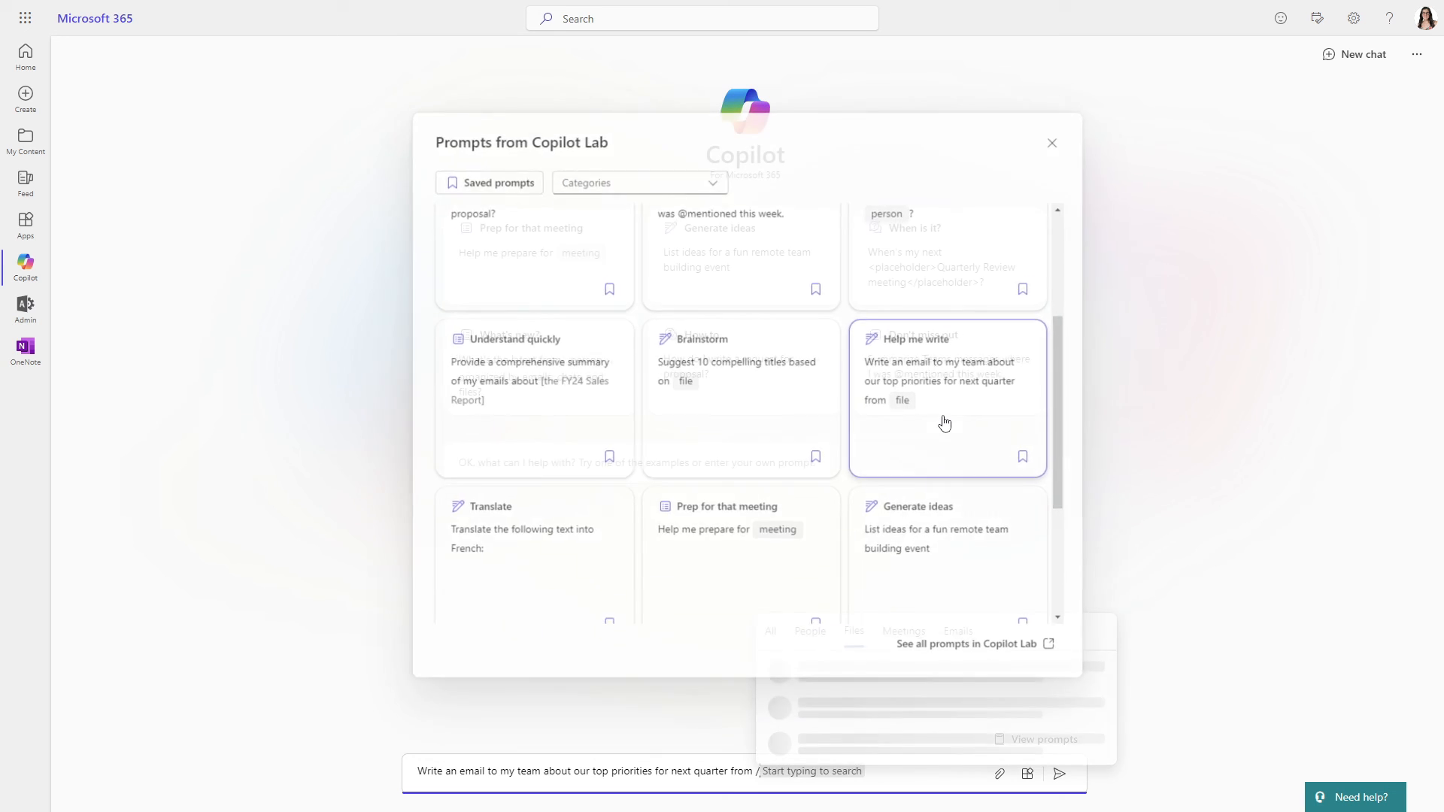
{"action": "left_click", "coordinate": [1052, 143]}
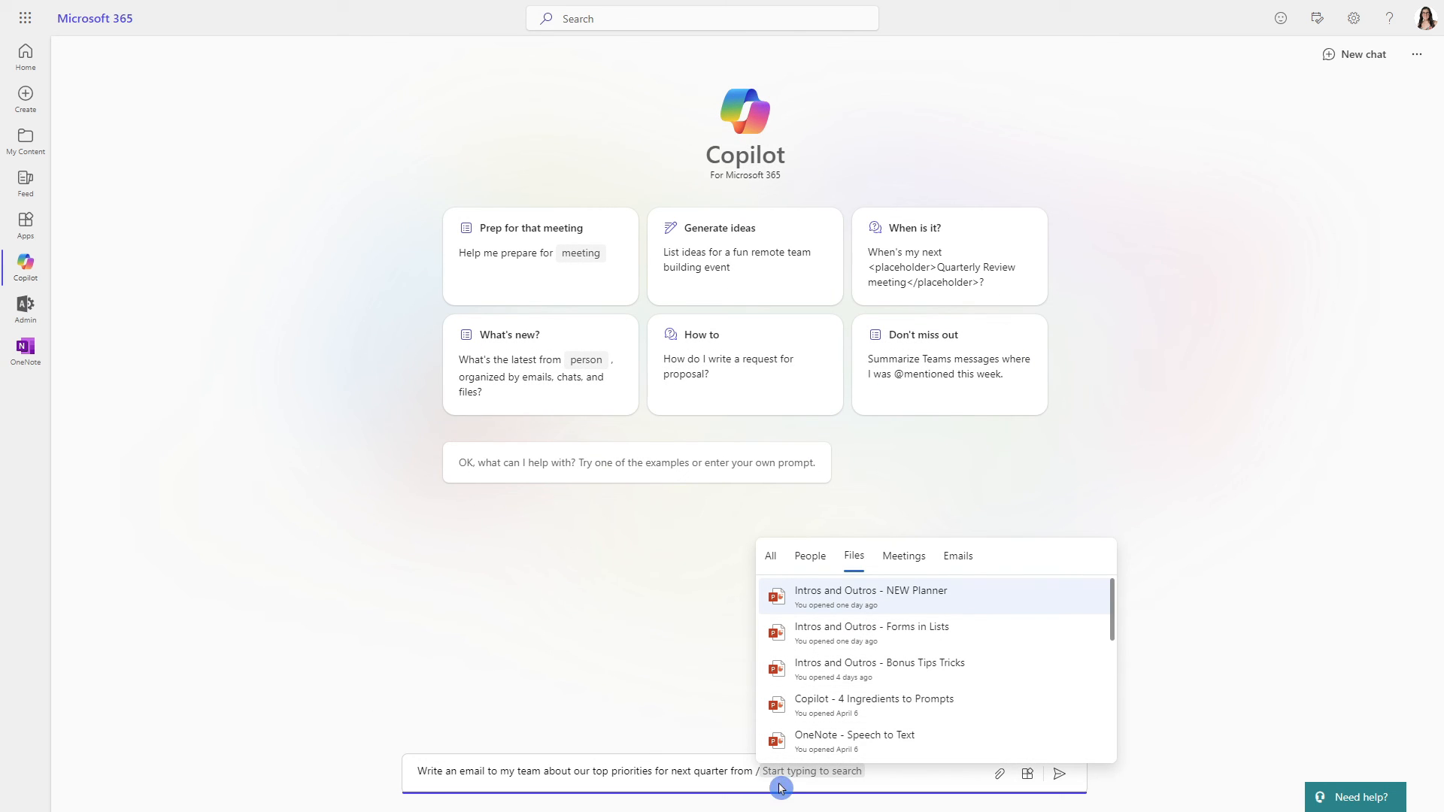
{"action": "mouse_move", "coordinate": [856, 562]}
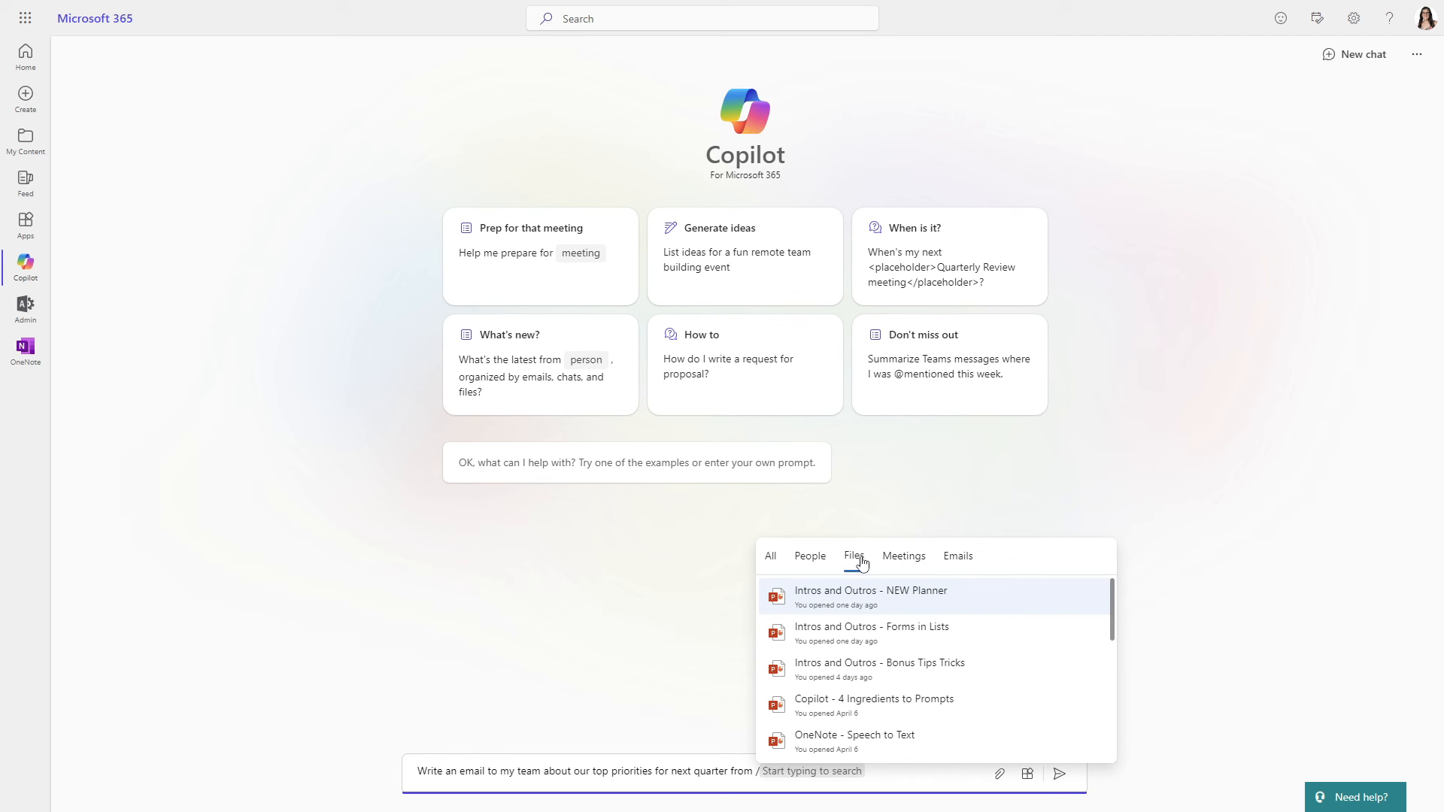
{"action": "scroll", "scroll_direction": "down", "scroll_amount": 3}
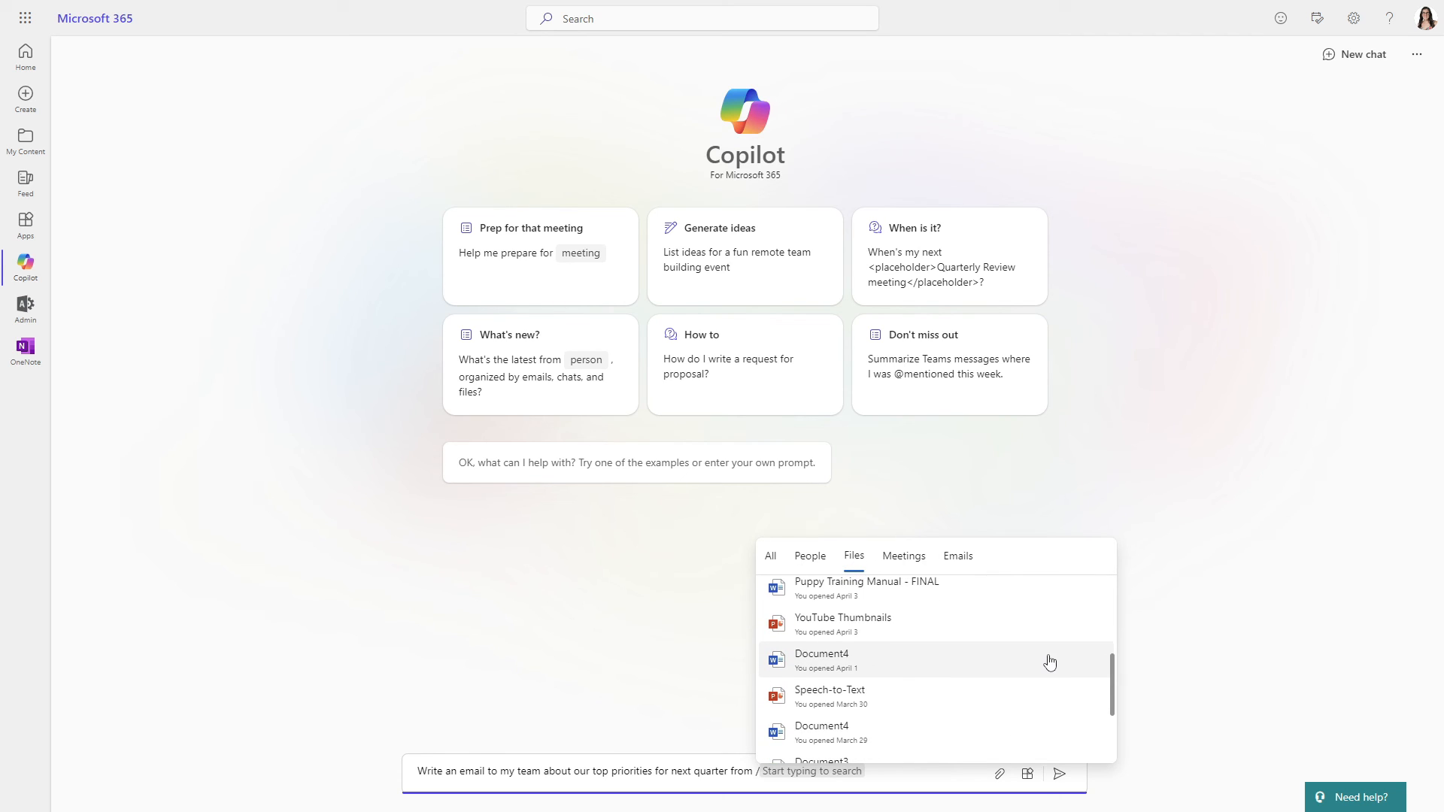
{"action": "mouse_move", "coordinate": [982, 694]}
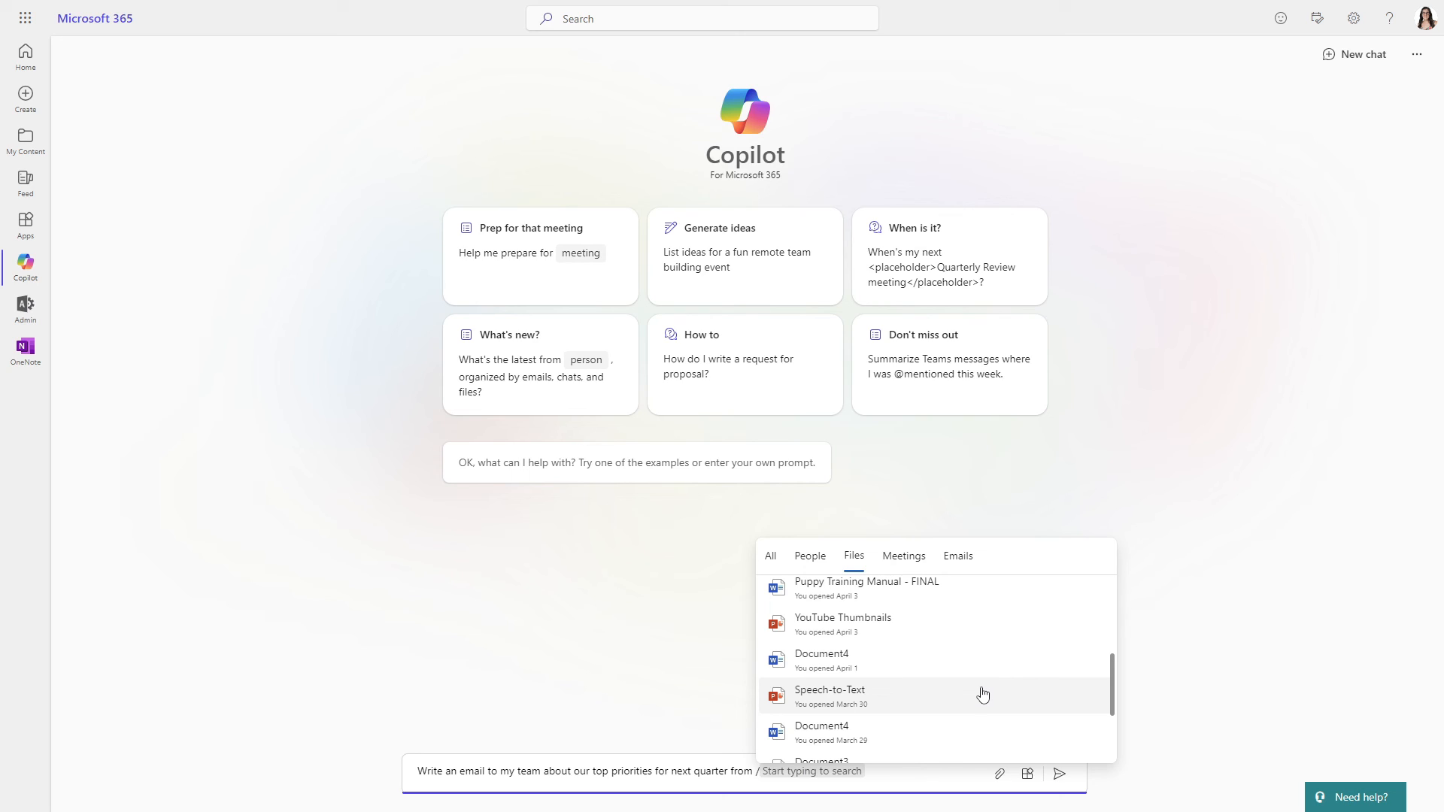
{"action": "left_click", "coordinate": [829, 695]}
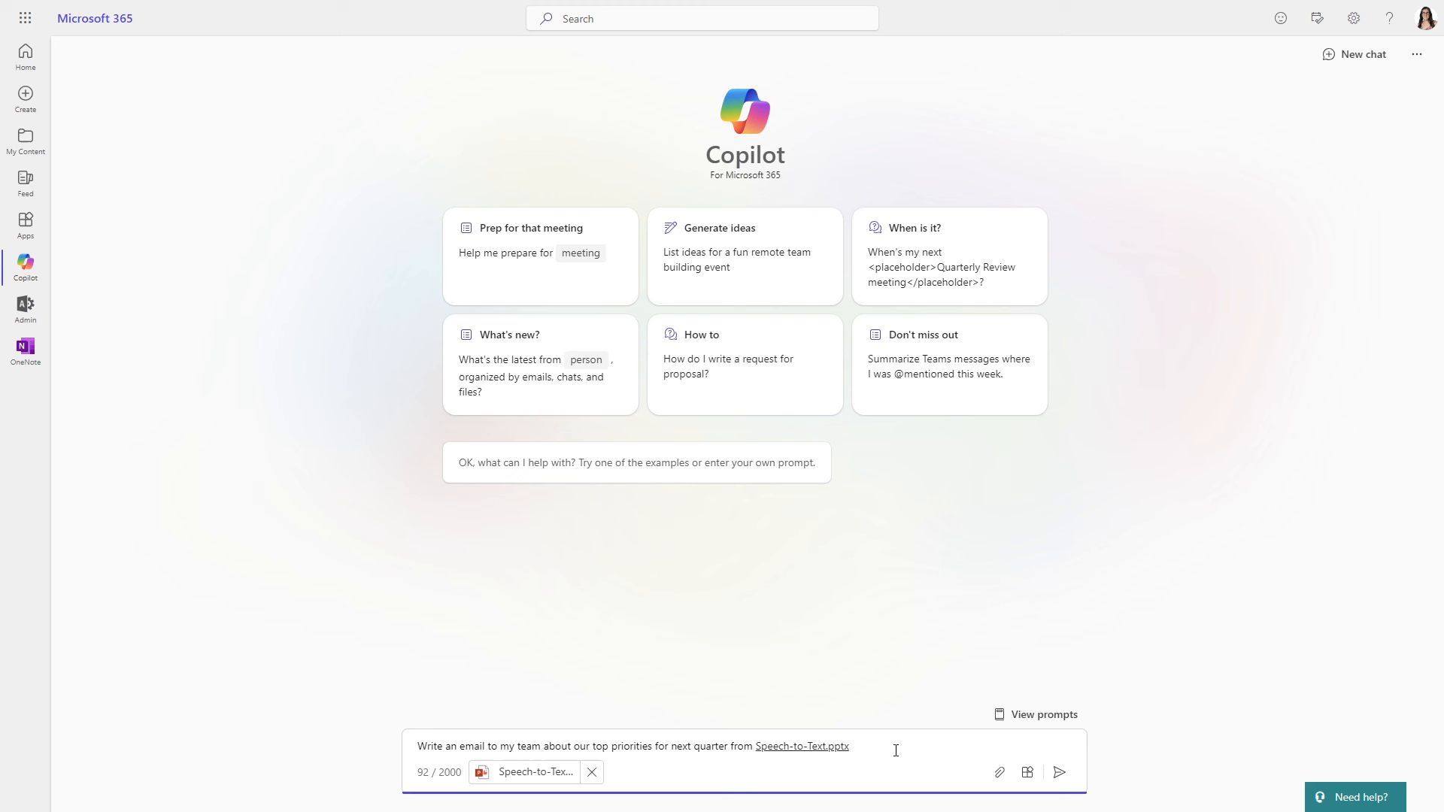
{"action": "left_click", "coordinate": [591, 772]}
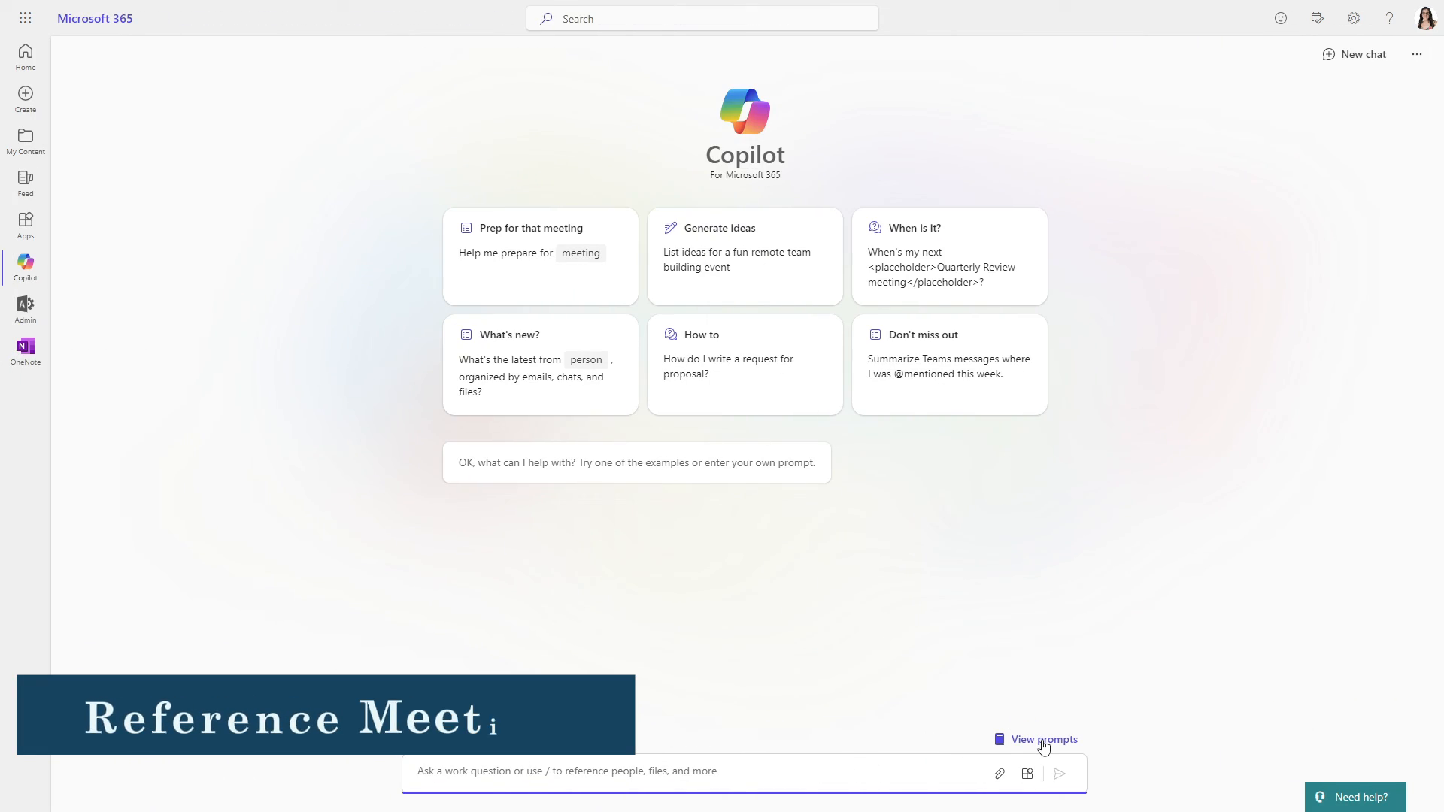
- Fill the meeting-prep prompt to read 'Help me prepare for Product Launch Meeting'
{"action": "left_click", "coordinate": [1042, 739]}
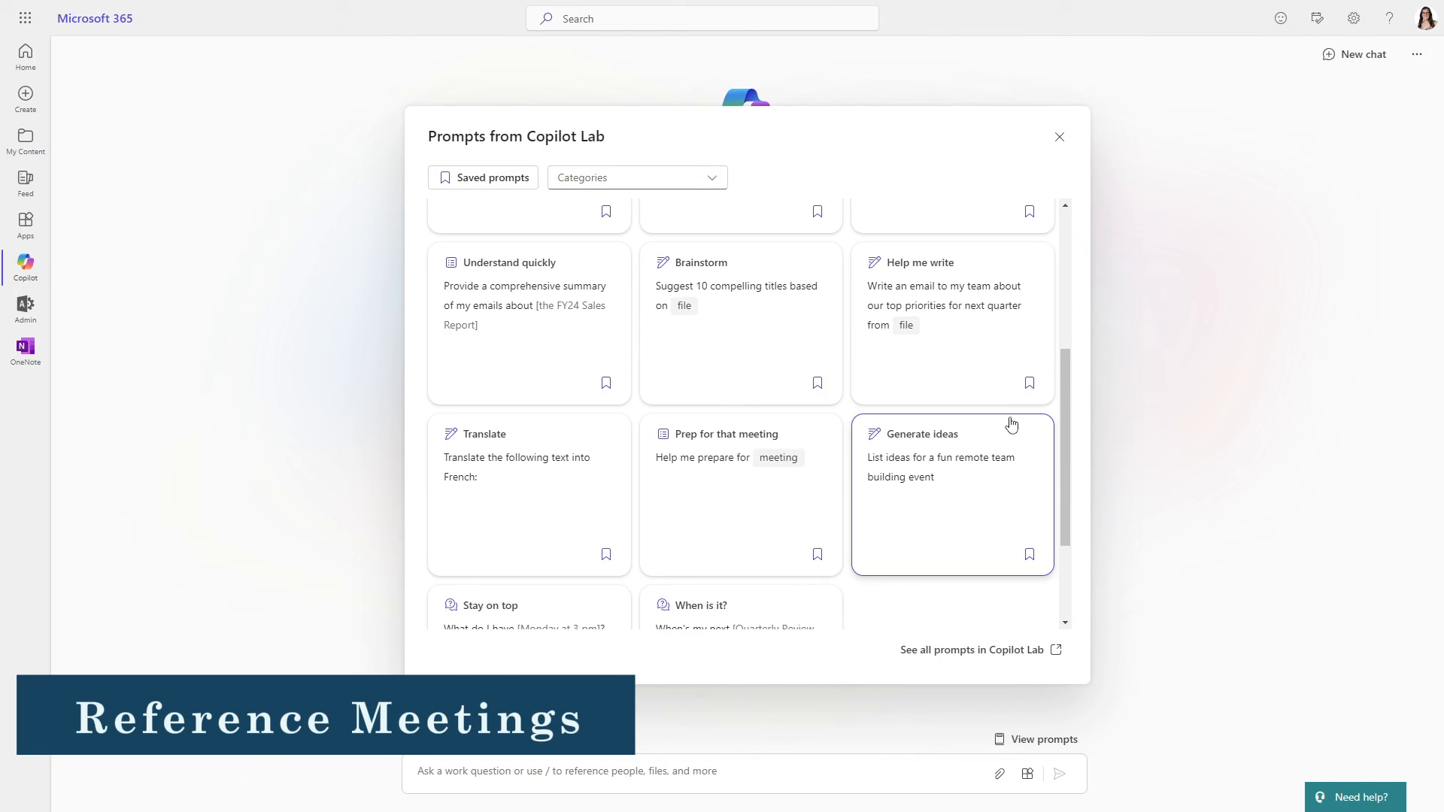
{"action": "mouse_move", "coordinate": [712, 533]}
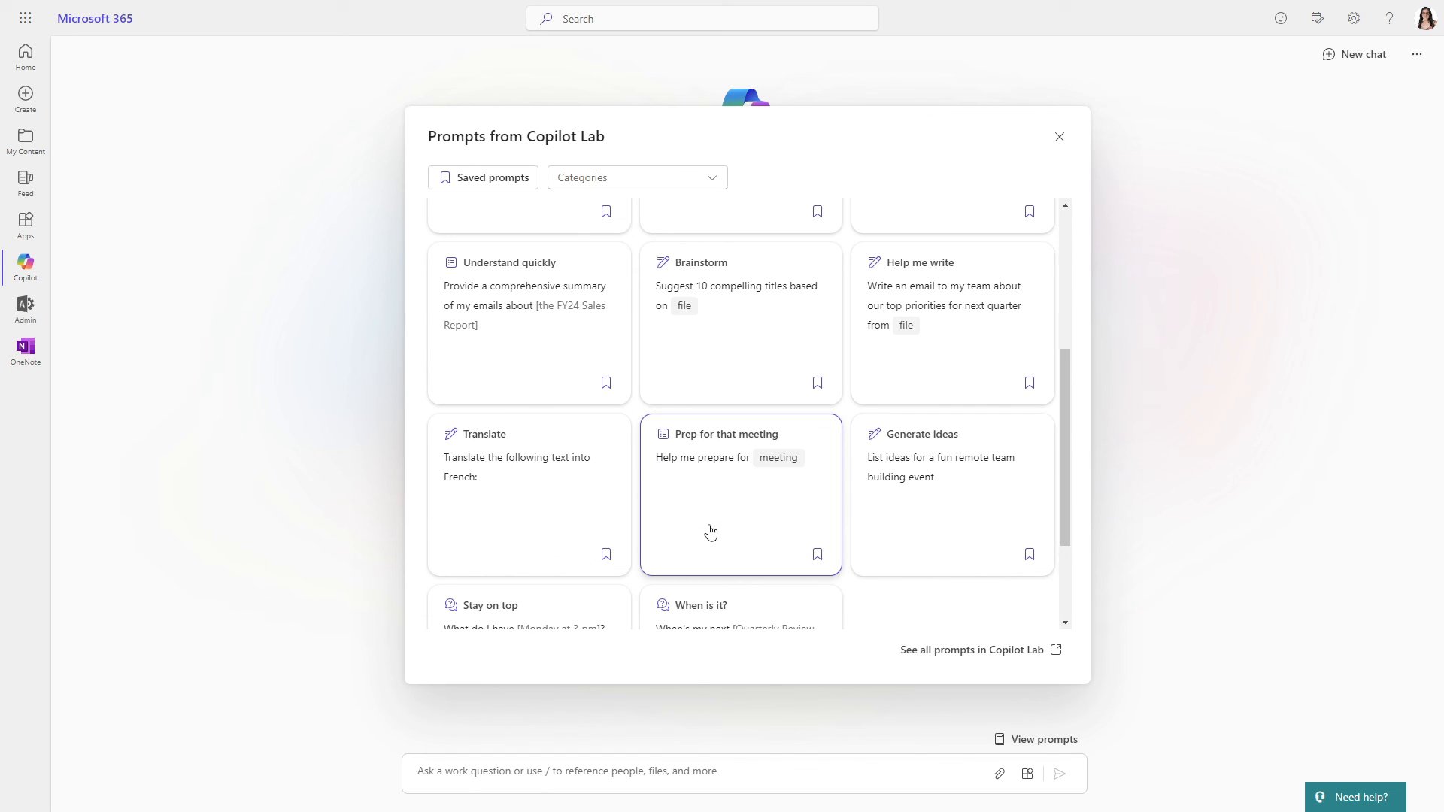
{"action": "mouse_move", "coordinate": [749, 490]}
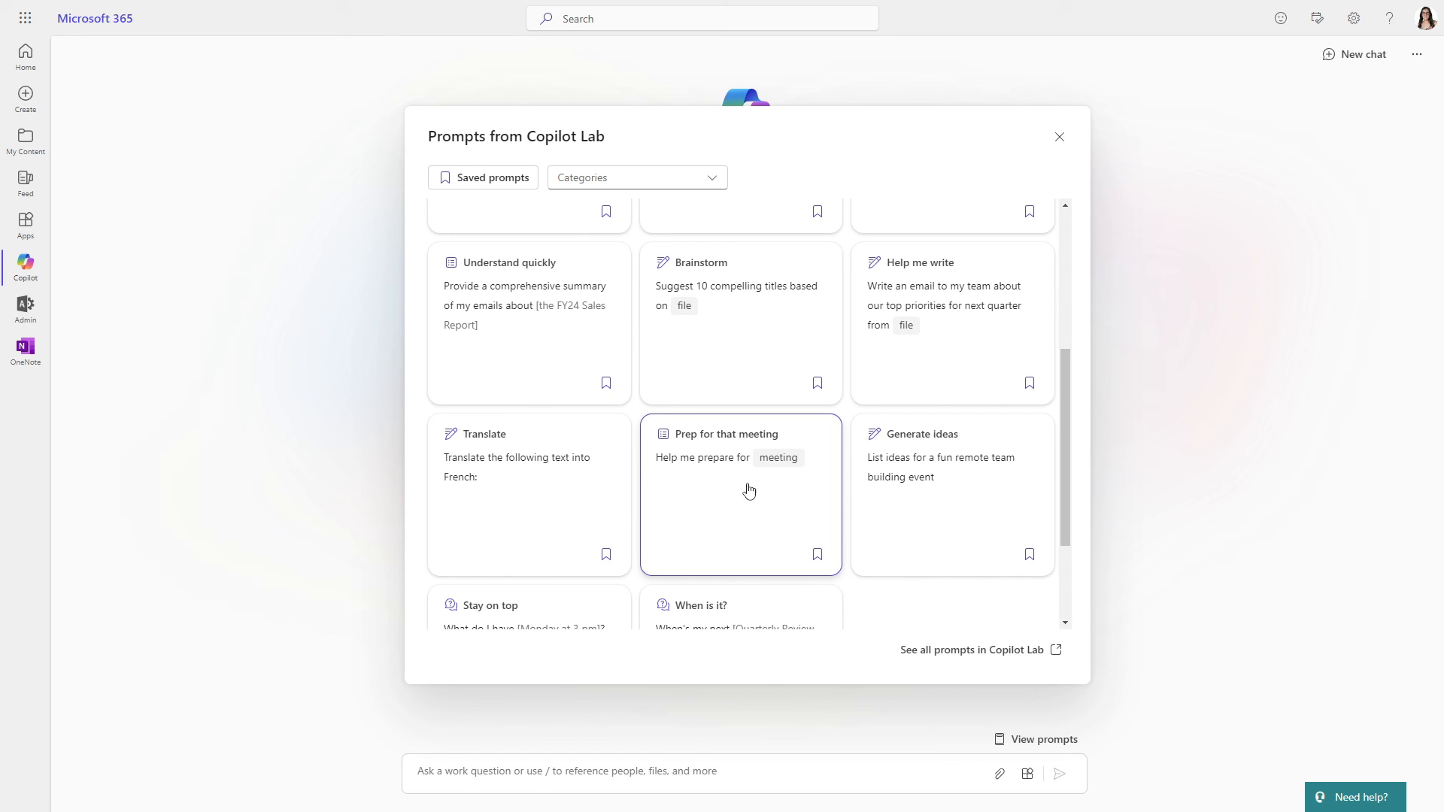
{"action": "left_click", "coordinate": [740, 495]}
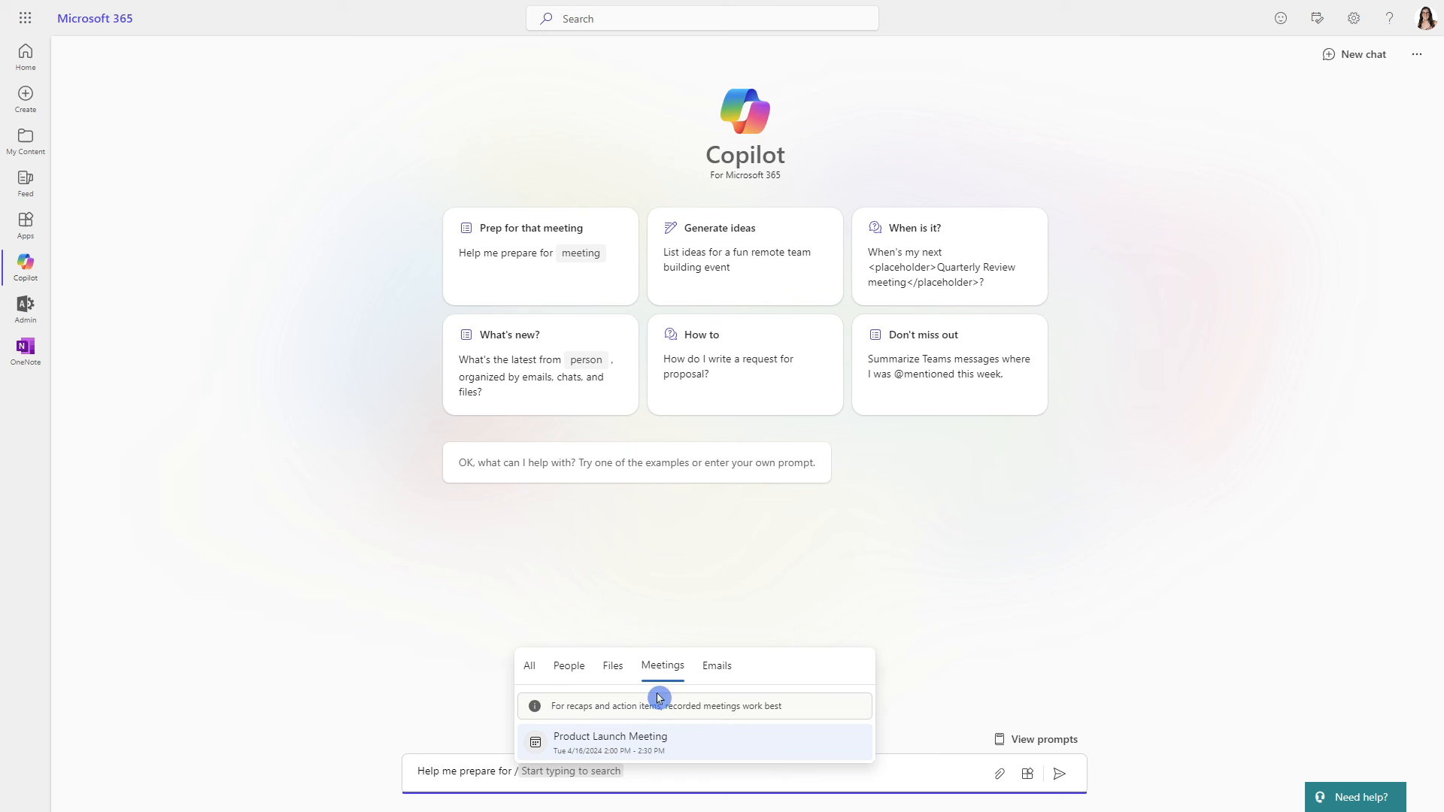
{"action": "mouse_move", "coordinate": [769, 754]}
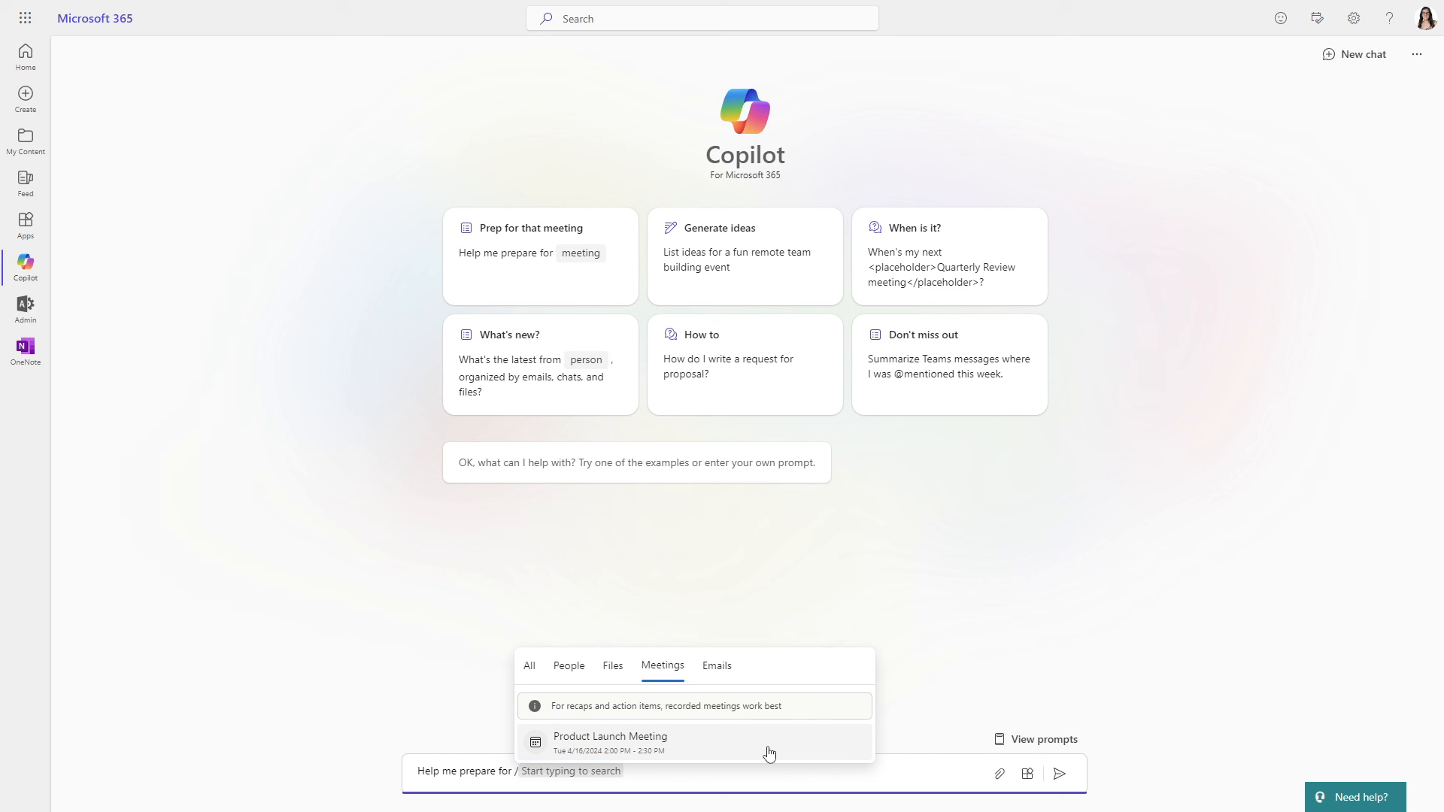
{"action": "left_click", "coordinate": [609, 742]}
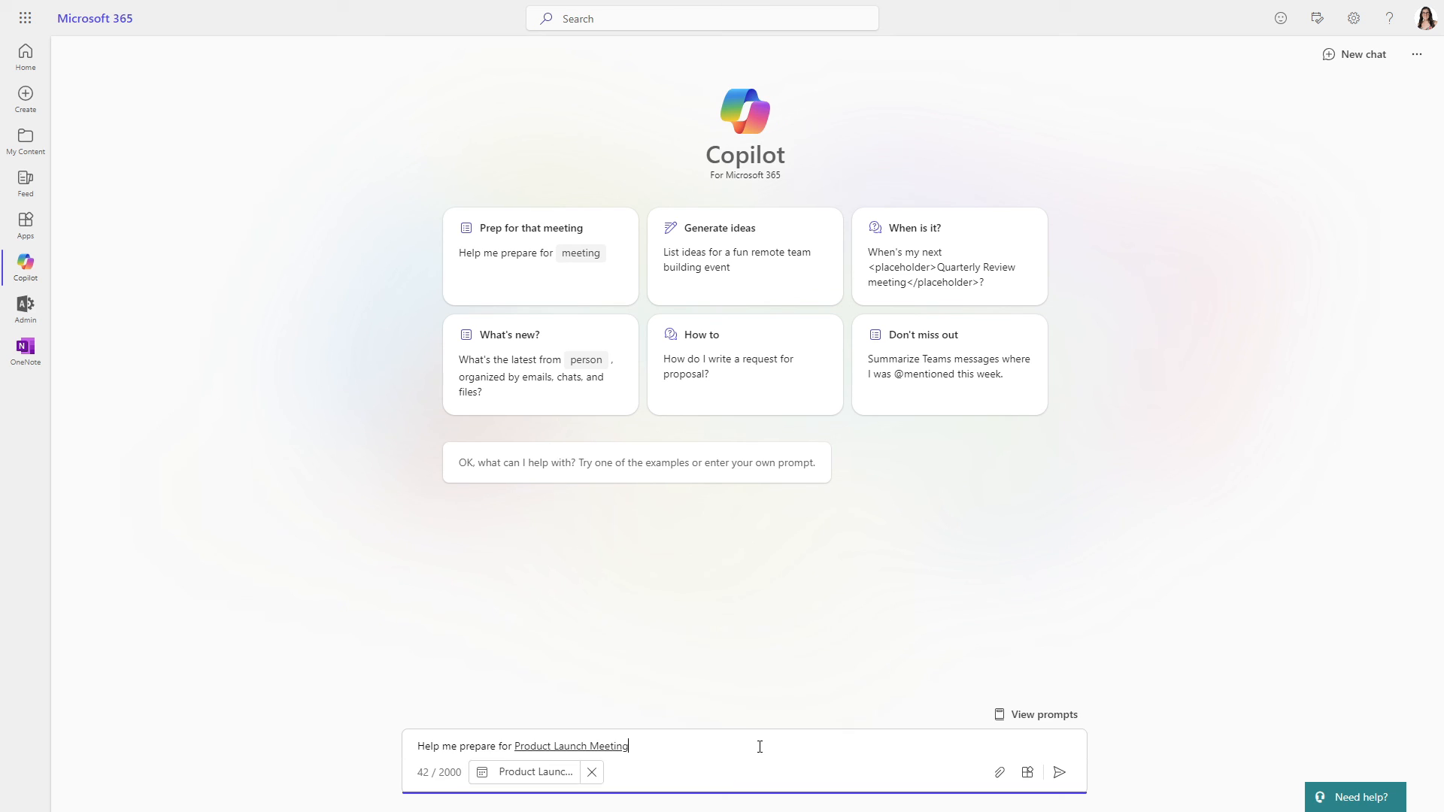
{"action": "mouse_move", "coordinate": [842, 756]}
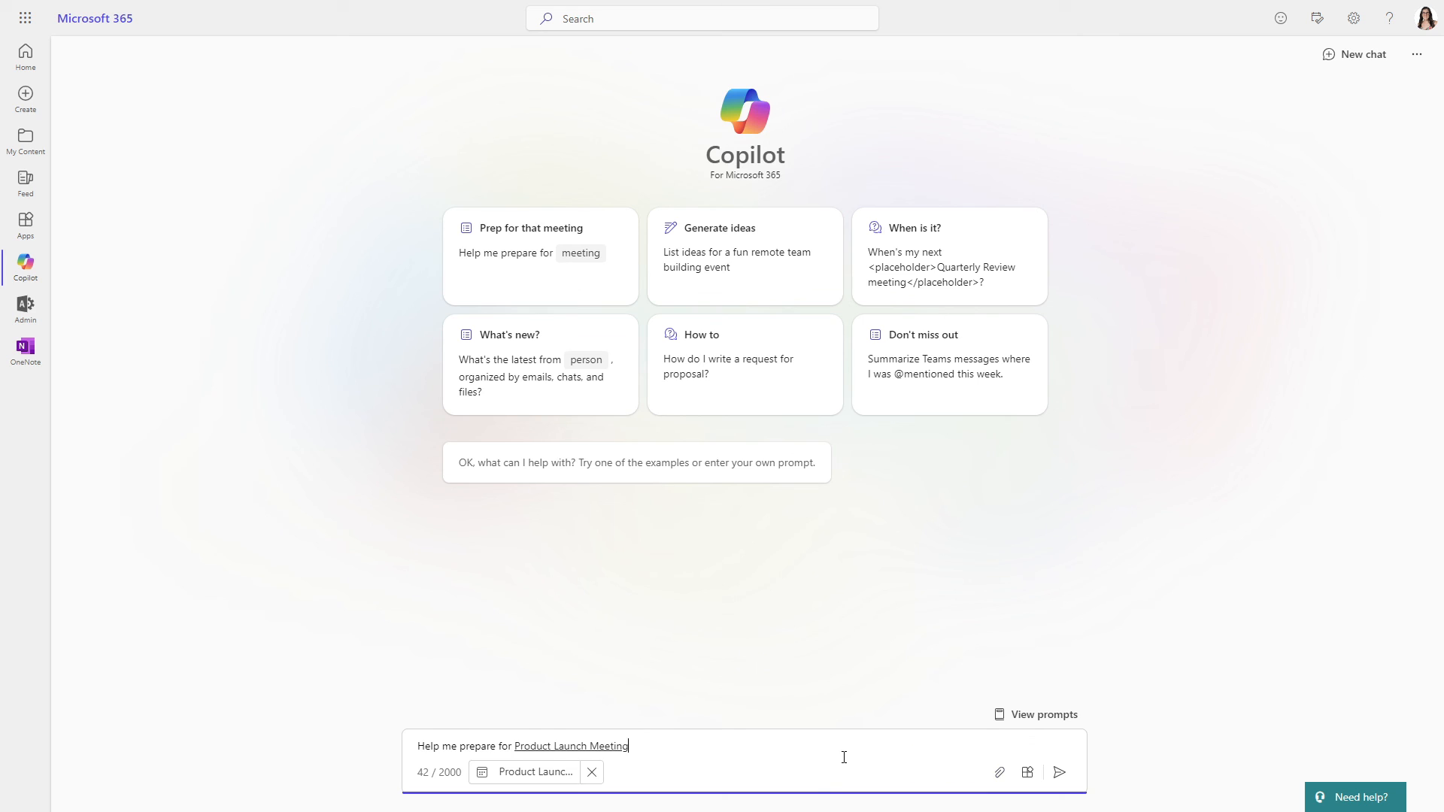
{"action": "mouse_move", "coordinate": [785, 767]}
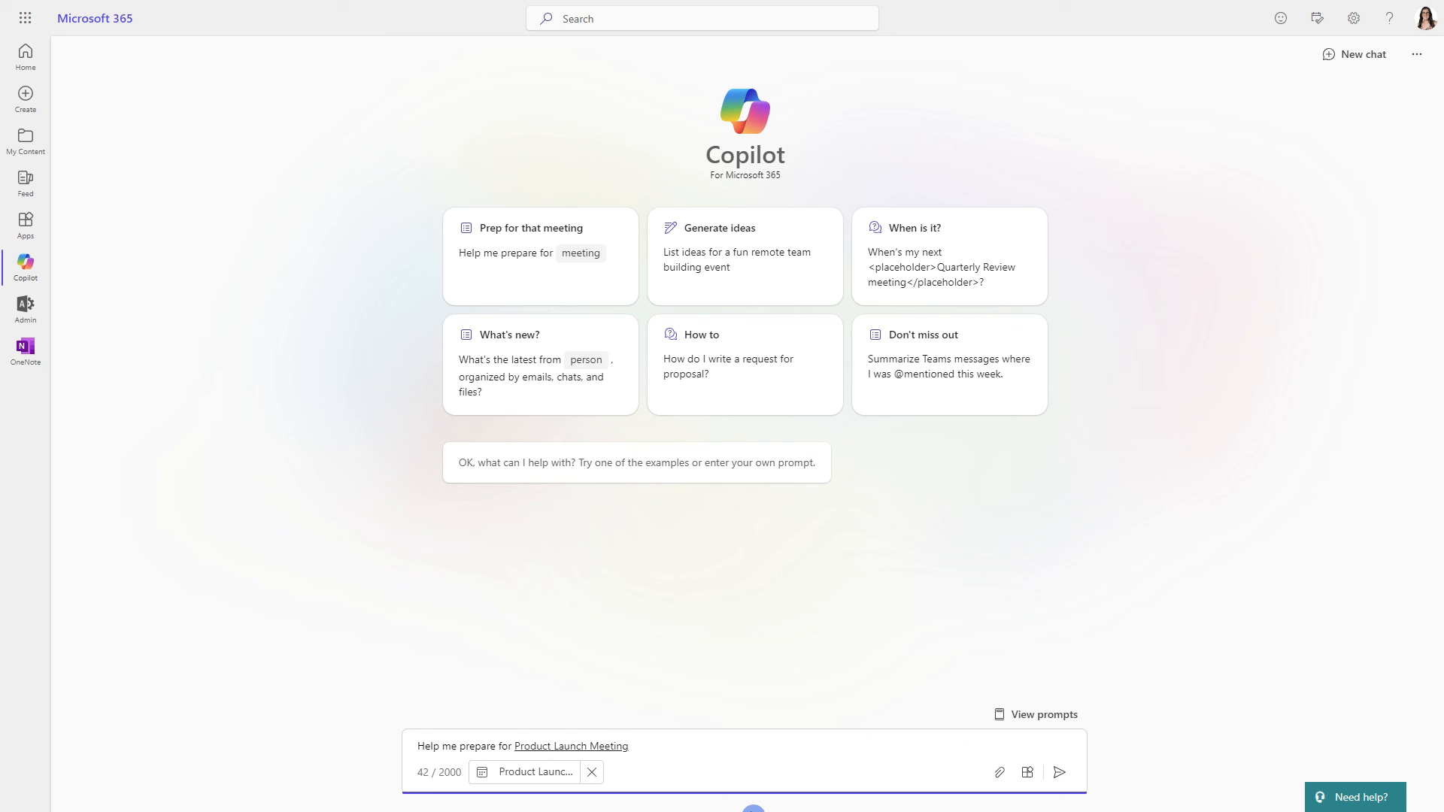
- Show the Copilot Lab prompts such as What's new? and Help me write again
{"action": "left_click", "coordinate": [1044, 715]}
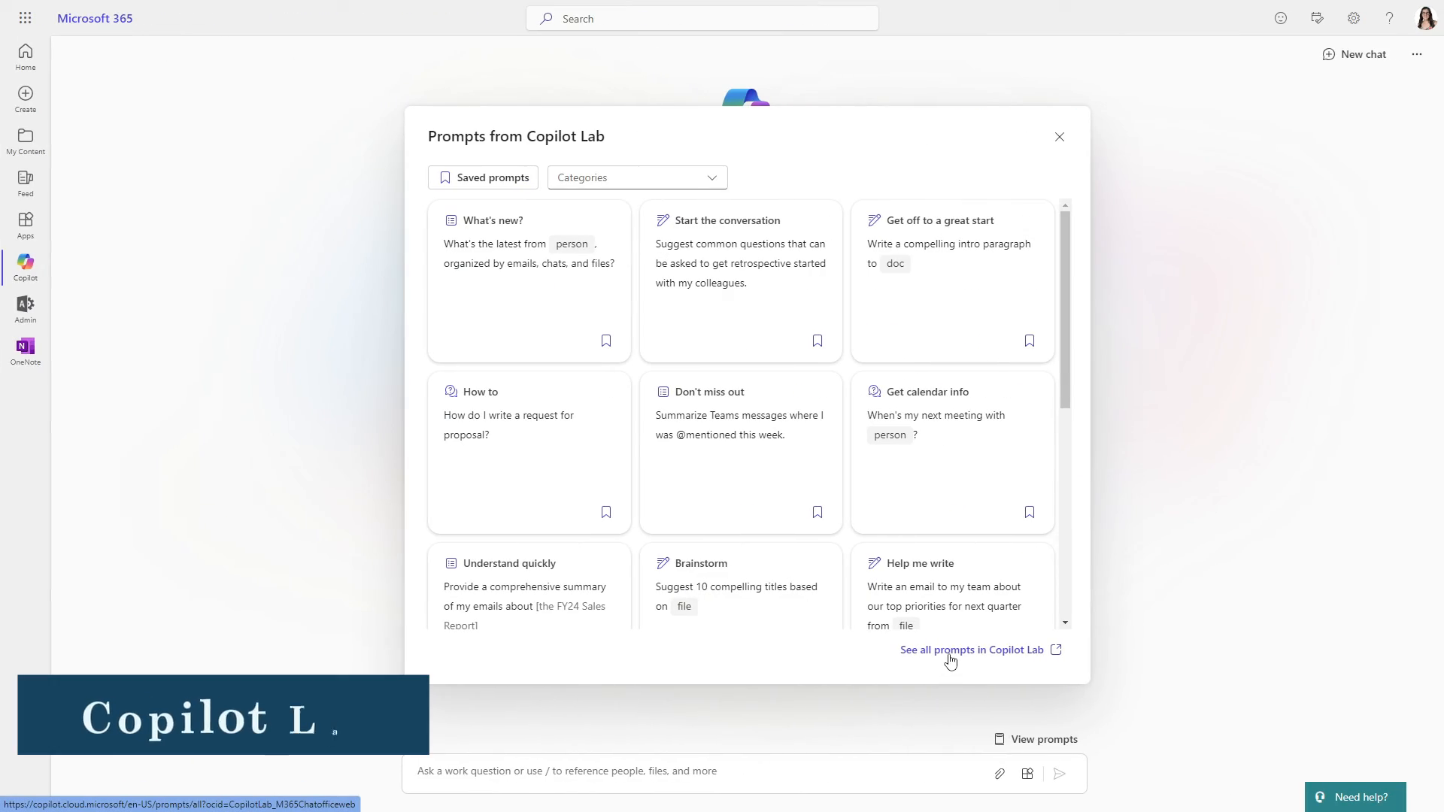
{"action": "mouse_move", "coordinate": [908, 671]}
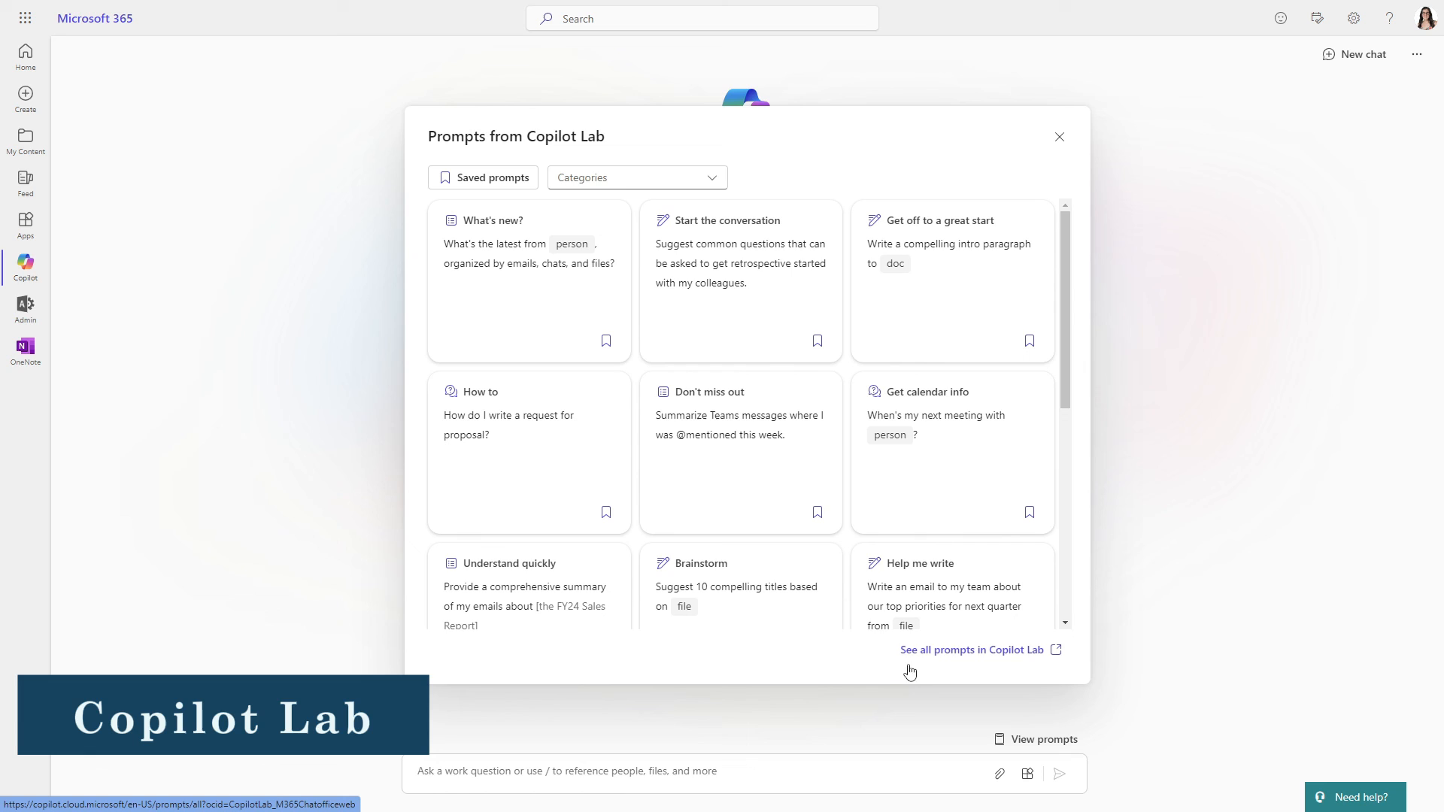
{"action": "mouse_move", "coordinate": [1029, 643]}
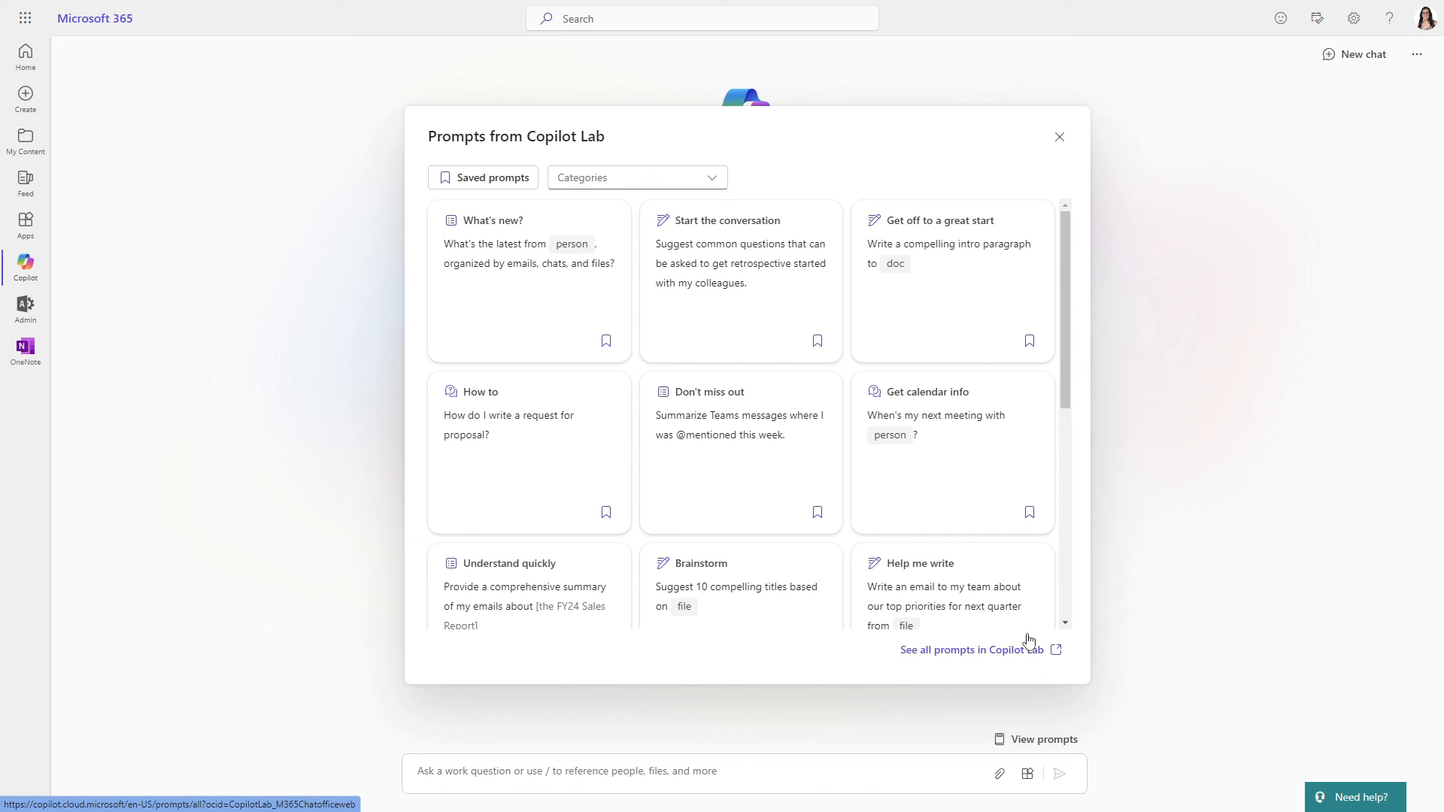
{"action": "mouse_move", "coordinate": [1037, 658]}
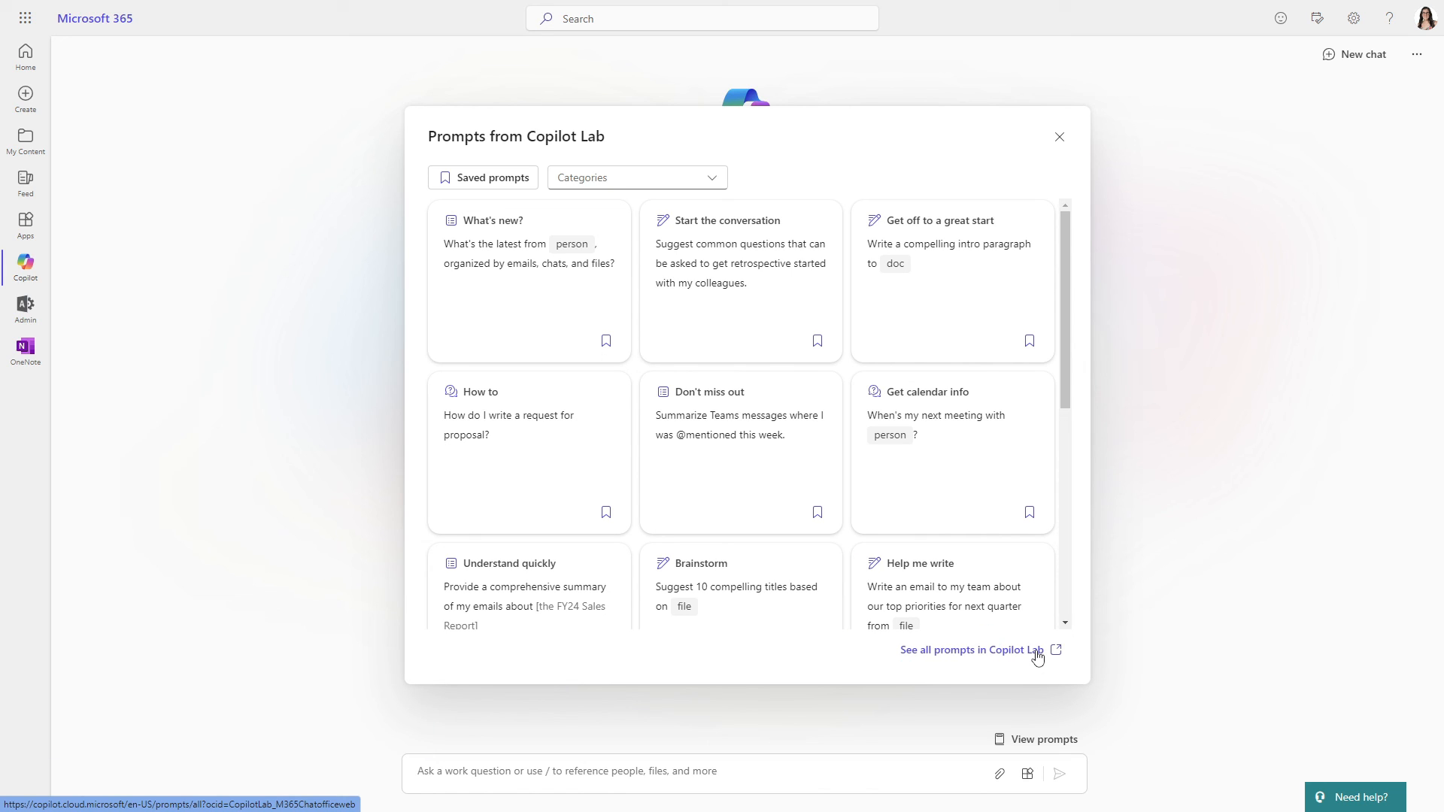
{"action": "mouse_move", "coordinate": [1083, 665]}
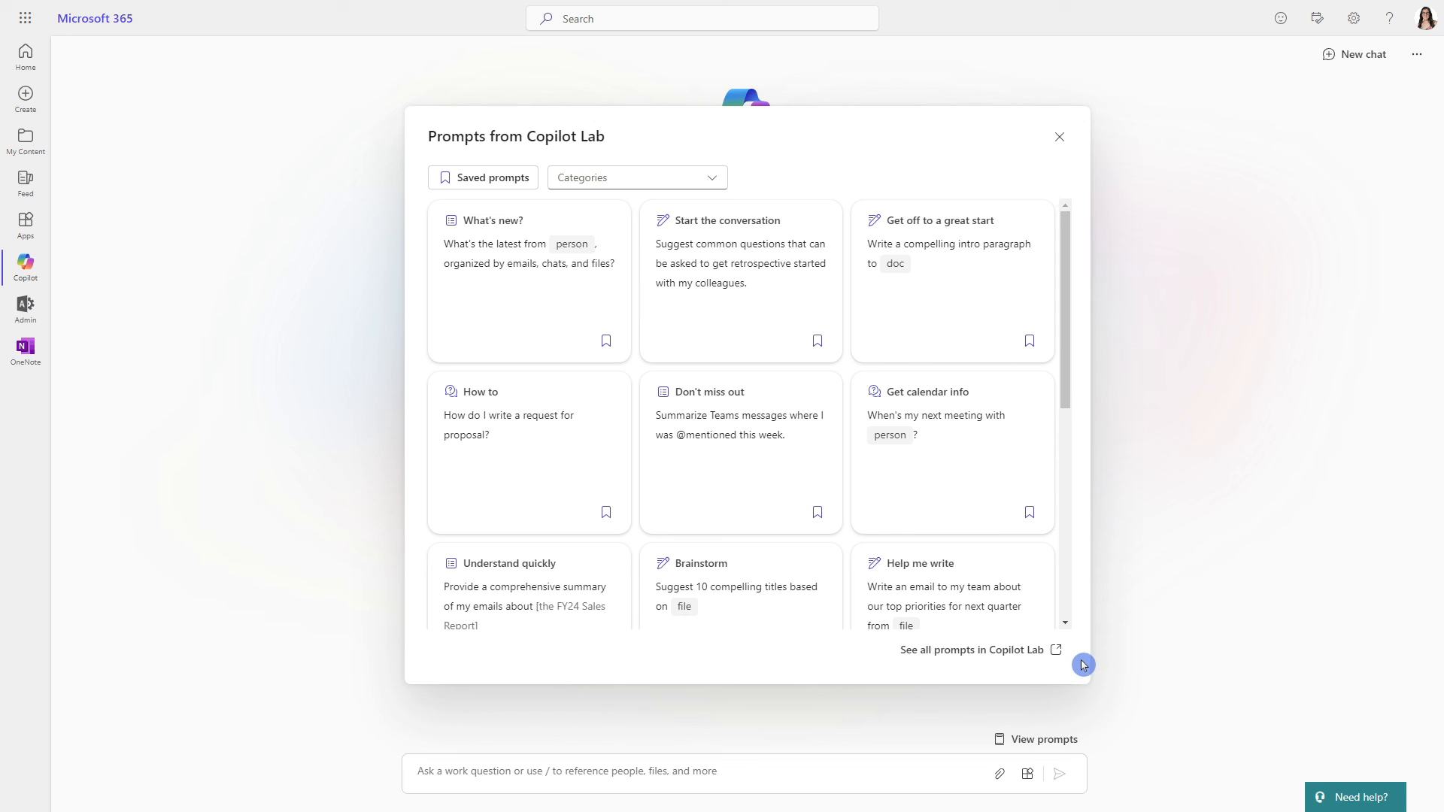